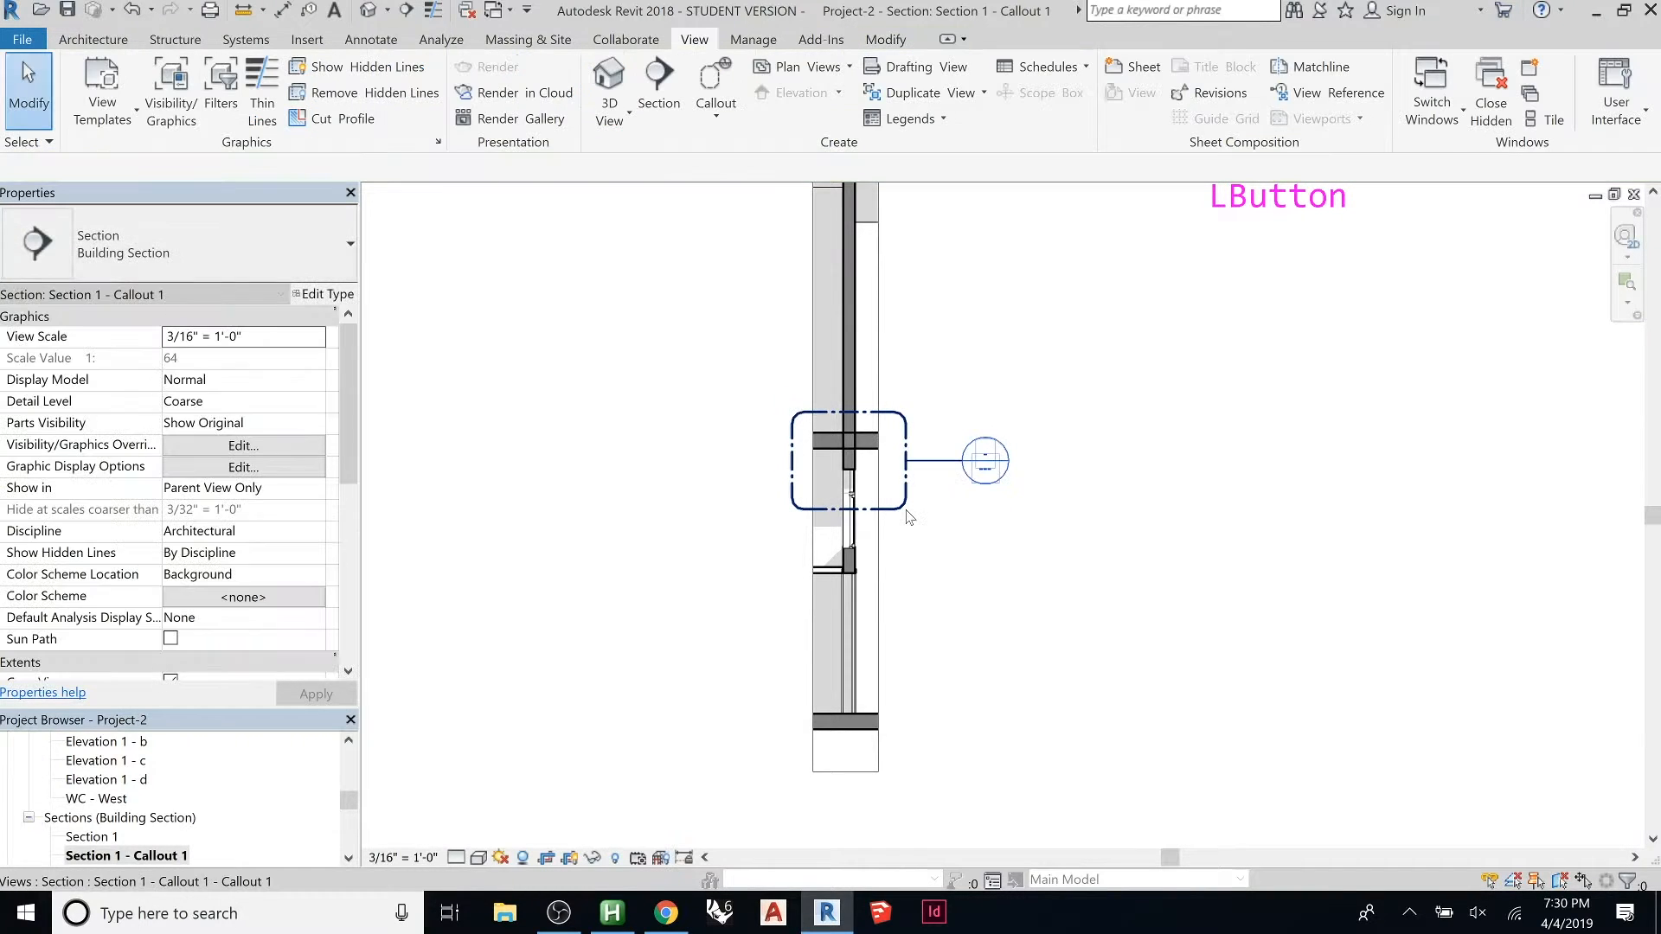
# Step: Go to the callout's nested view of the floor-to-wall junction and zoom in on it
pyautogui.click(984, 460)
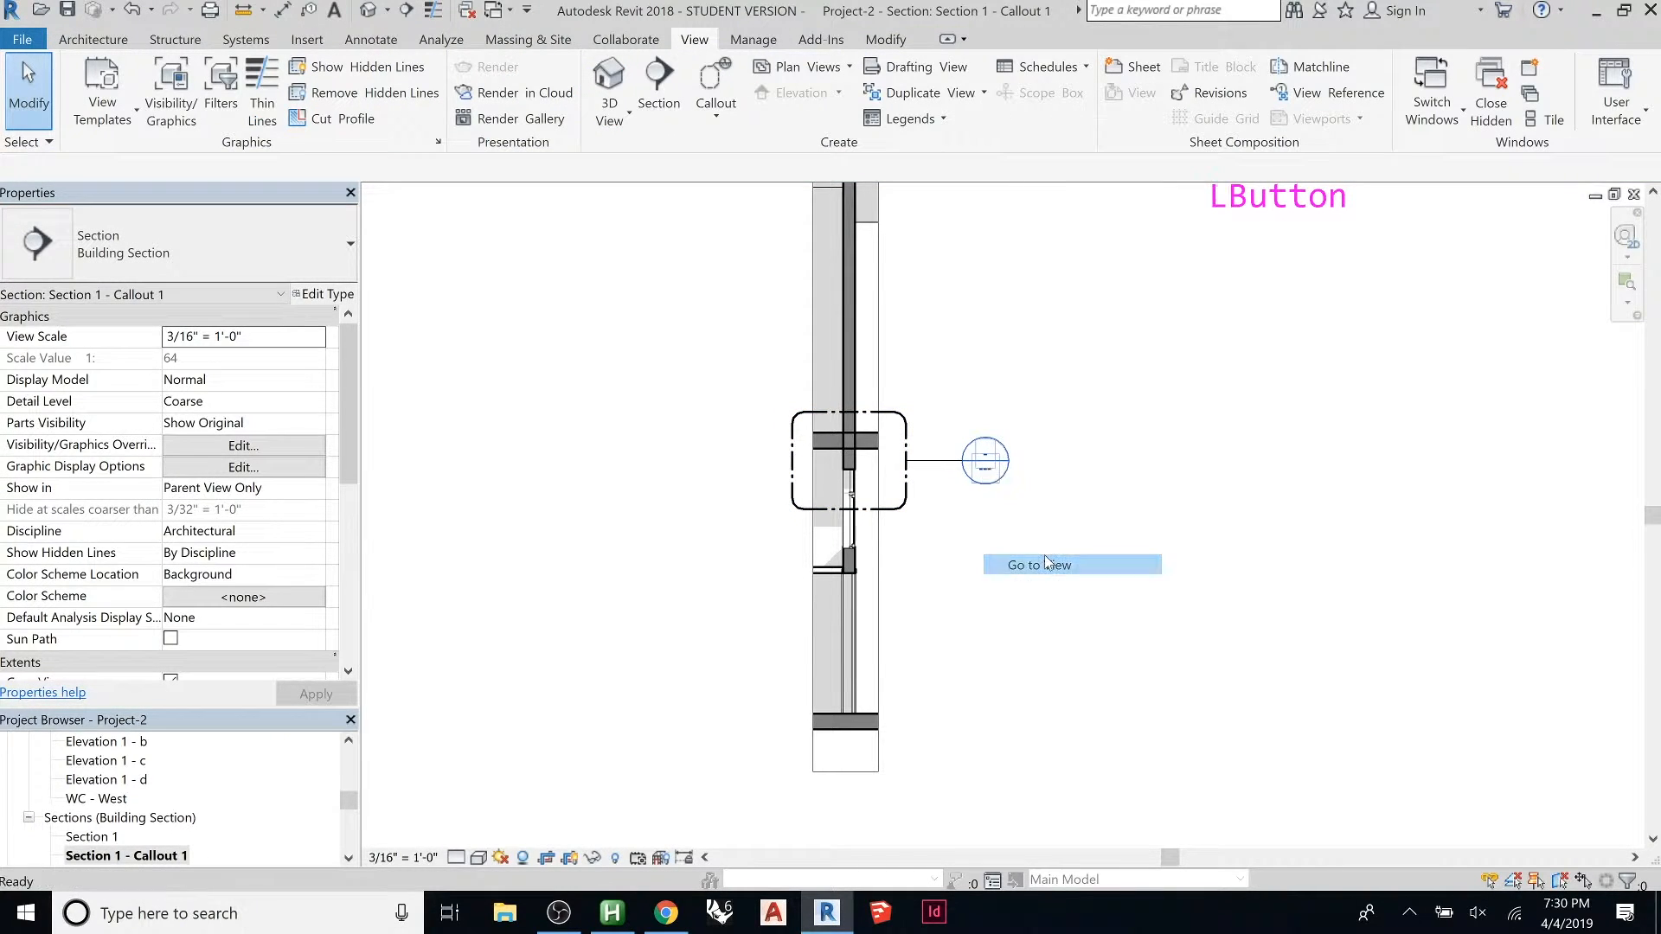
pyautogui.scroll(-3)
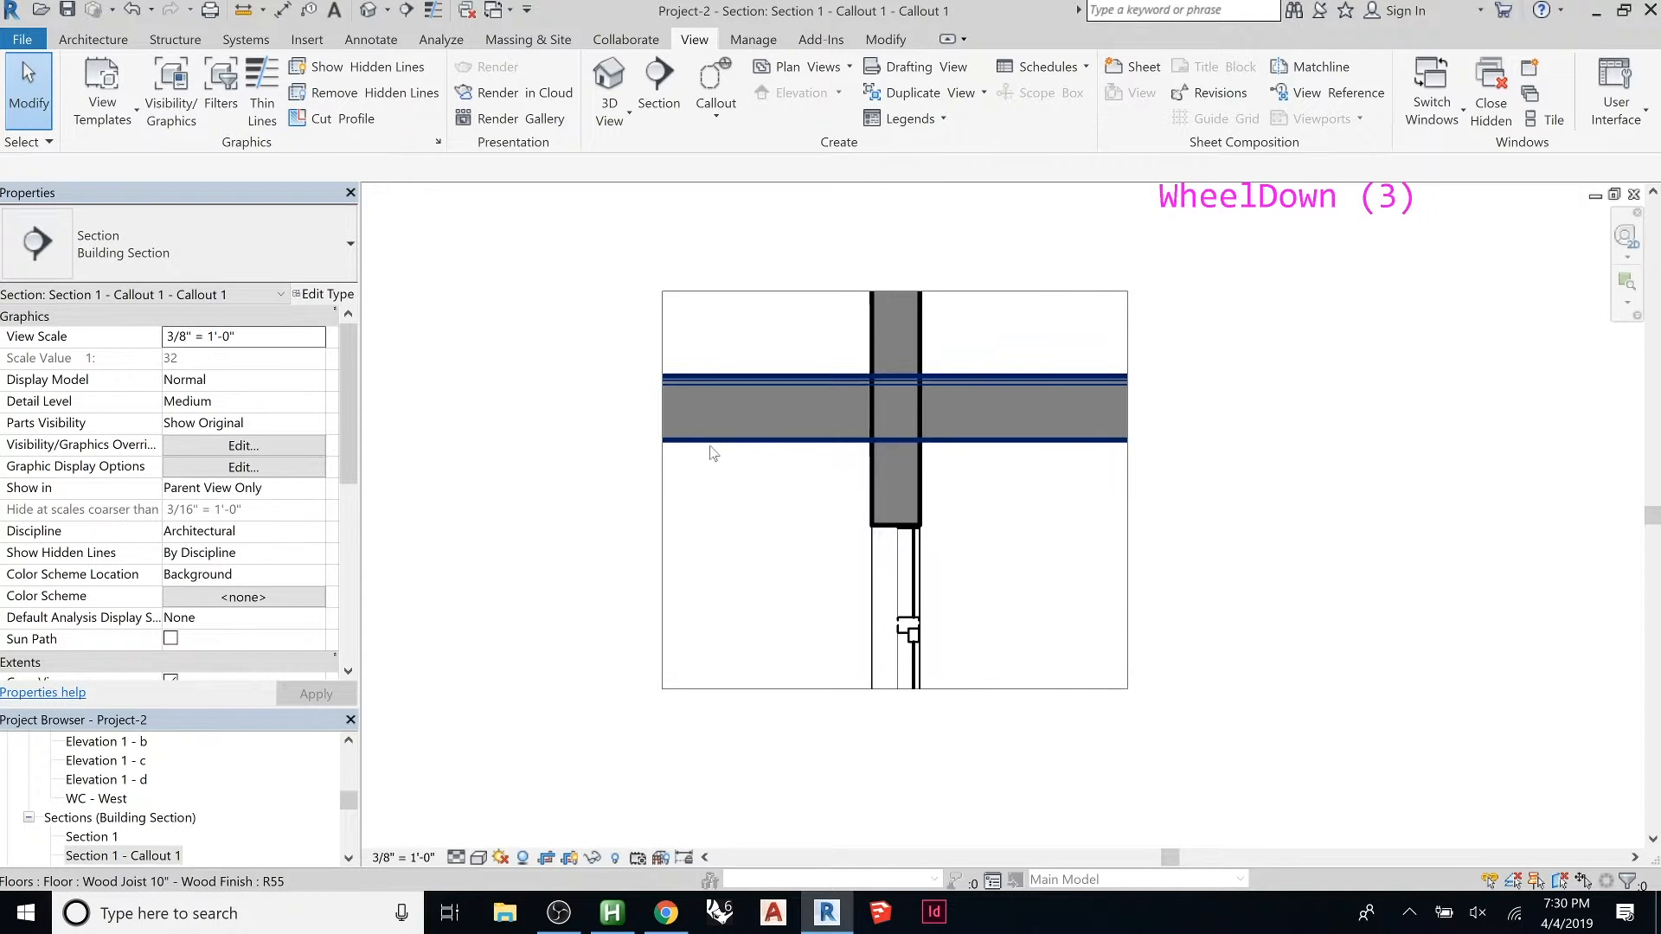
pyautogui.scroll(-3)
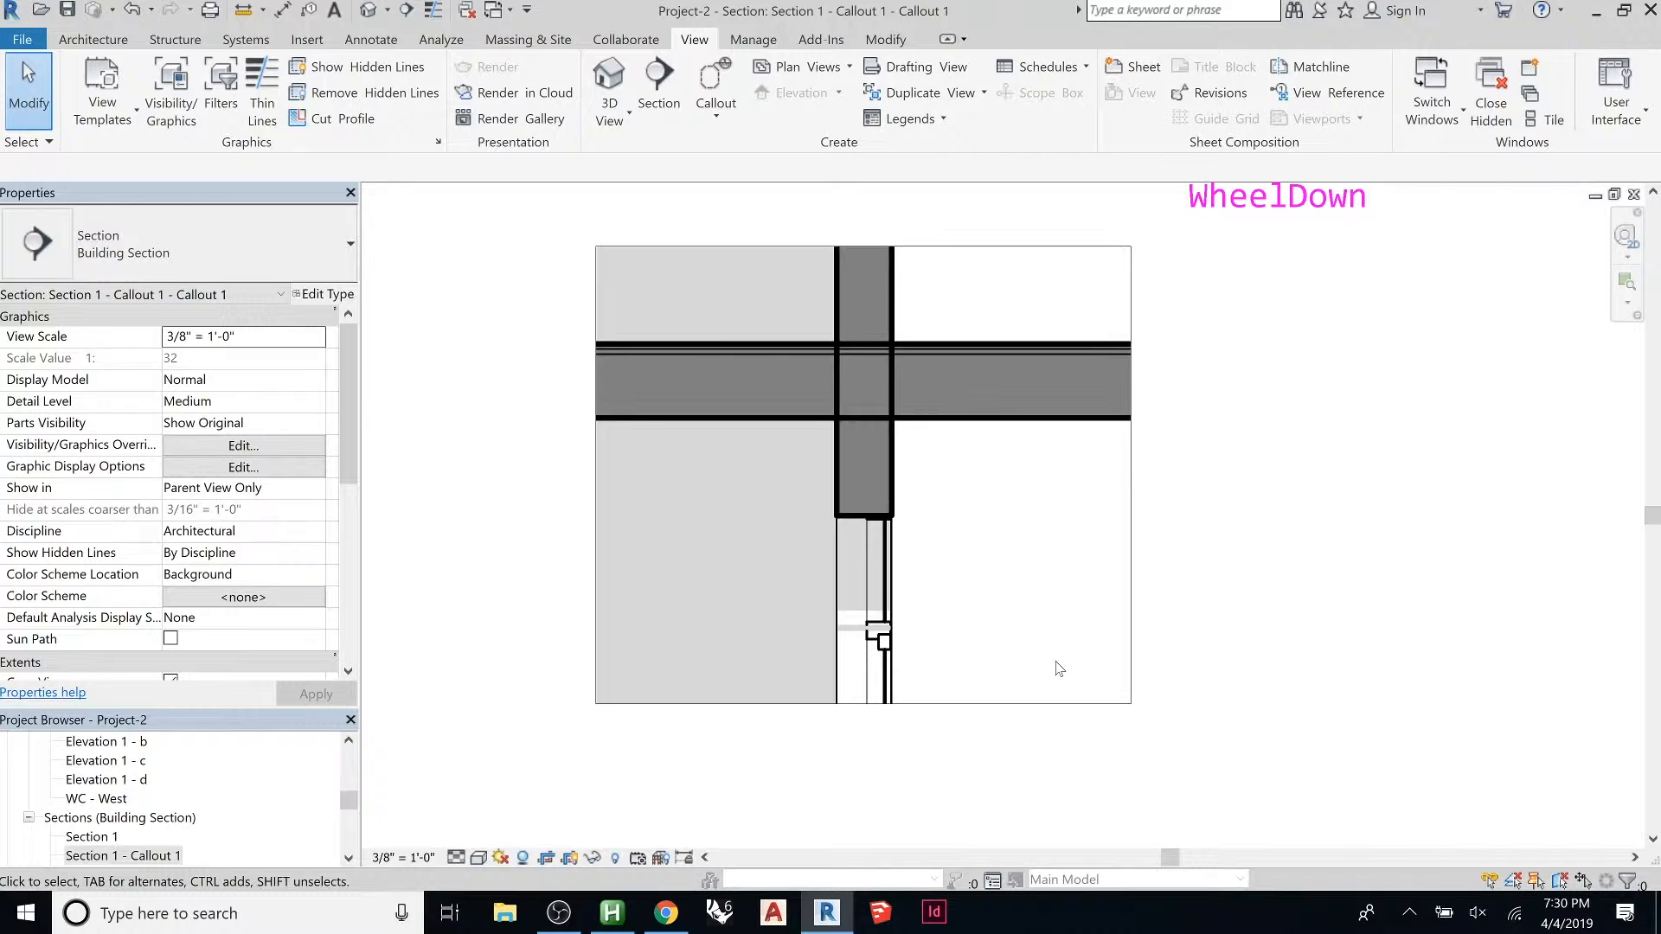
pyautogui.click(886, 507)
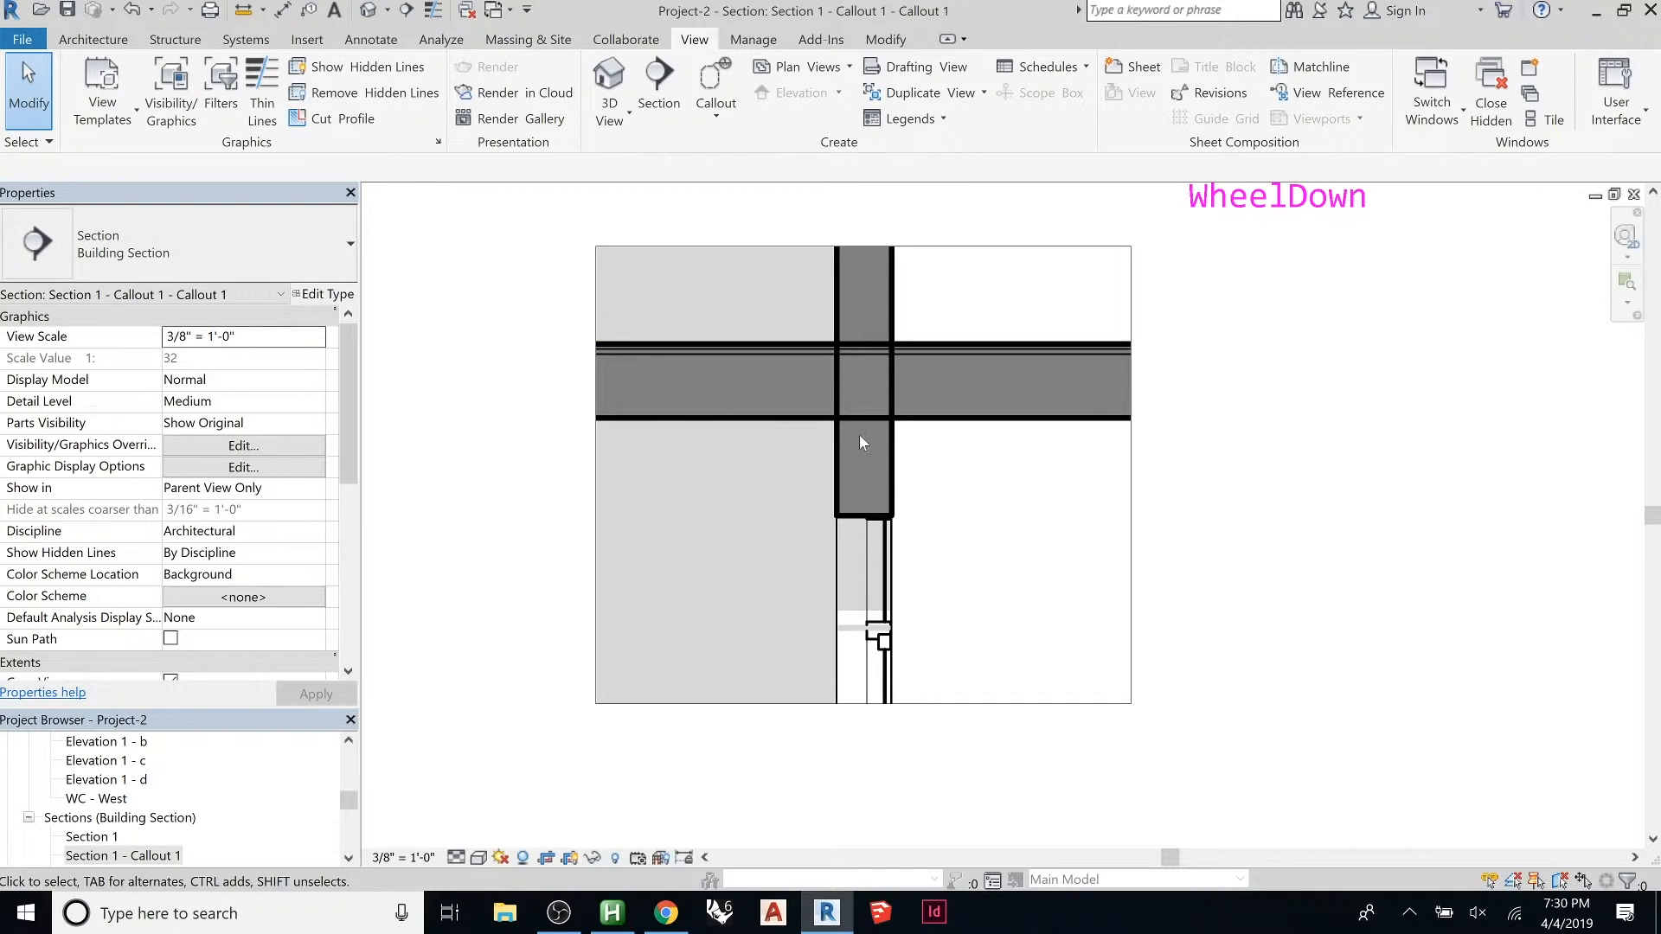
pyautogui.click(715, 85)
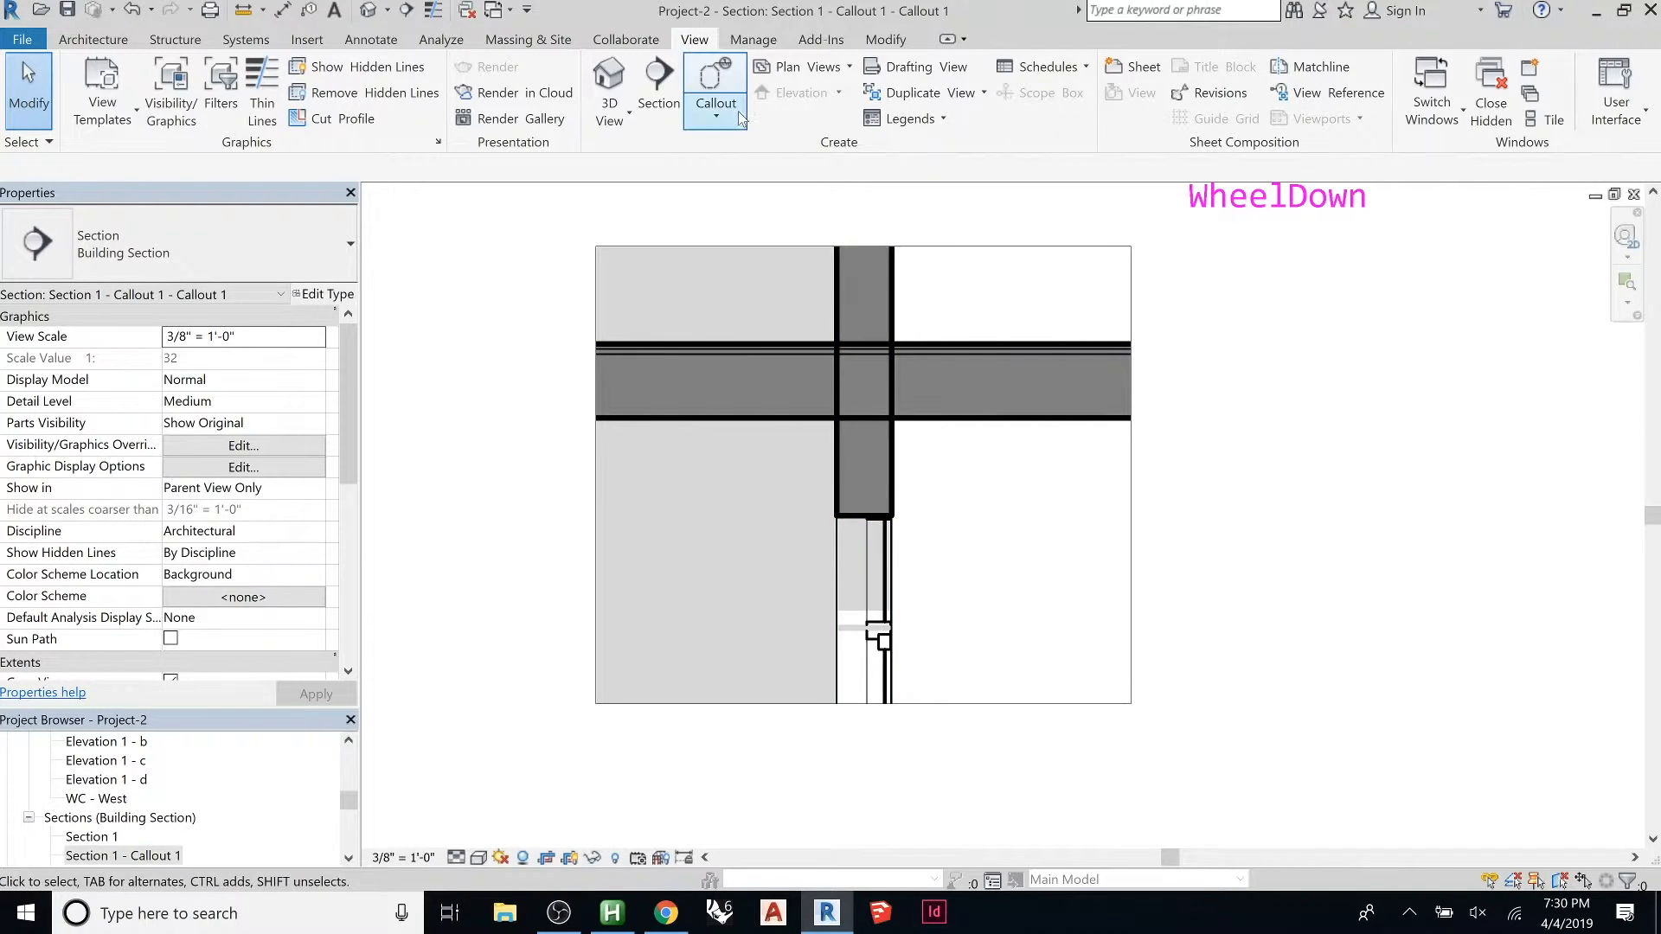
pyautogui.moveTo(910, 66)
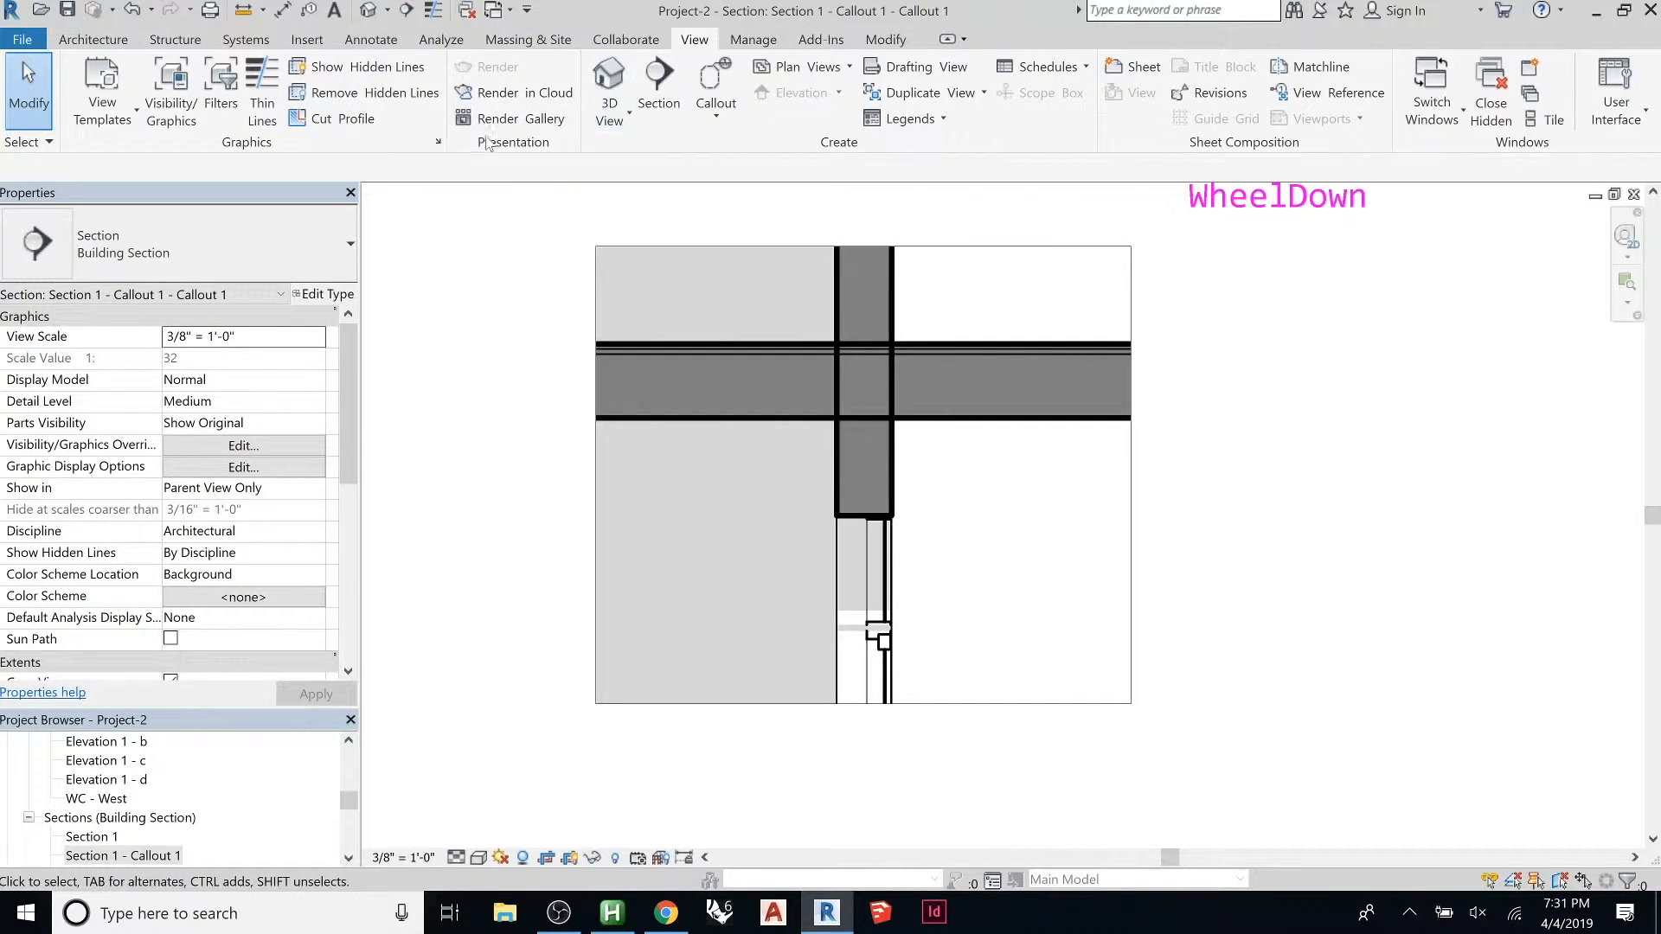
pyautogui.click(93, 40)
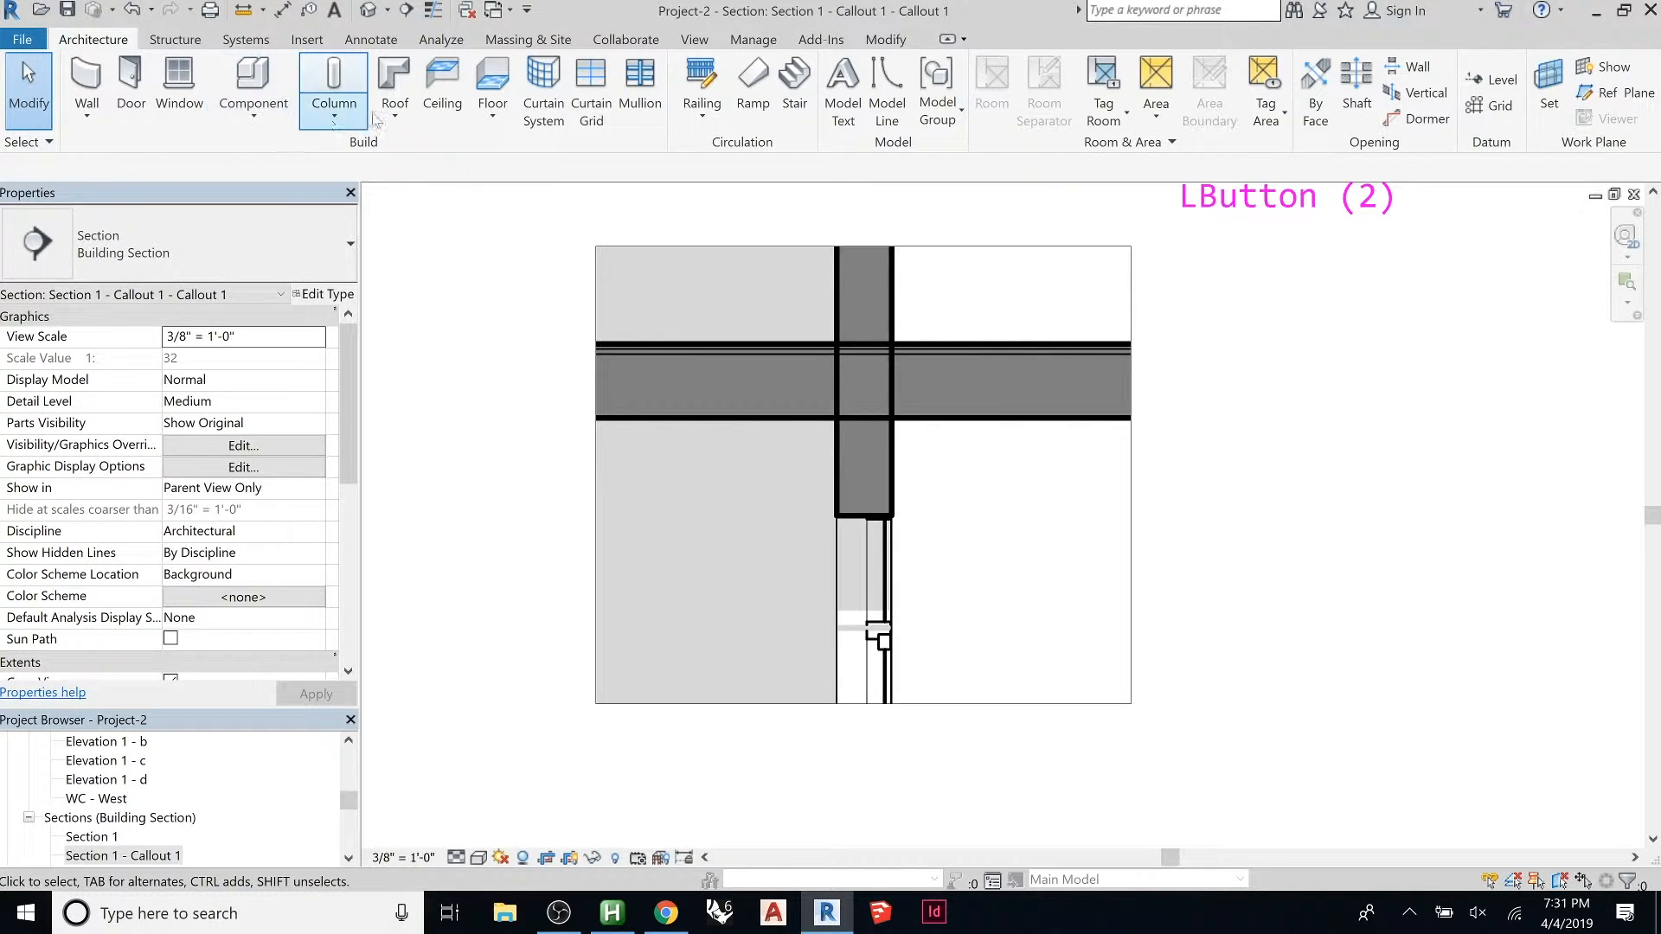
# Step: Start Detail Component placement from Annotate with the W12X26 steel section ready
pyautogui.click(886, 90)
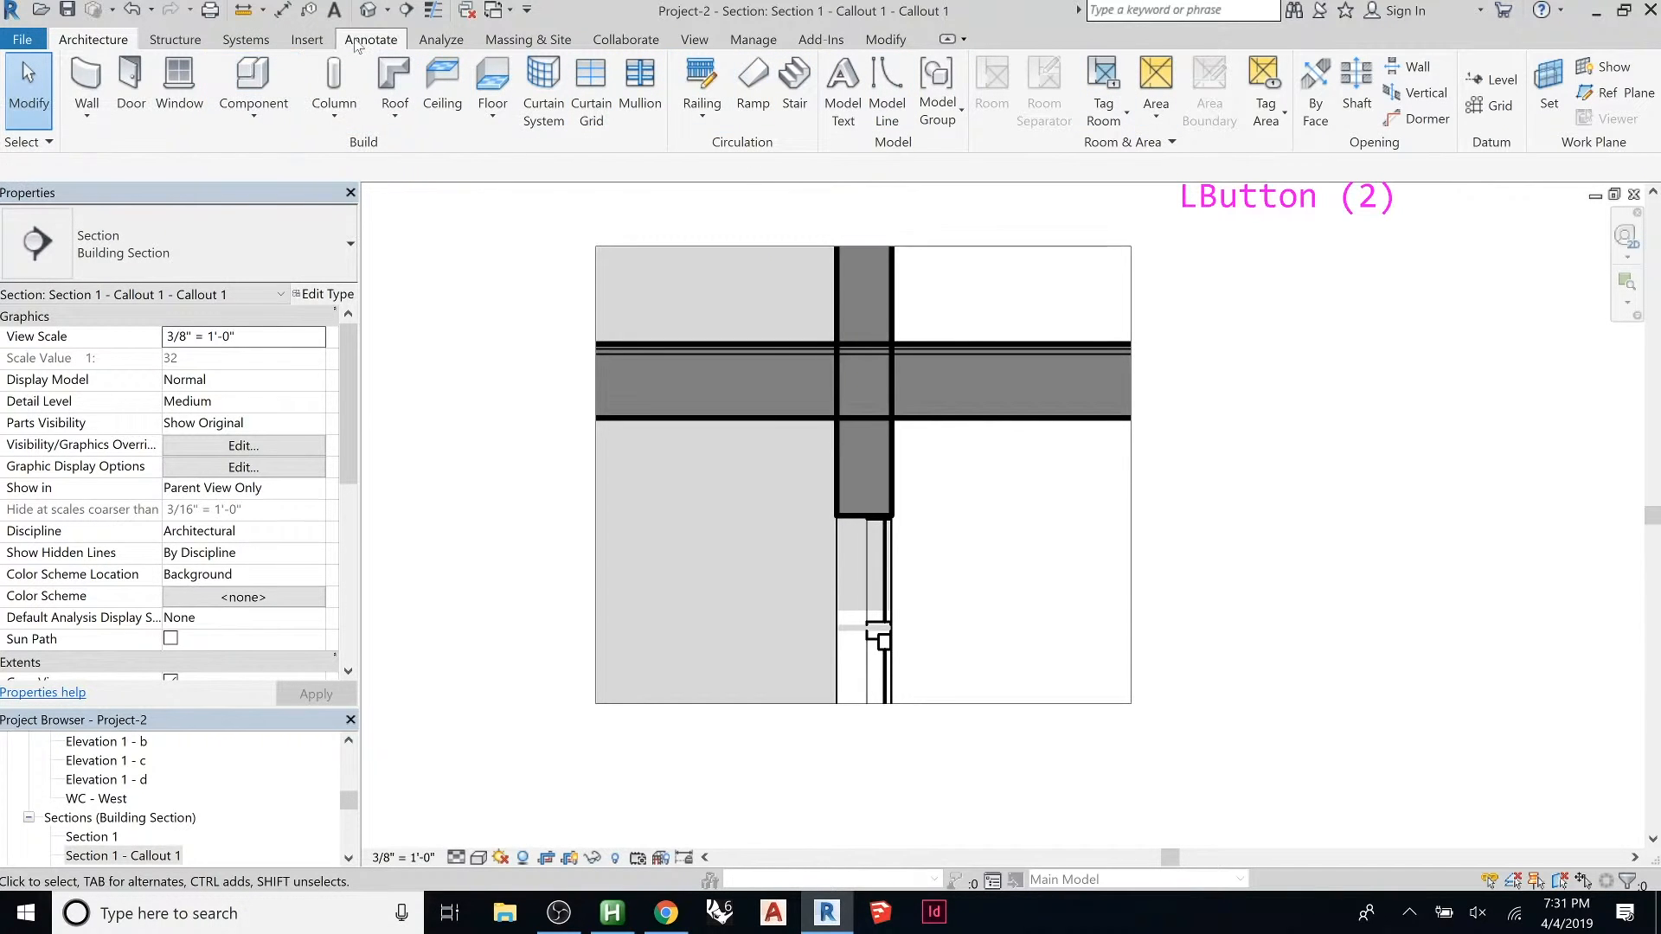
pyautogui.click(371, 39)
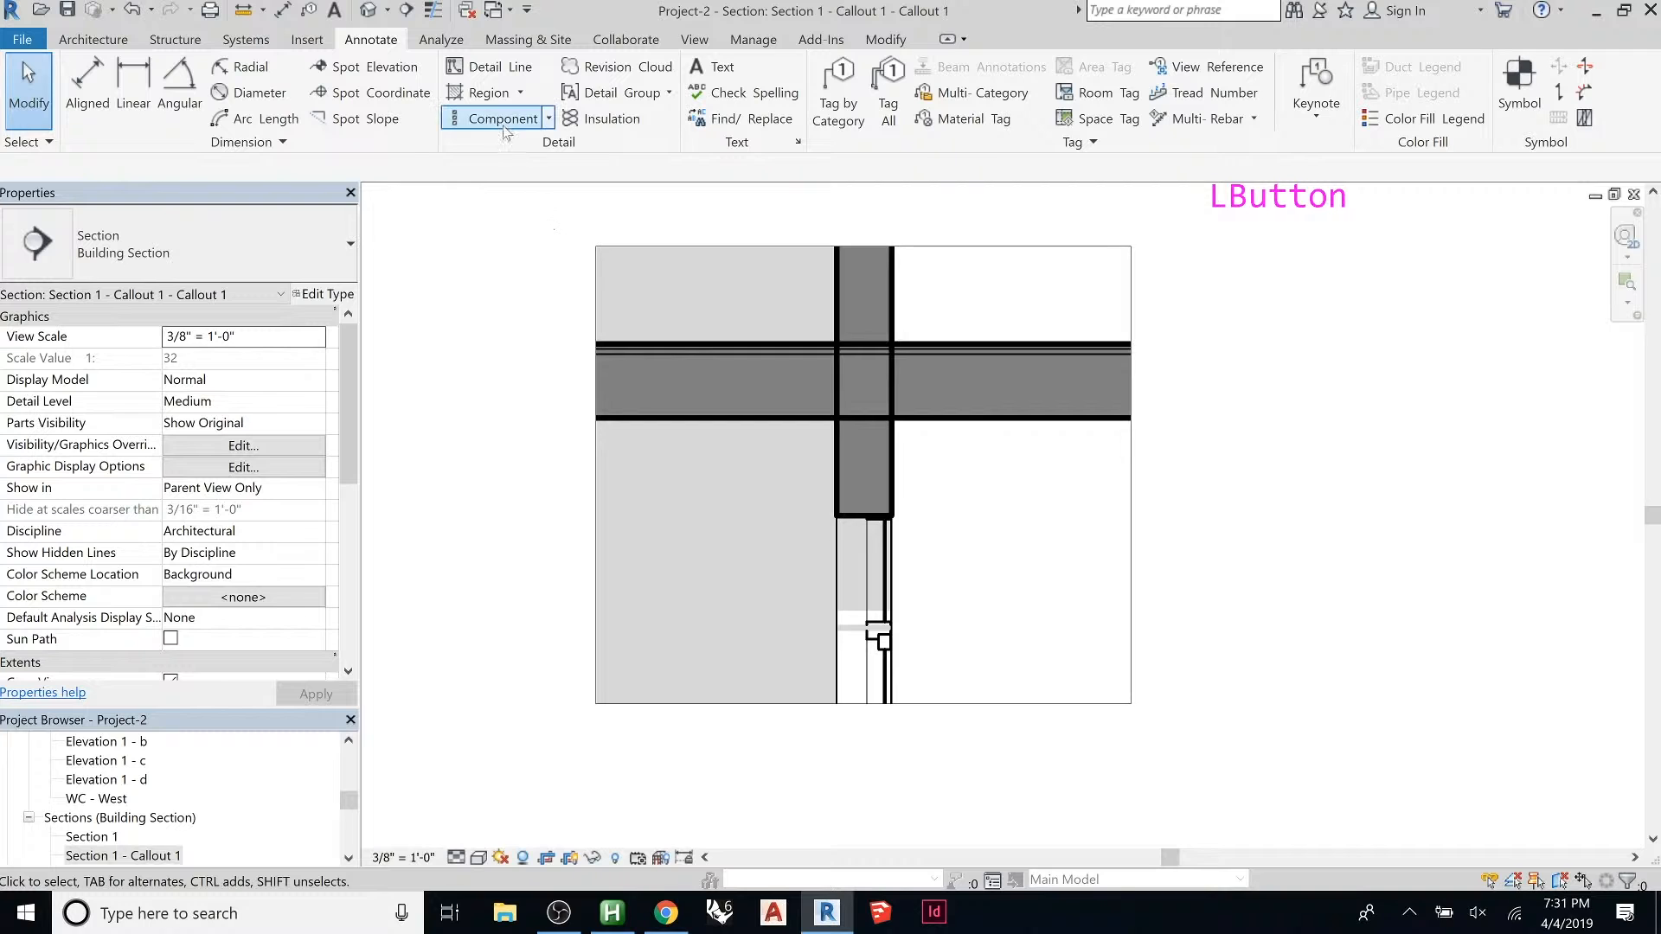
pyautogui.click(546, 117)
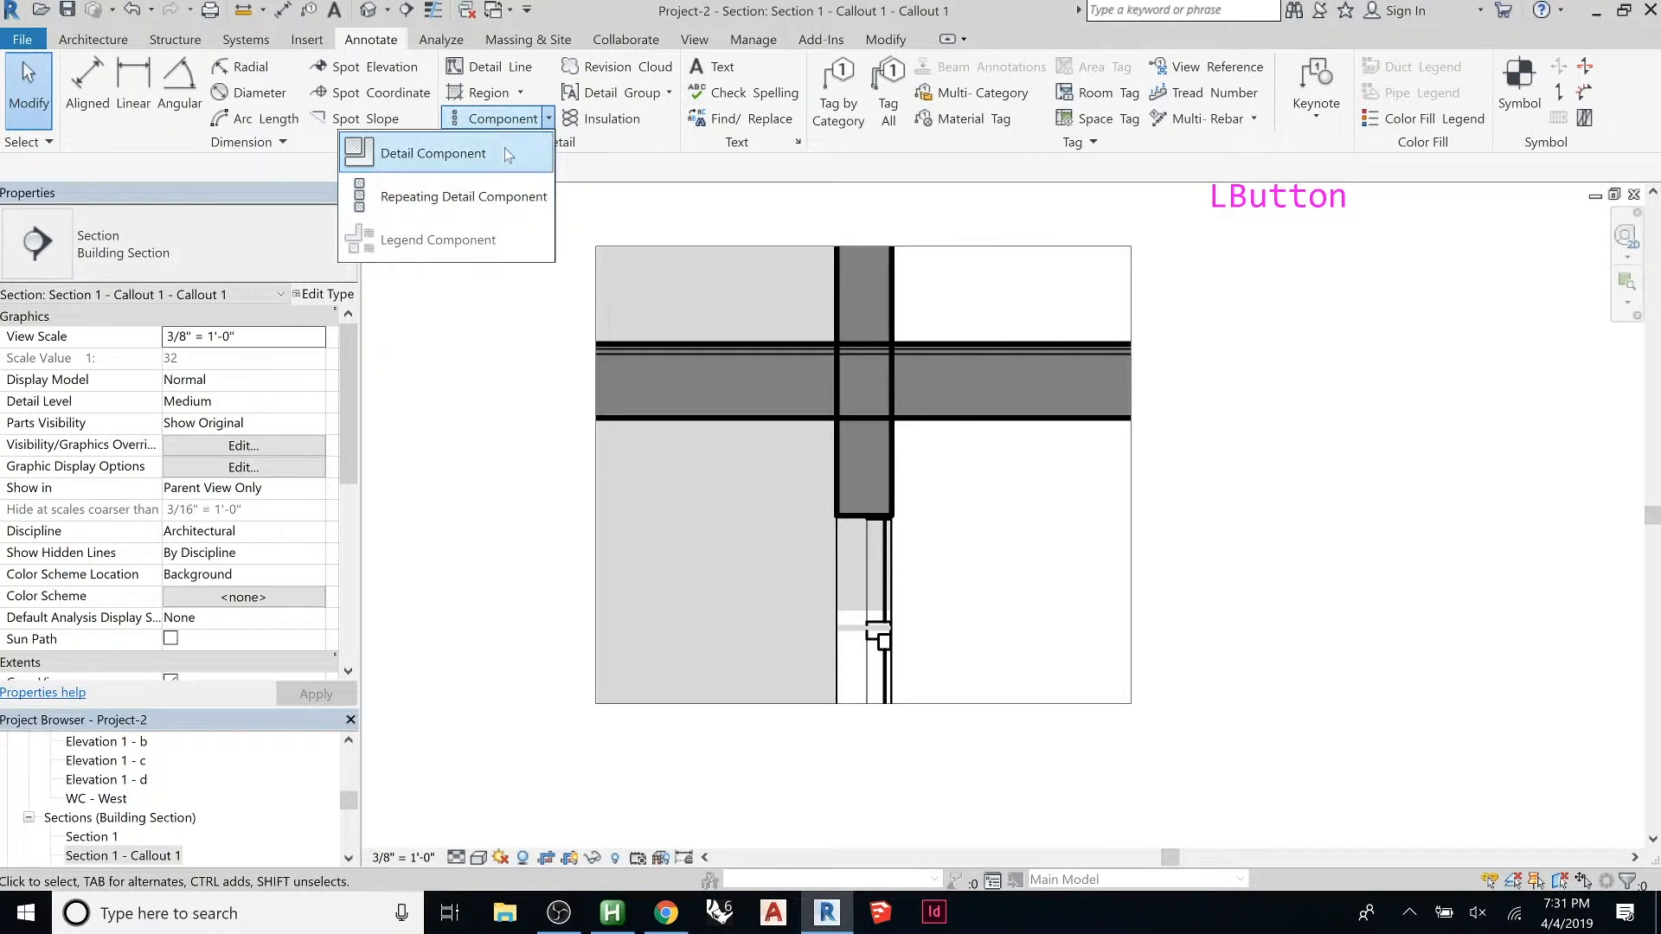
pyautogui.moveTo(464, 198)
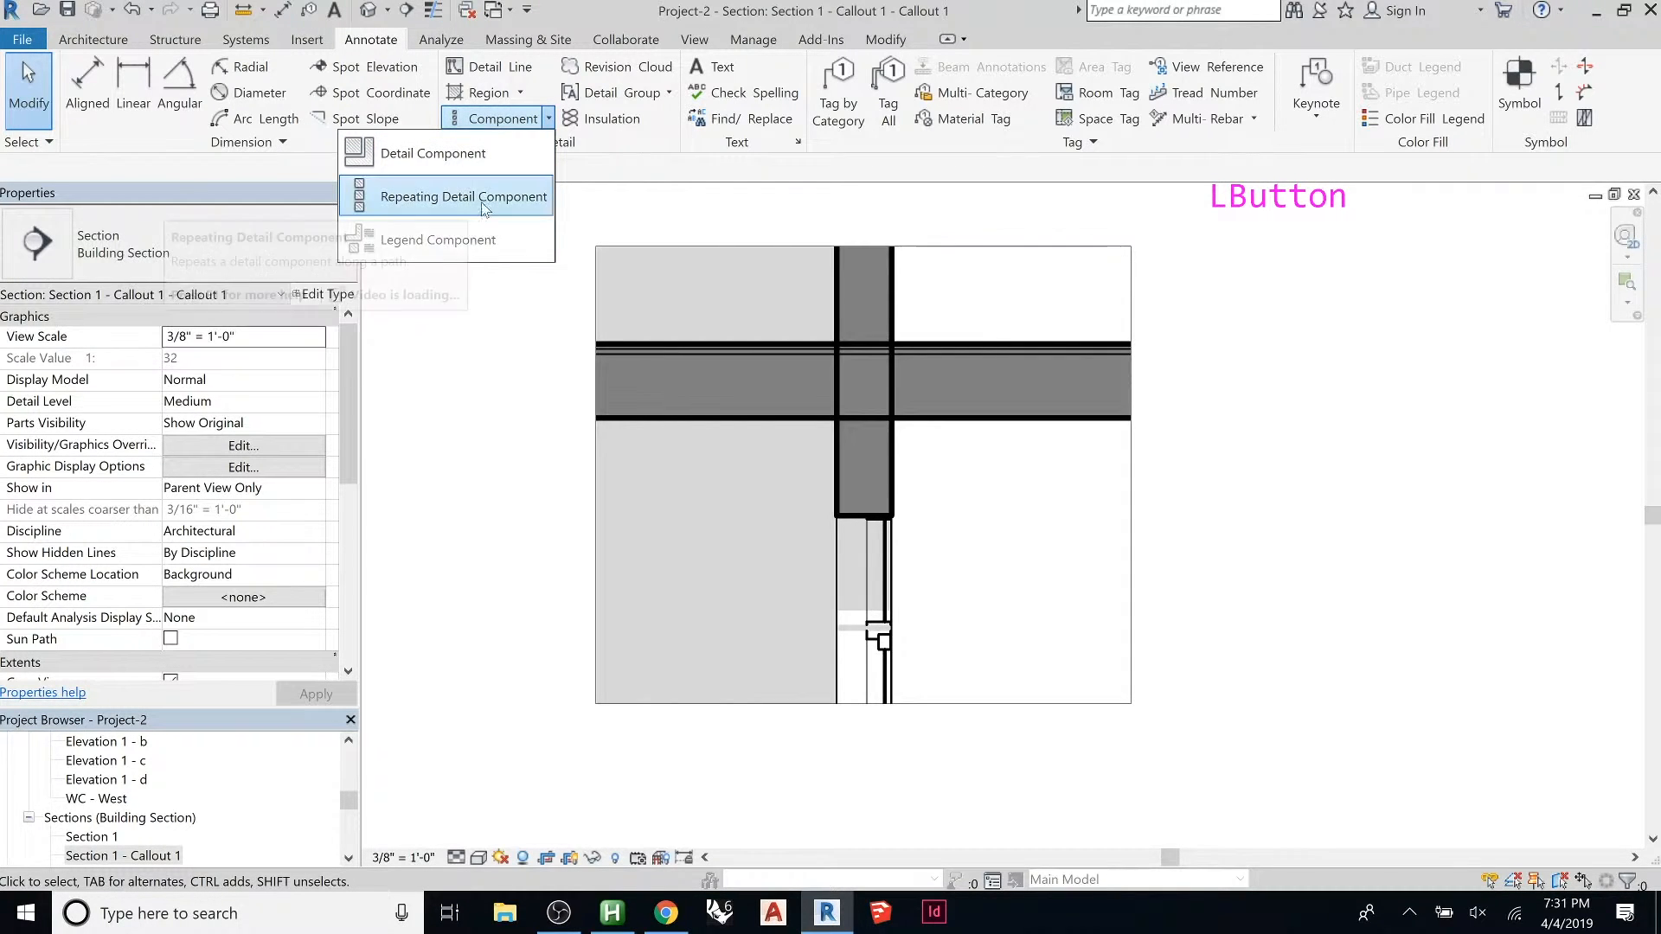
pyautogui.click(432, 152)
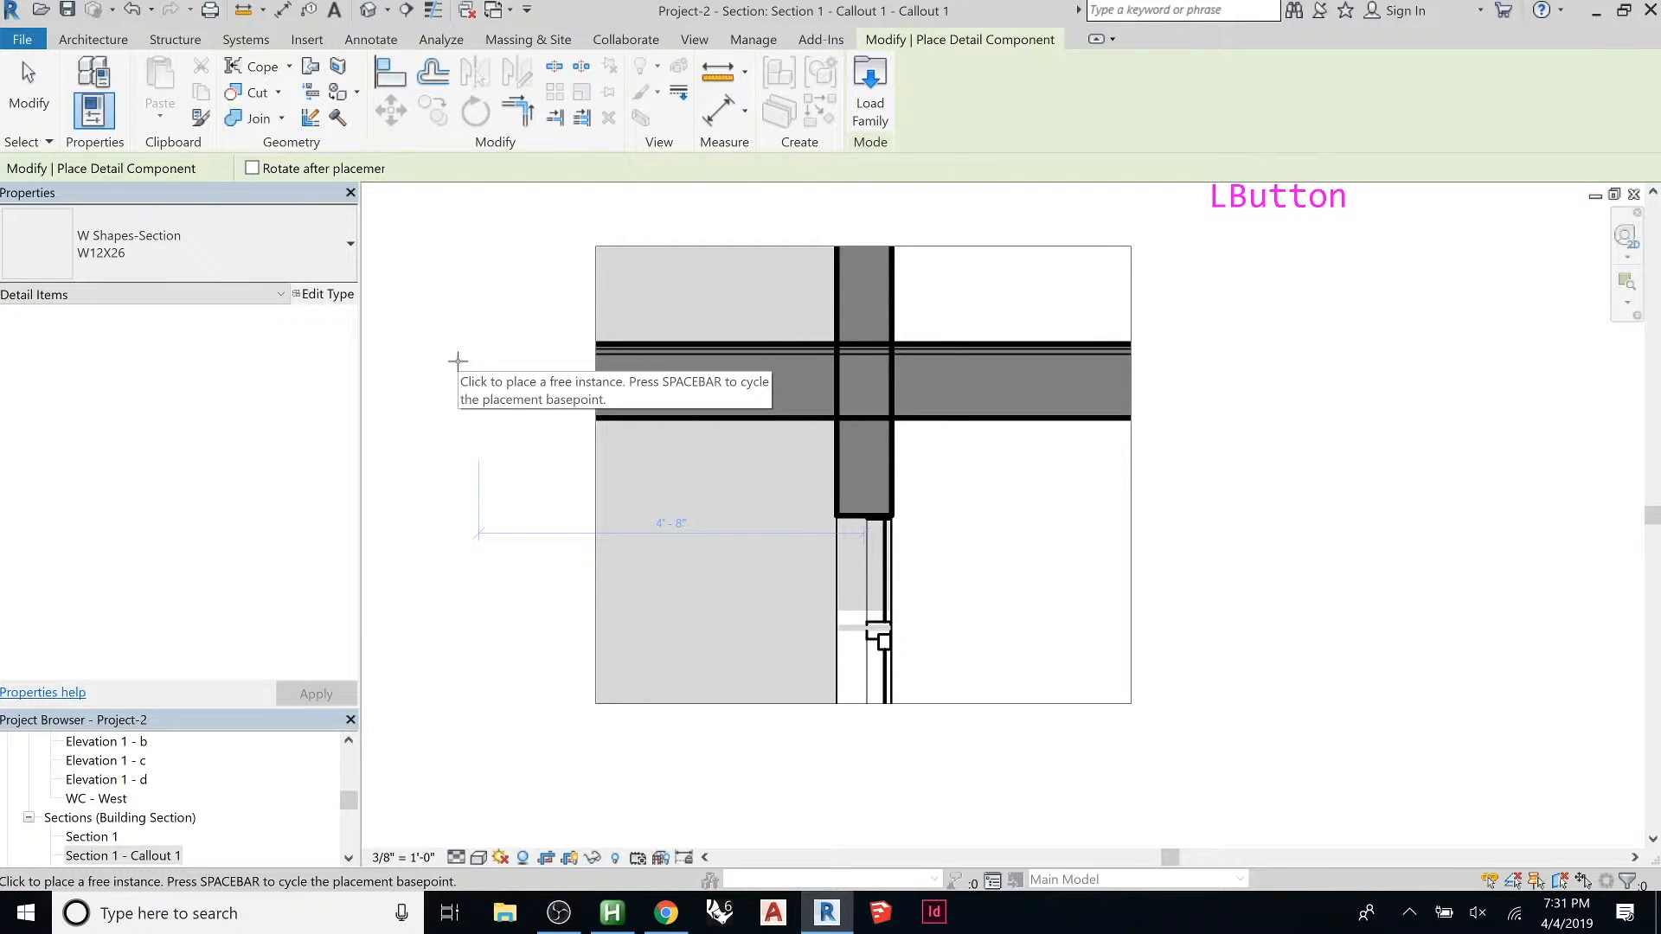
pyautogui.moveTo(524, 344)
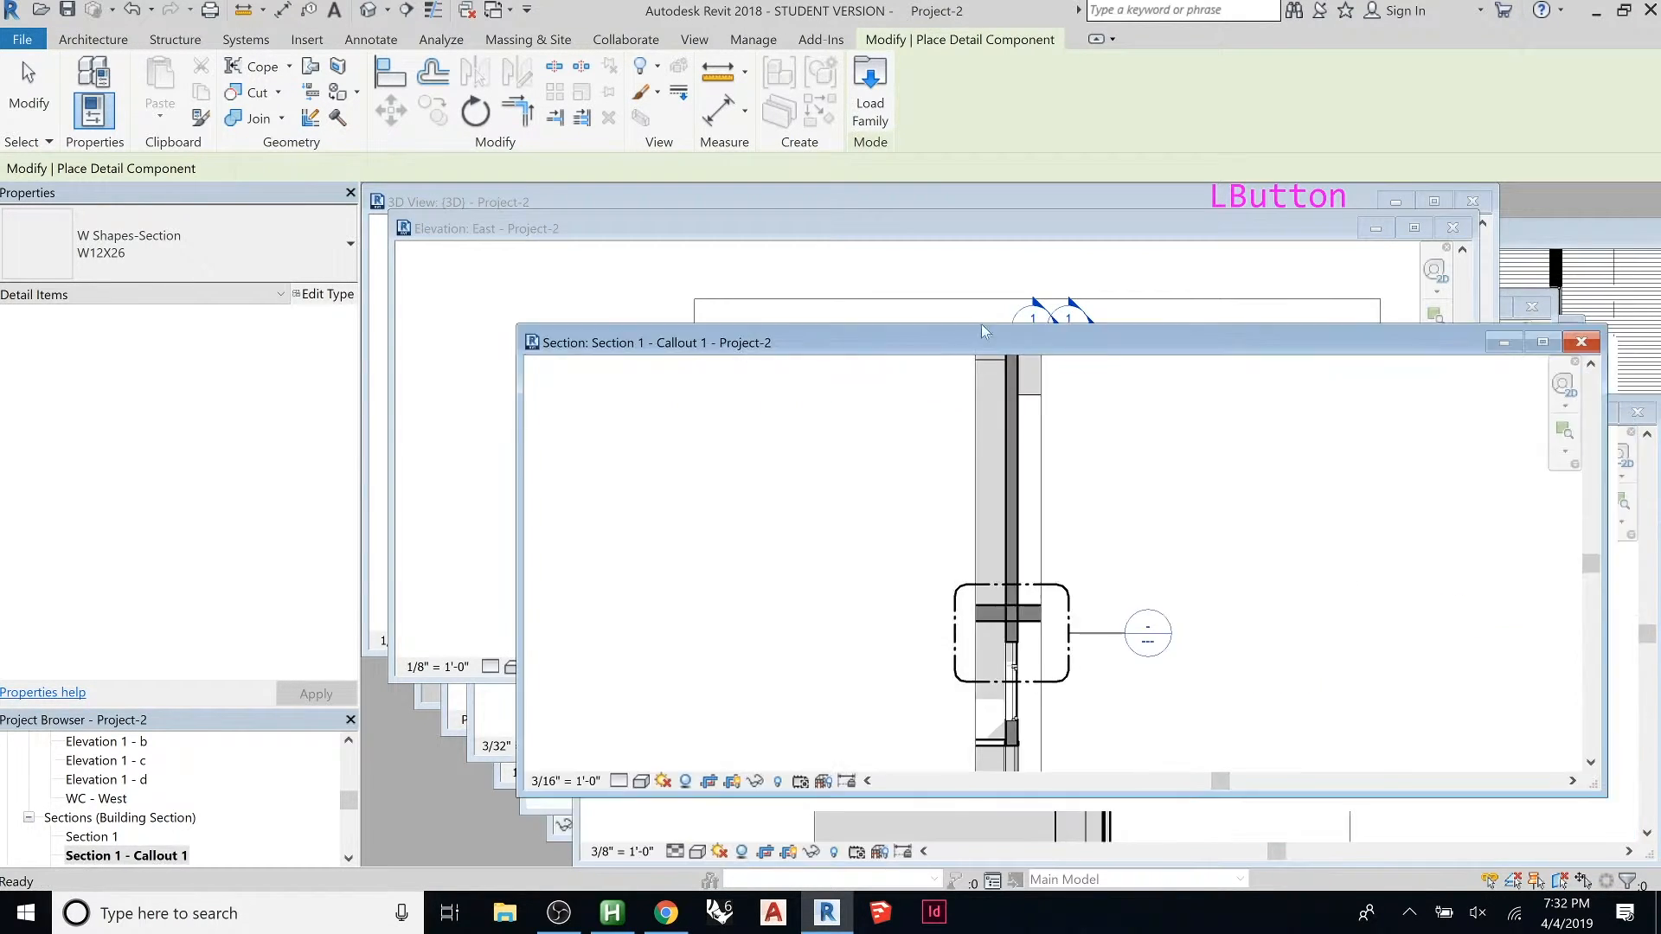
# Step: Maximize the Section 1 - Callout 1 window showing the placed W12X26 beam
pyautogui.scroll(3)
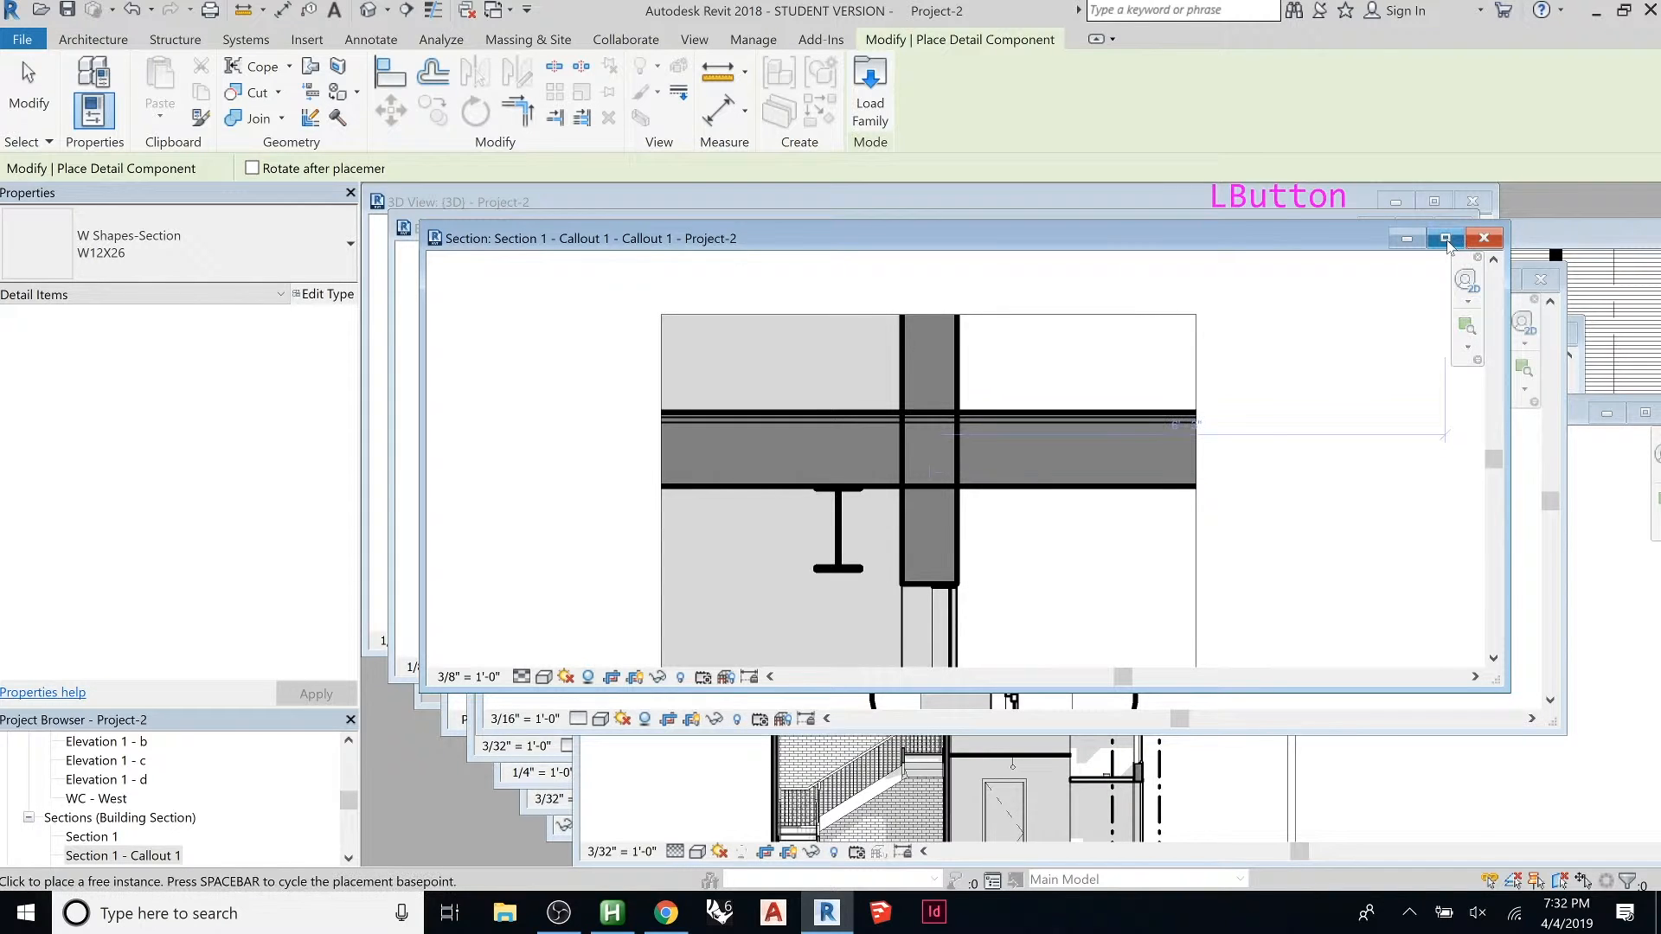
pyautogui.click(1444, 237)
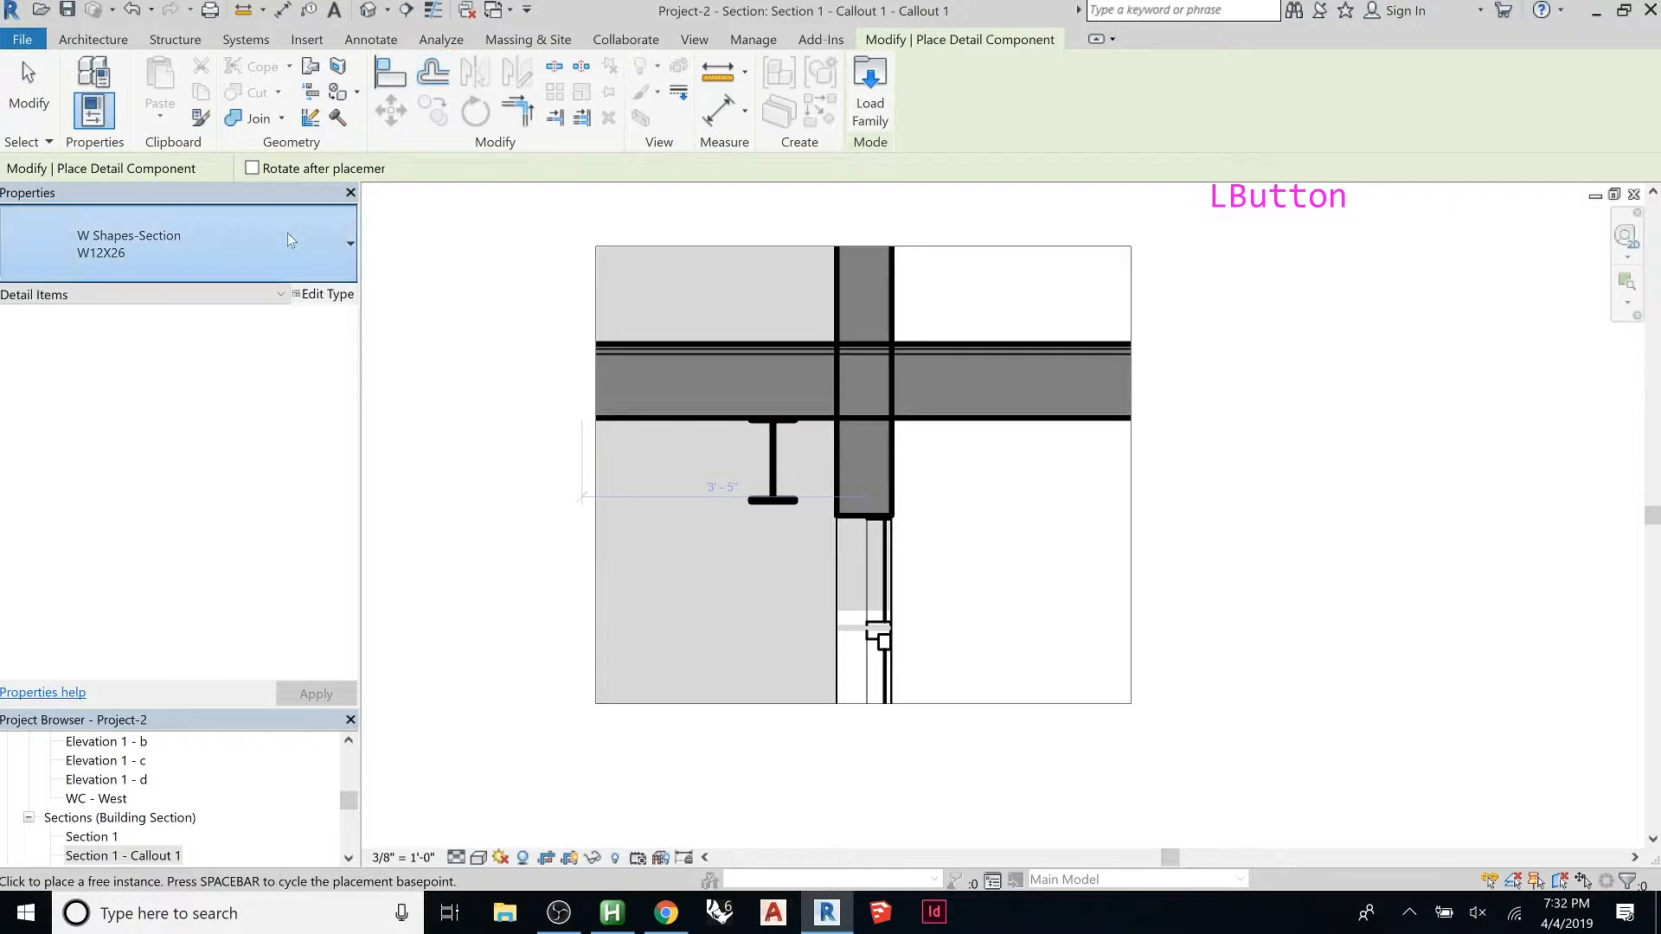
# Step: Place Brick Standard Rowlock, then Soldier & Plan, in the wall below the floor slab
pyautogui.click(348, 242)
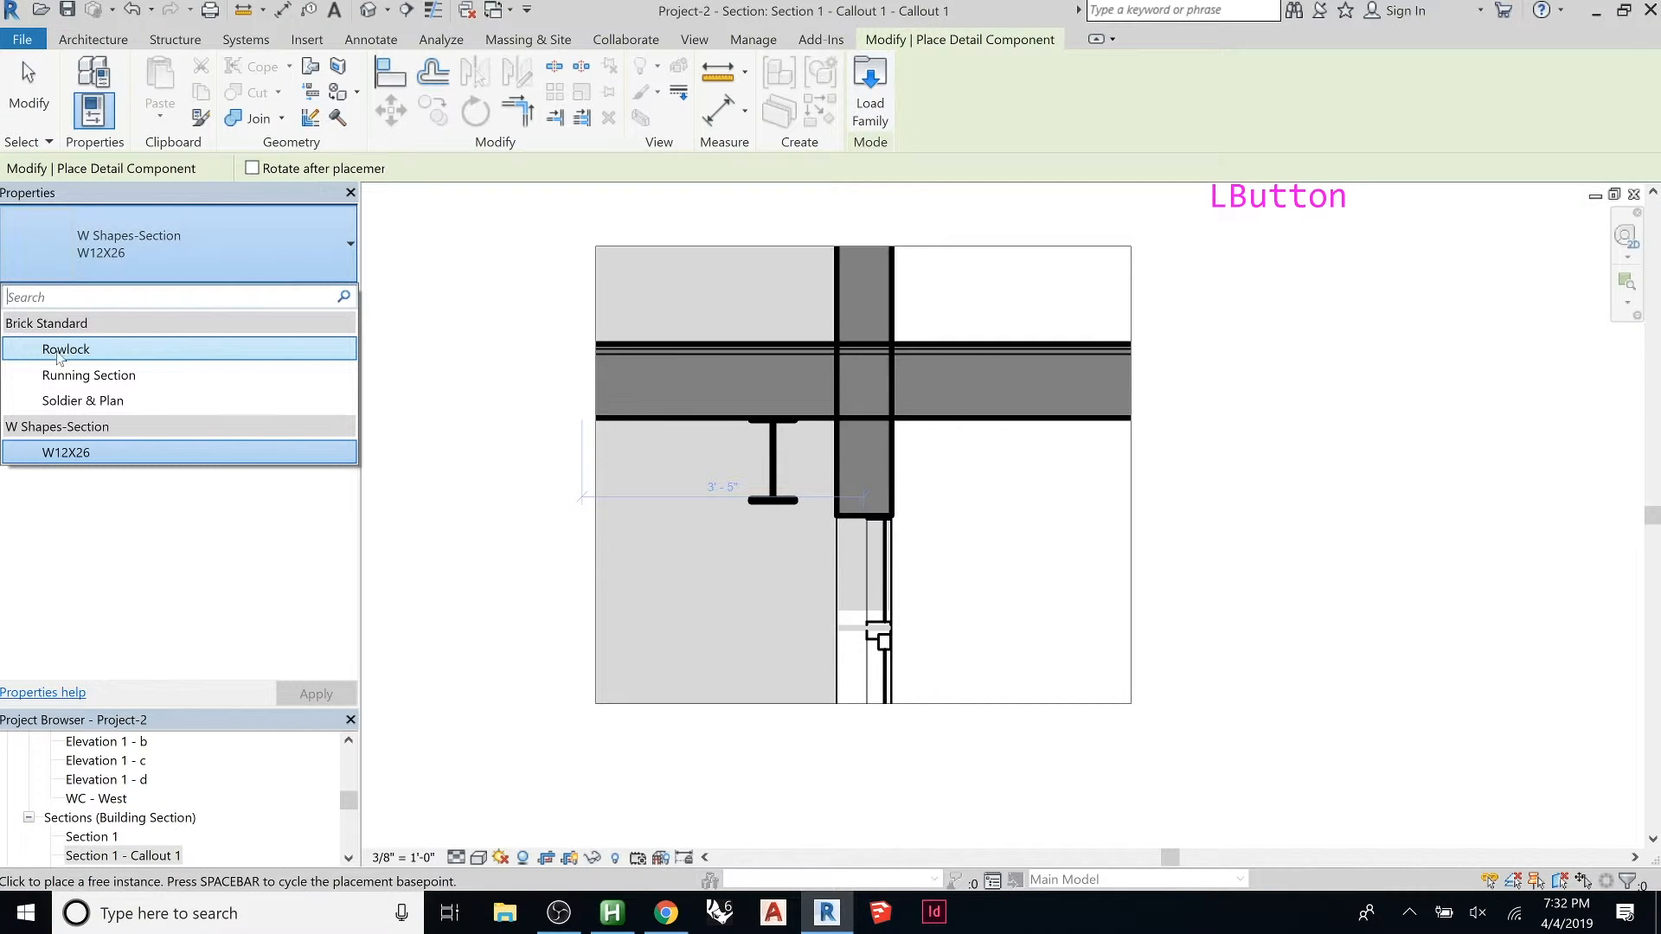
pyautogui.click(64, 349)
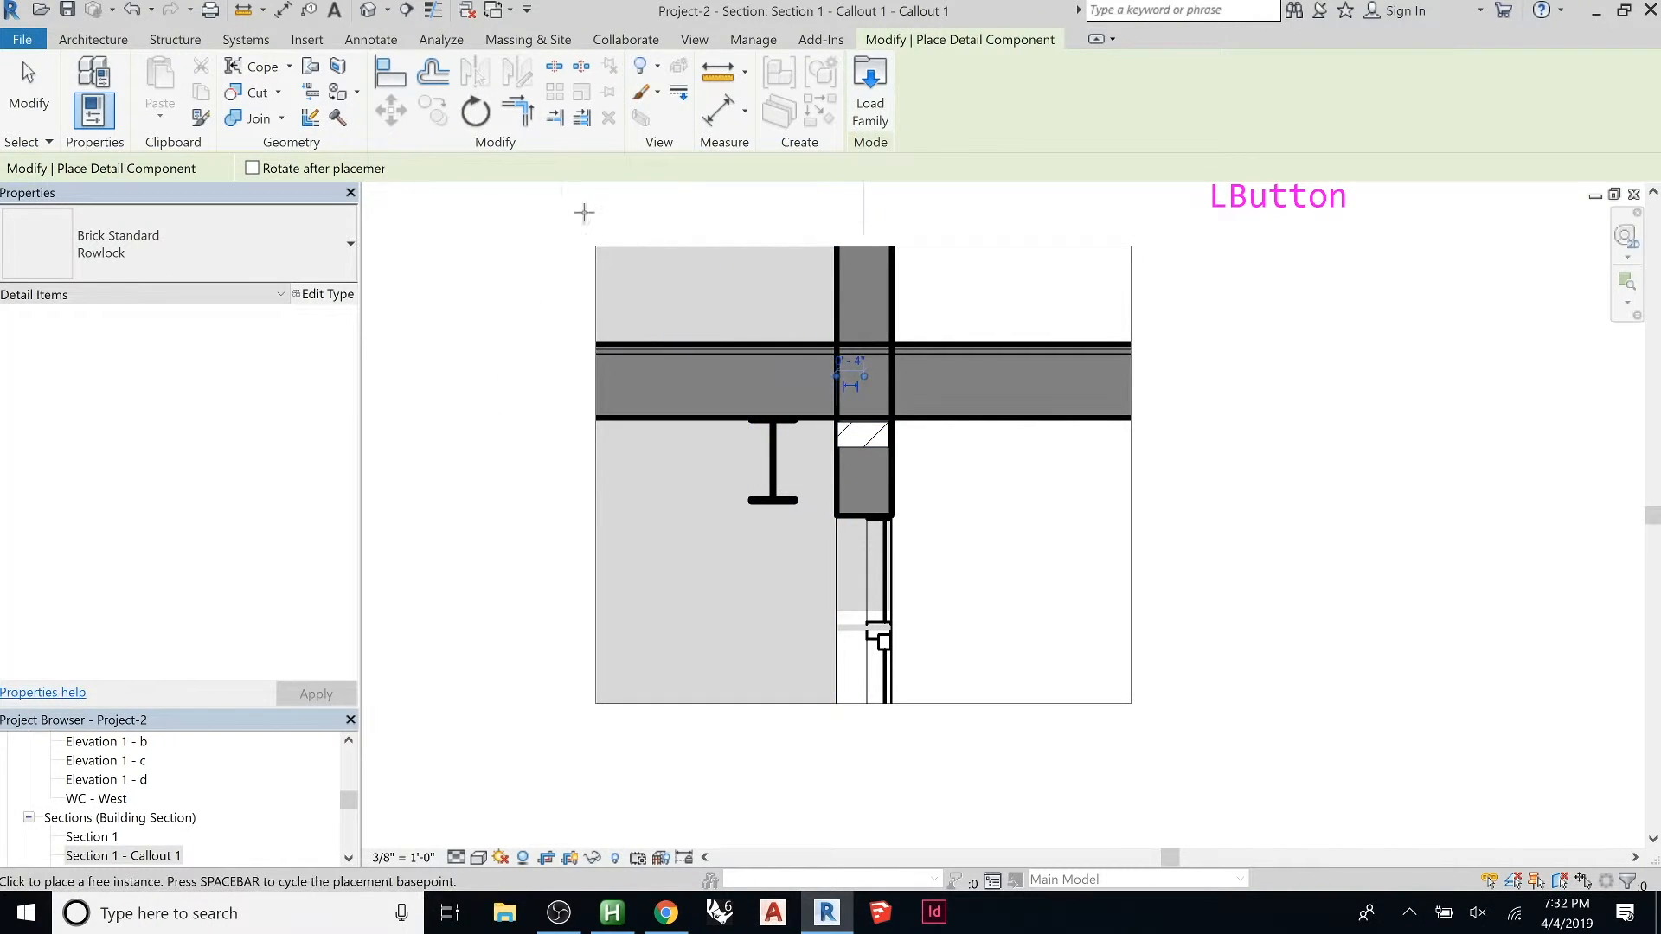
pyautogui.click(177, 244)
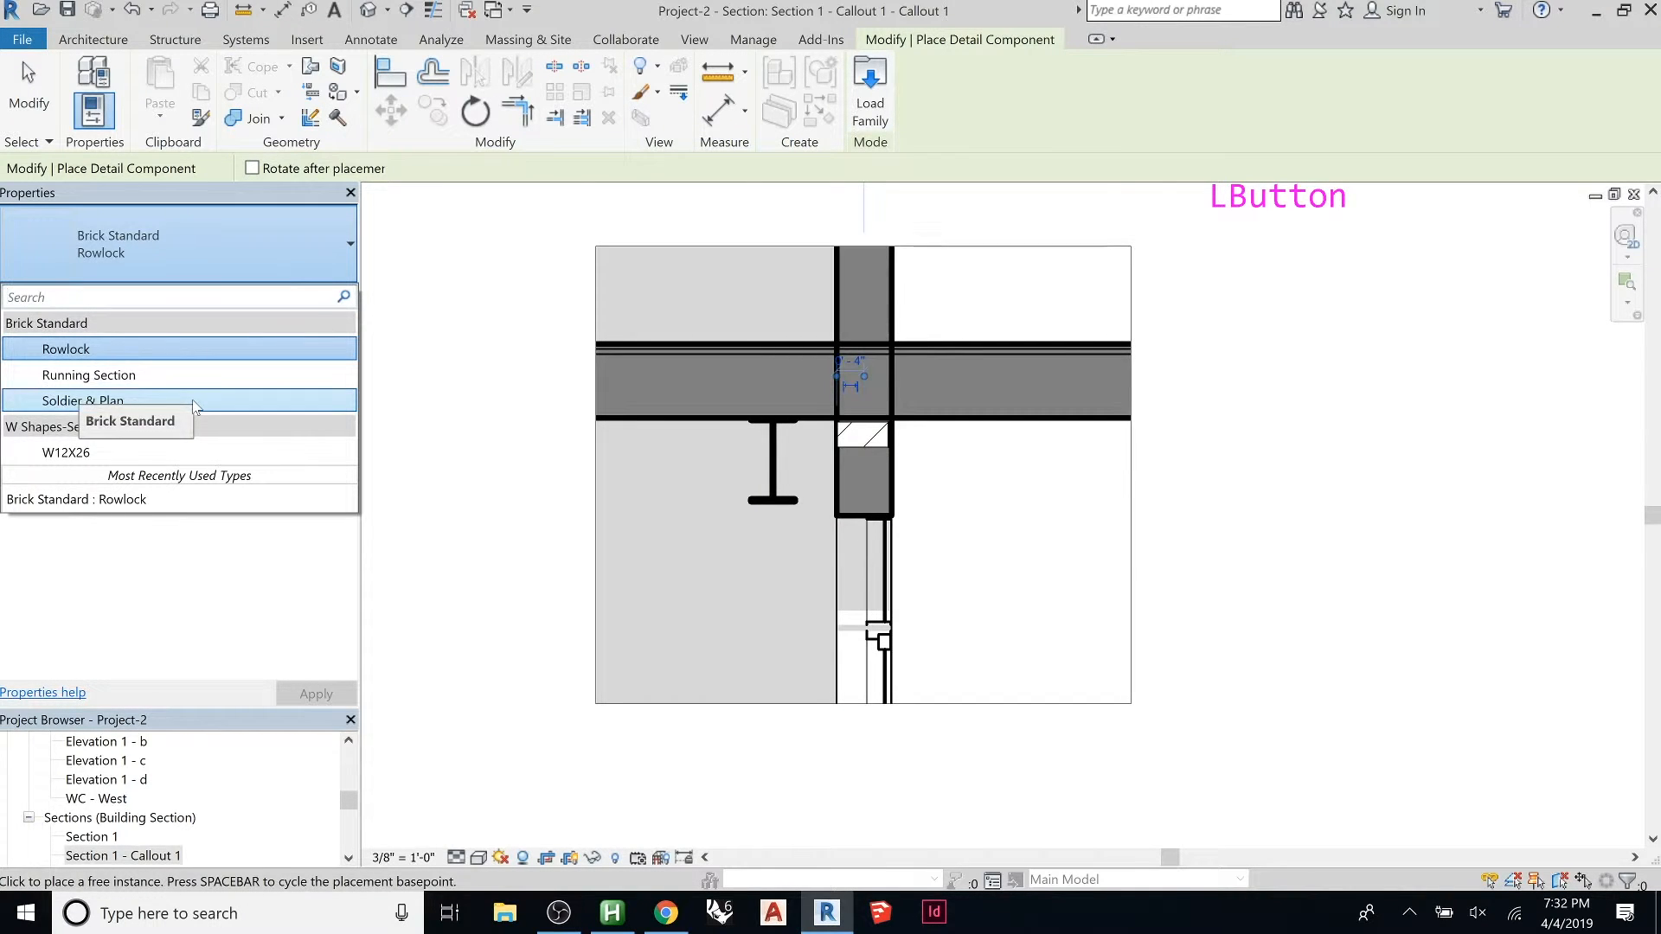
pyautogui.click(83, 399)
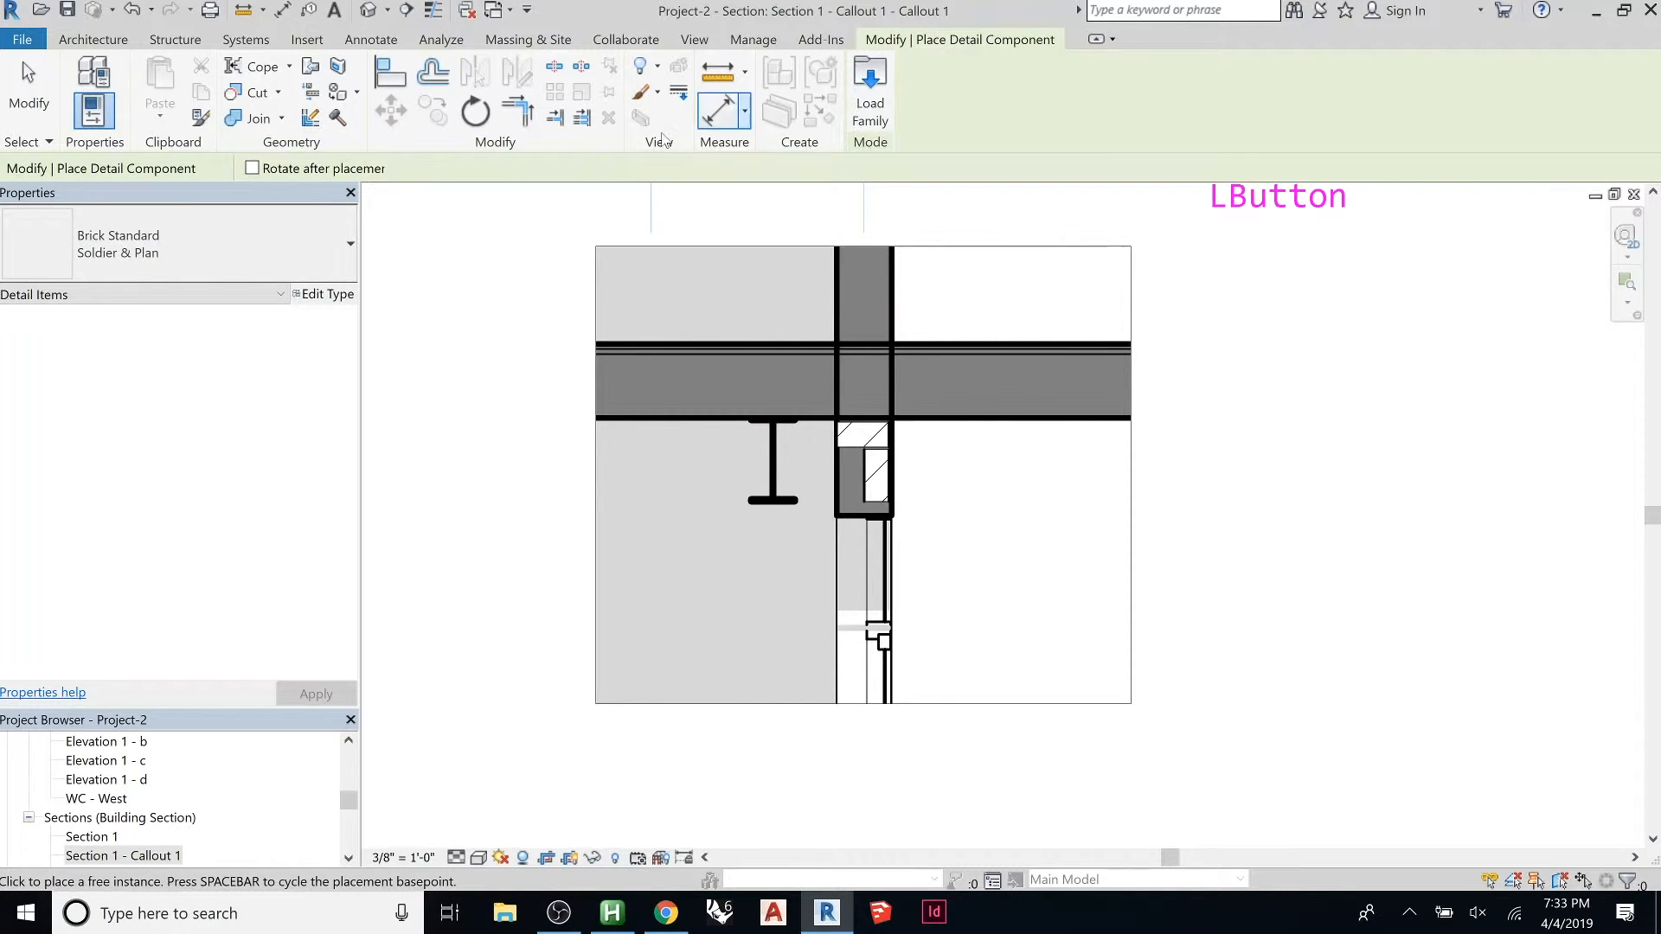
# Step: Run a repeating brick detail up the wall above the floor slab and end placement
pyautogui.click(370, 40)
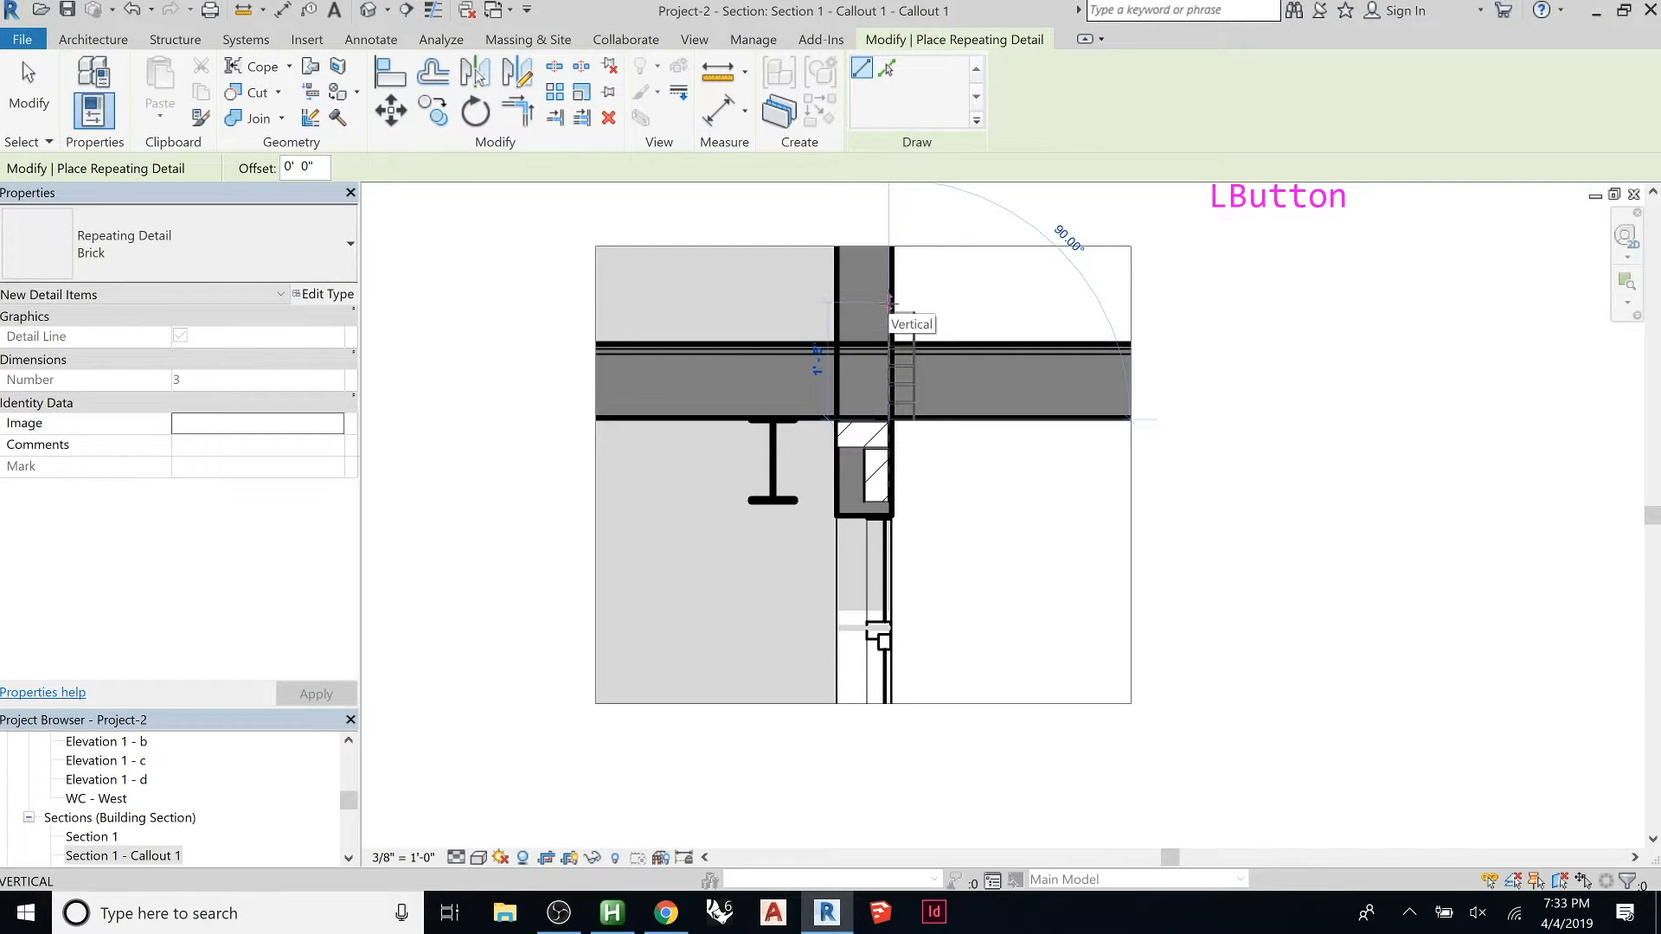
pyautogui.press('Escape')
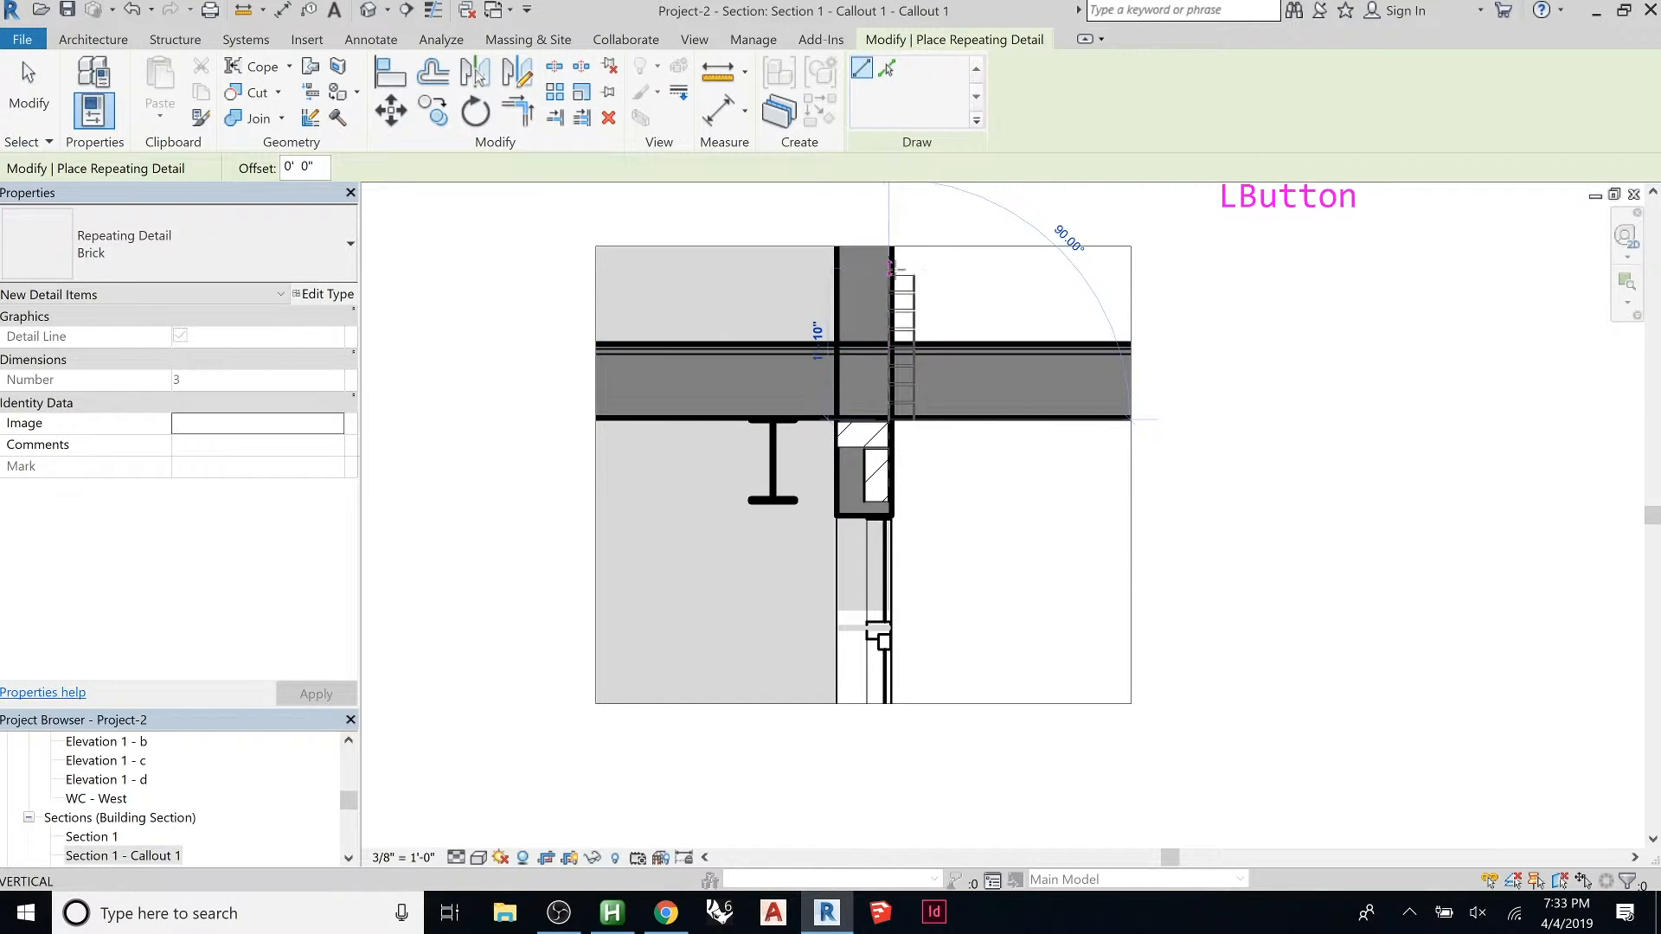
pyautogui.click(864, 423)
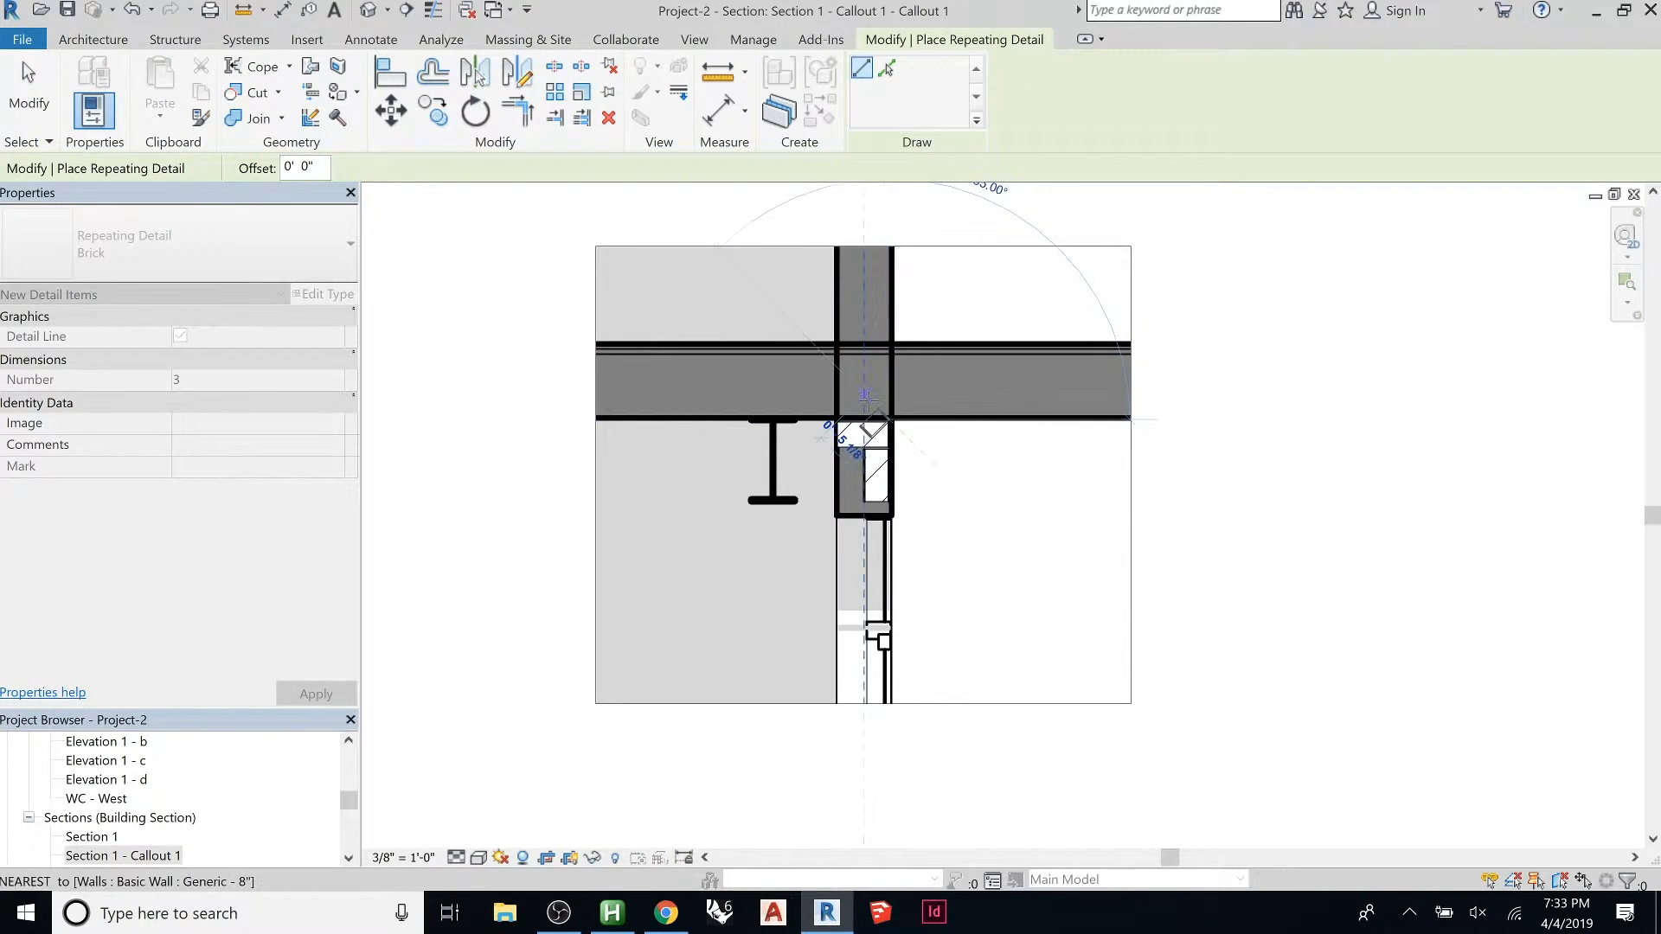
pyautogui.scroll(-3)
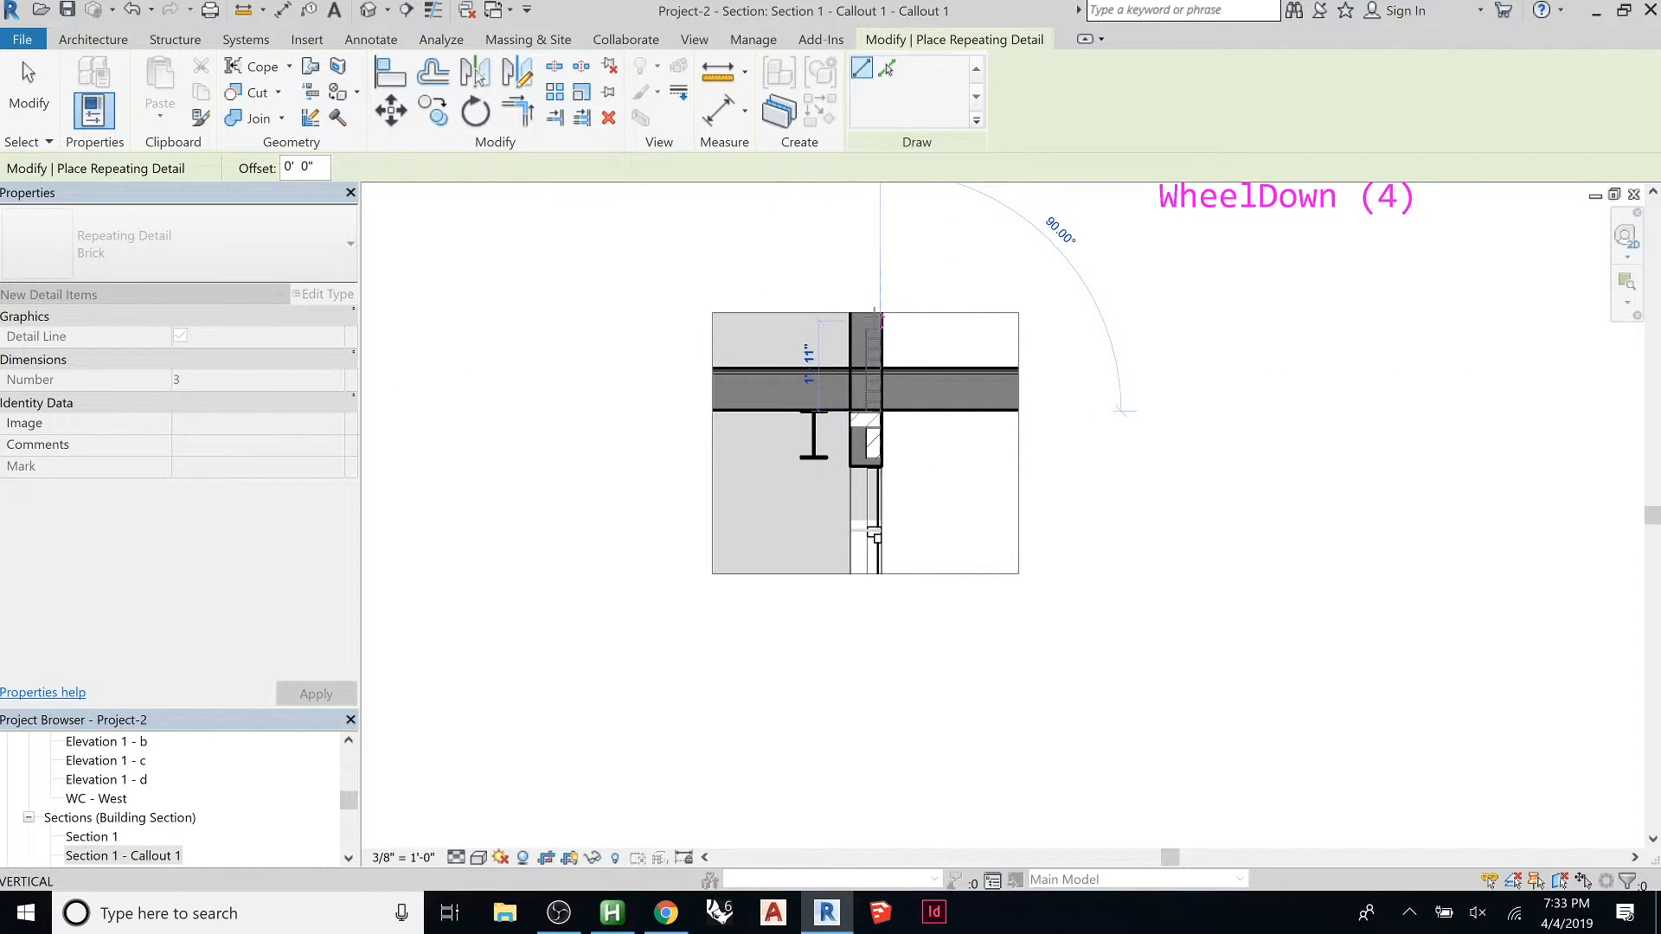
pyautogui.press('Escape')
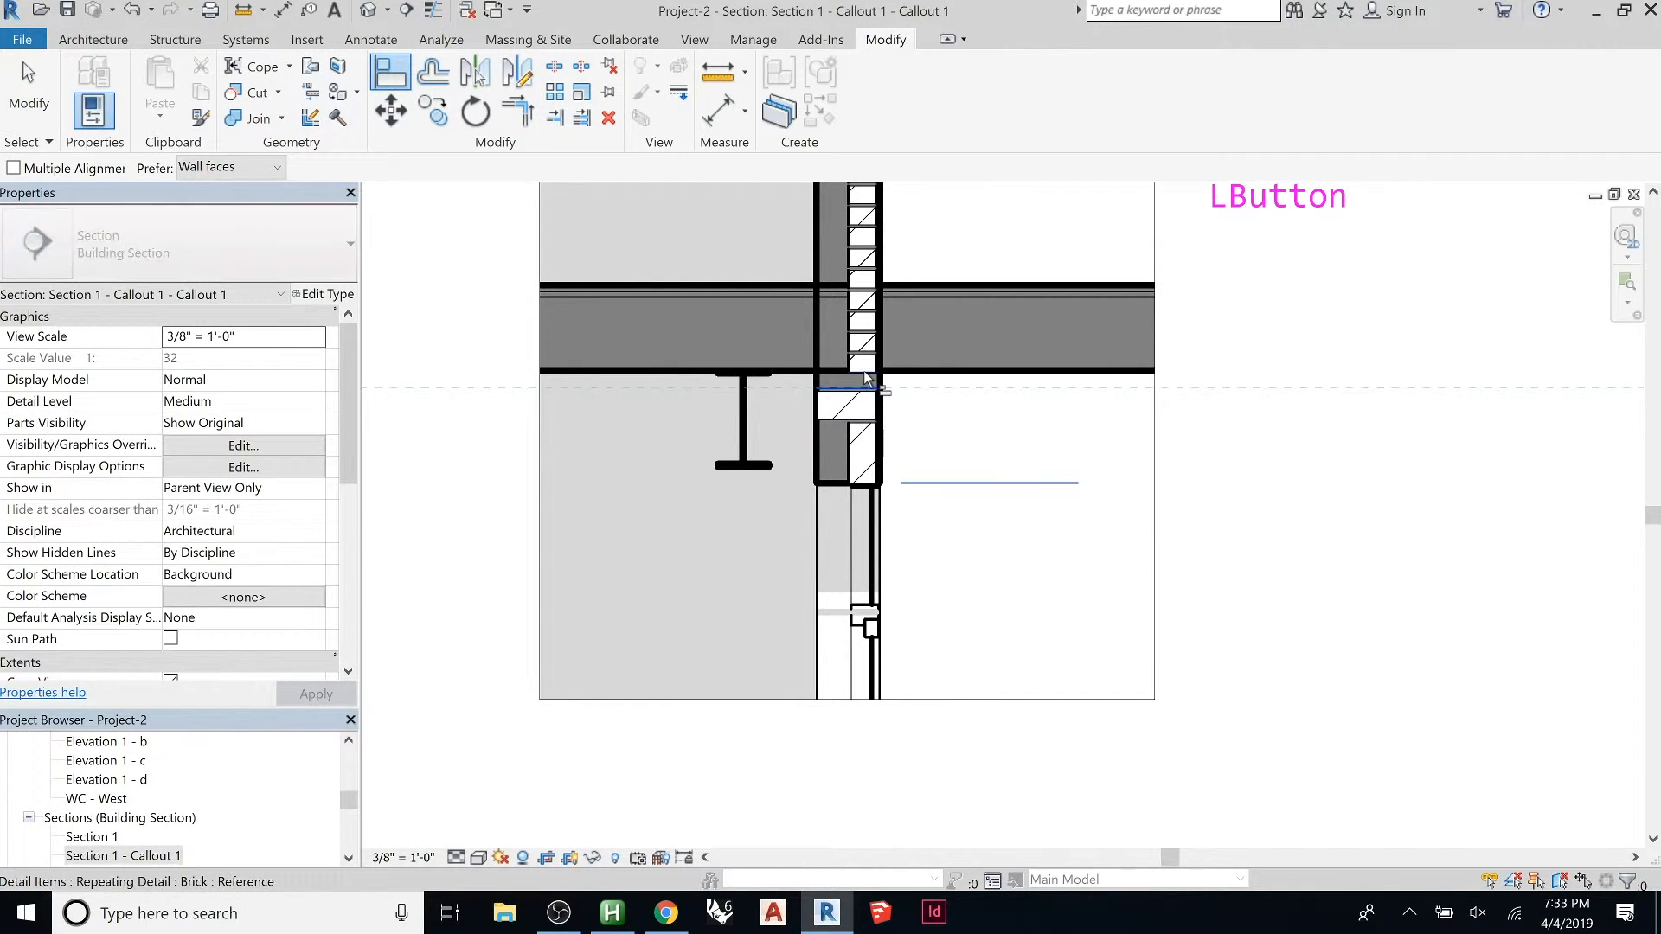
pyautogui.press('Escape')
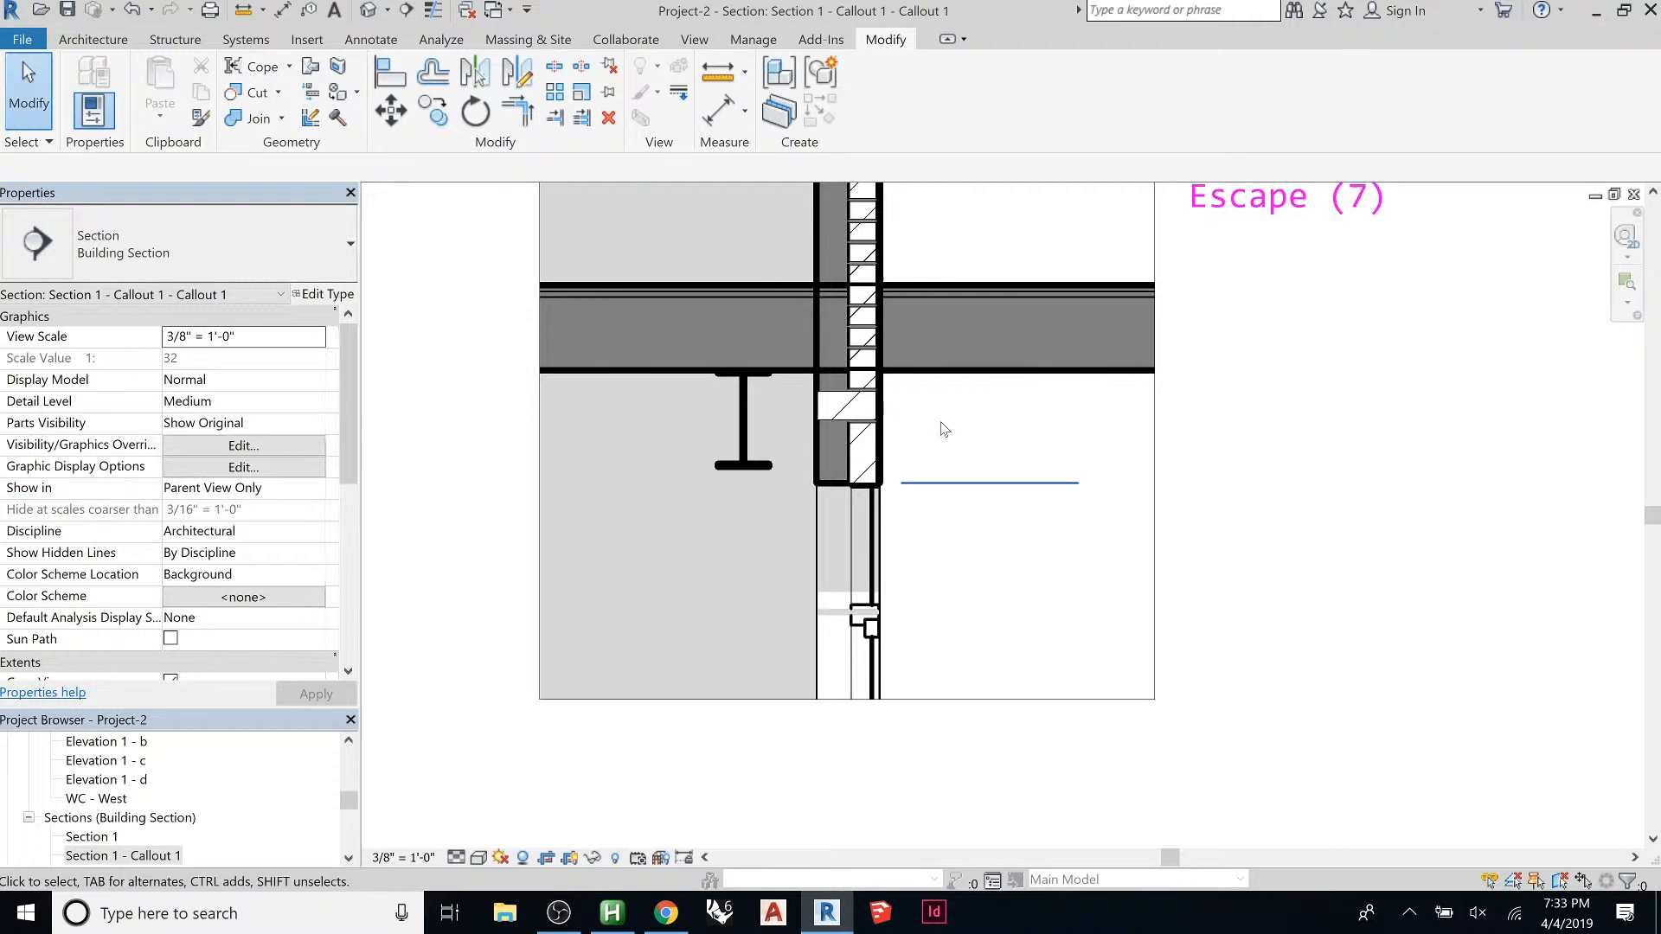
pyautogui.press('Escape')
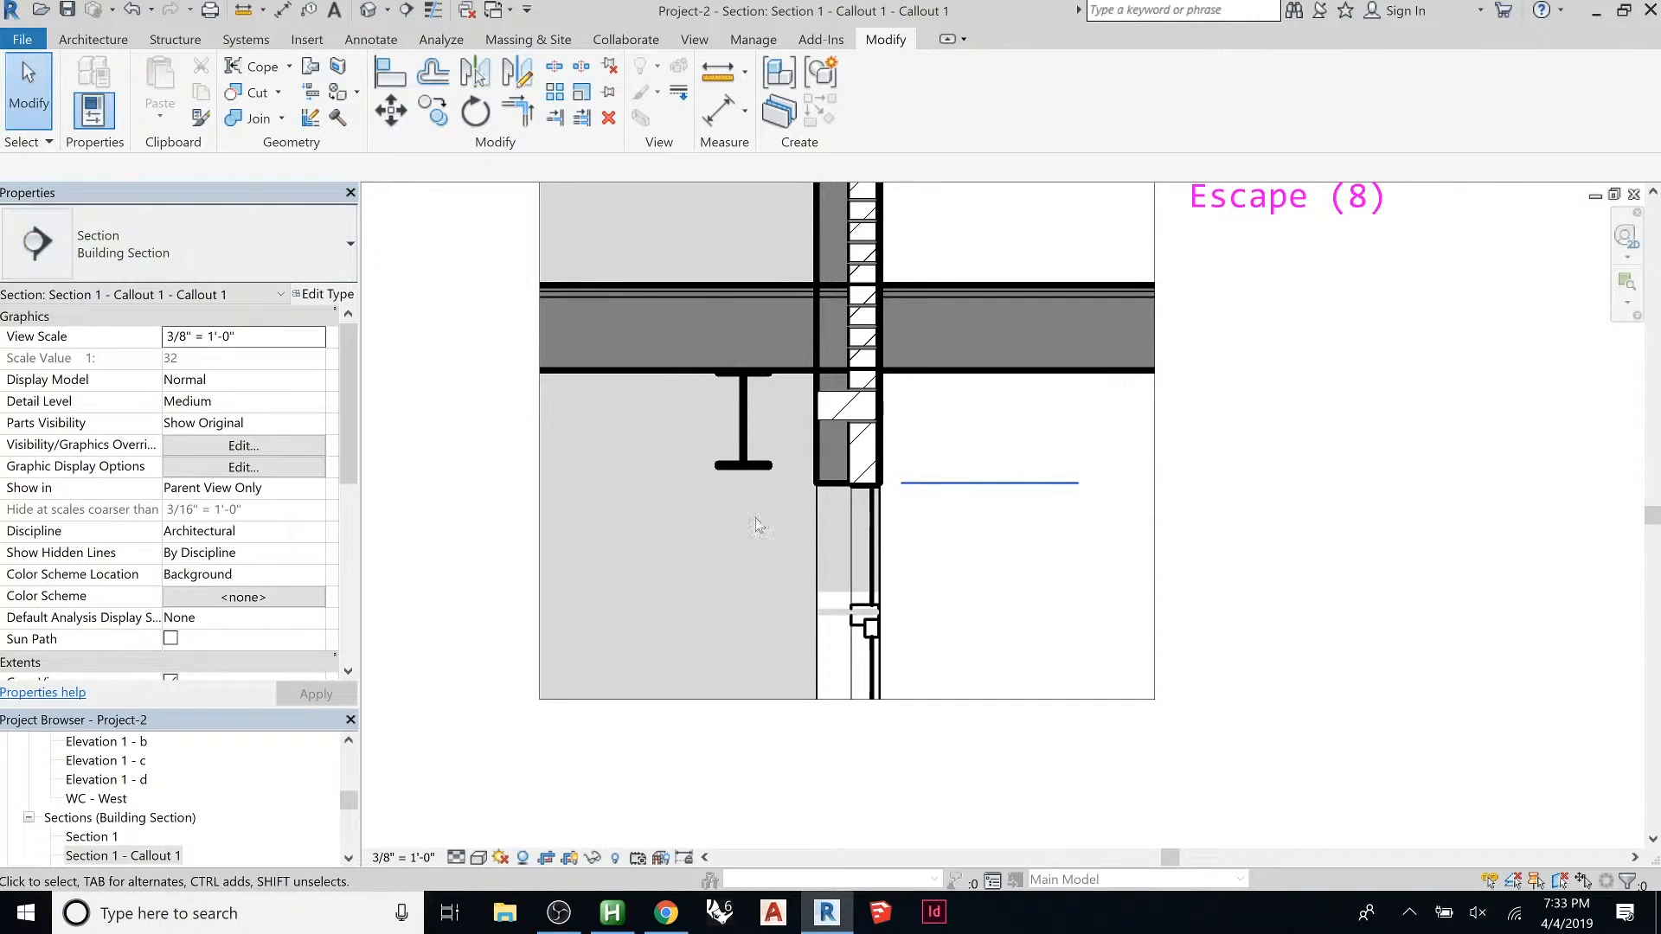
# Step: Deselect the W12X26 beam and start placing another detail component
pyautogui.click(742, 419)
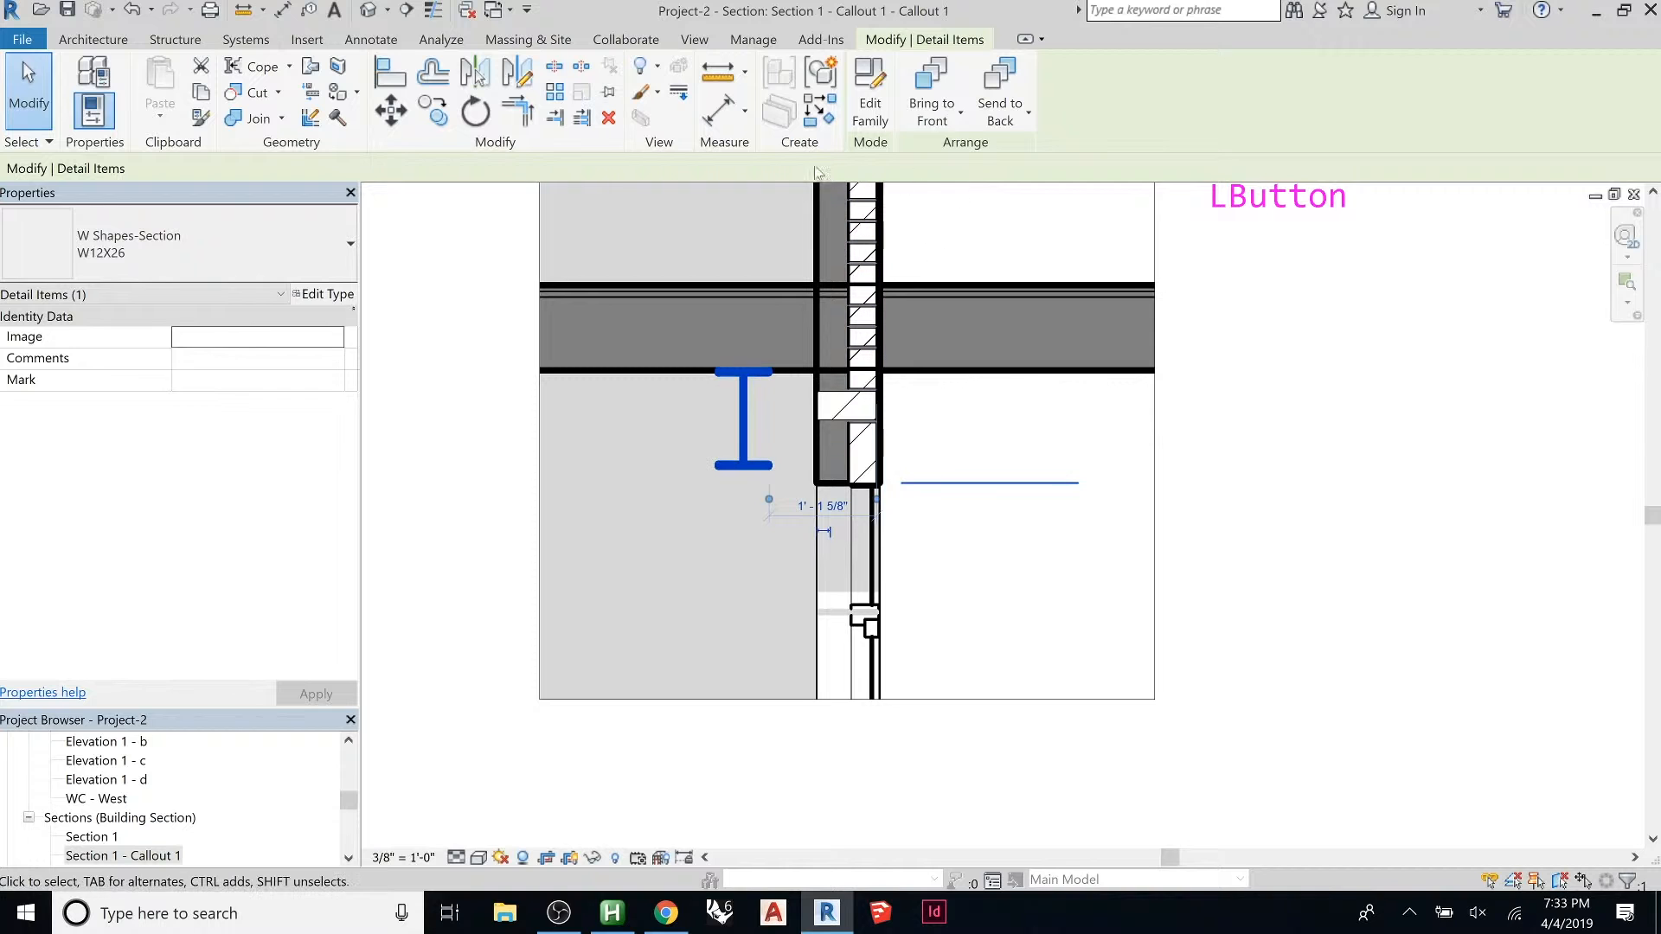
pyautogui.click(370, 40)
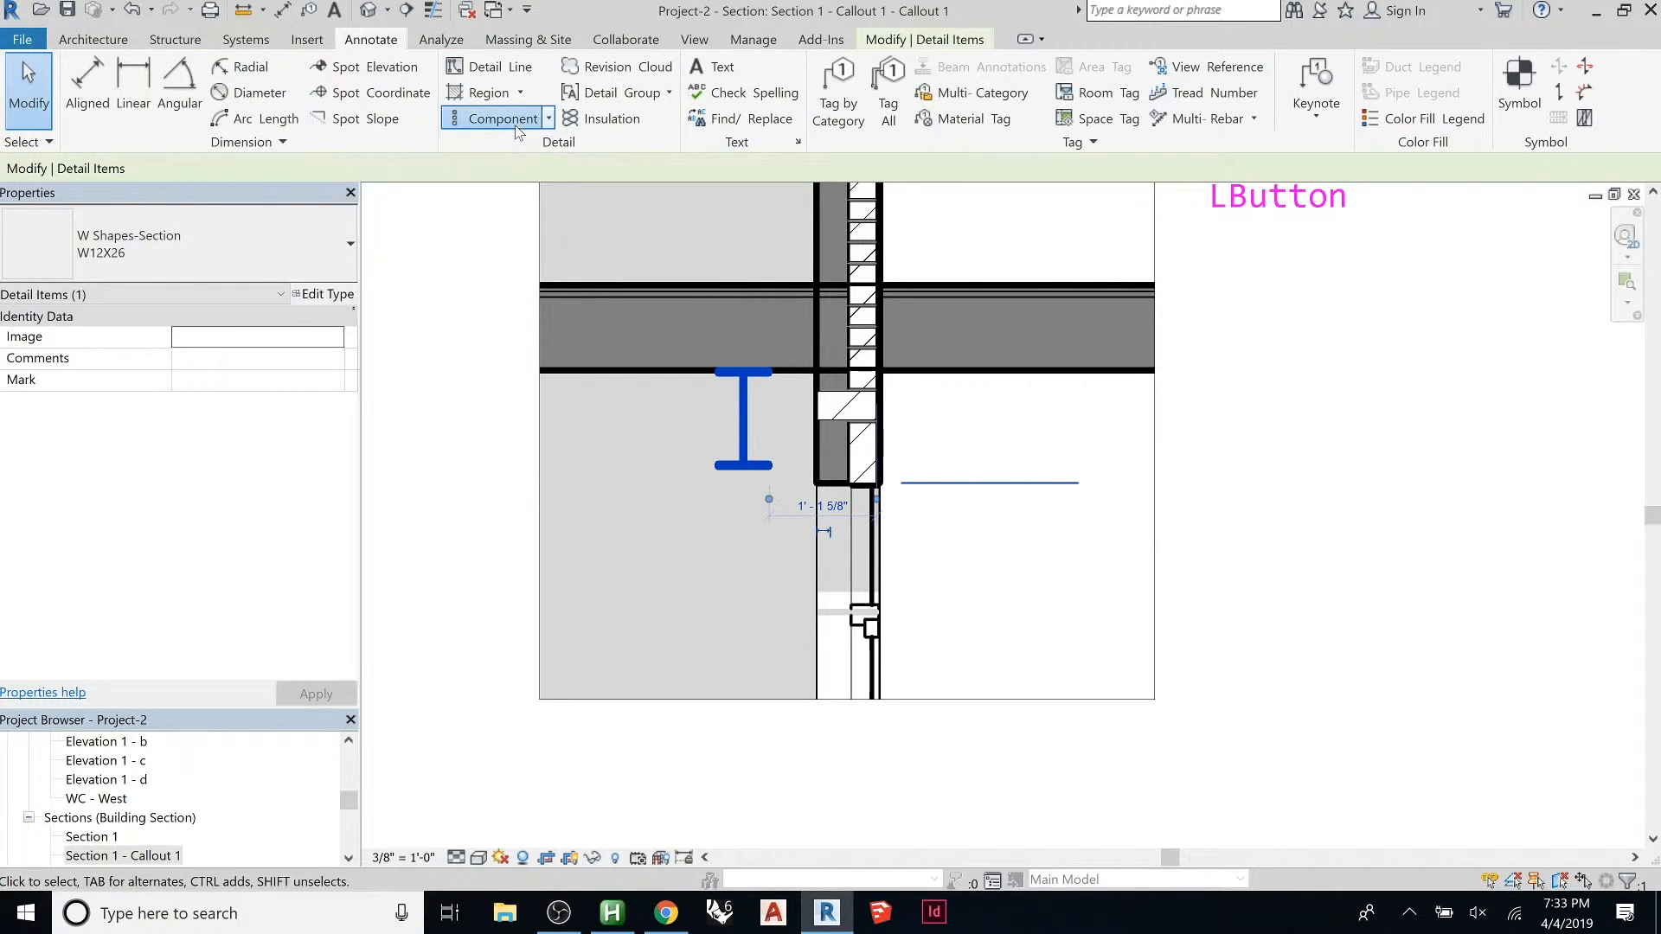
pyautogui.press('escape')
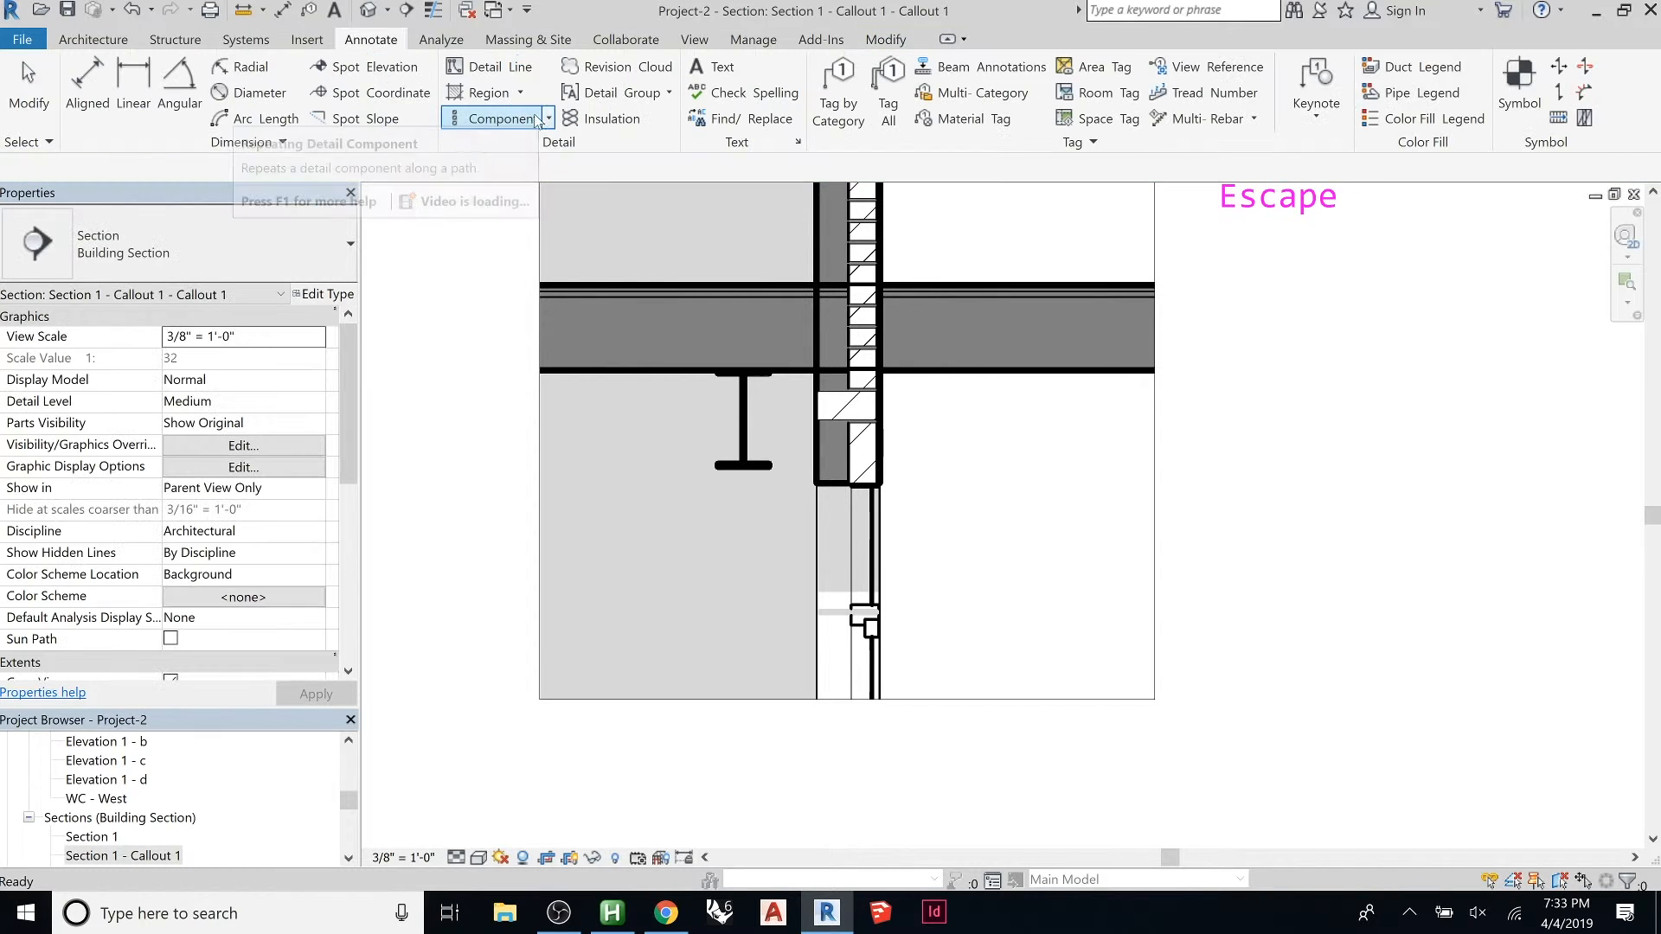
pyautogui.click(498, 117)
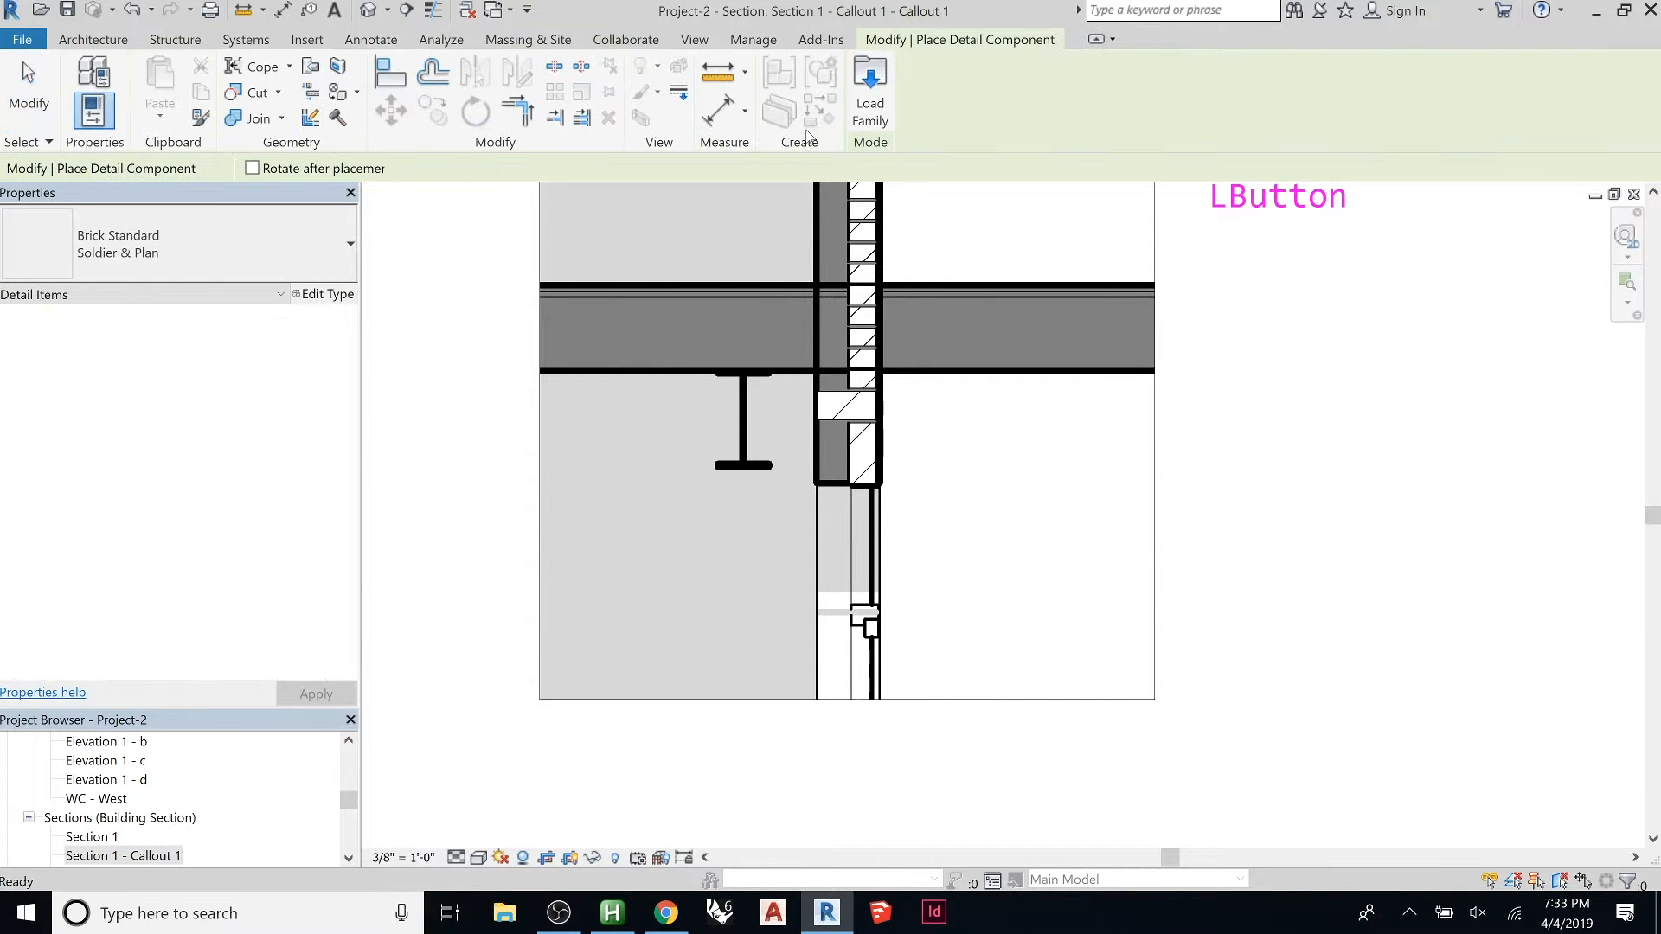
# Step: In Load Family, browse Detail Items to Div 07 > 076200-Sheet Metal Flashing and Trim
pyautogui.click(868, 90)
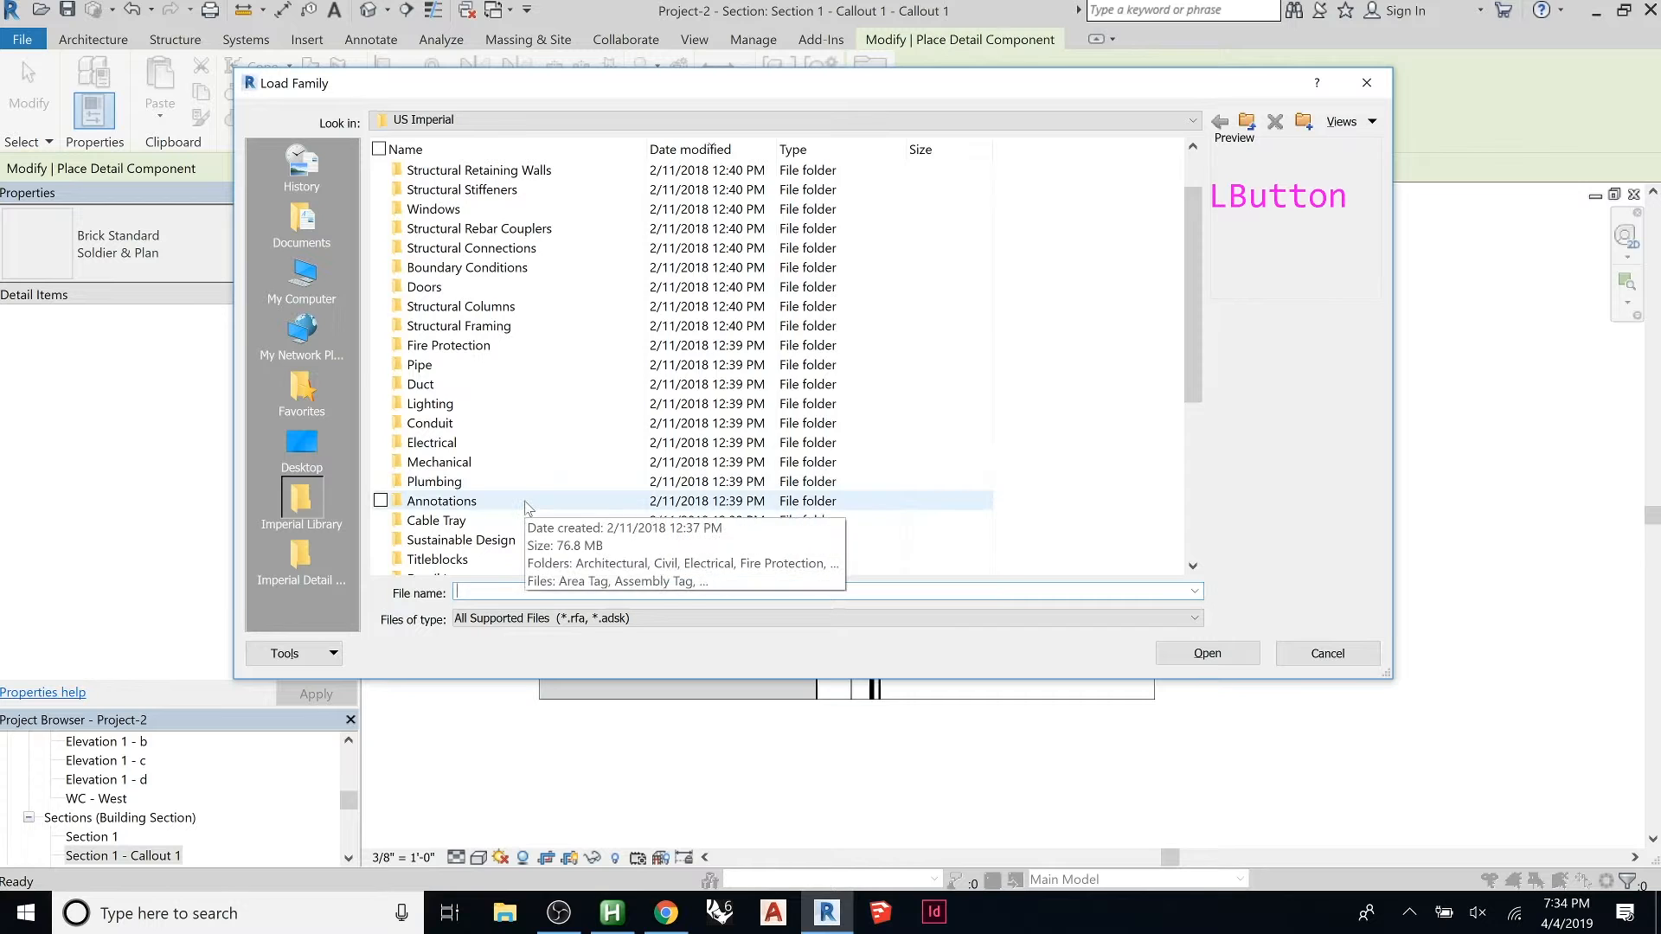
pyautogui.doubleClick(441, 500)
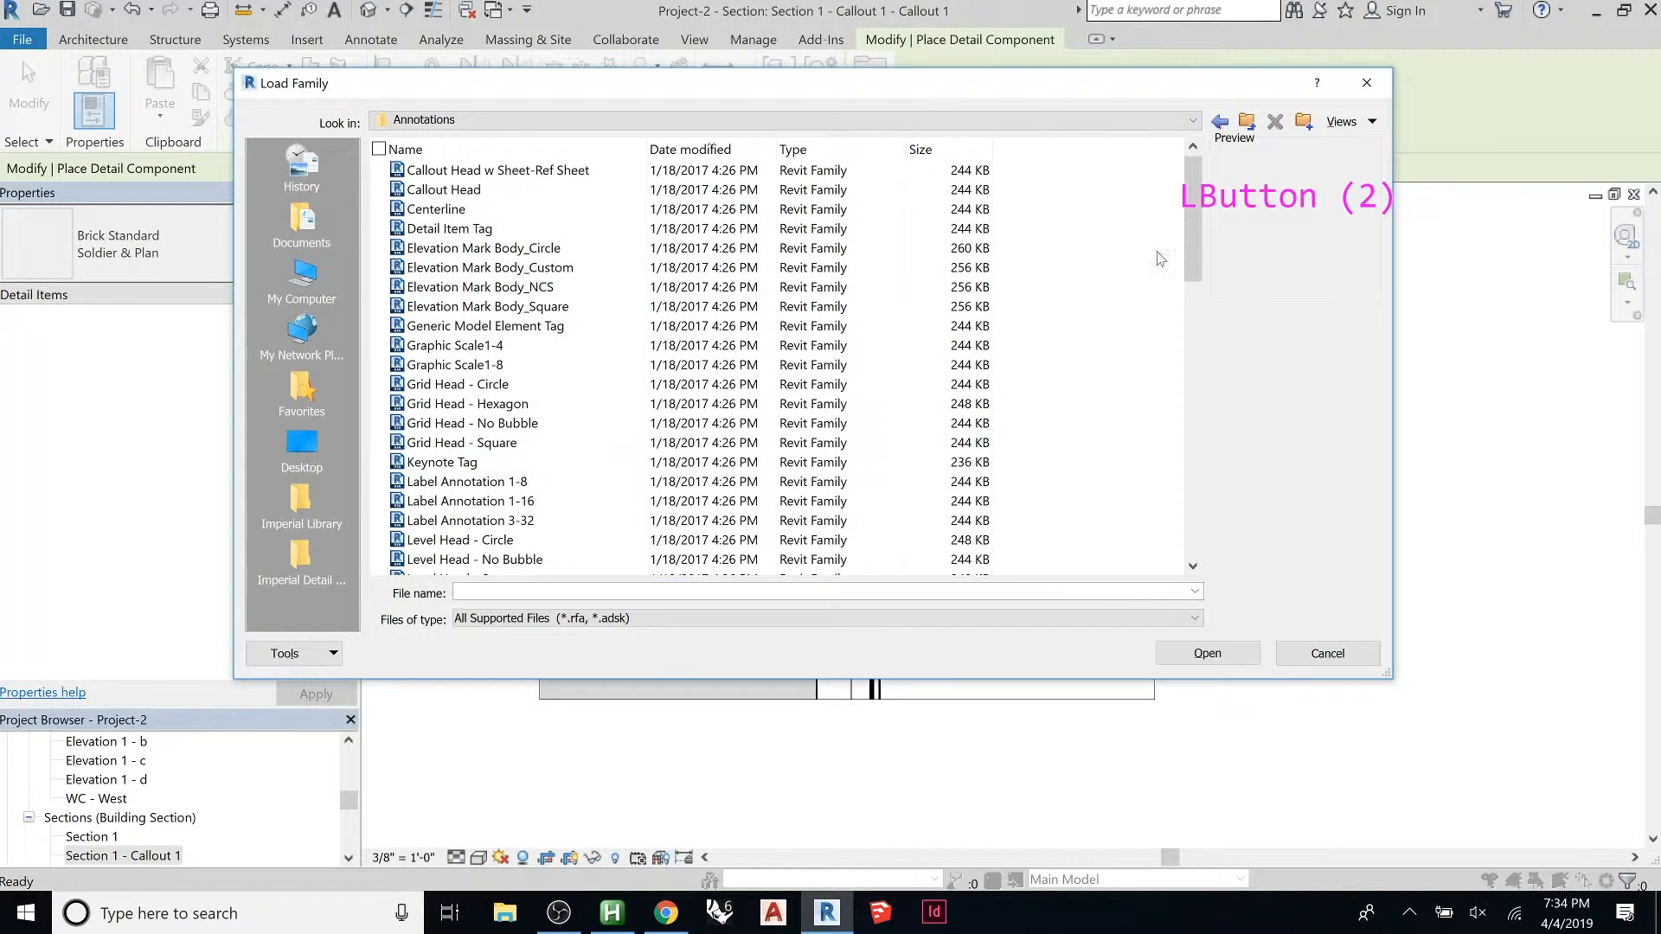
pyautogui.scroll(-3)
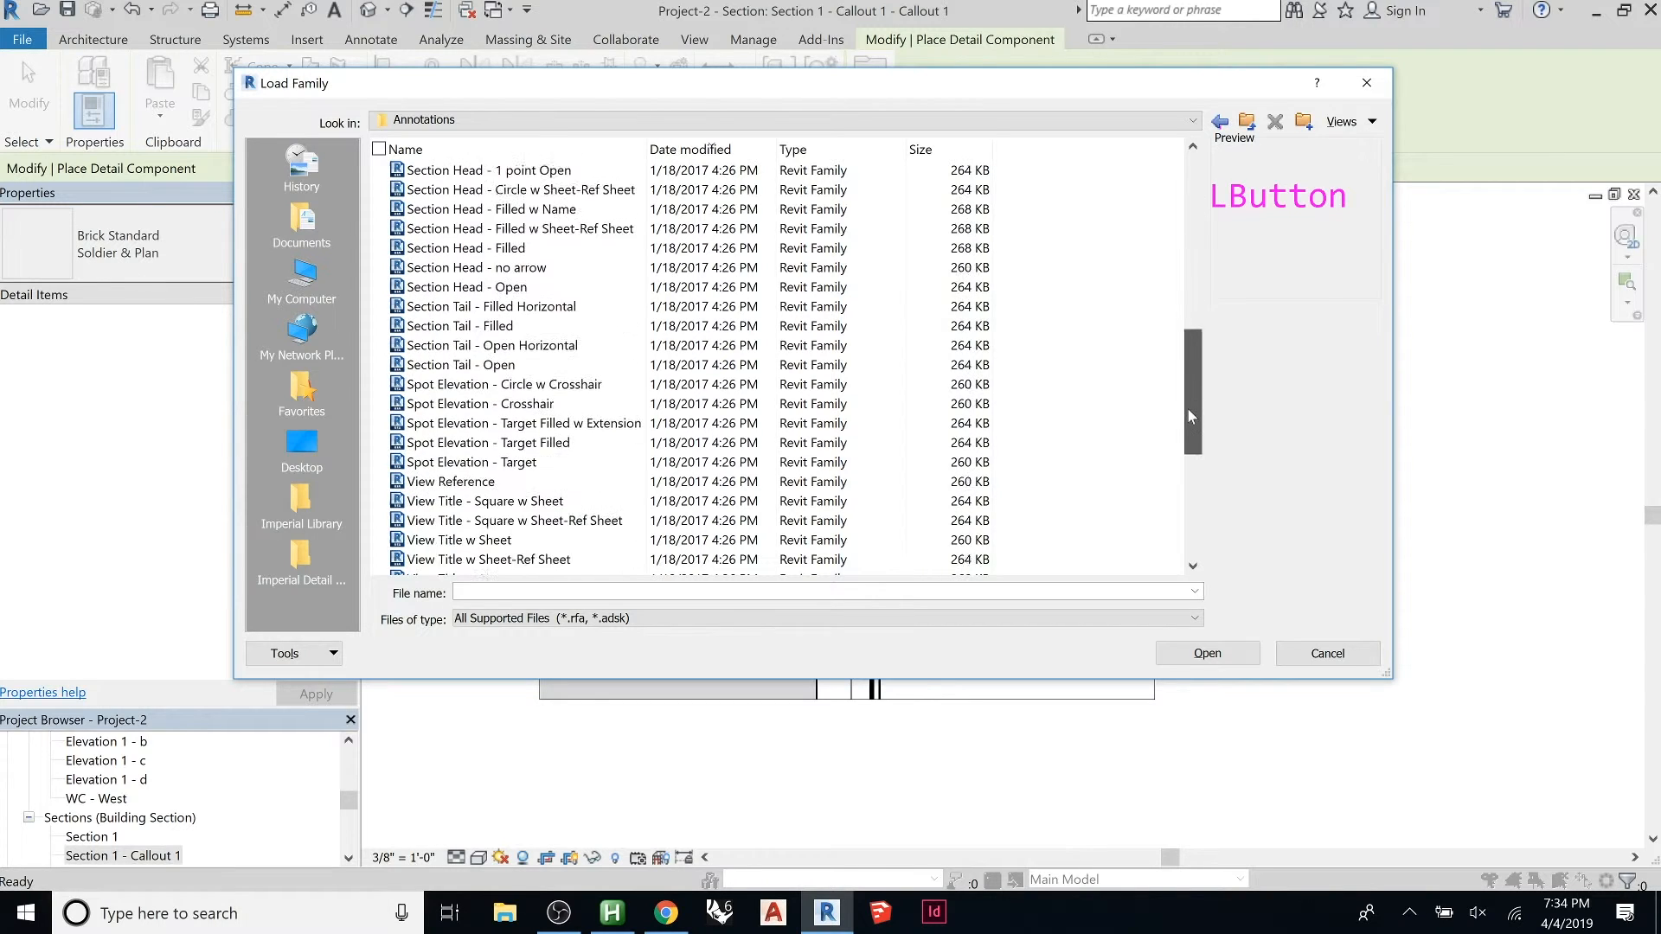
pyautogui.scroll(-3)
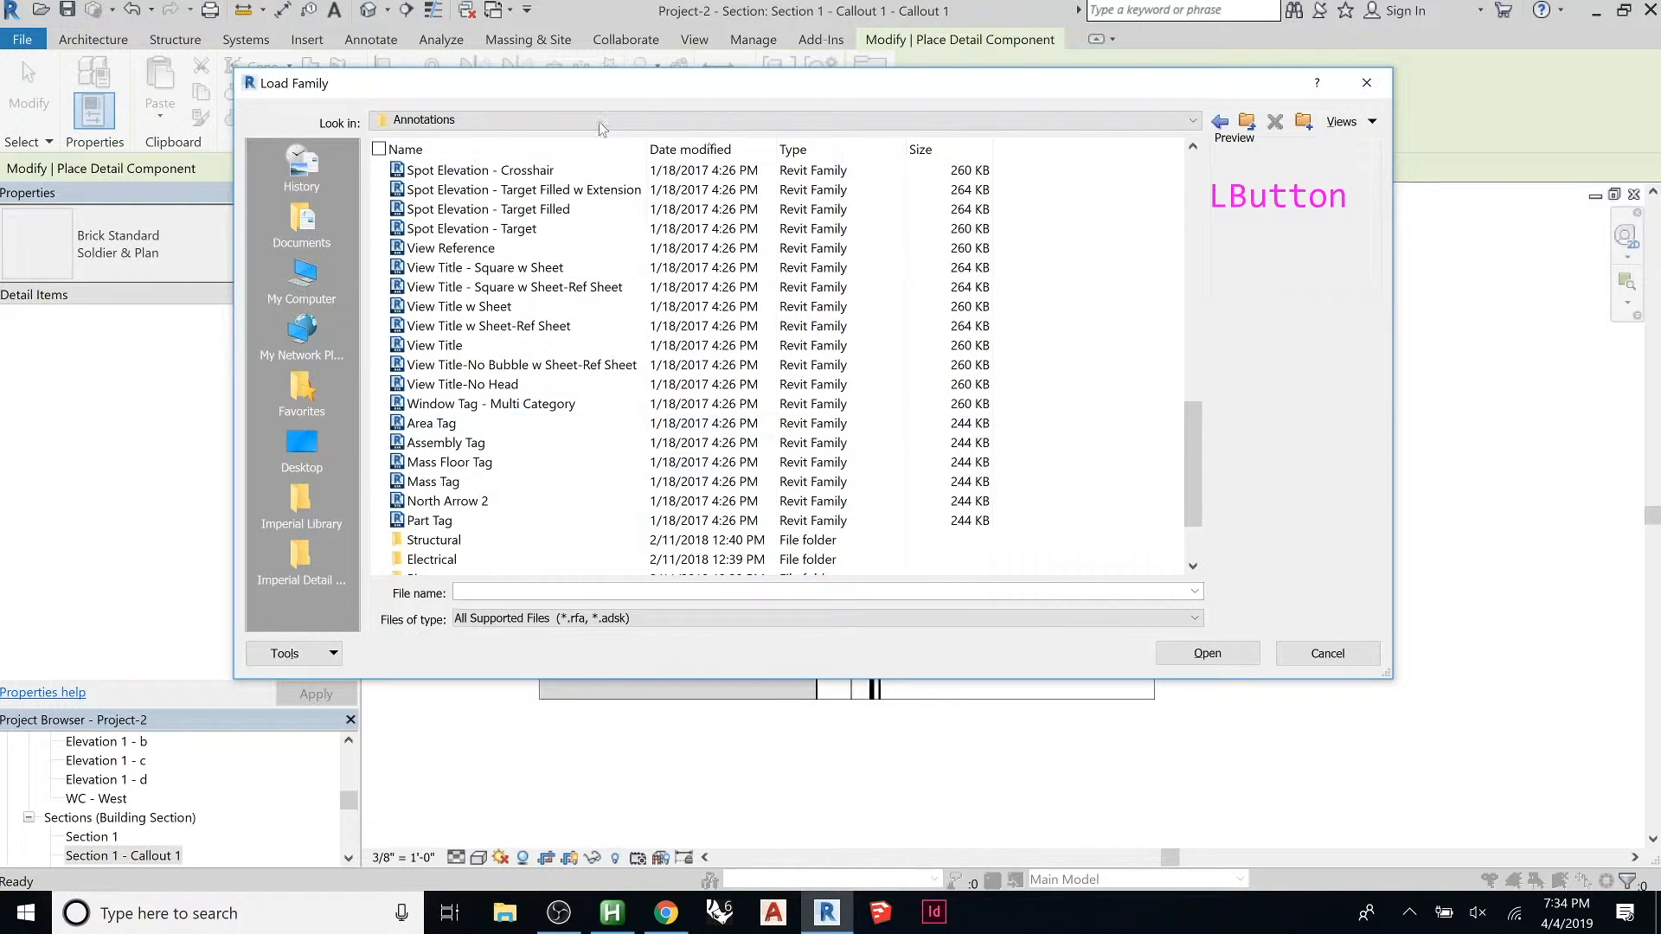
pyautogui.click(1191, 119)
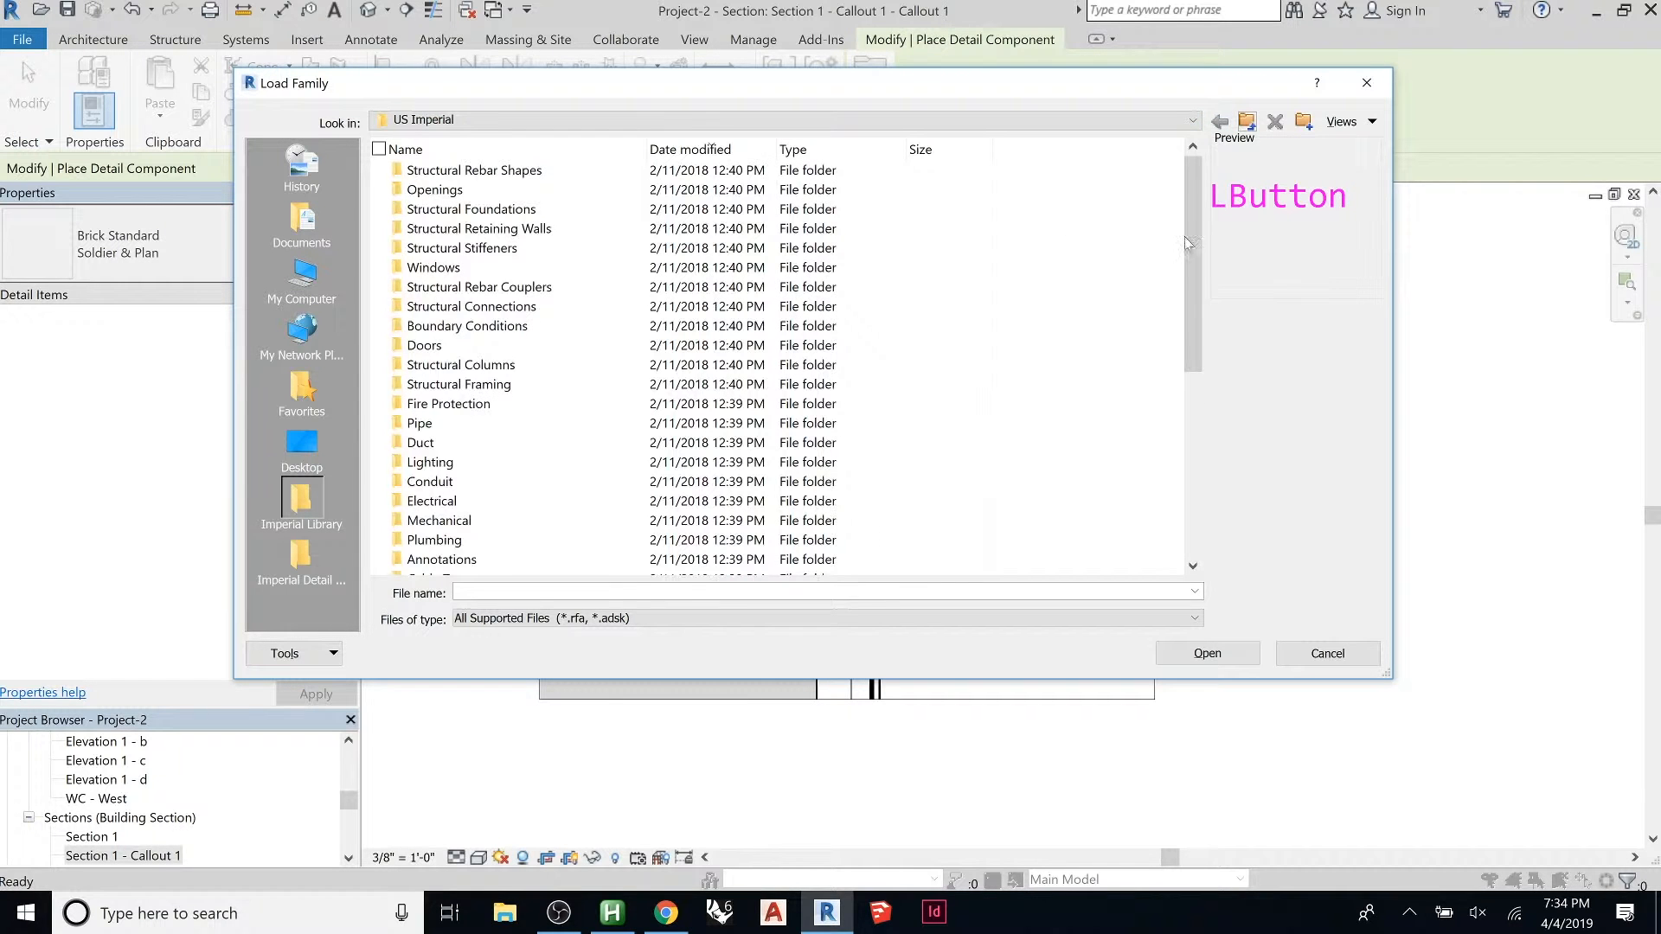
pyautogui.scroll(-3)
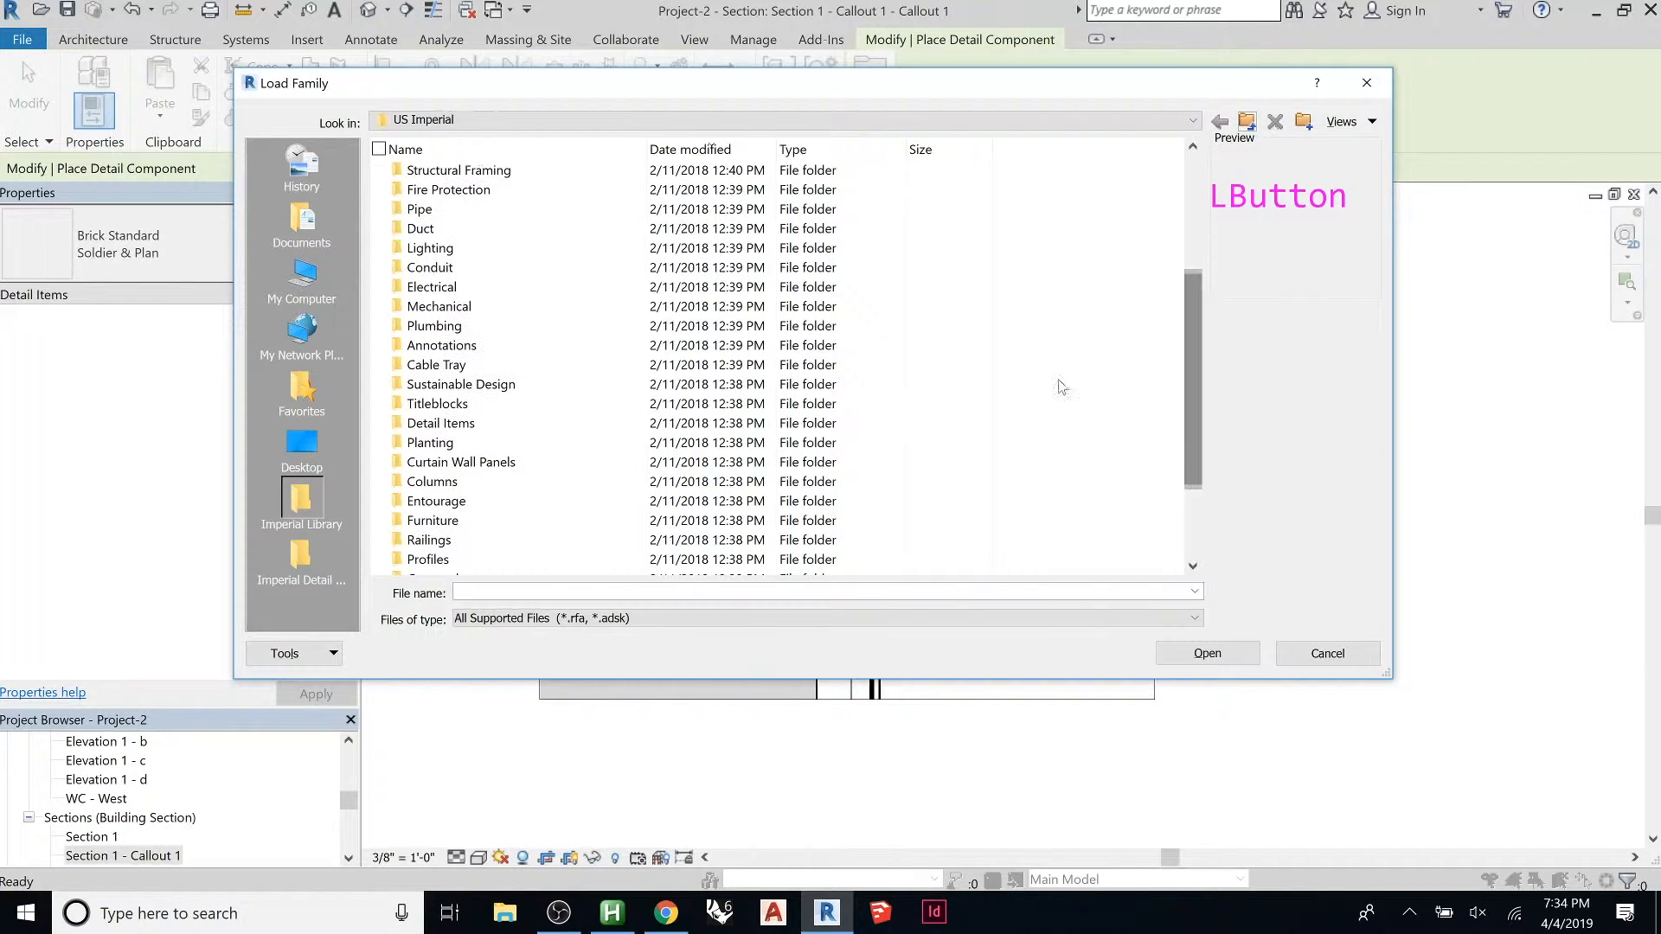
pyautogui.doubleClick(440, 423)
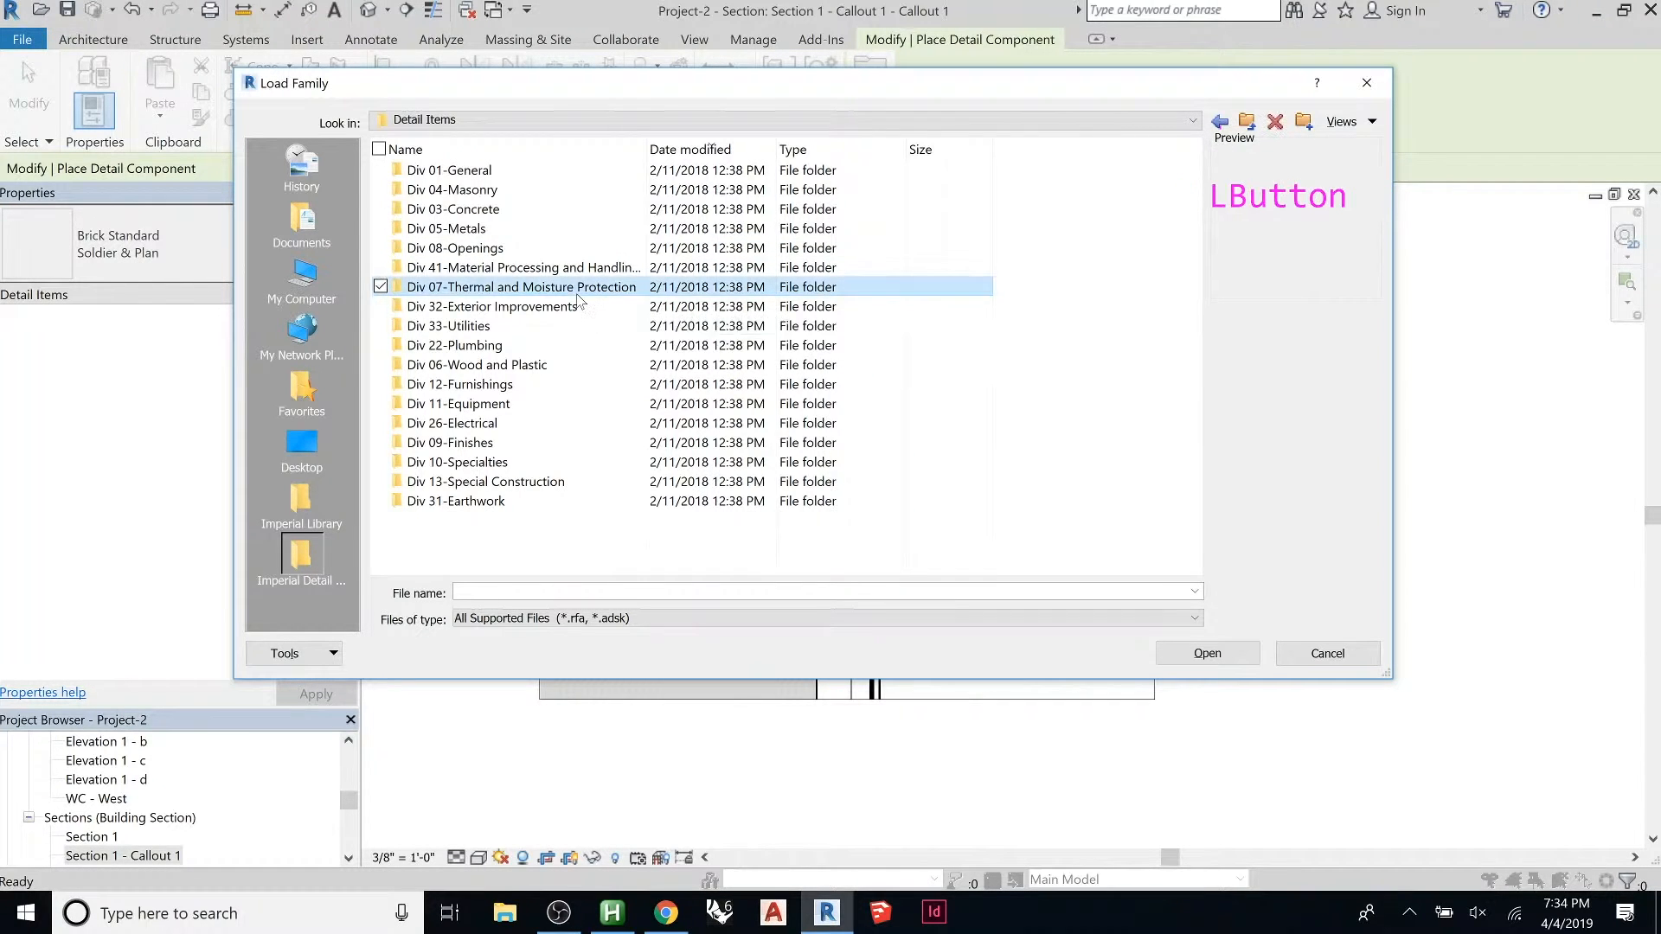
pyautogui.doubleClick(521, 287)
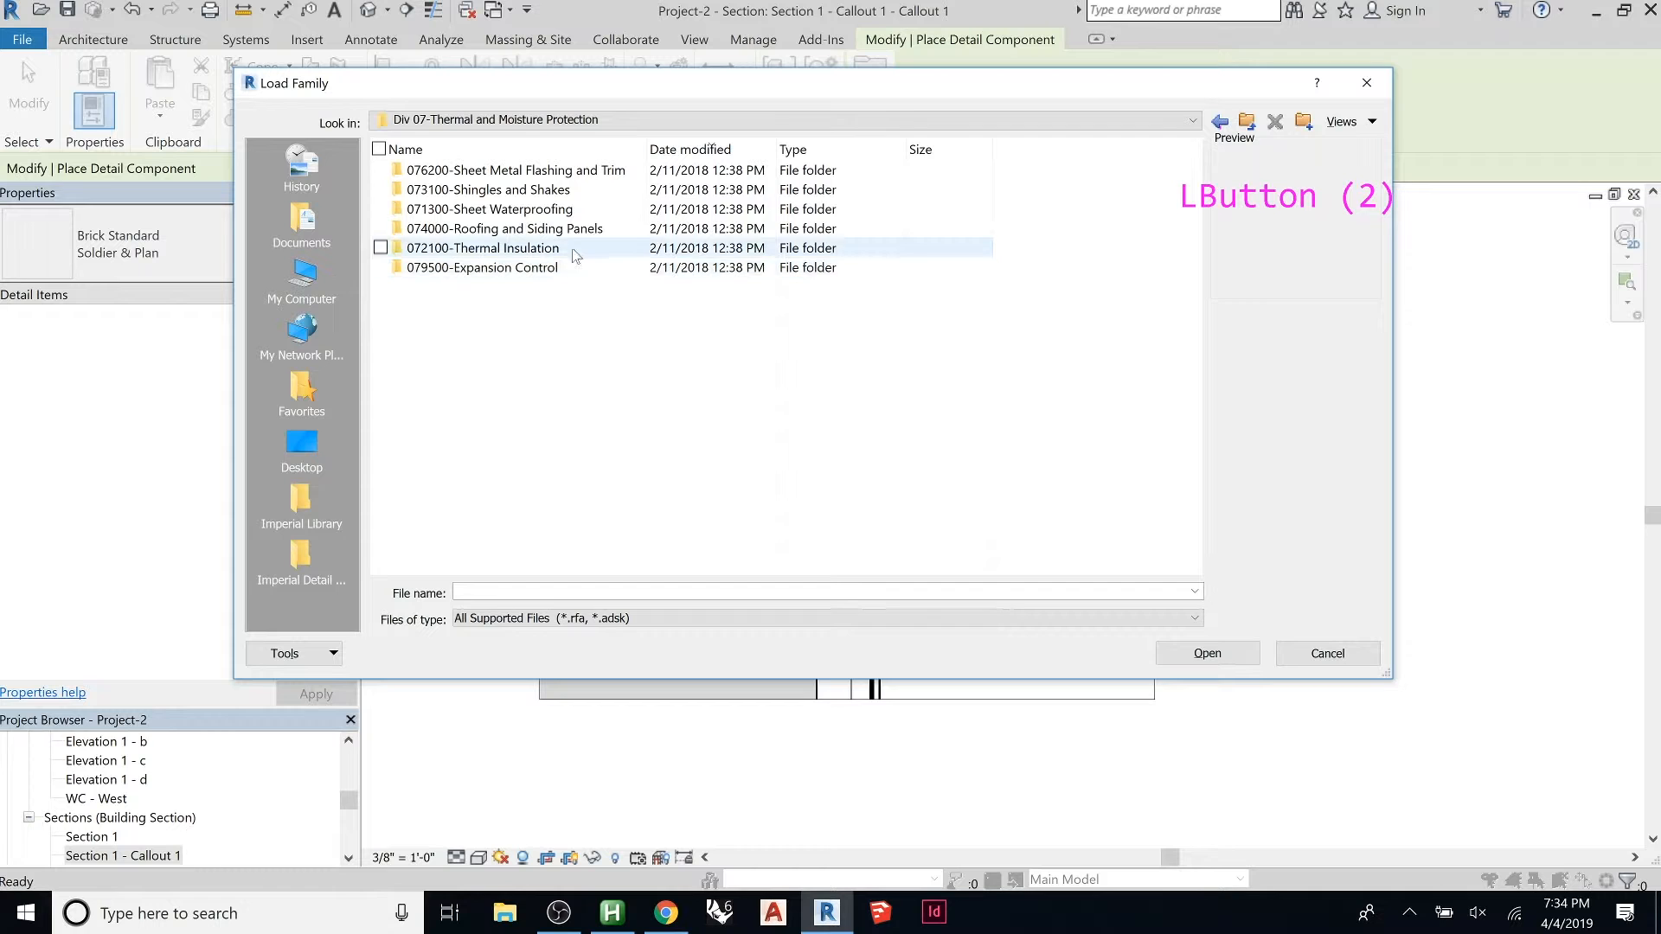
pyautogui.click(515, 170)
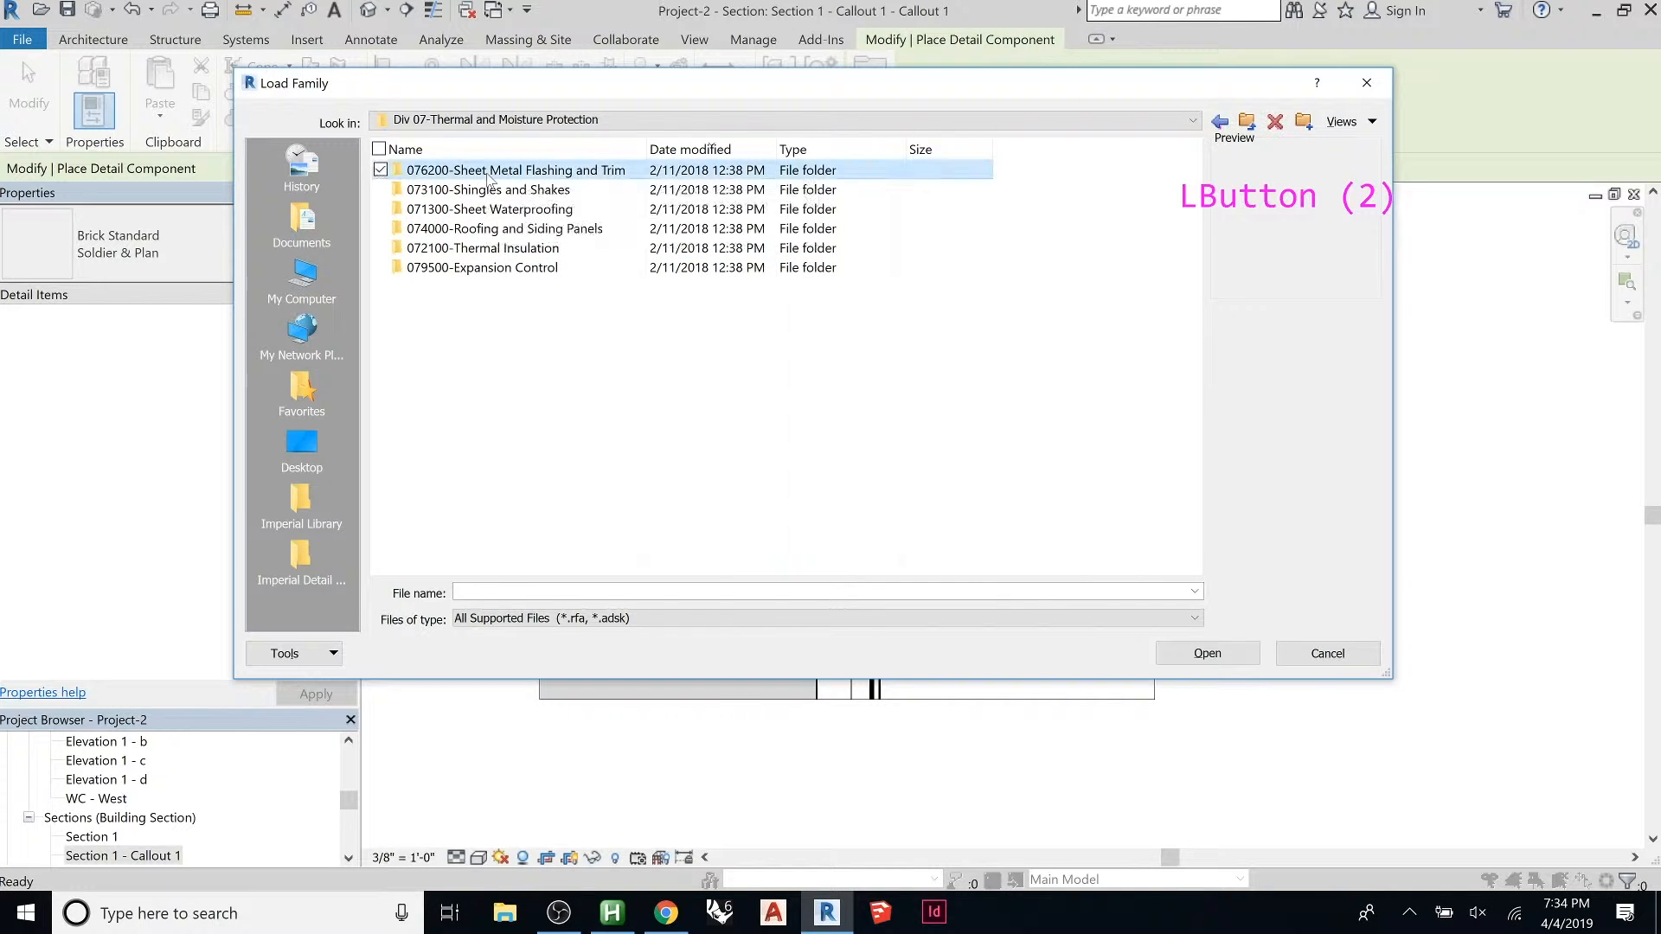
pyautogui.doubleClick(515, 169)
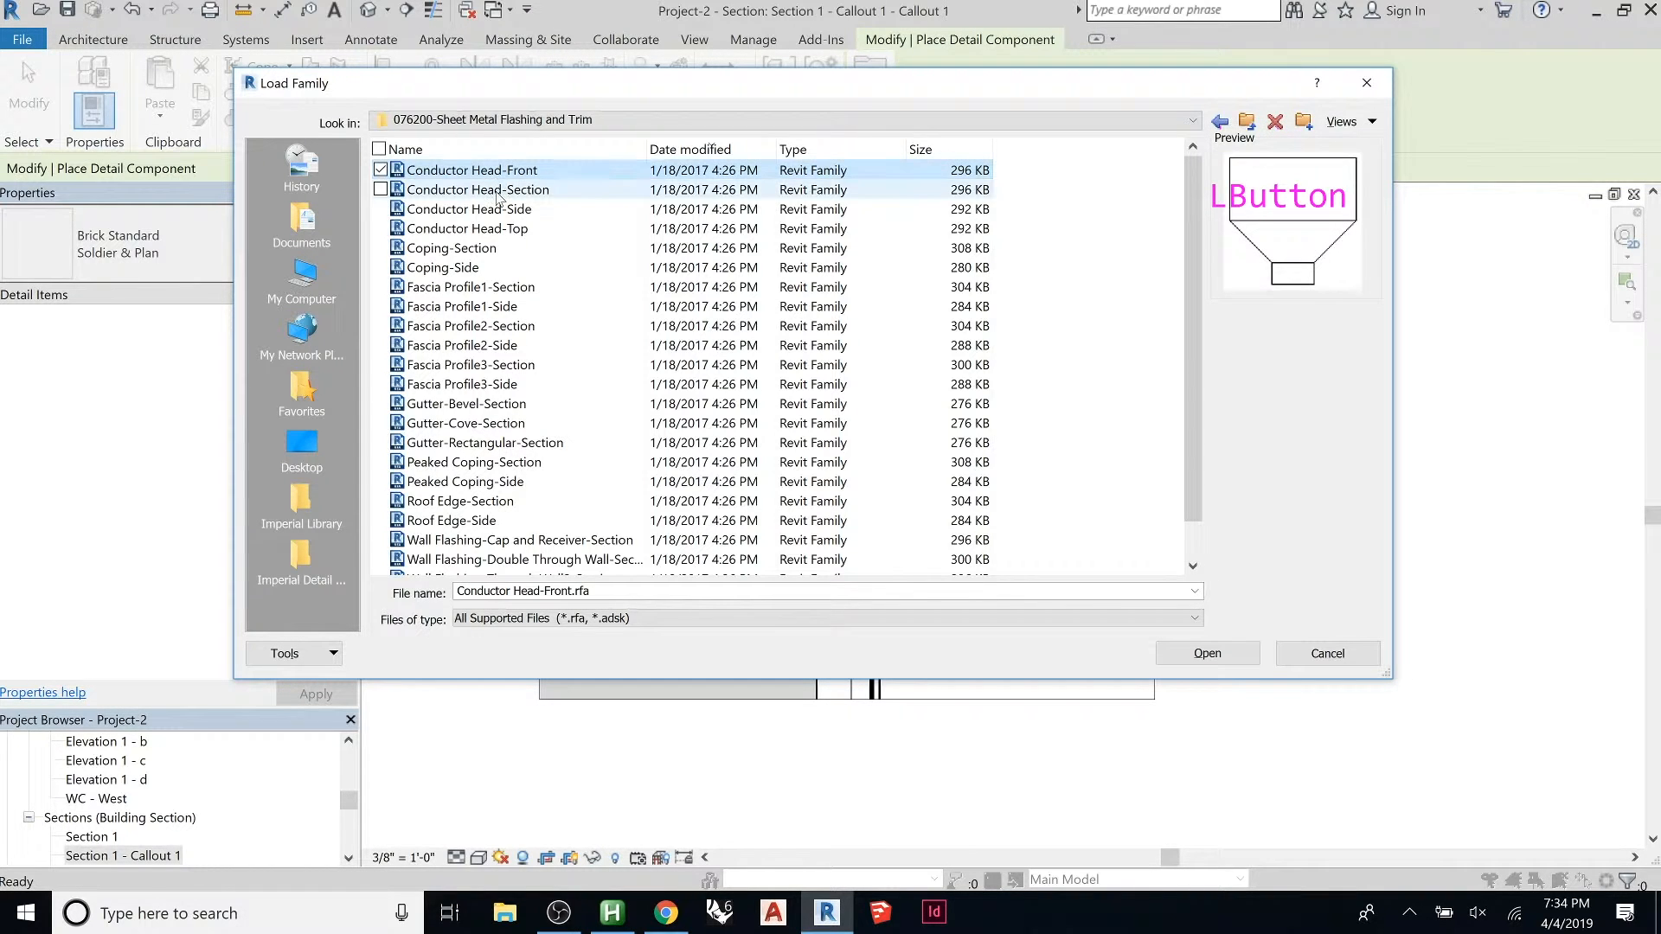
# Step: Preview flashing, coping, gutter and fascia families, then go back to the Div 07 folder
pyautogui.click(465, 228)
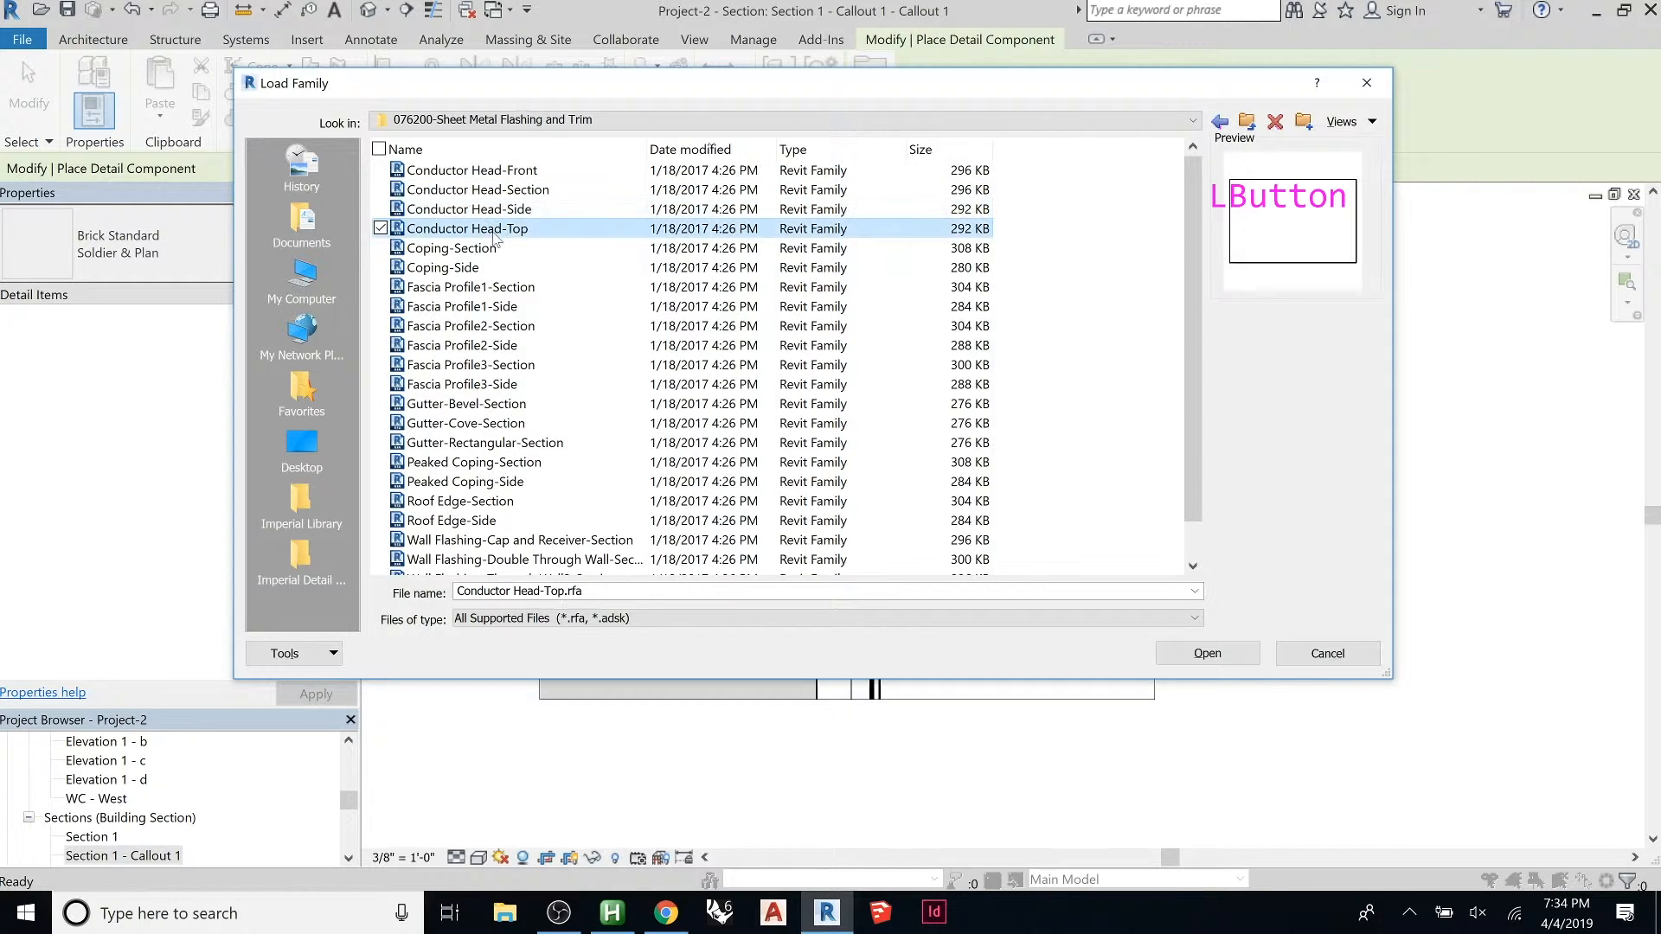
pyautogui.click(441, 267)
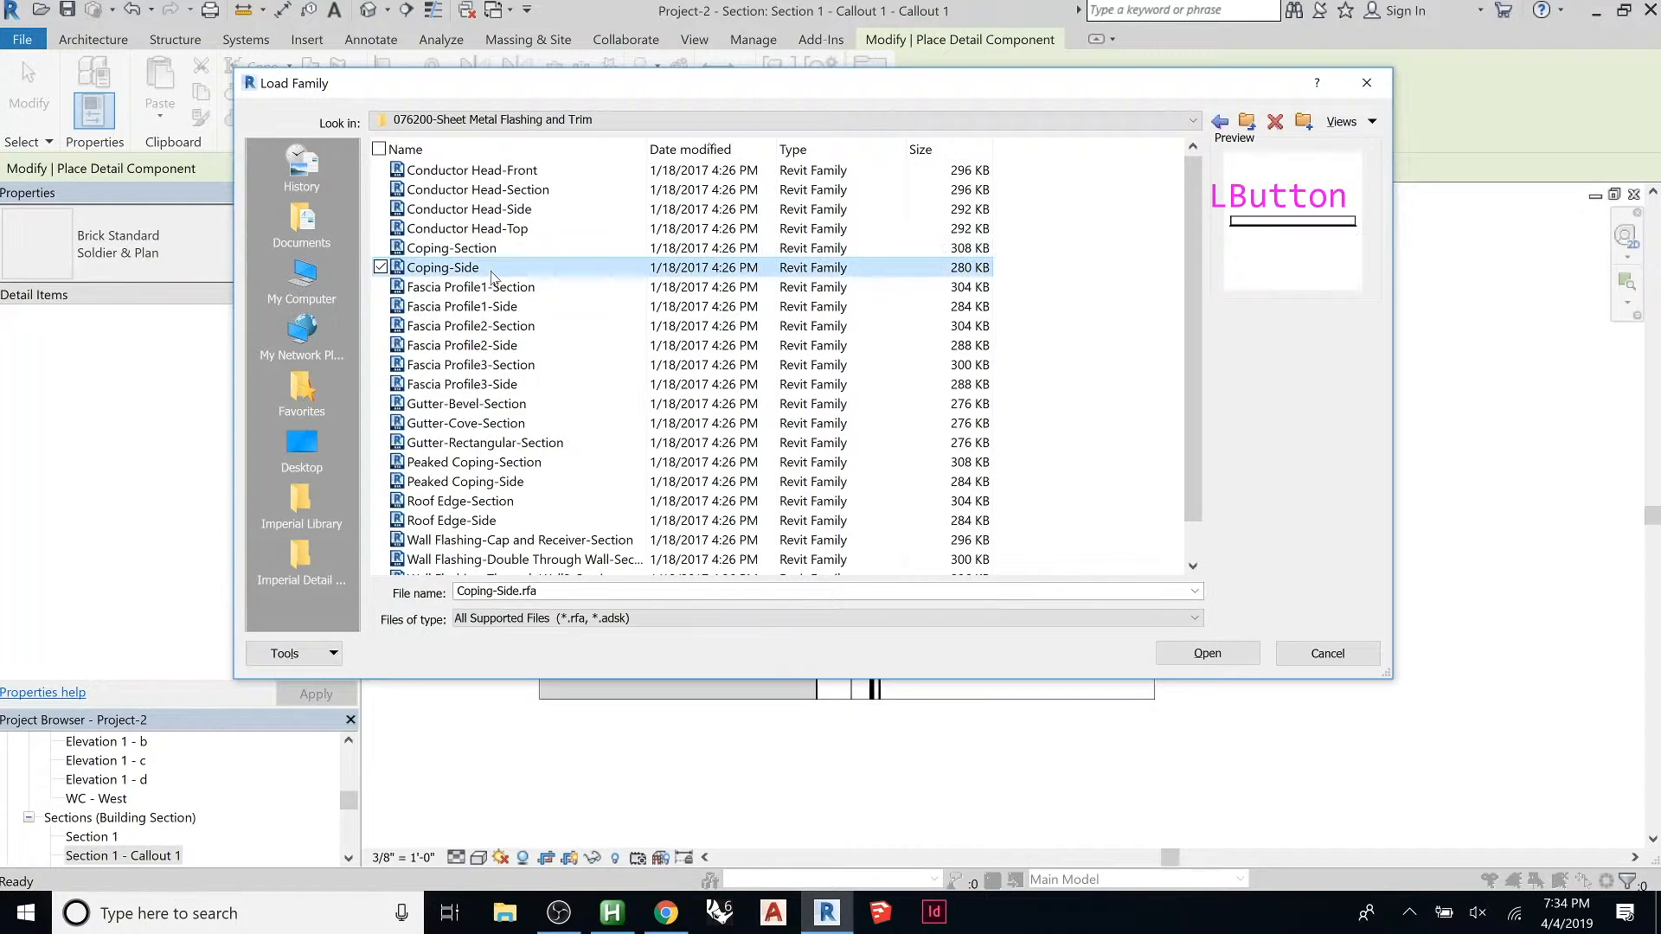
pyautogui.click(465, 403)
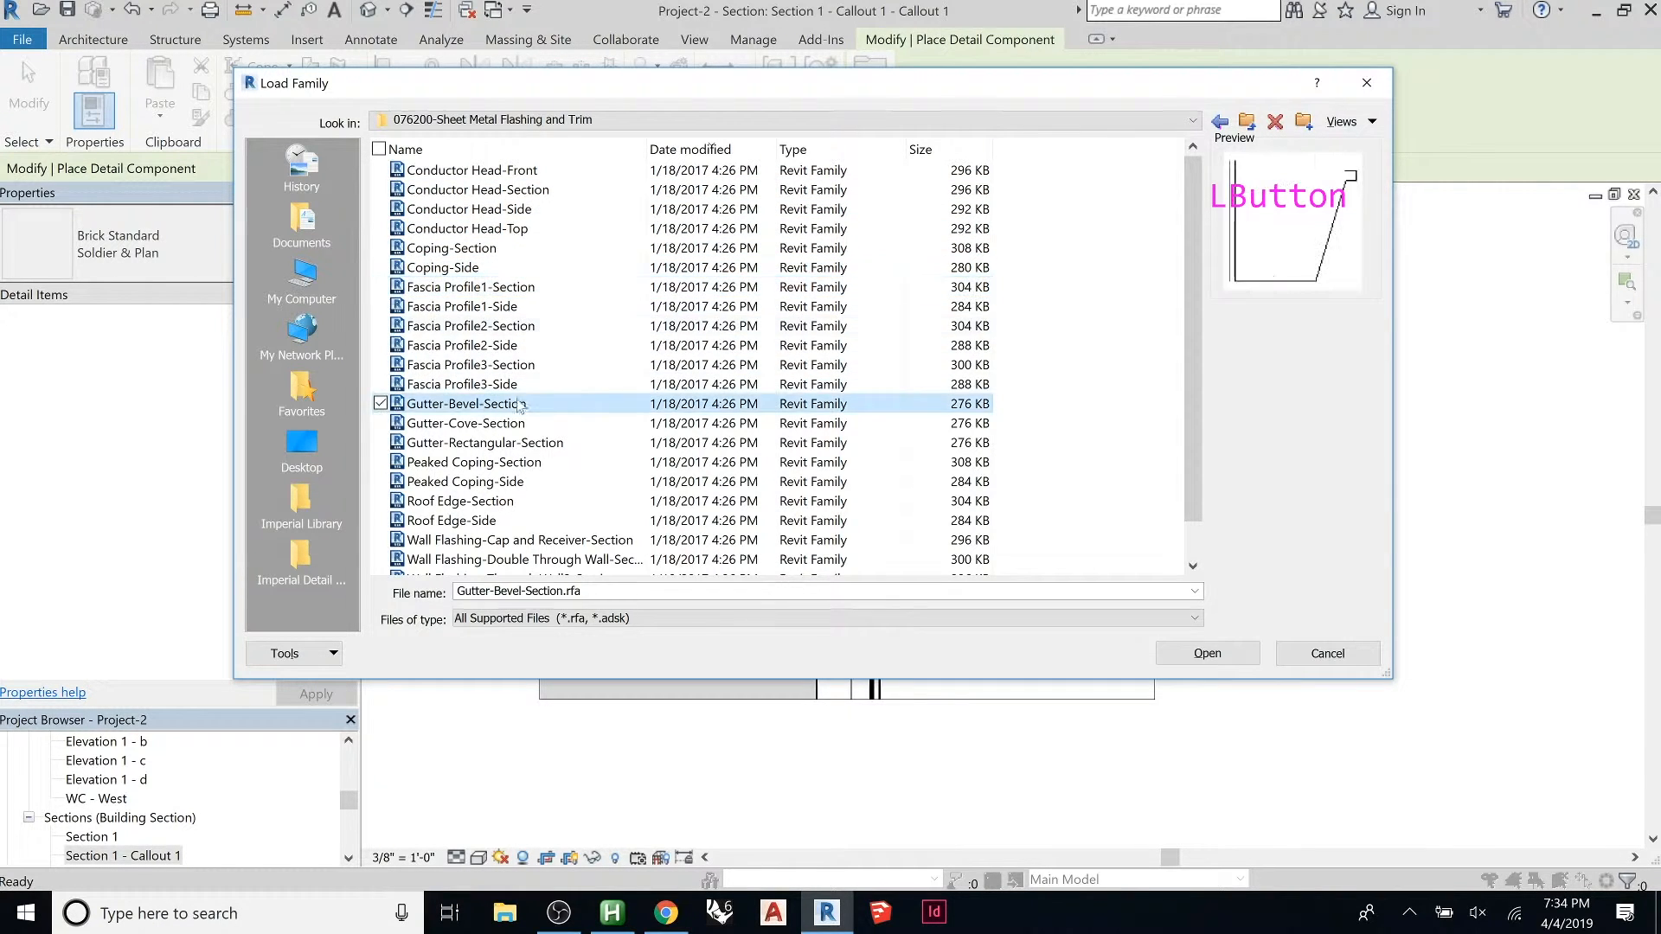
pyautogui.scroll(-3)
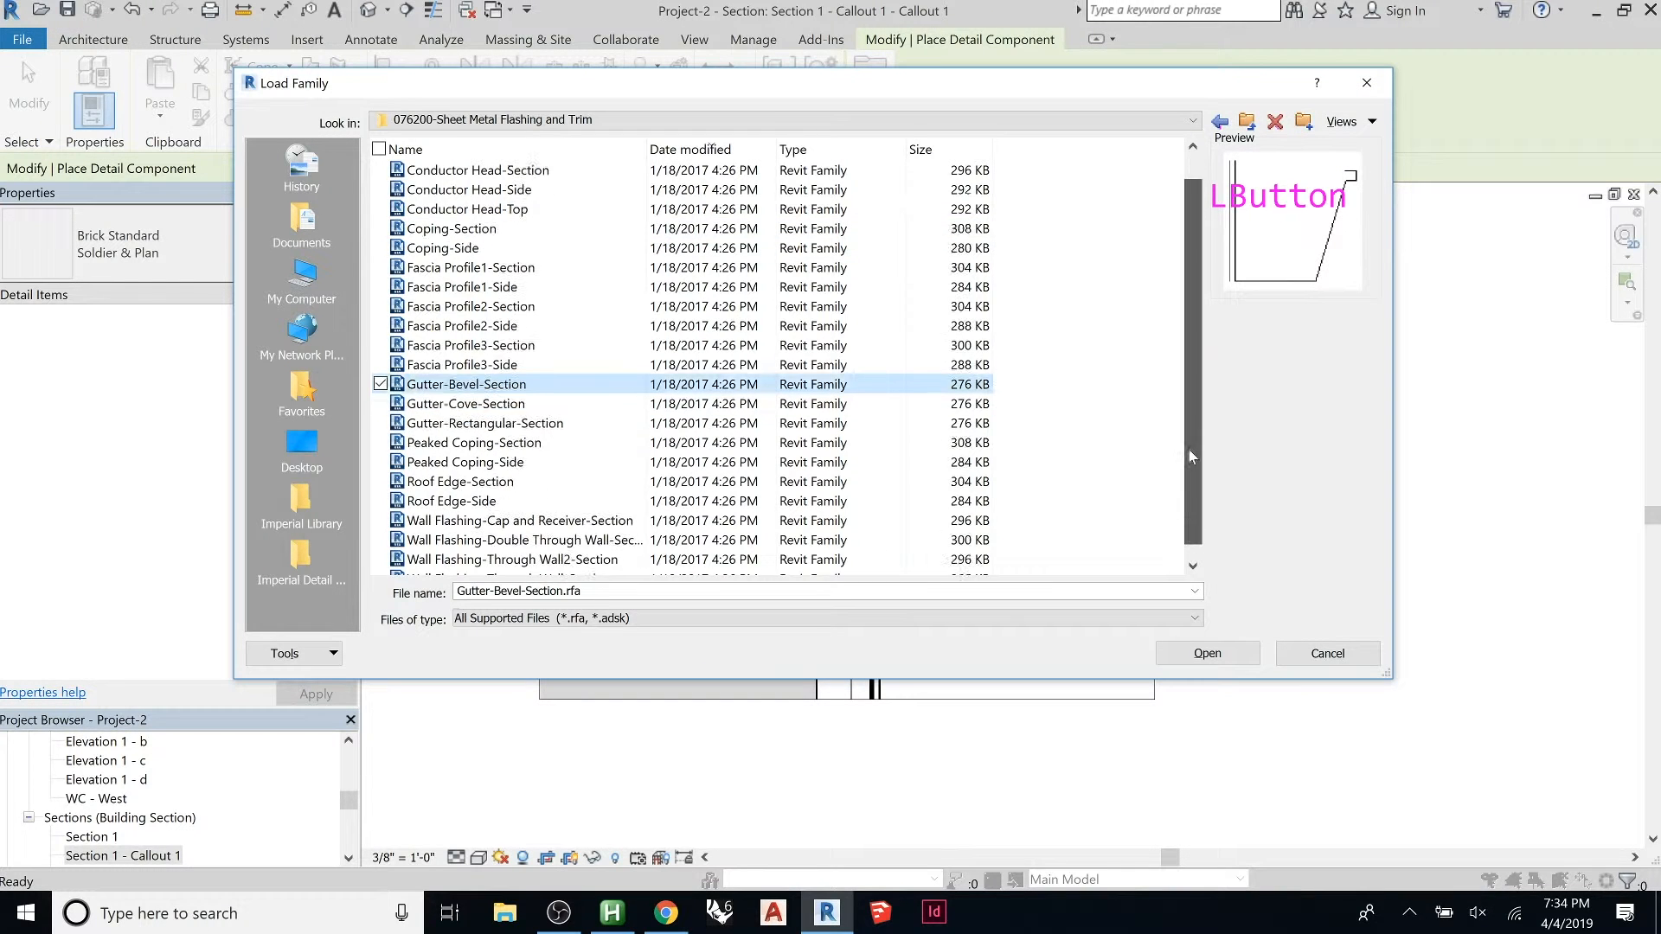
pyautogui.click(517, 500)
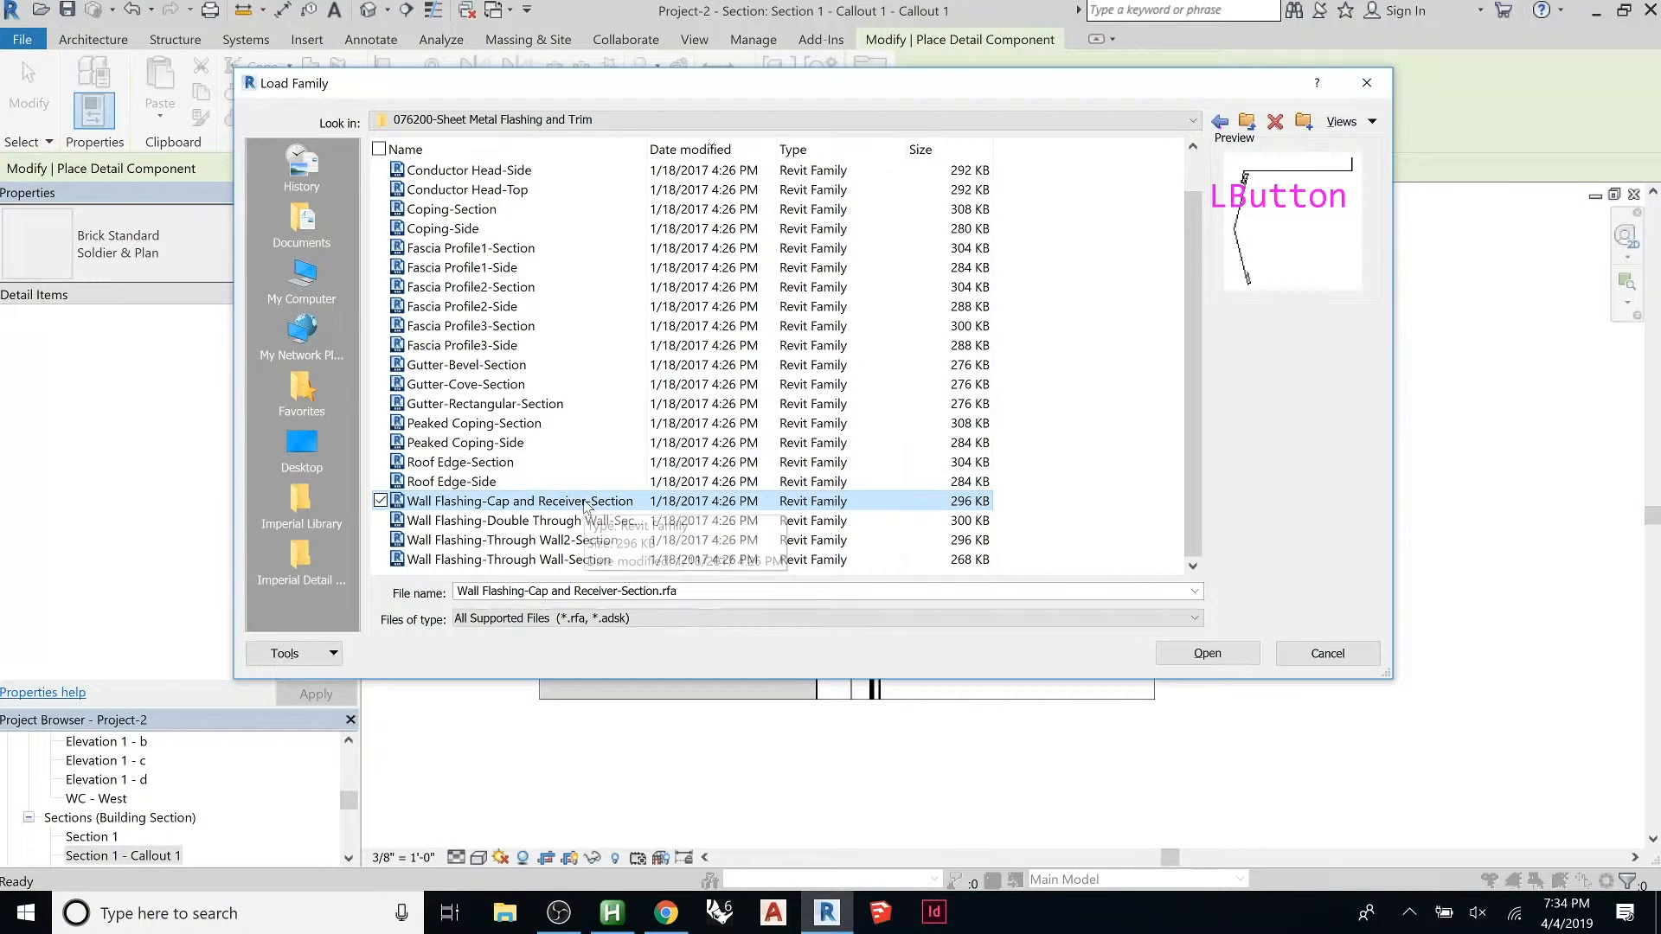
pyautogui.click(519, 521)
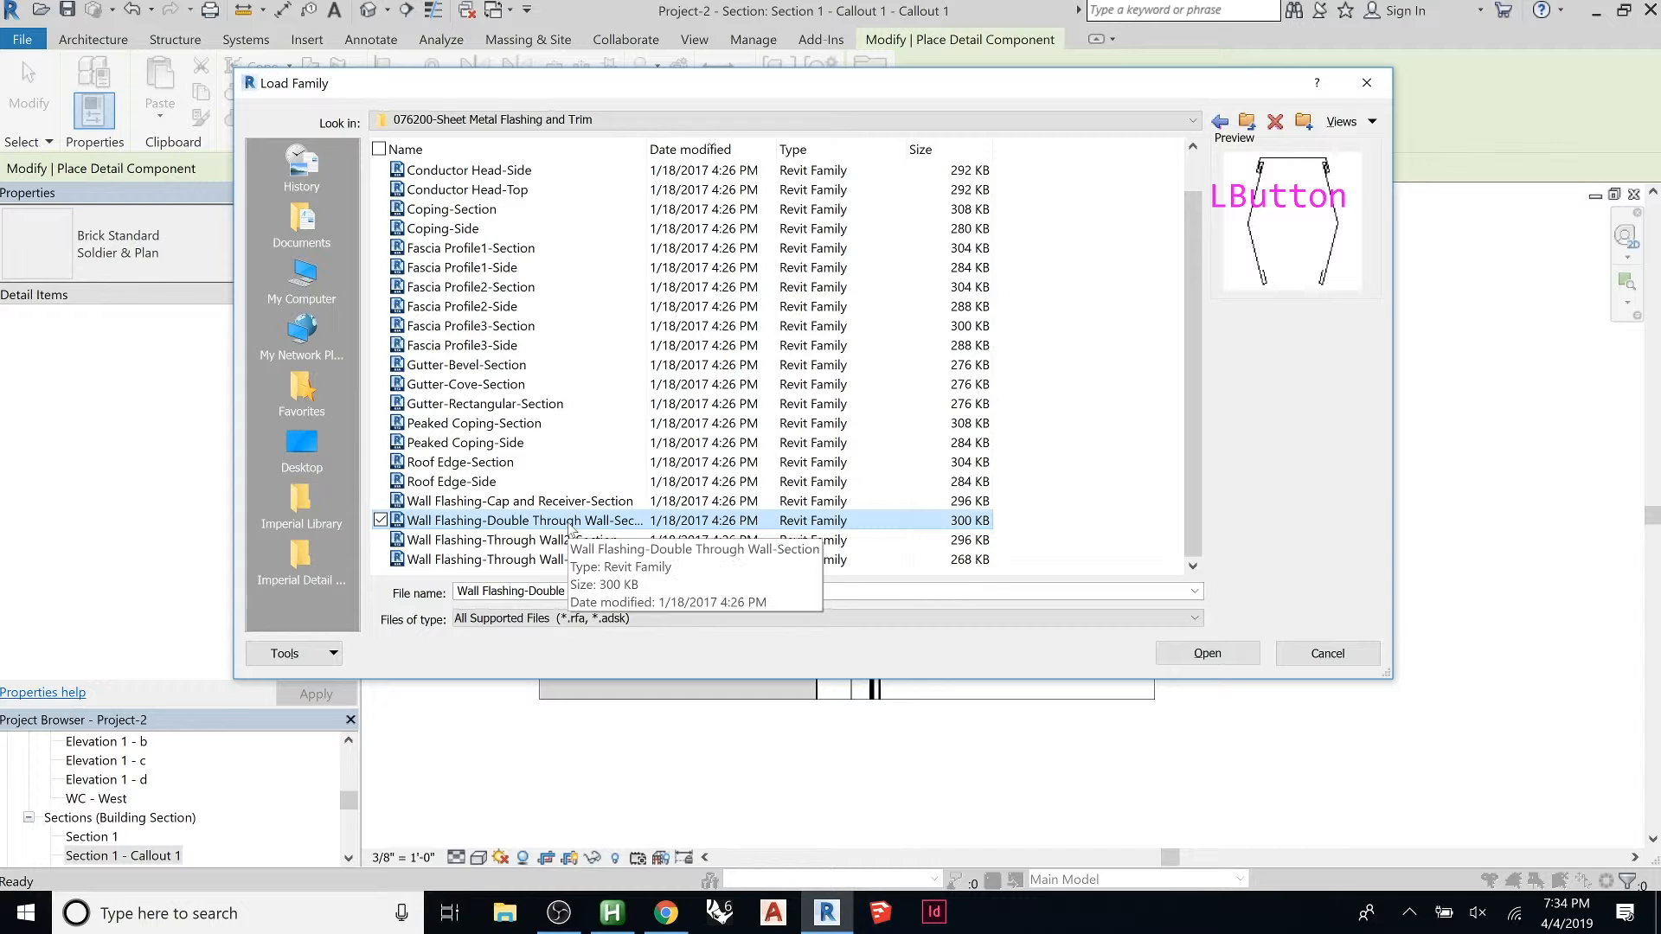
pyautogui.click(514, 540)
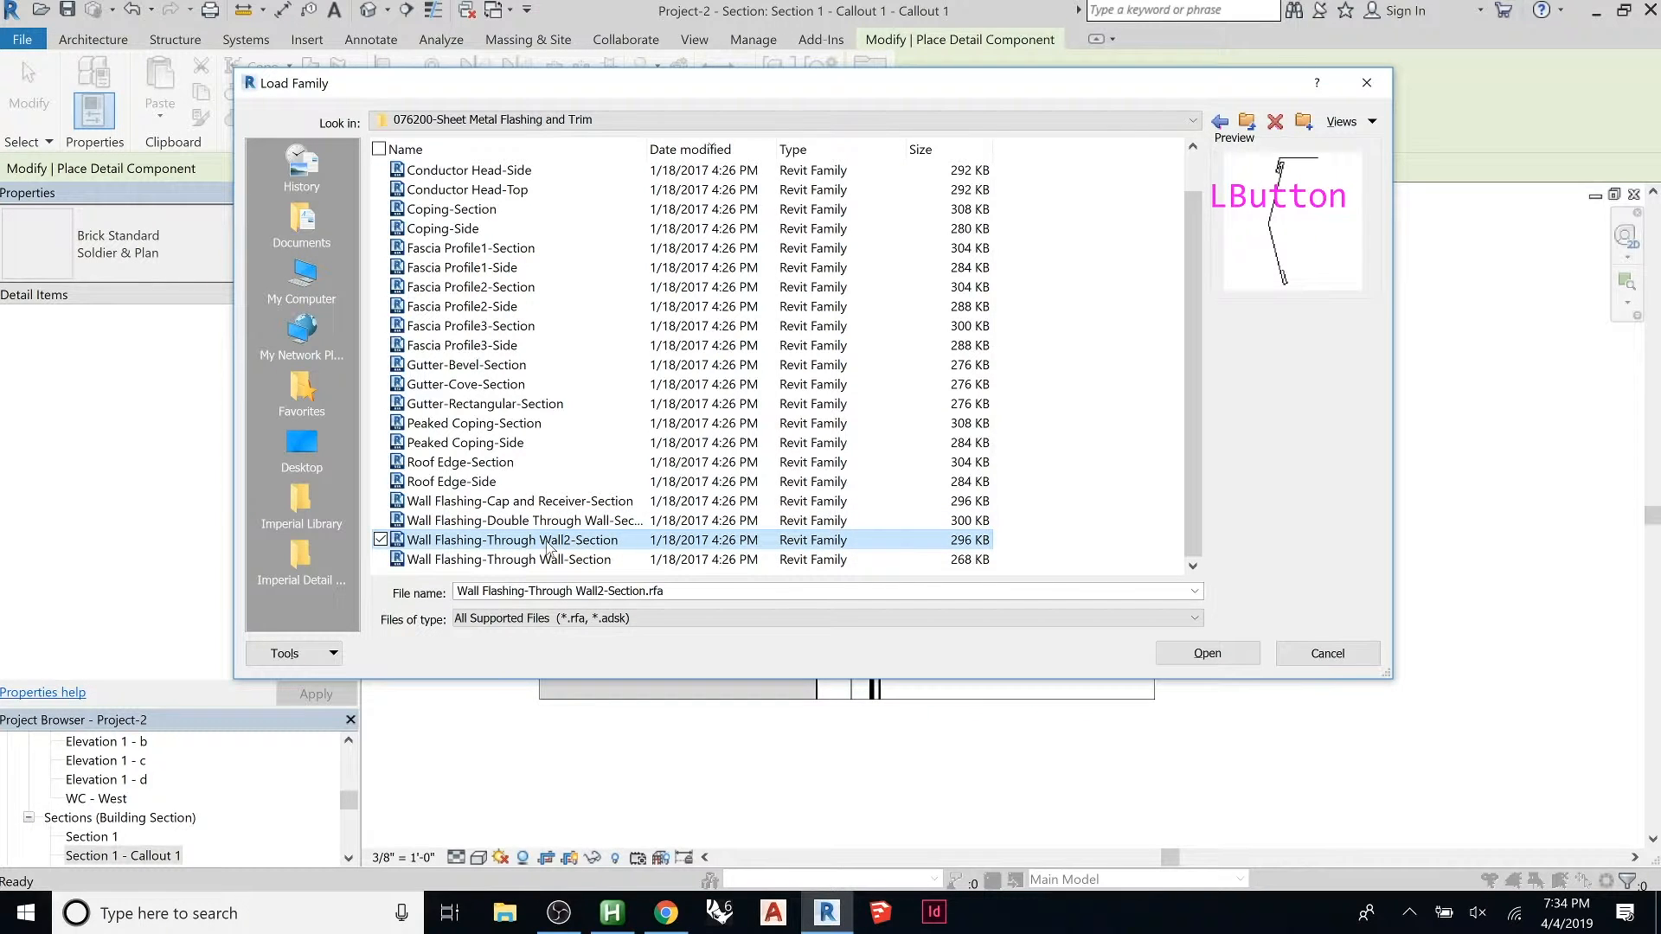
pyautogui.click(522, 521)
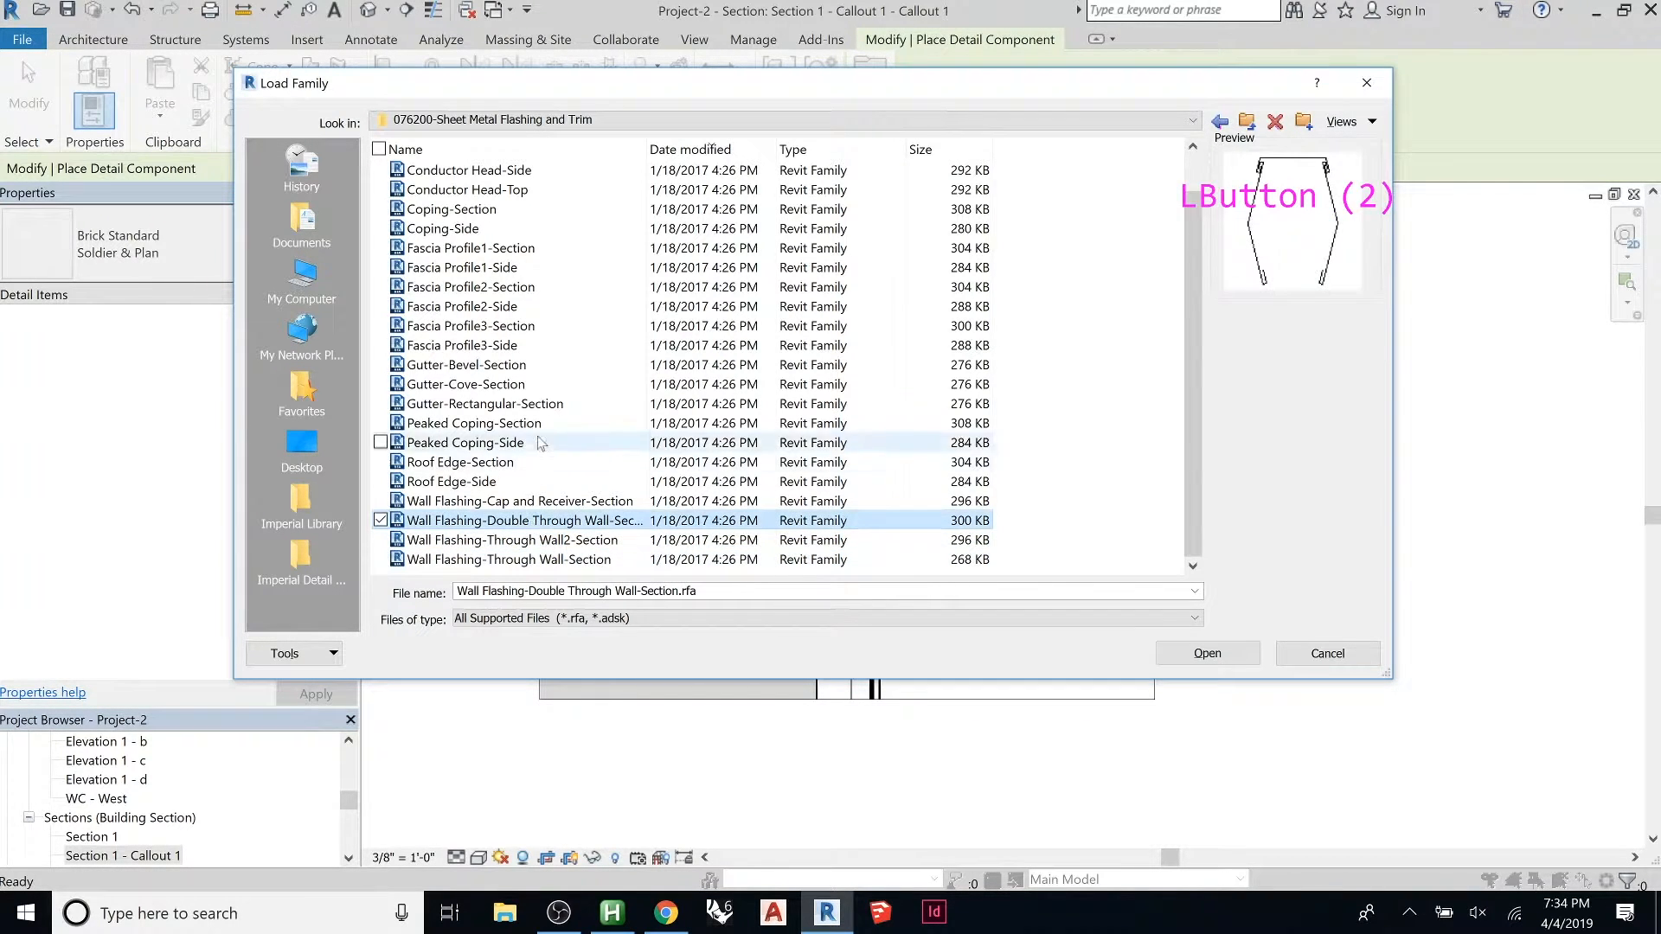
pyautogui.click(464, 384)
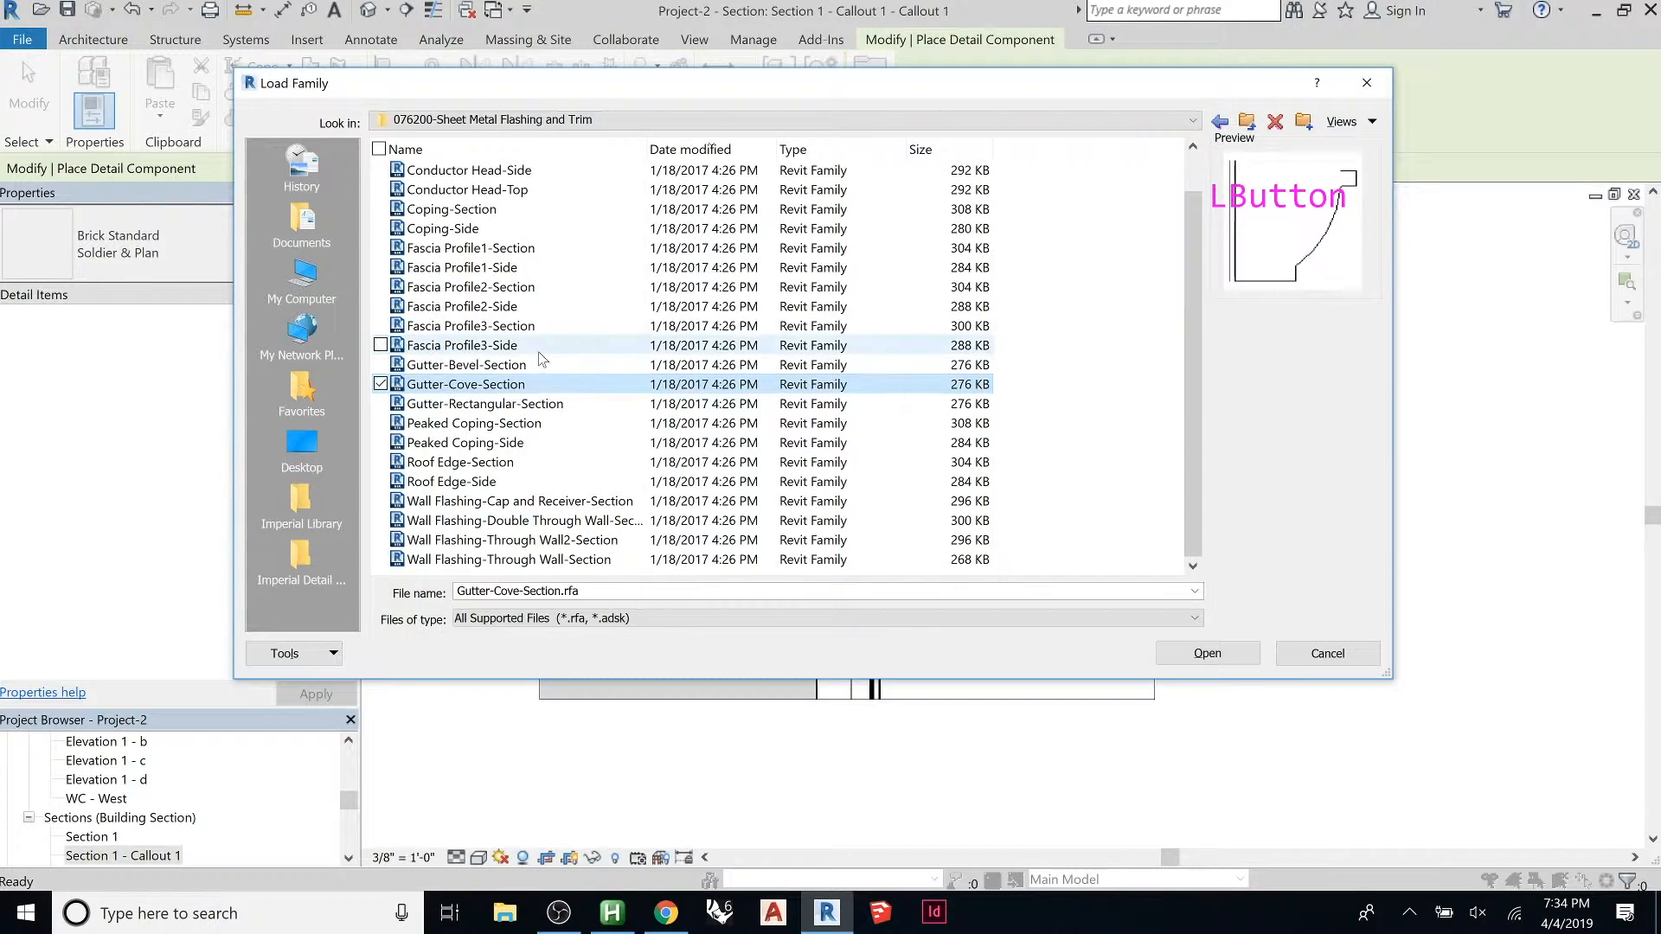
pyautogui.click(461, 307)
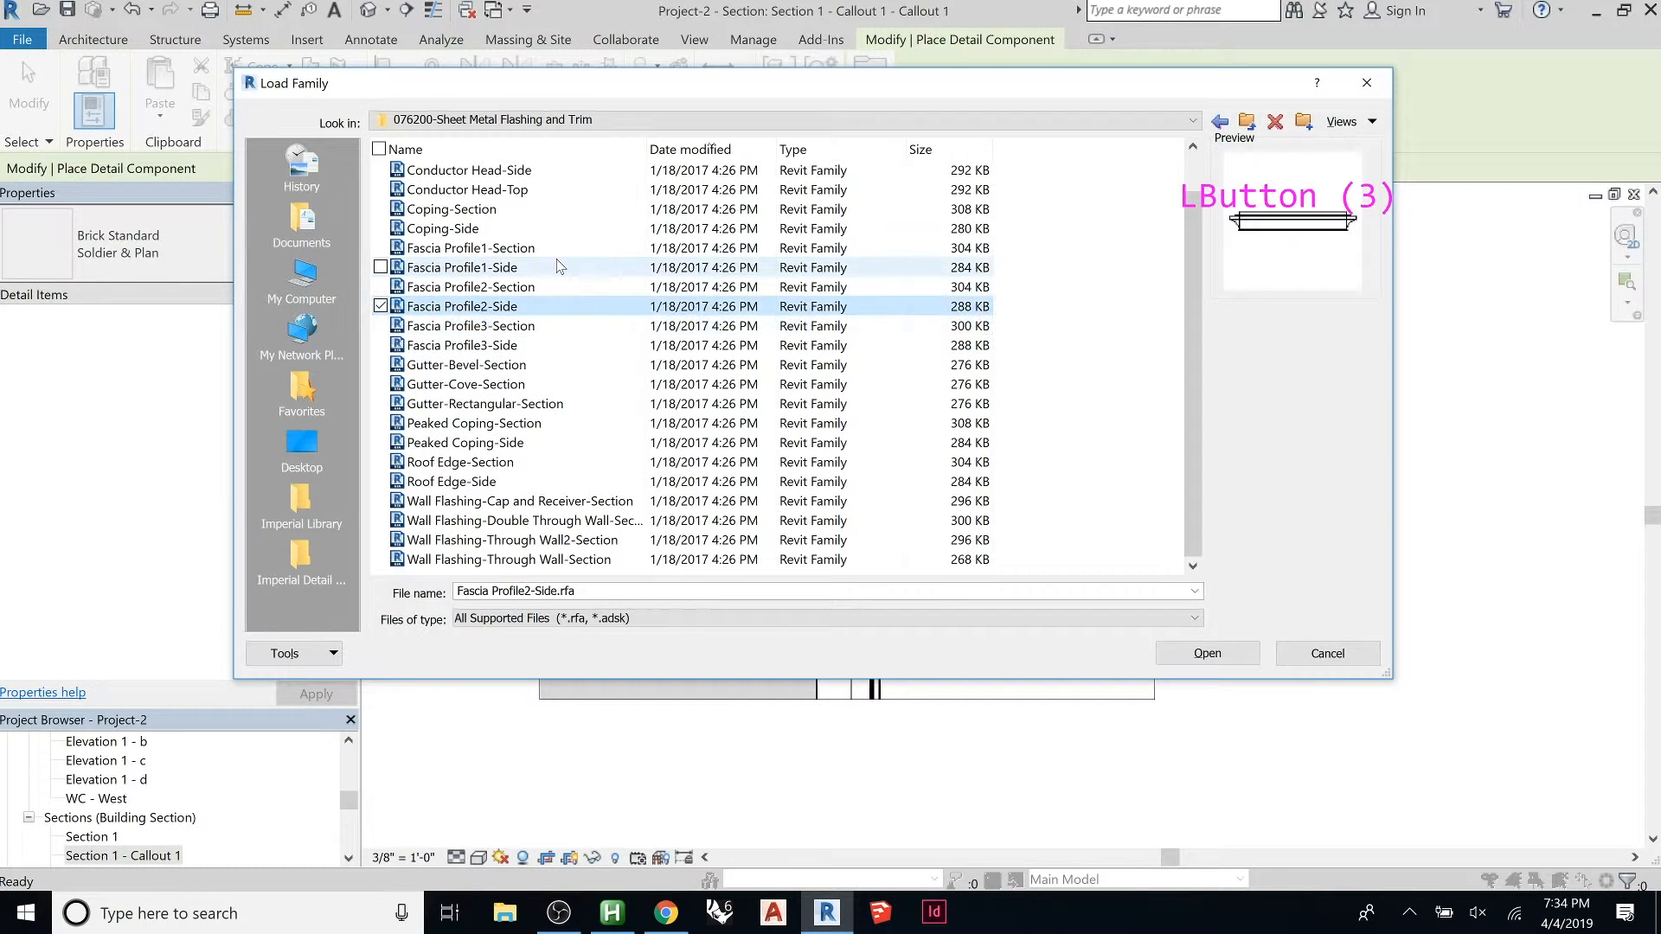
pyautogui.click(463, 190)
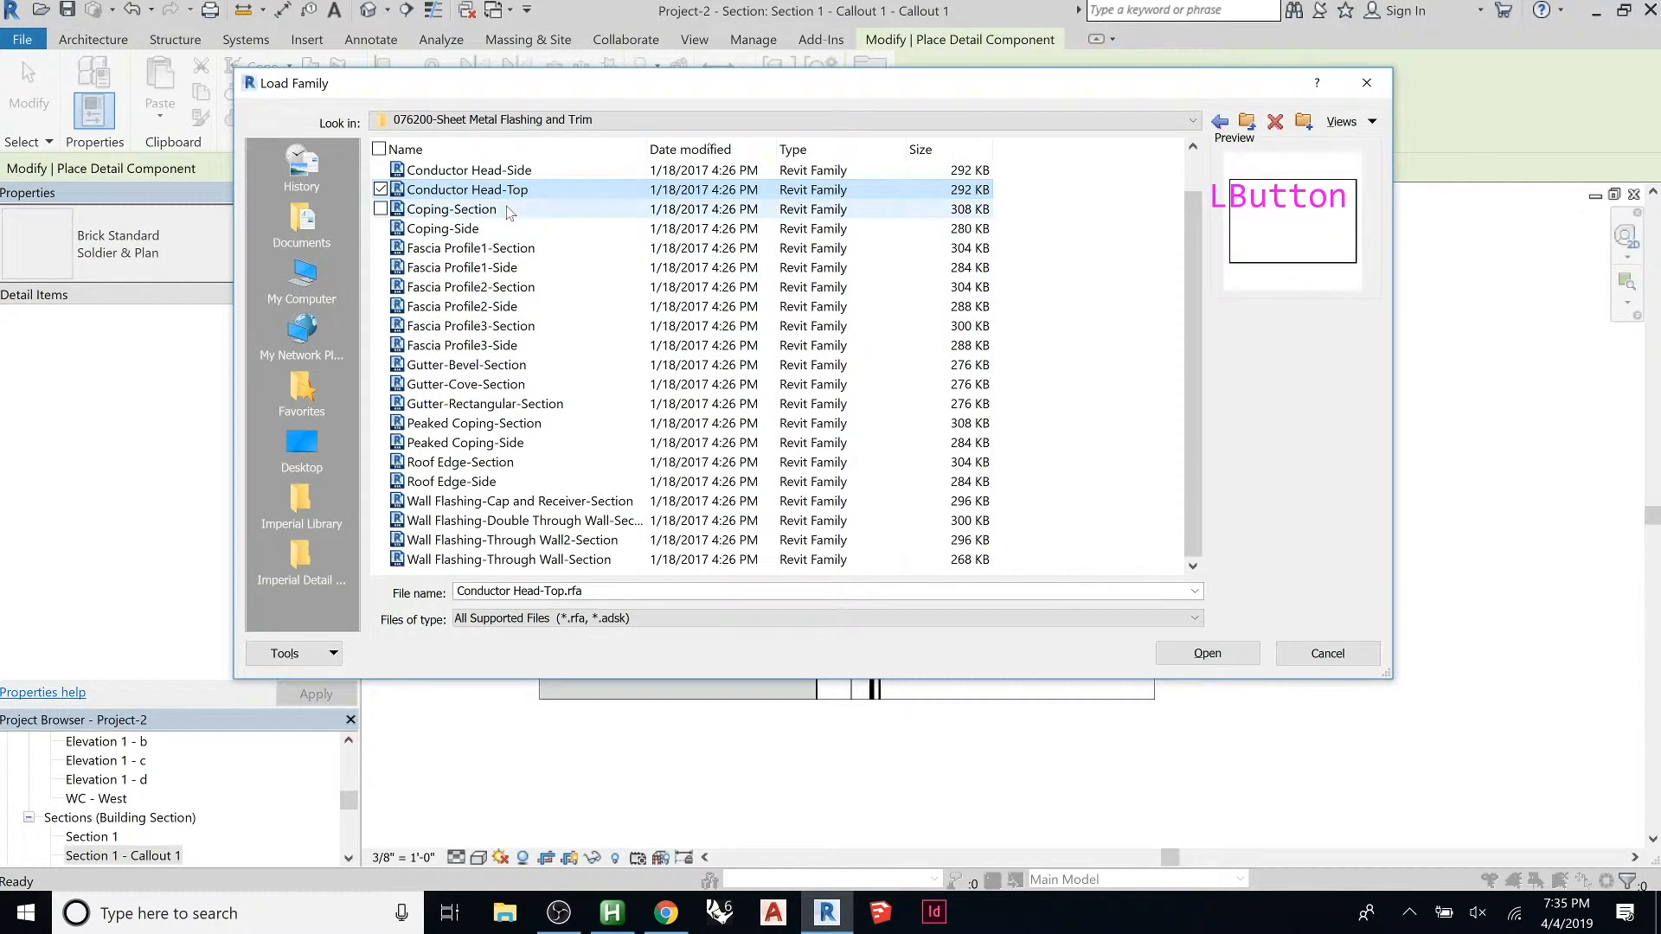
pyautogui.click(450, 210)
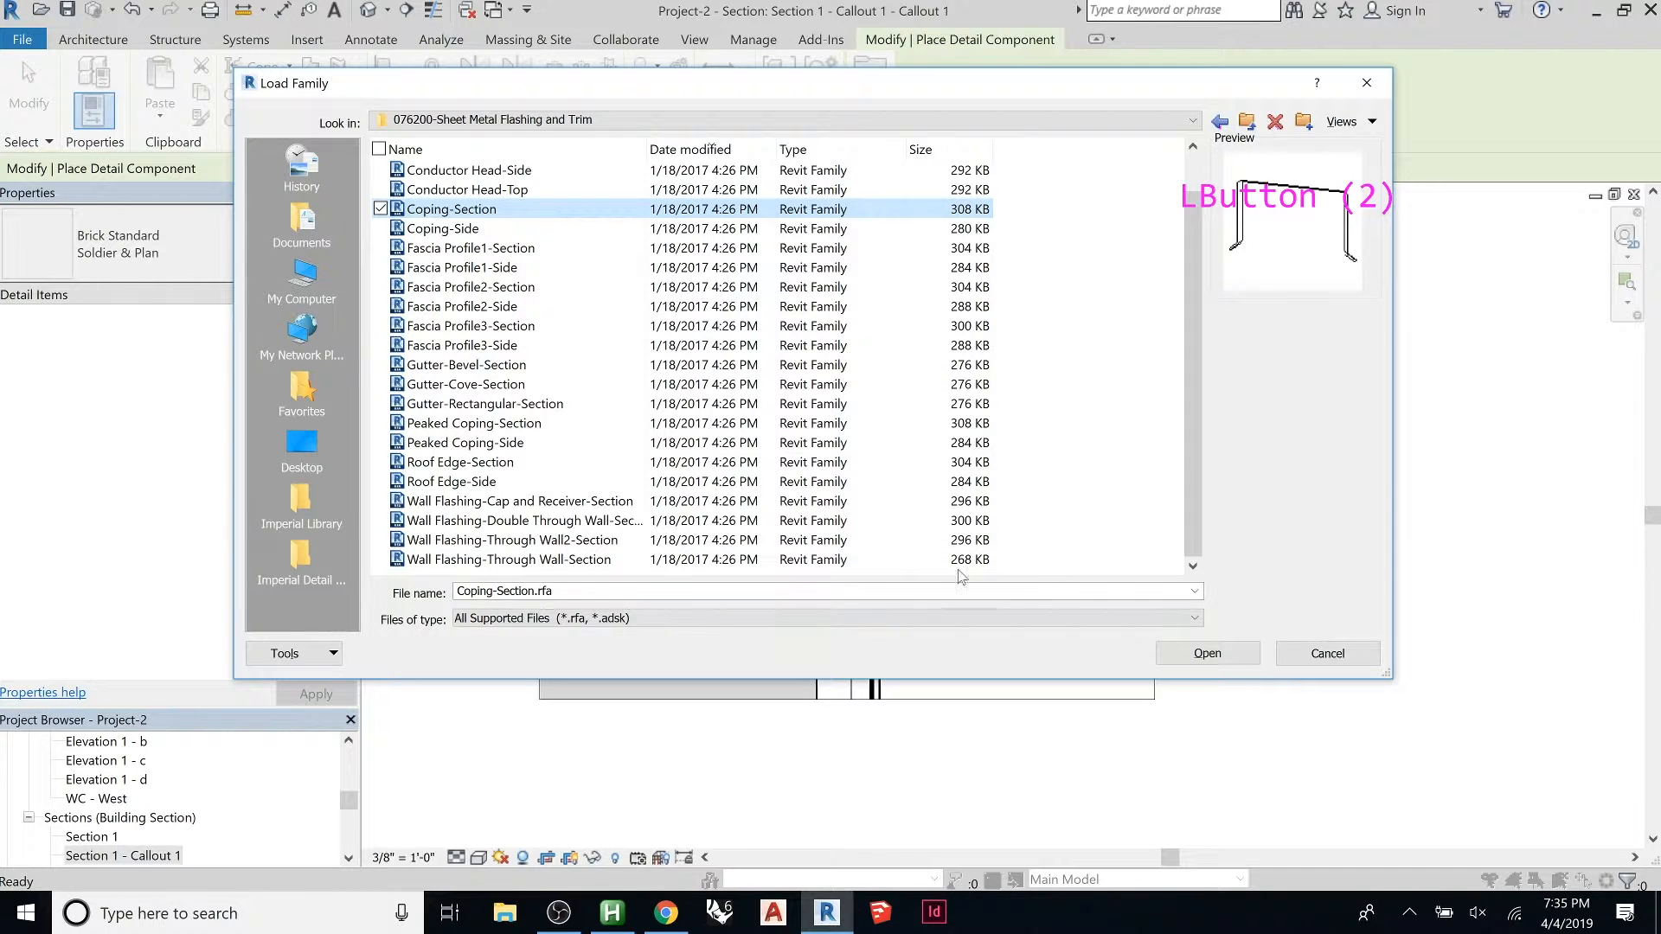
pyautogui.click(450, 481)
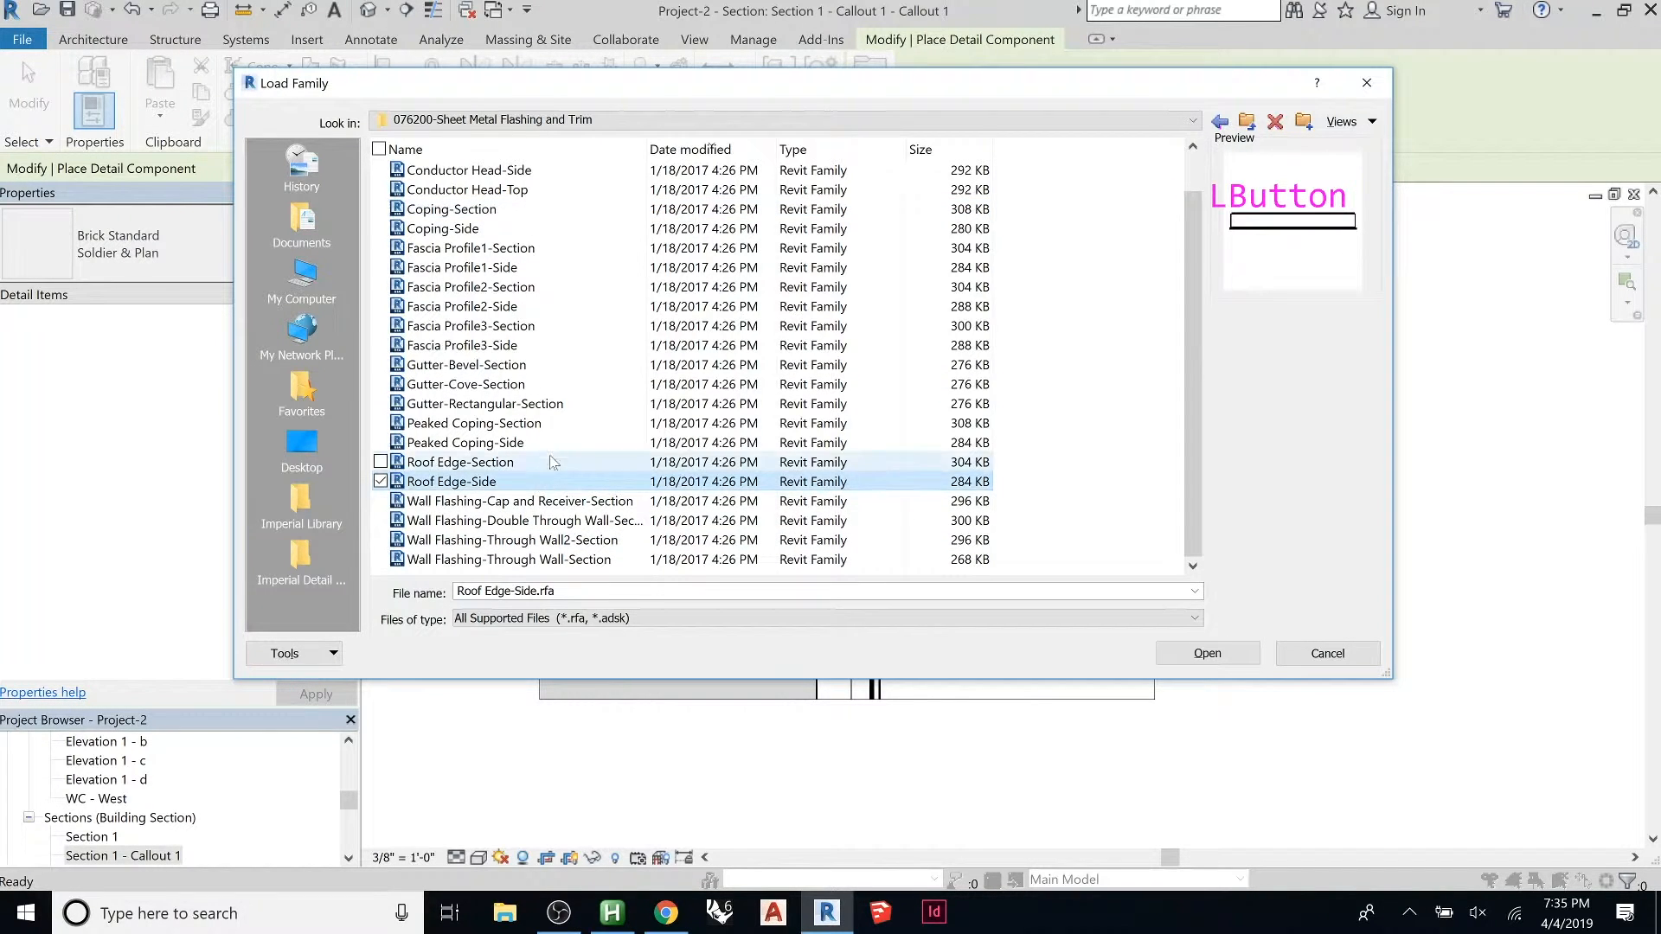
pyautogui.click(473, 441)
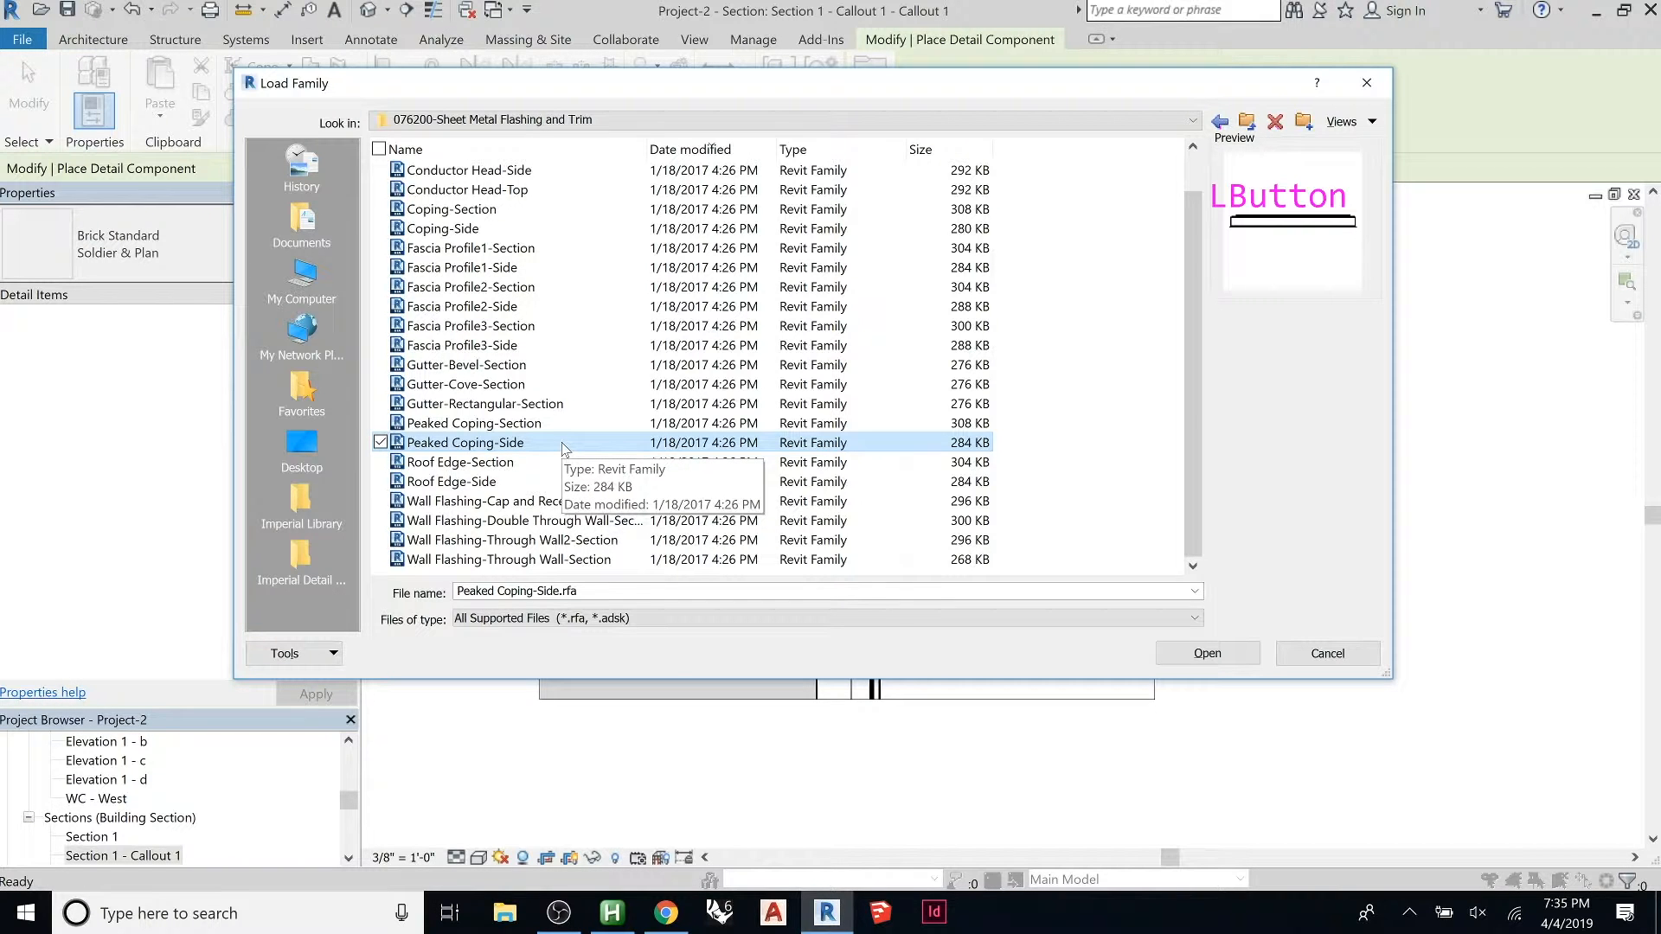
pyautogui.click(1219, 121)
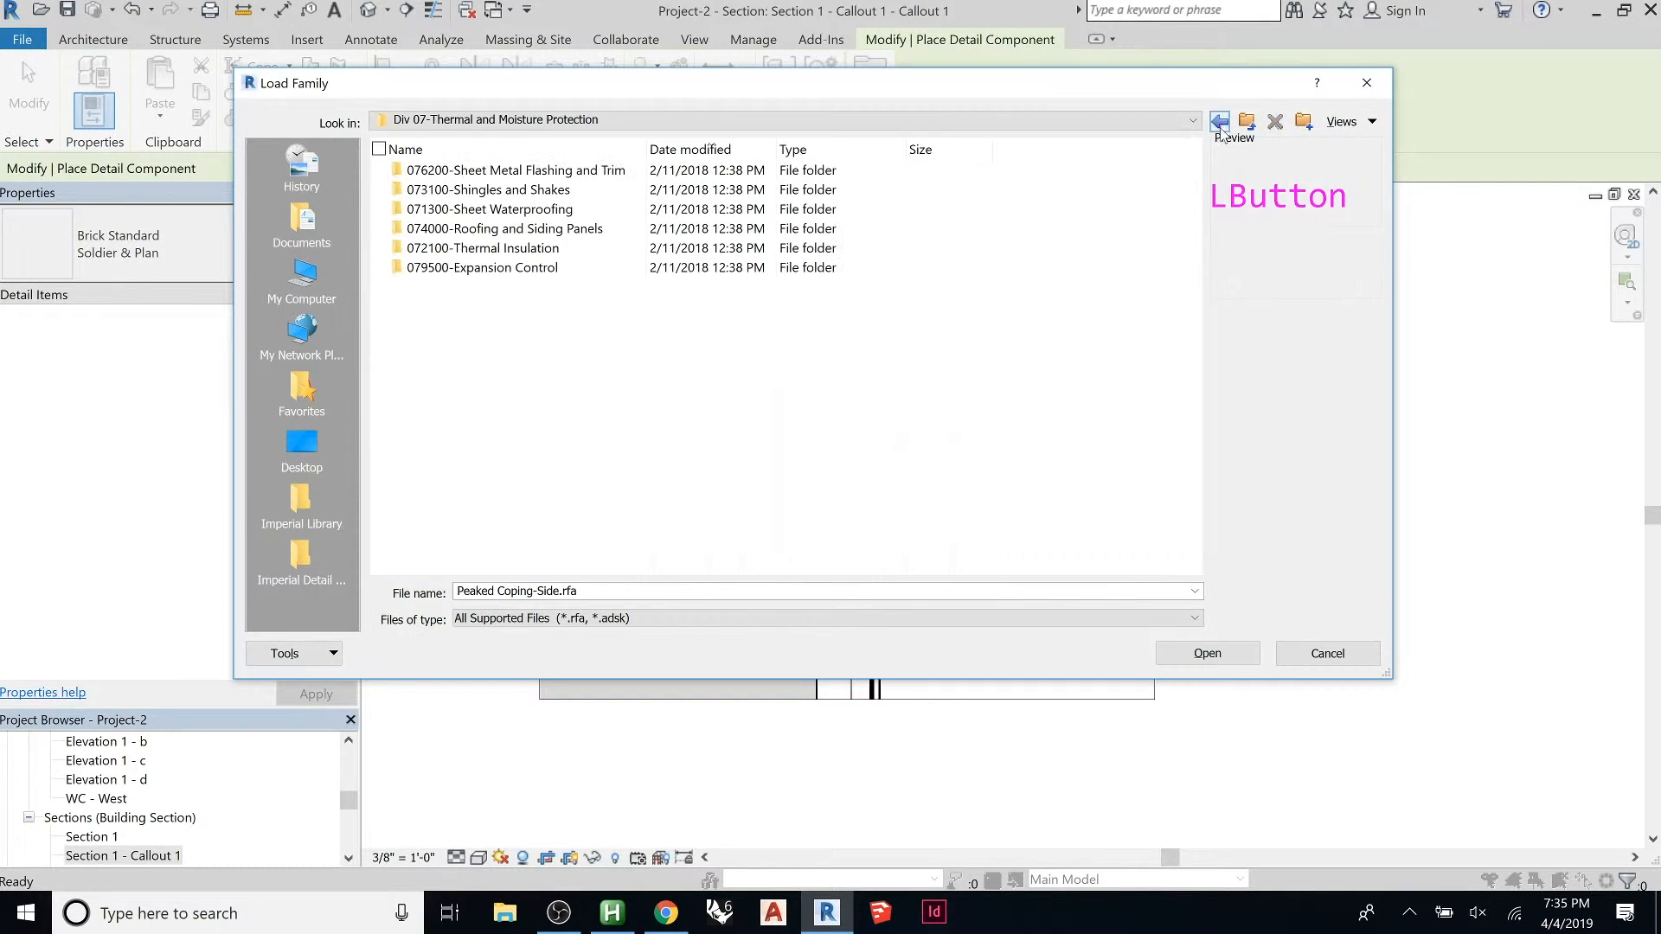
# Step: Load Storefront Center Glazed-Head at Finish-Section.rfa from Div 08-Openings > 084300-Storefronts
pyautogui.click(490, 209)
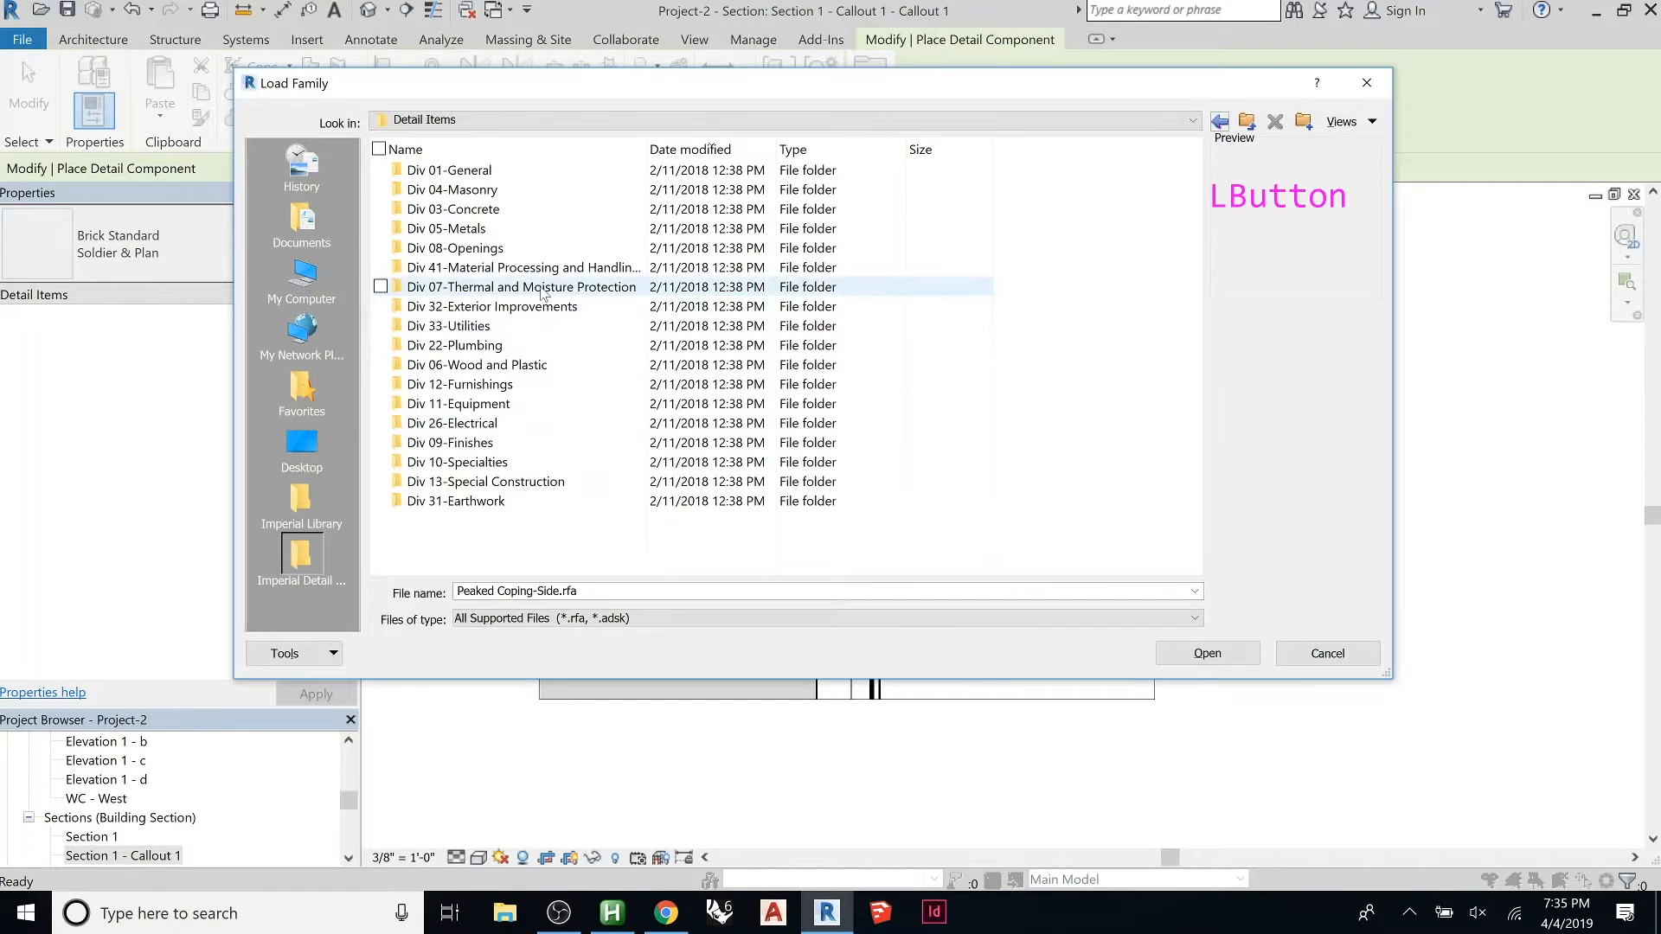
pyautogui.doubleClick(521, 287)
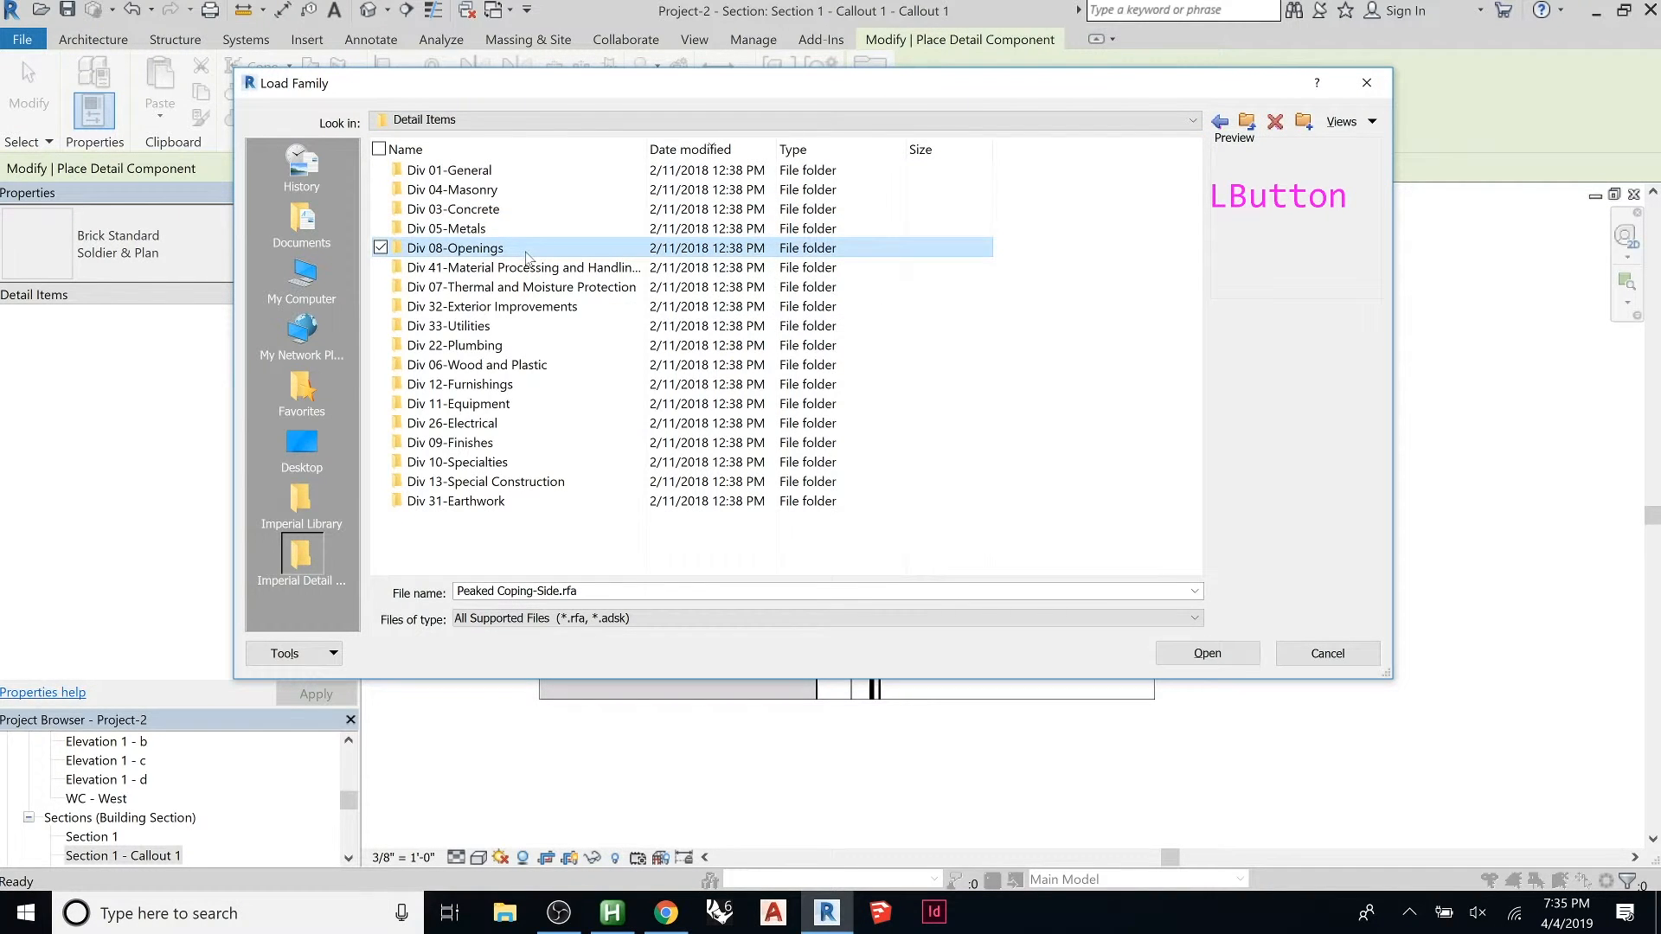
pyautogui.doubleClick(455, 247)
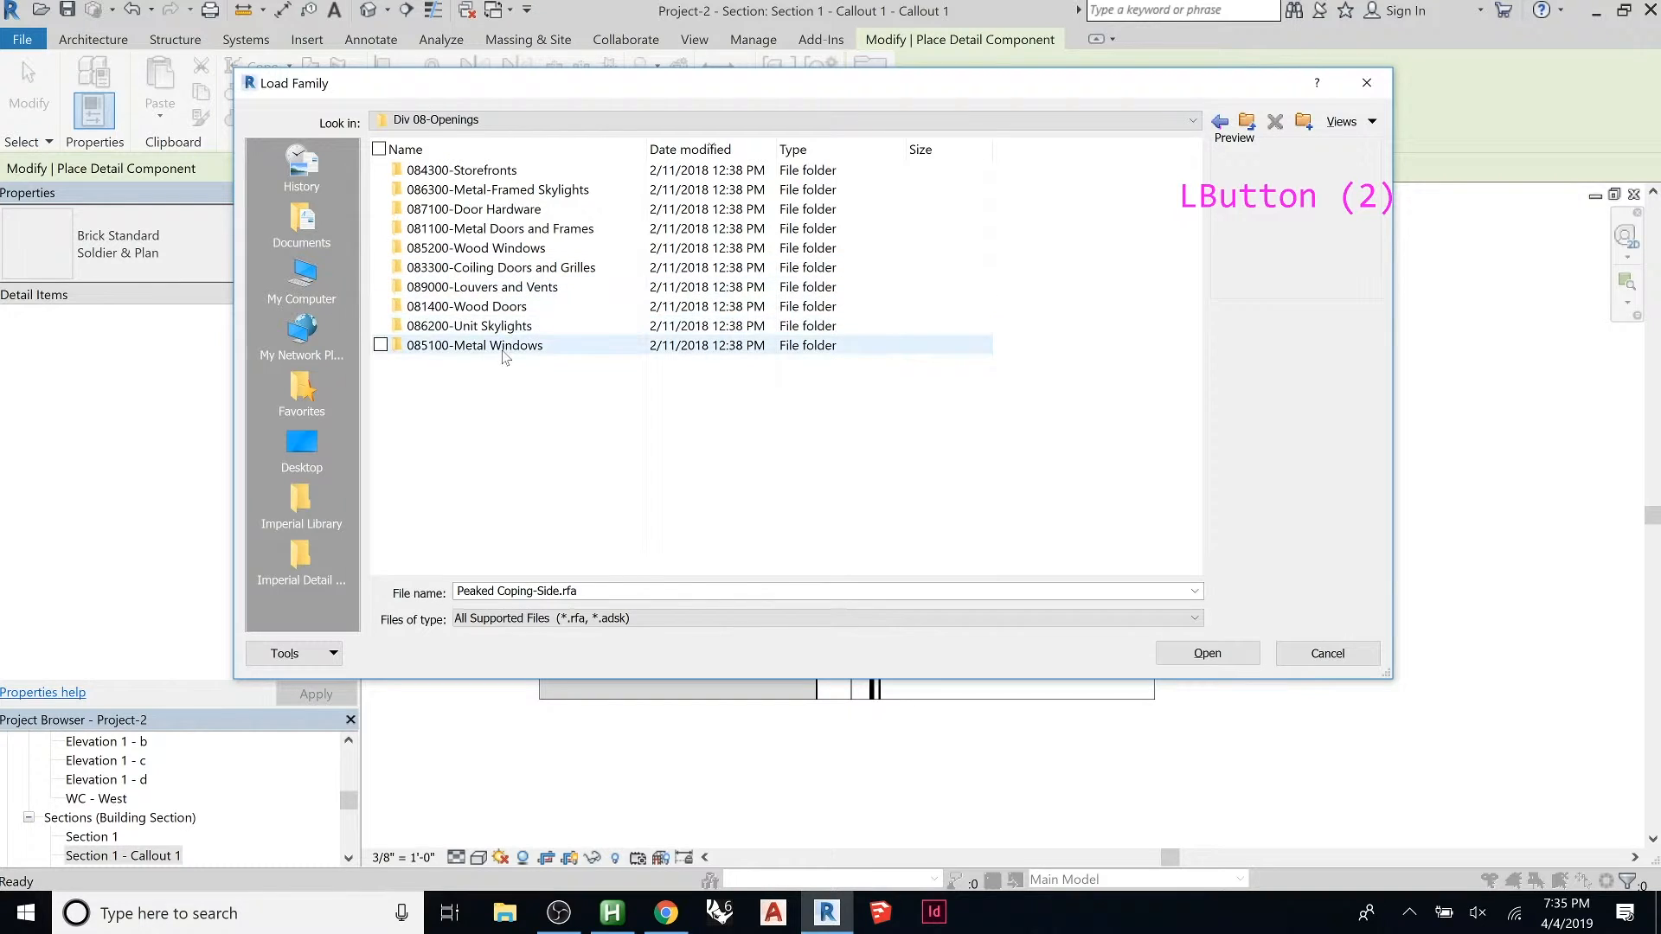
pyautogui.moveTo(526, 178)
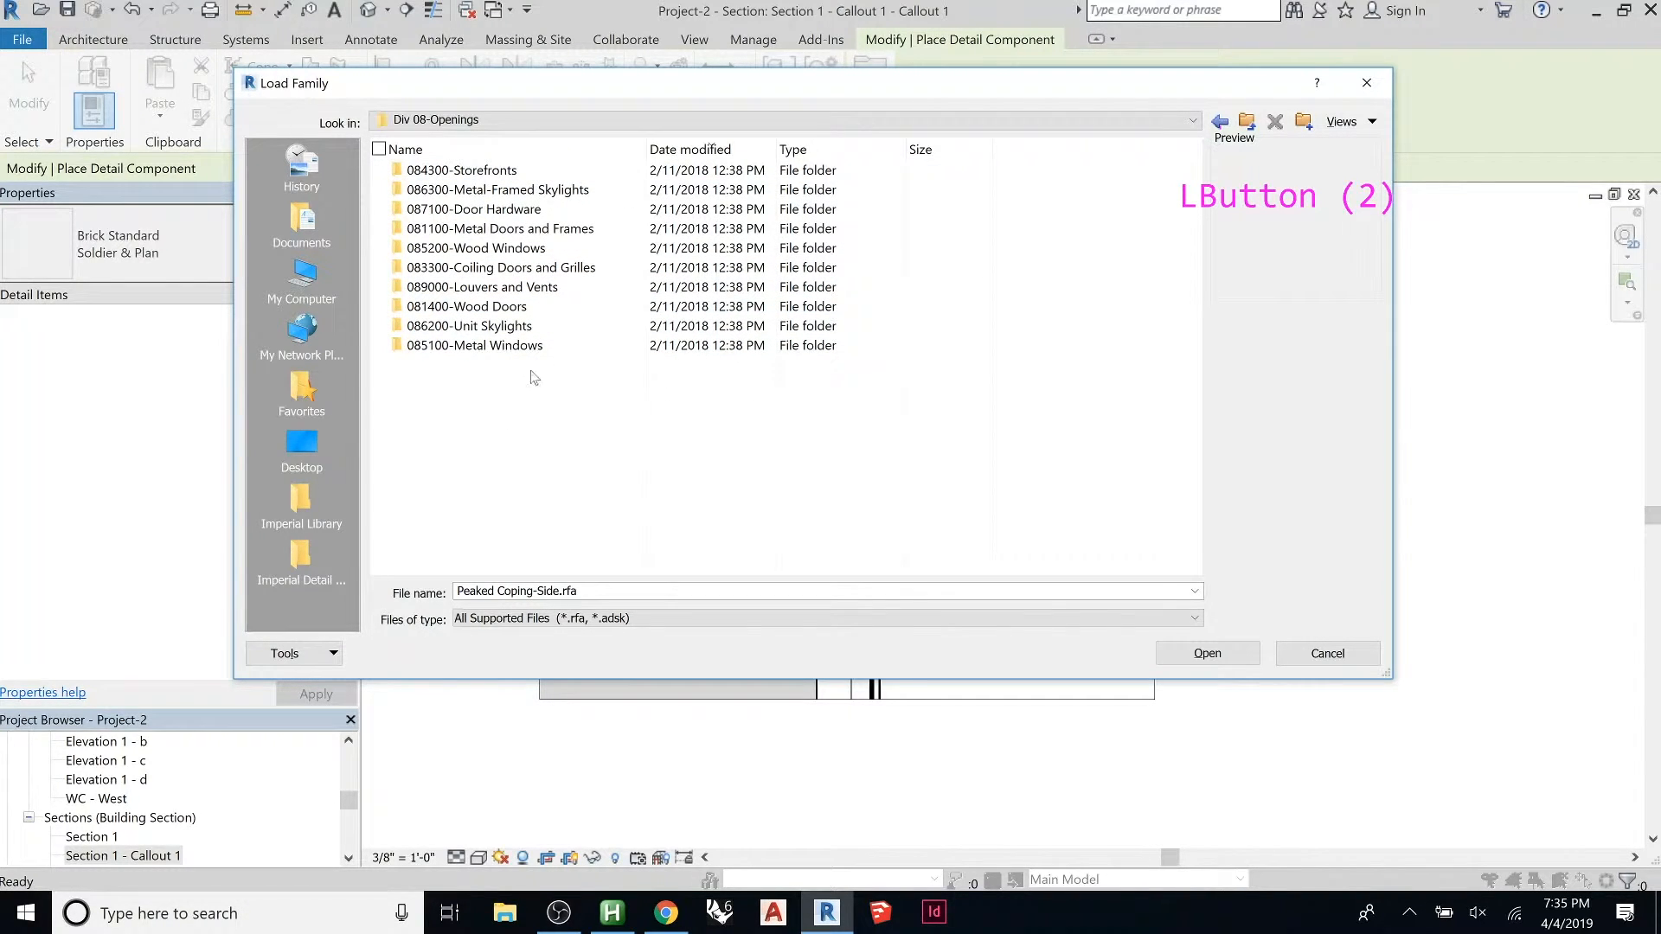
pyautogui.click(460, 172)
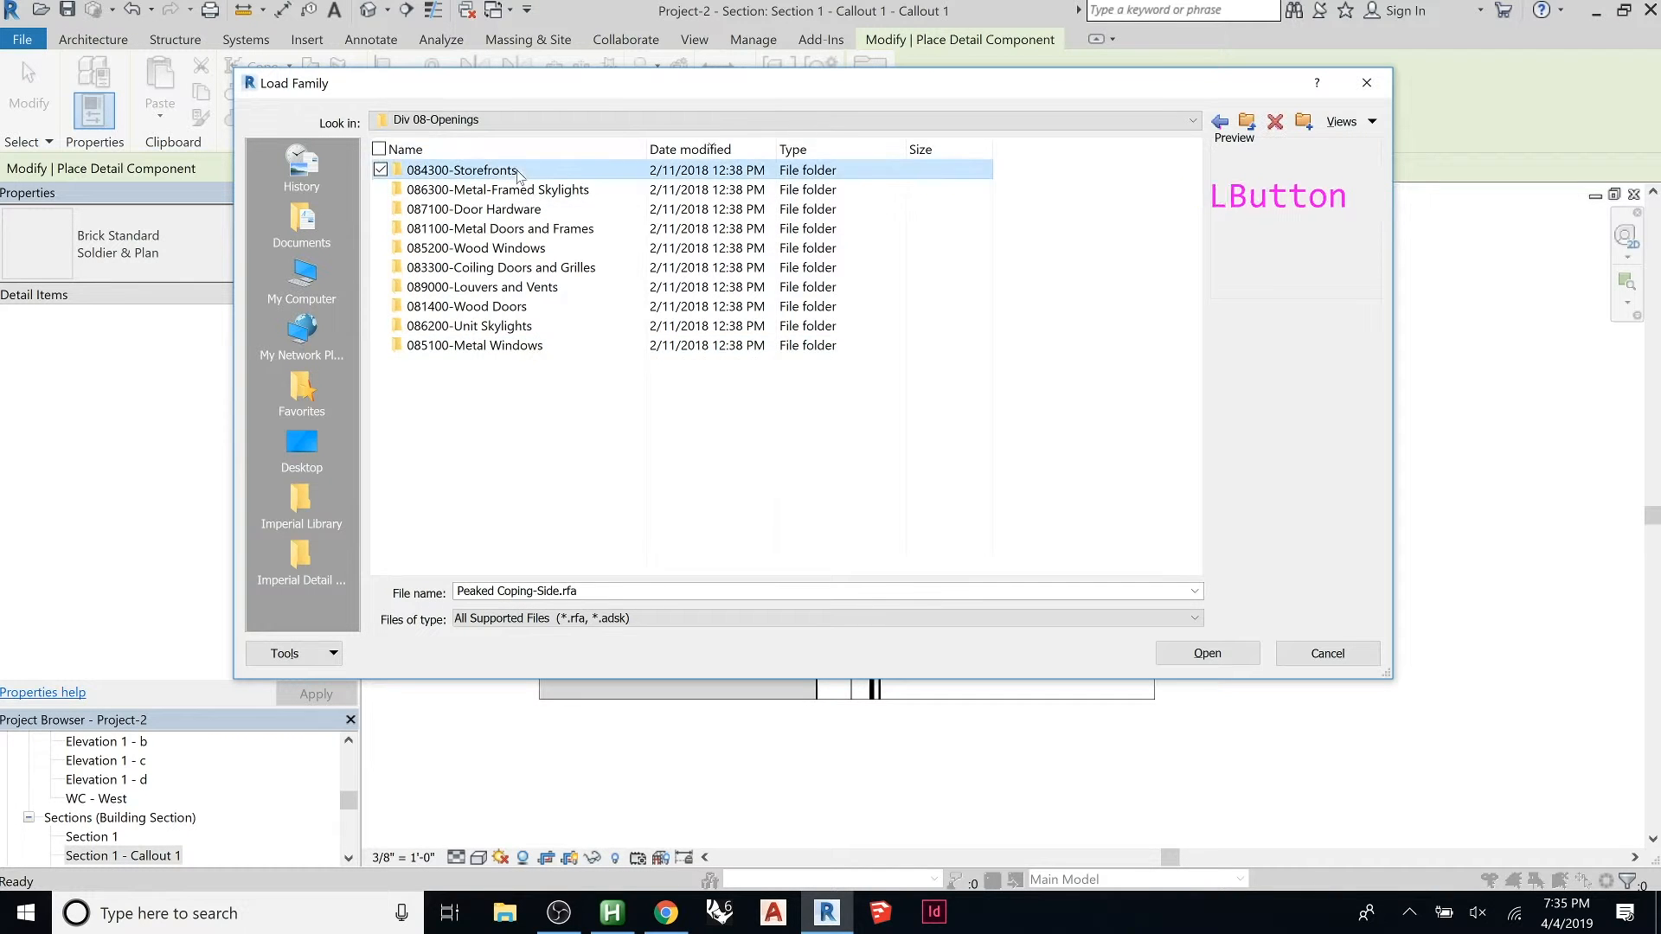
pyautogui.doubleClick(464, 171)
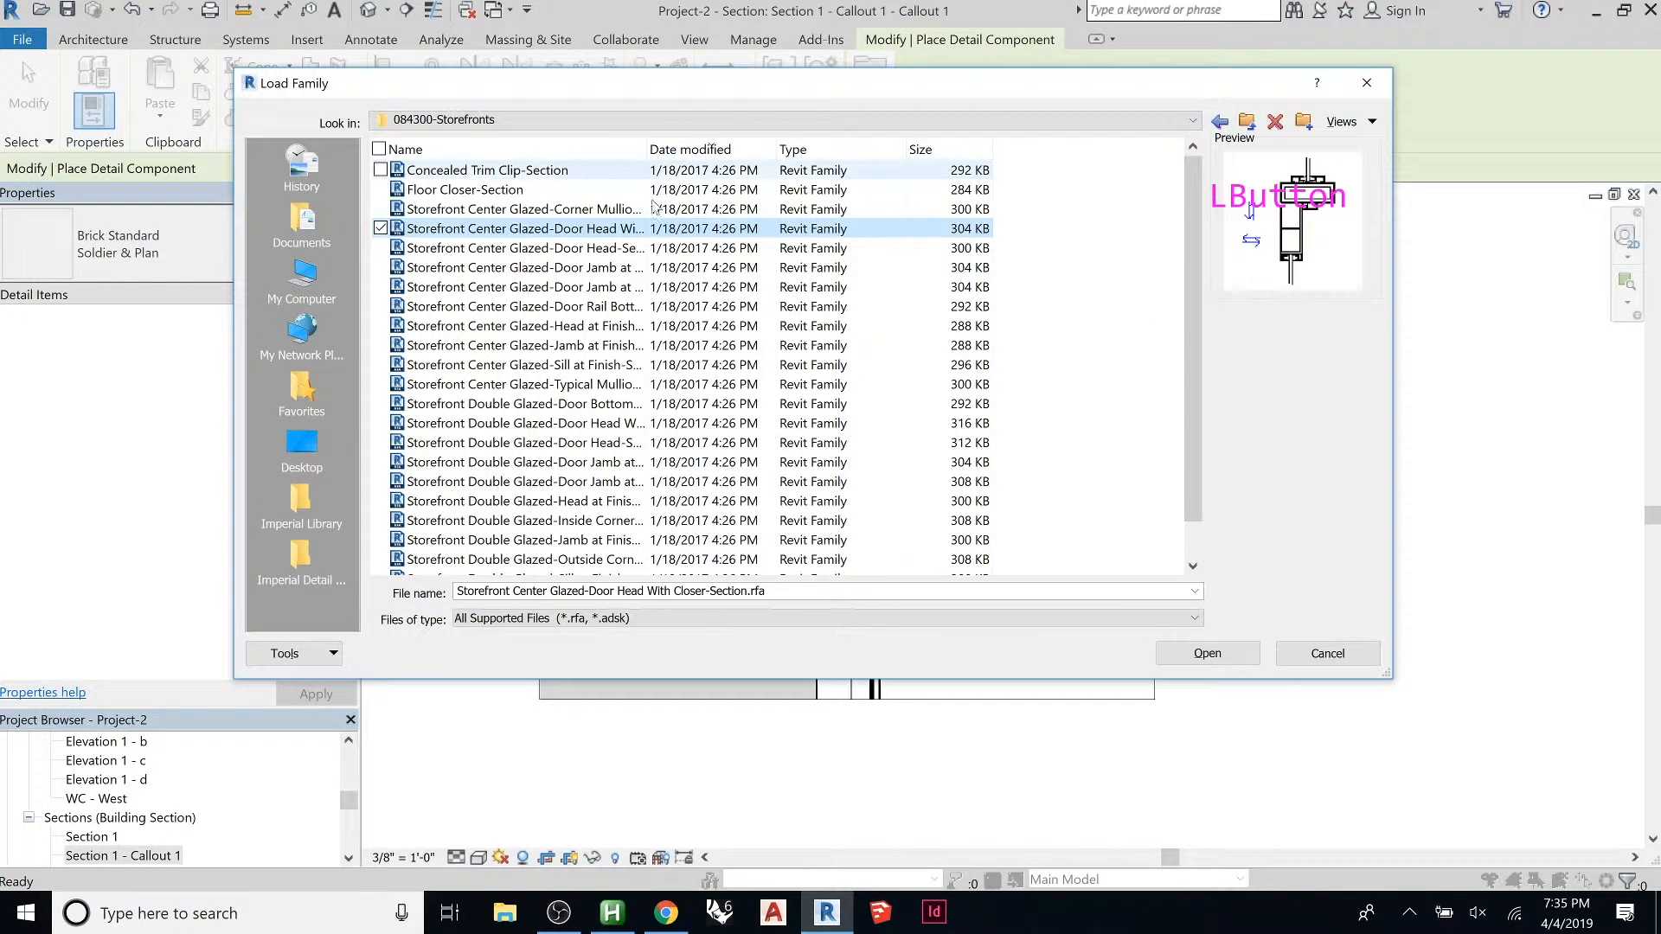
pyautogui.click(522, 325)
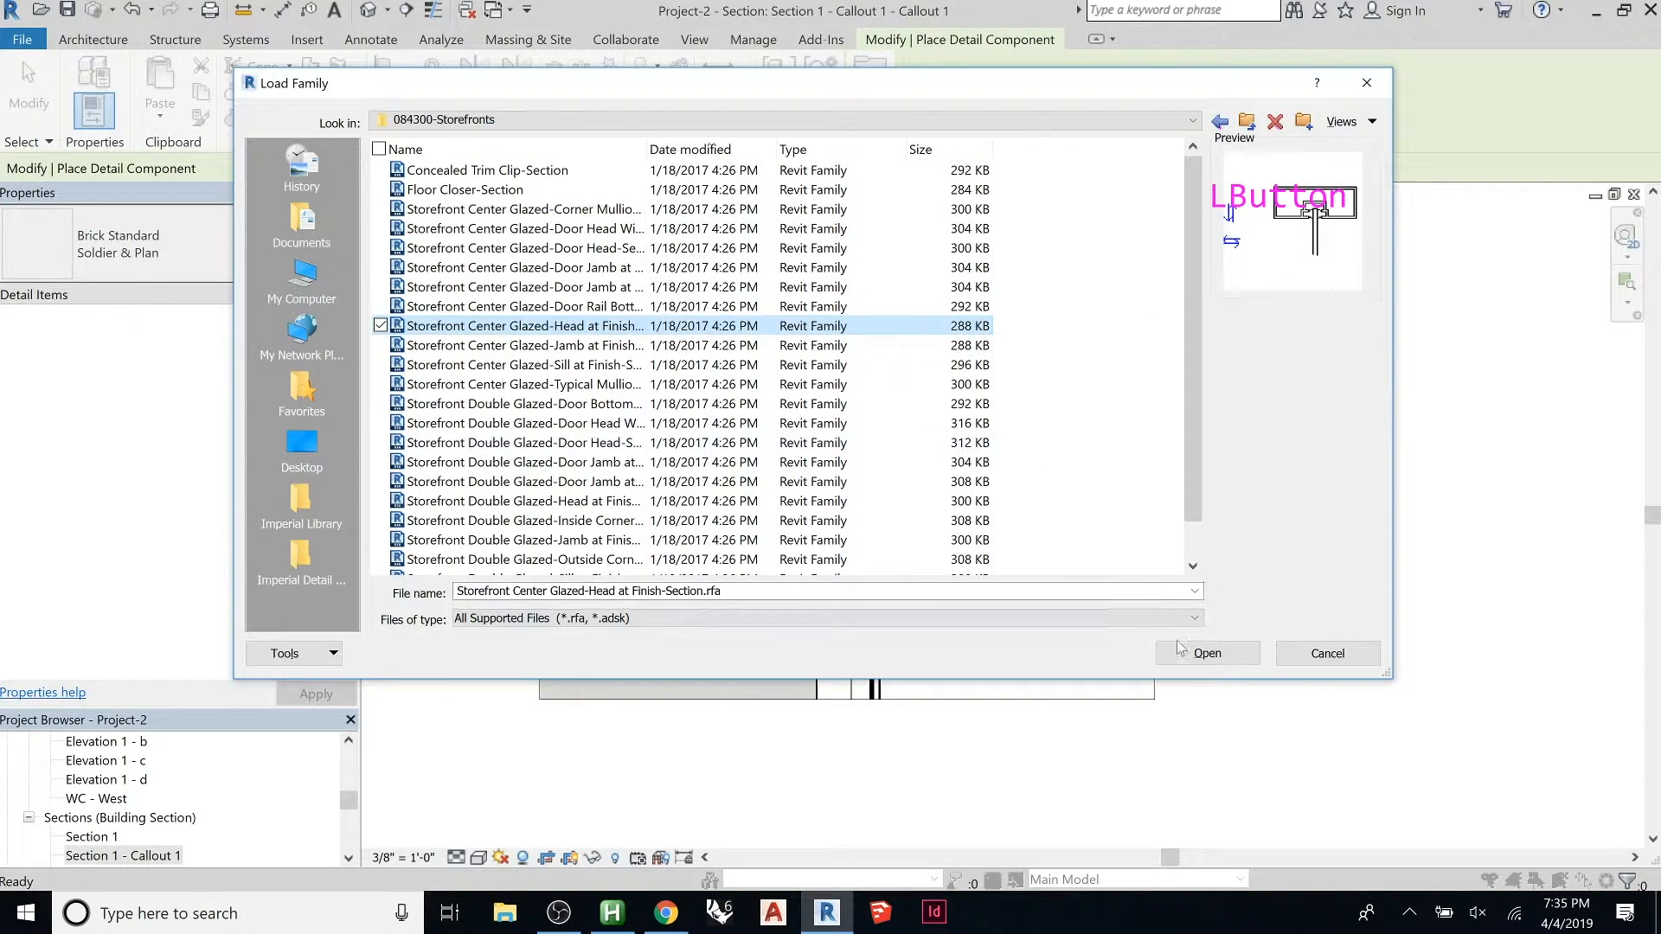
pyautogui.click(1207, 652)
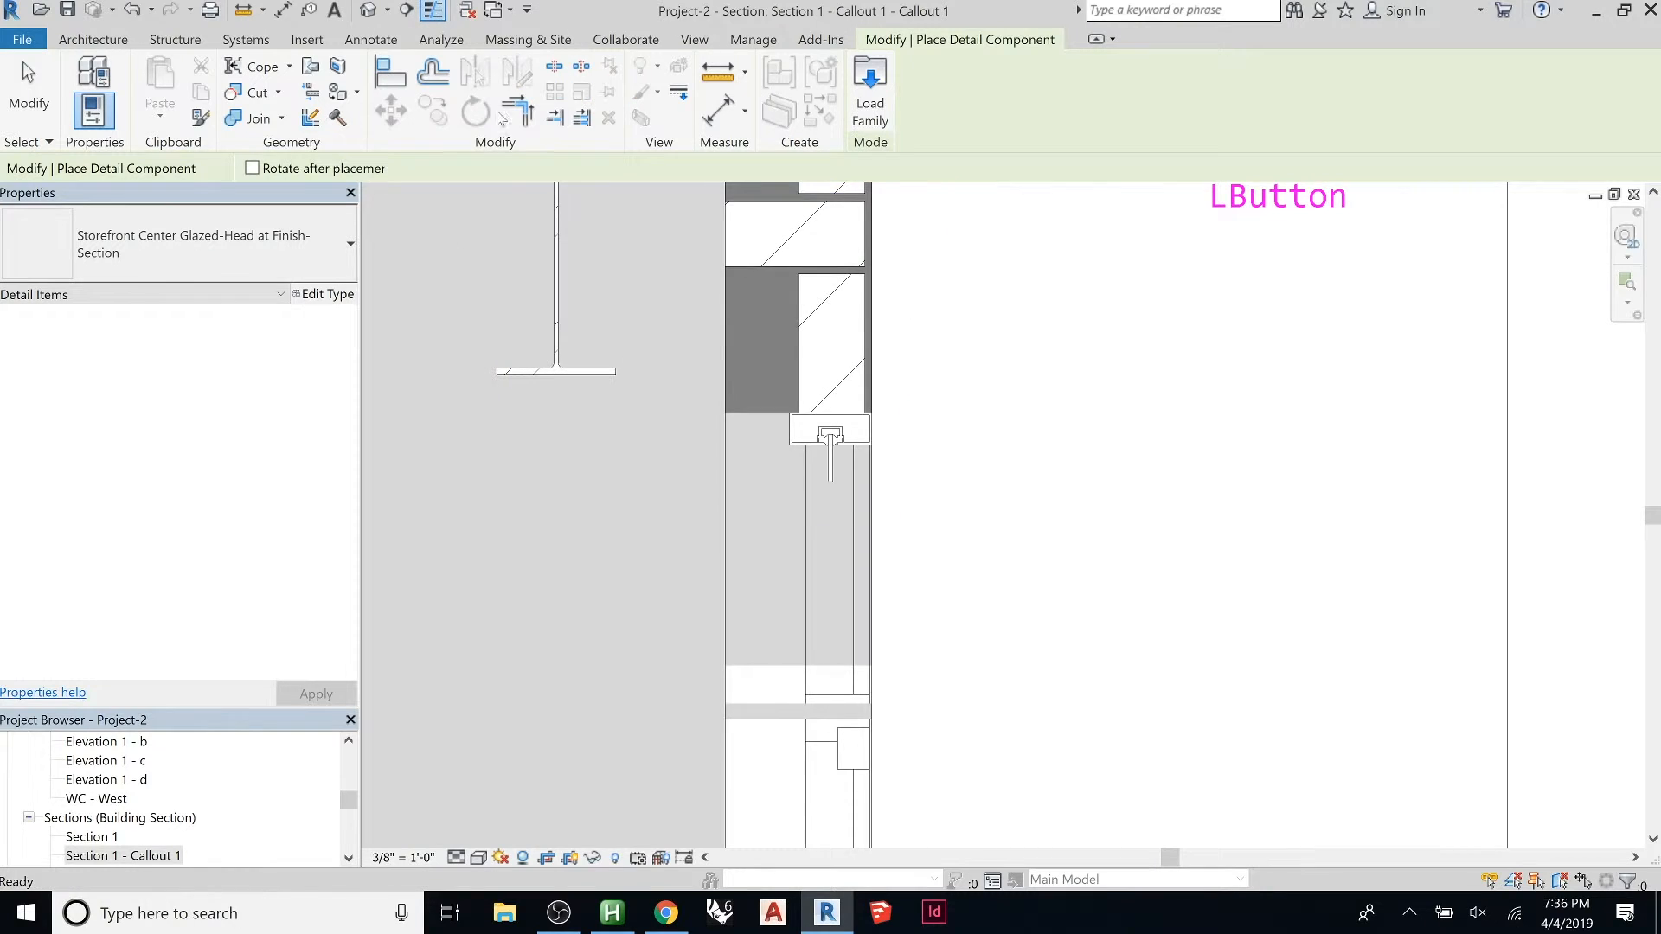
# Step: Place the storefront glazed head beneath the wall head and finish placement
pyautogui.scroll(3)
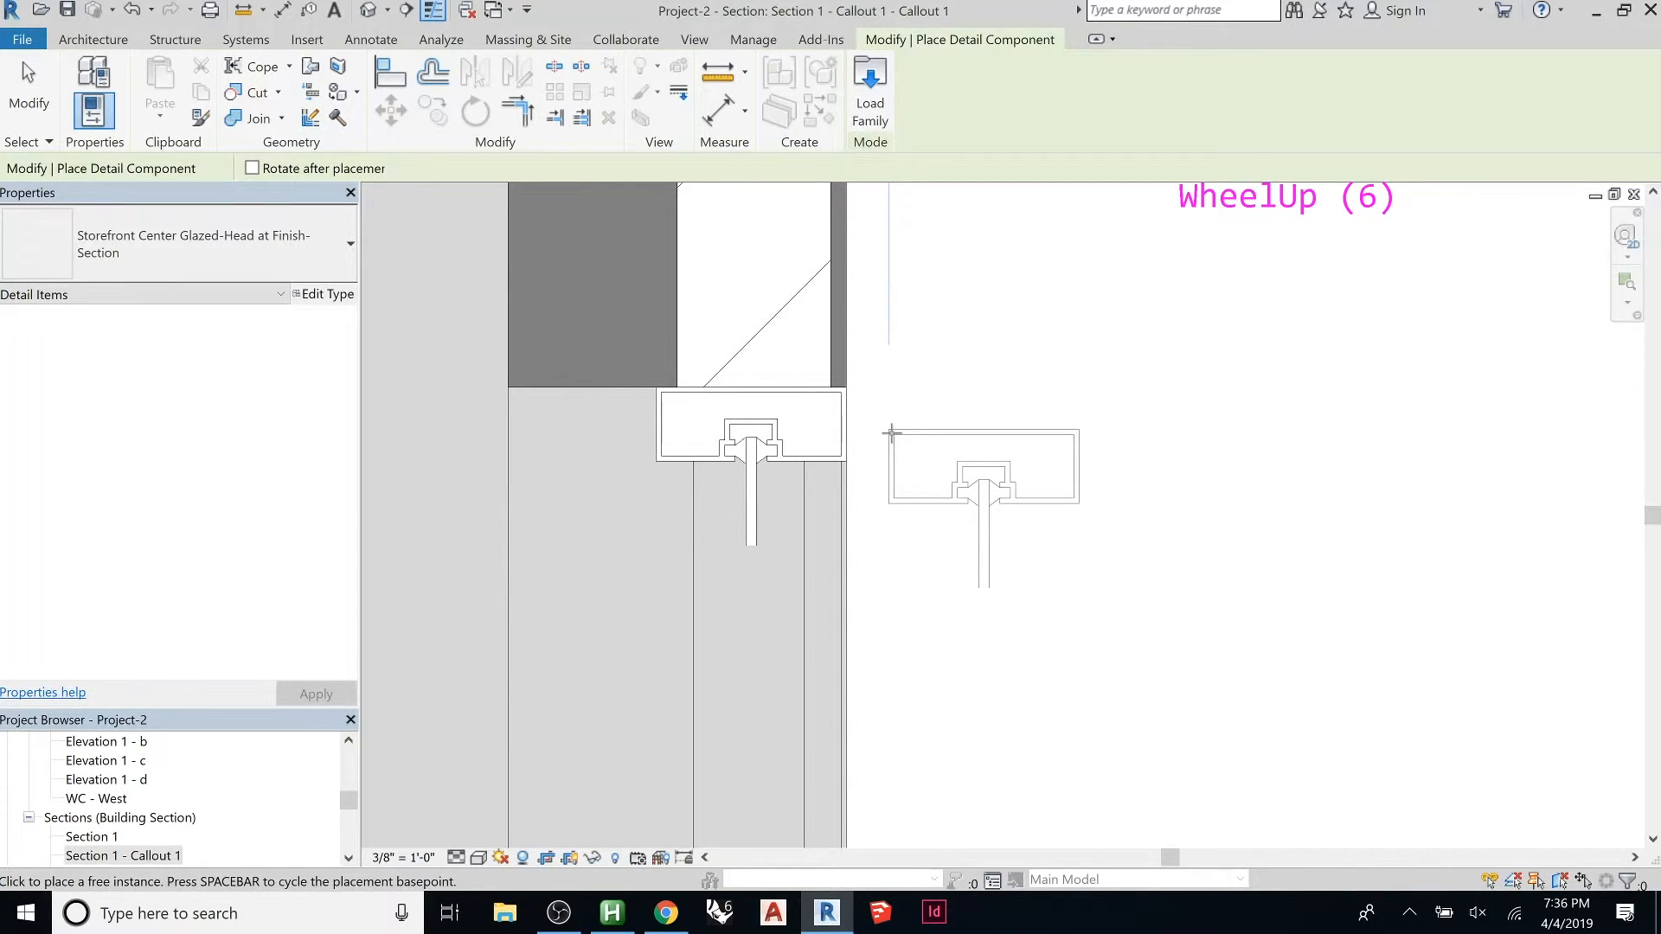
pyautogui.press('Escape')
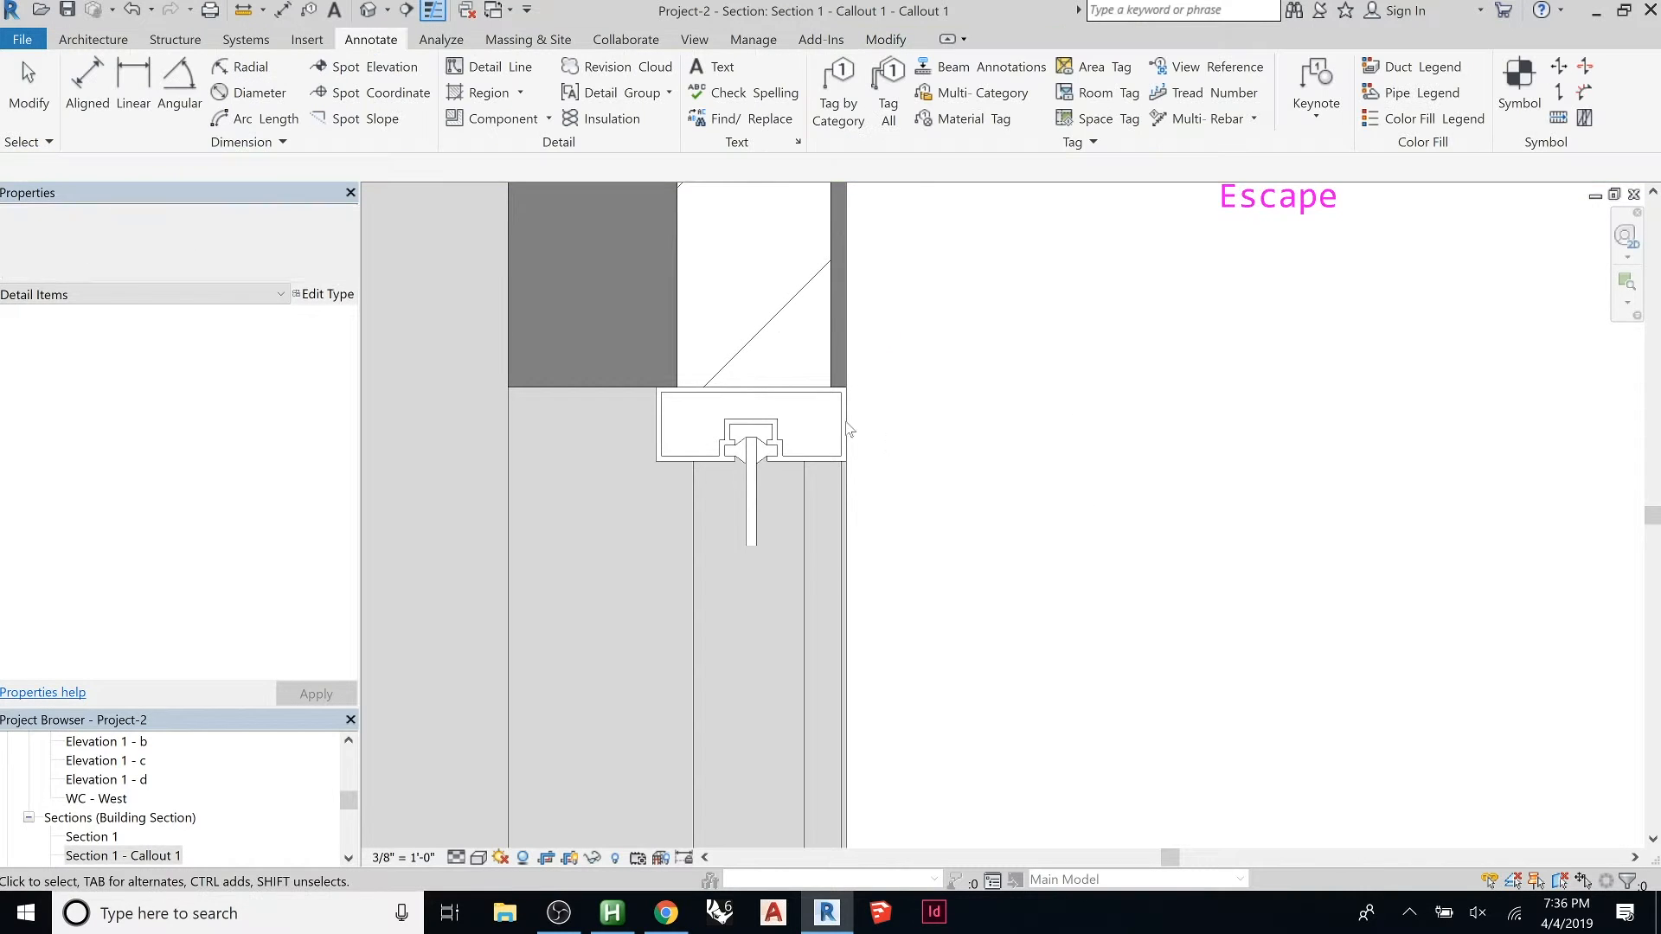
pyautogui.click(749, 423)
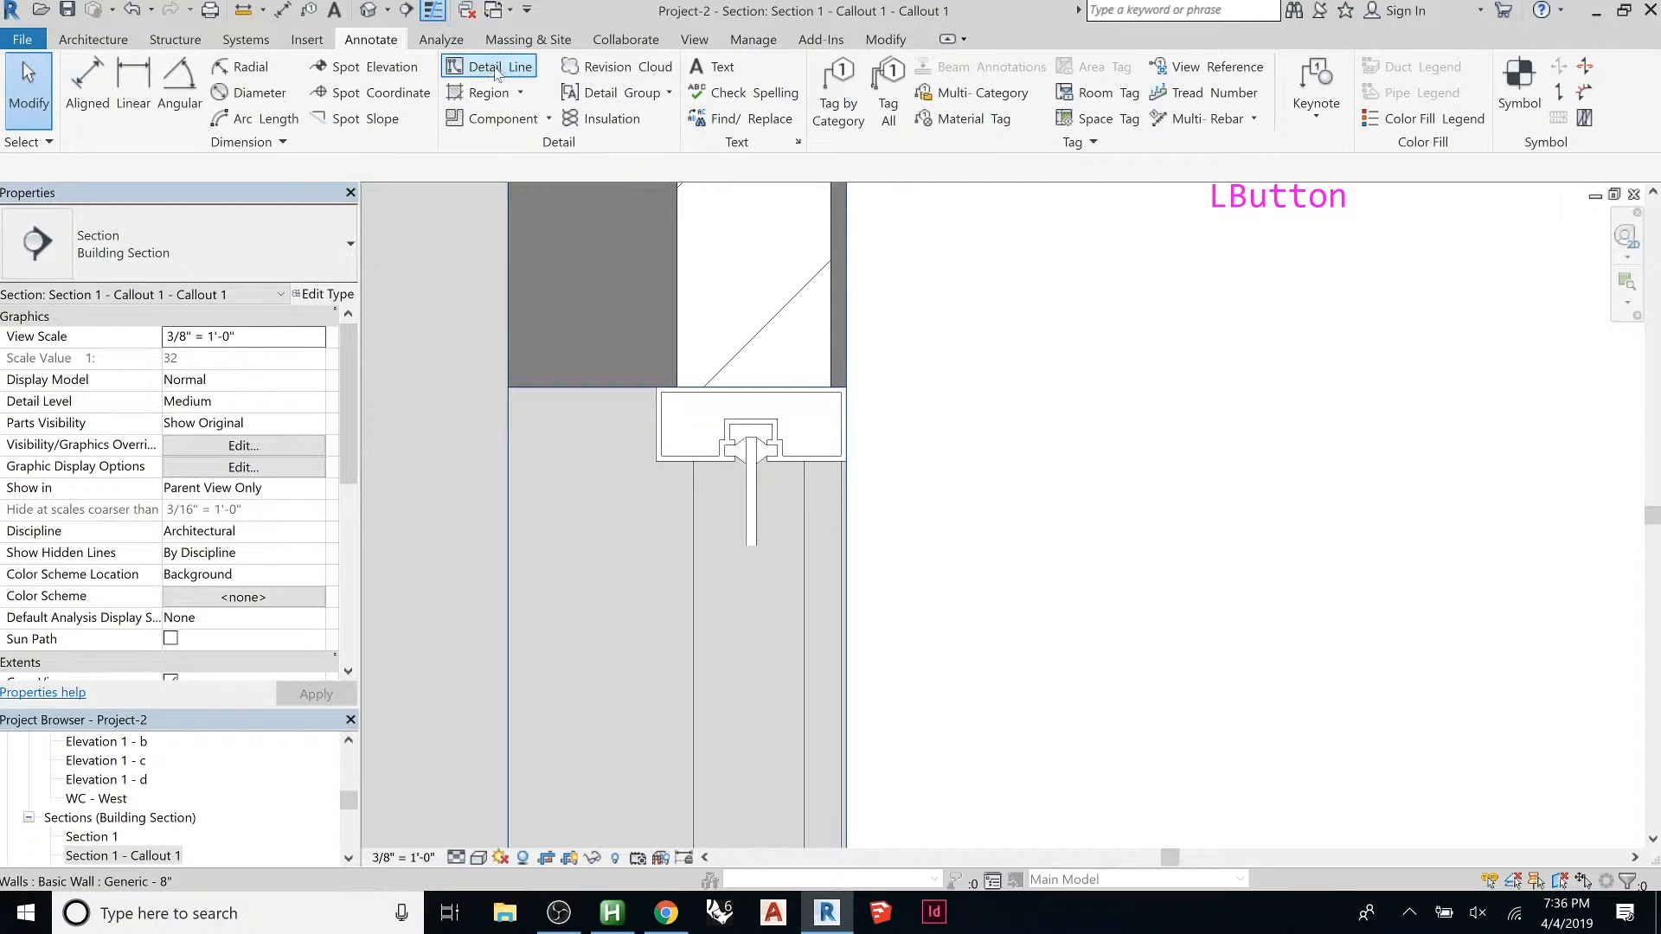
# Step: Draw short angled detail lines at the storefront head corners
pyautogui.click(488, 66)
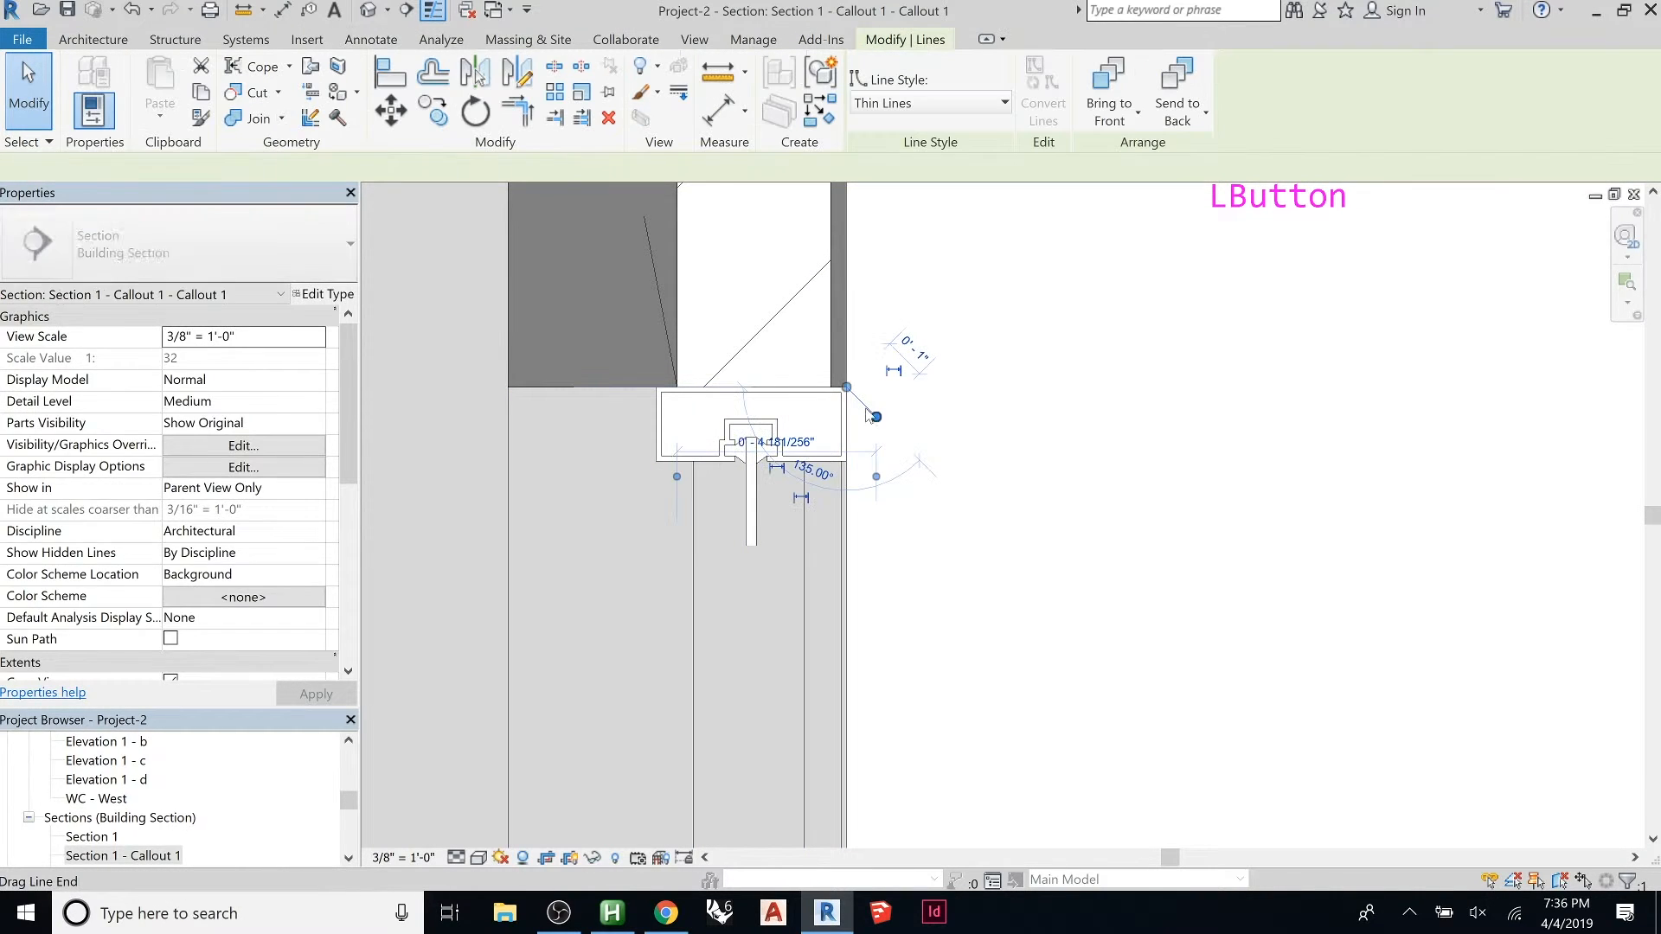
pyautogui.click(779, 393)
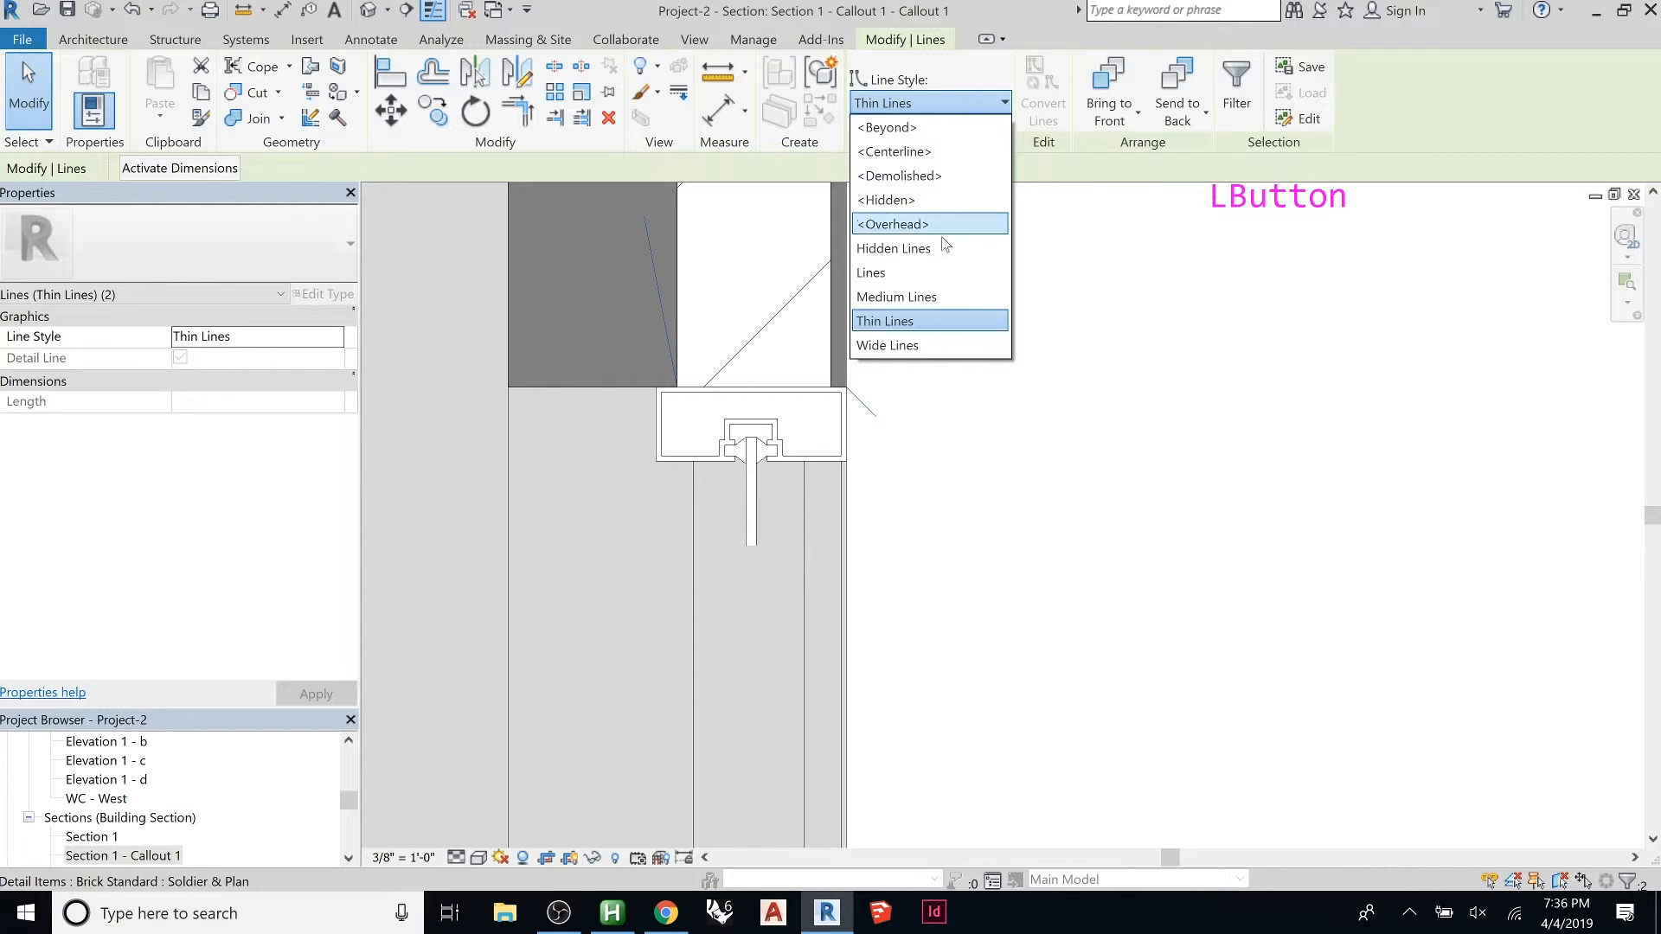
pyautogui.click(888, 344)
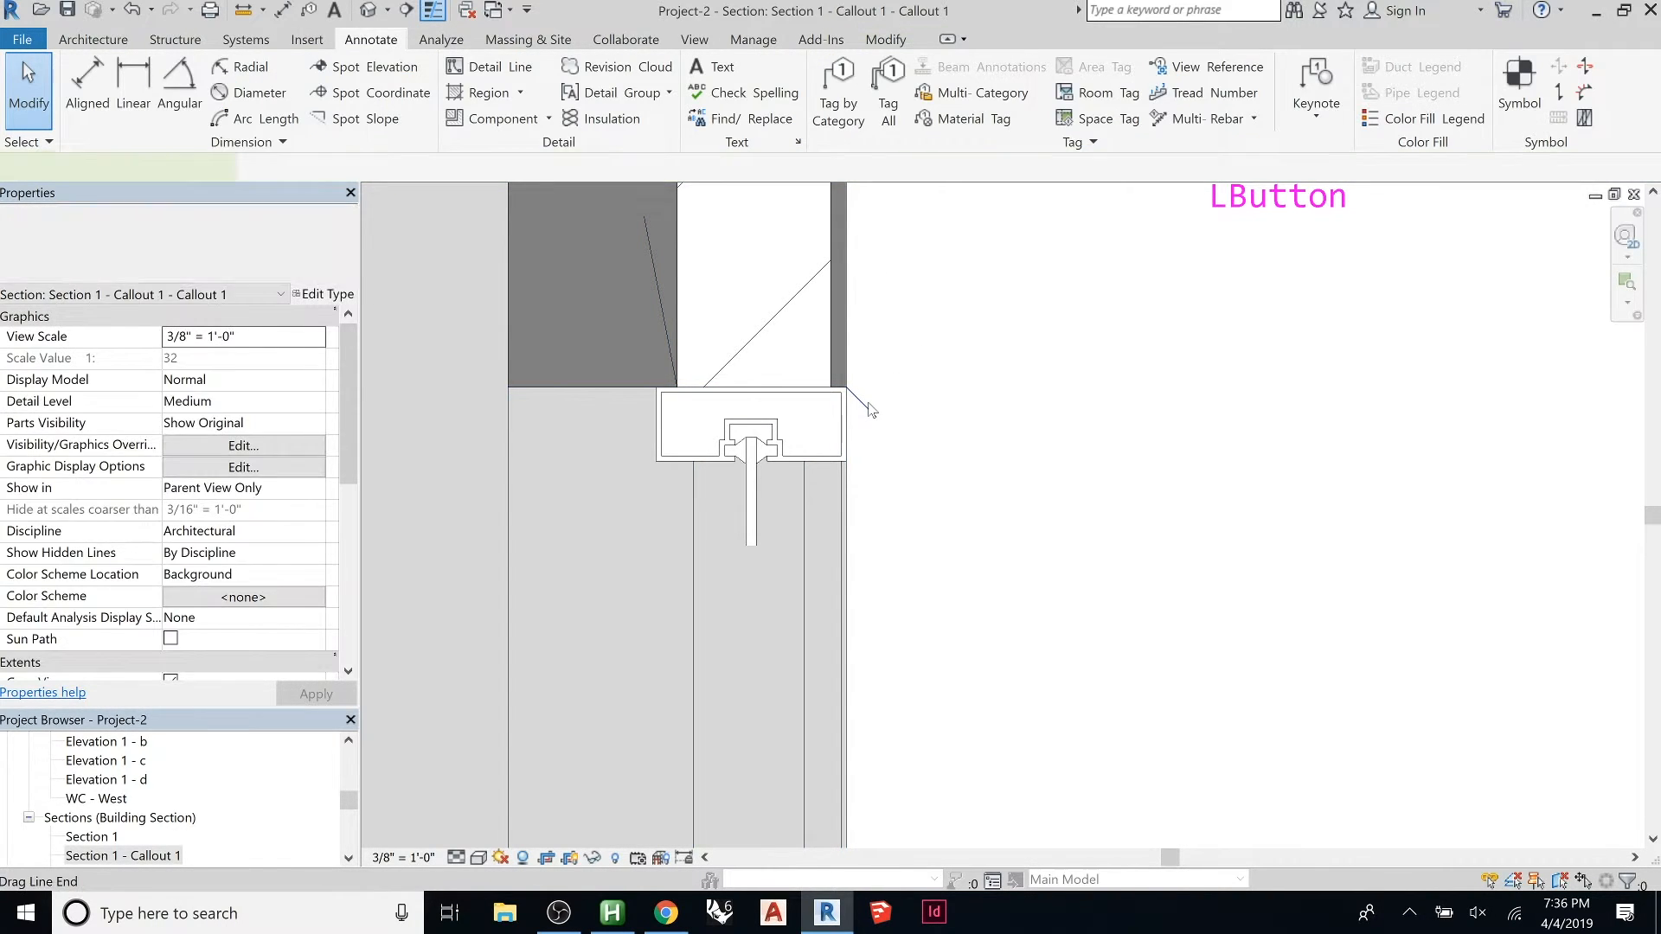
# Step: Select the three corner lines and set them to the Wide Lines style
pyautogui.click(846, 386)
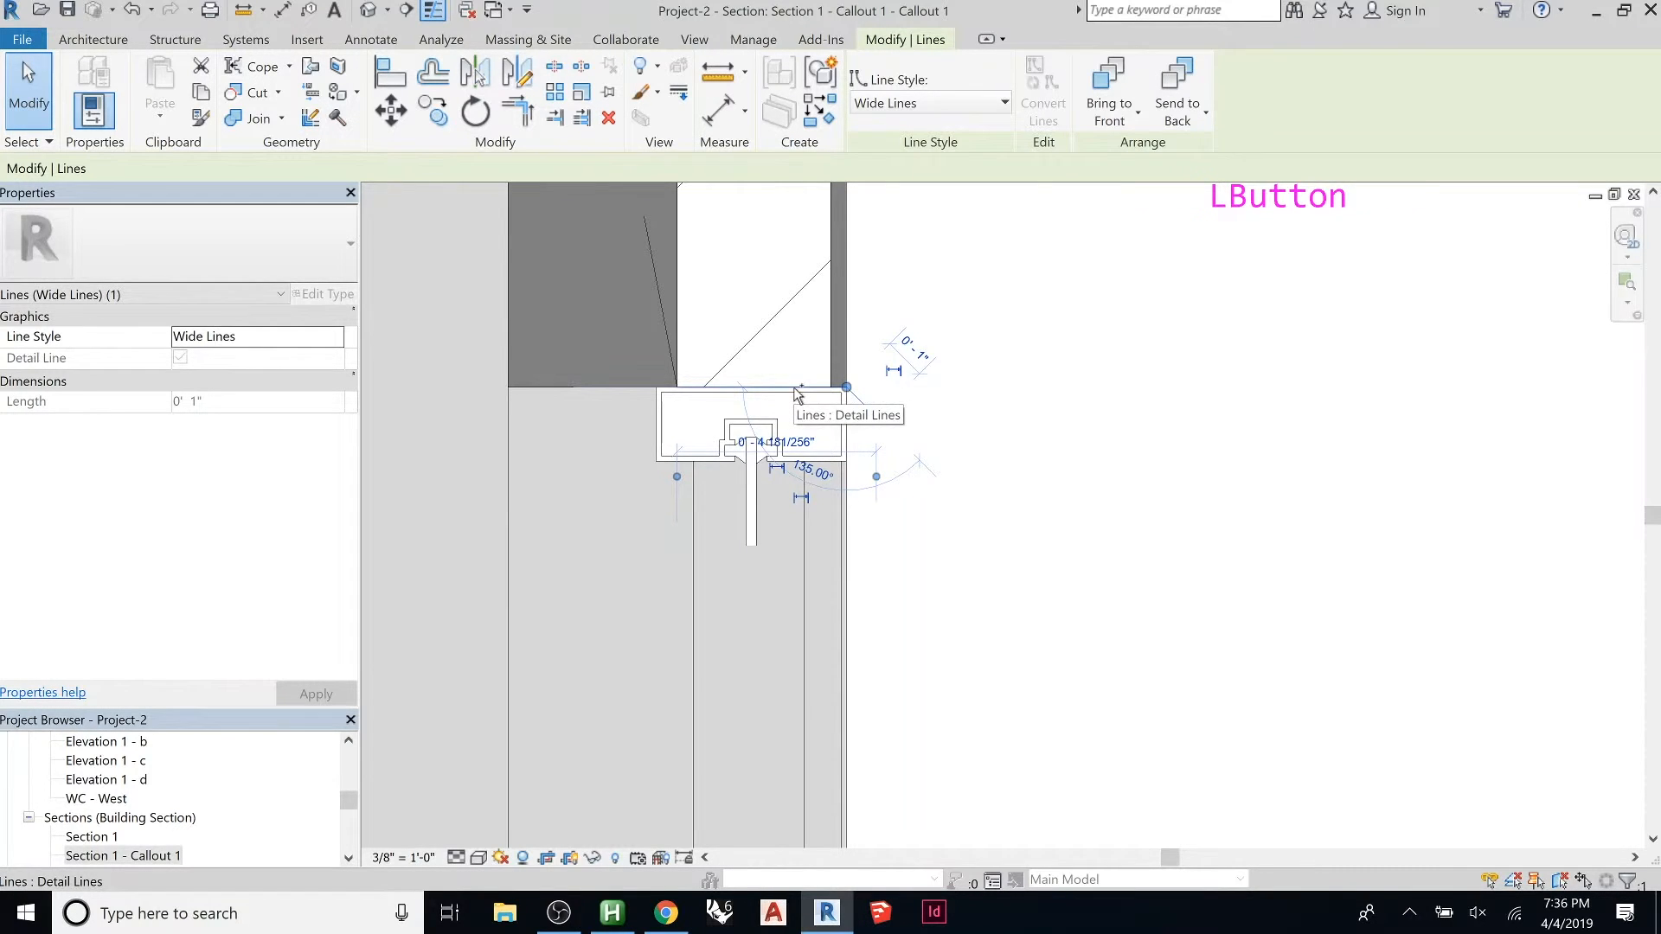
pyautogui.click(668, 349)
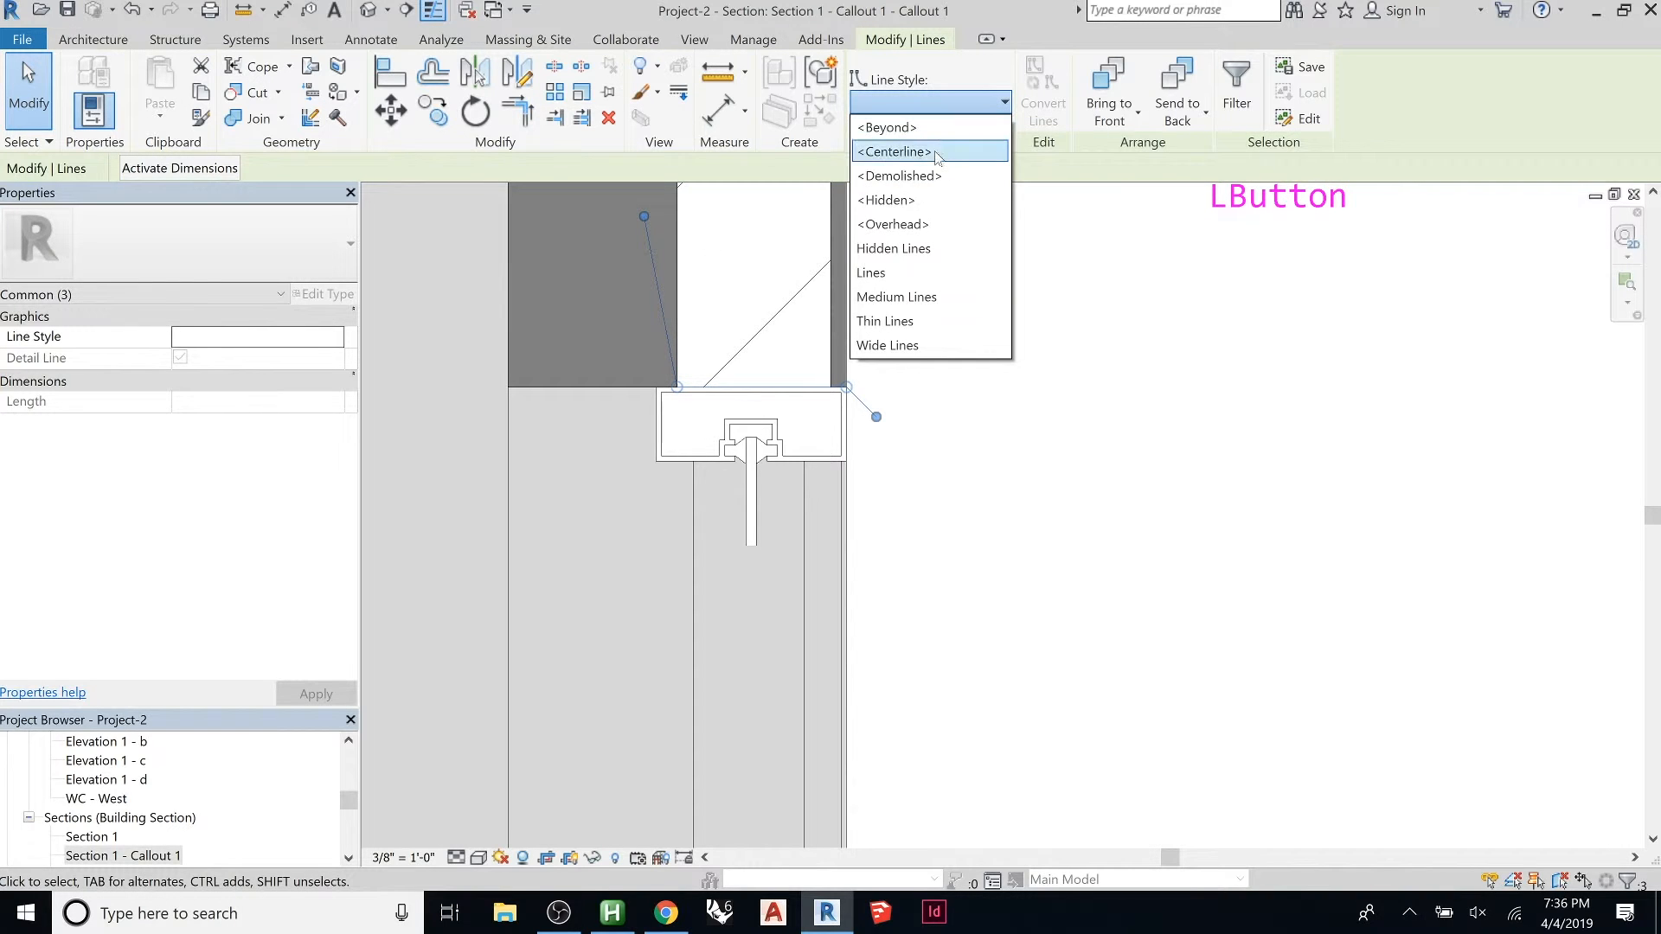
pyautogui.click(887, 346)
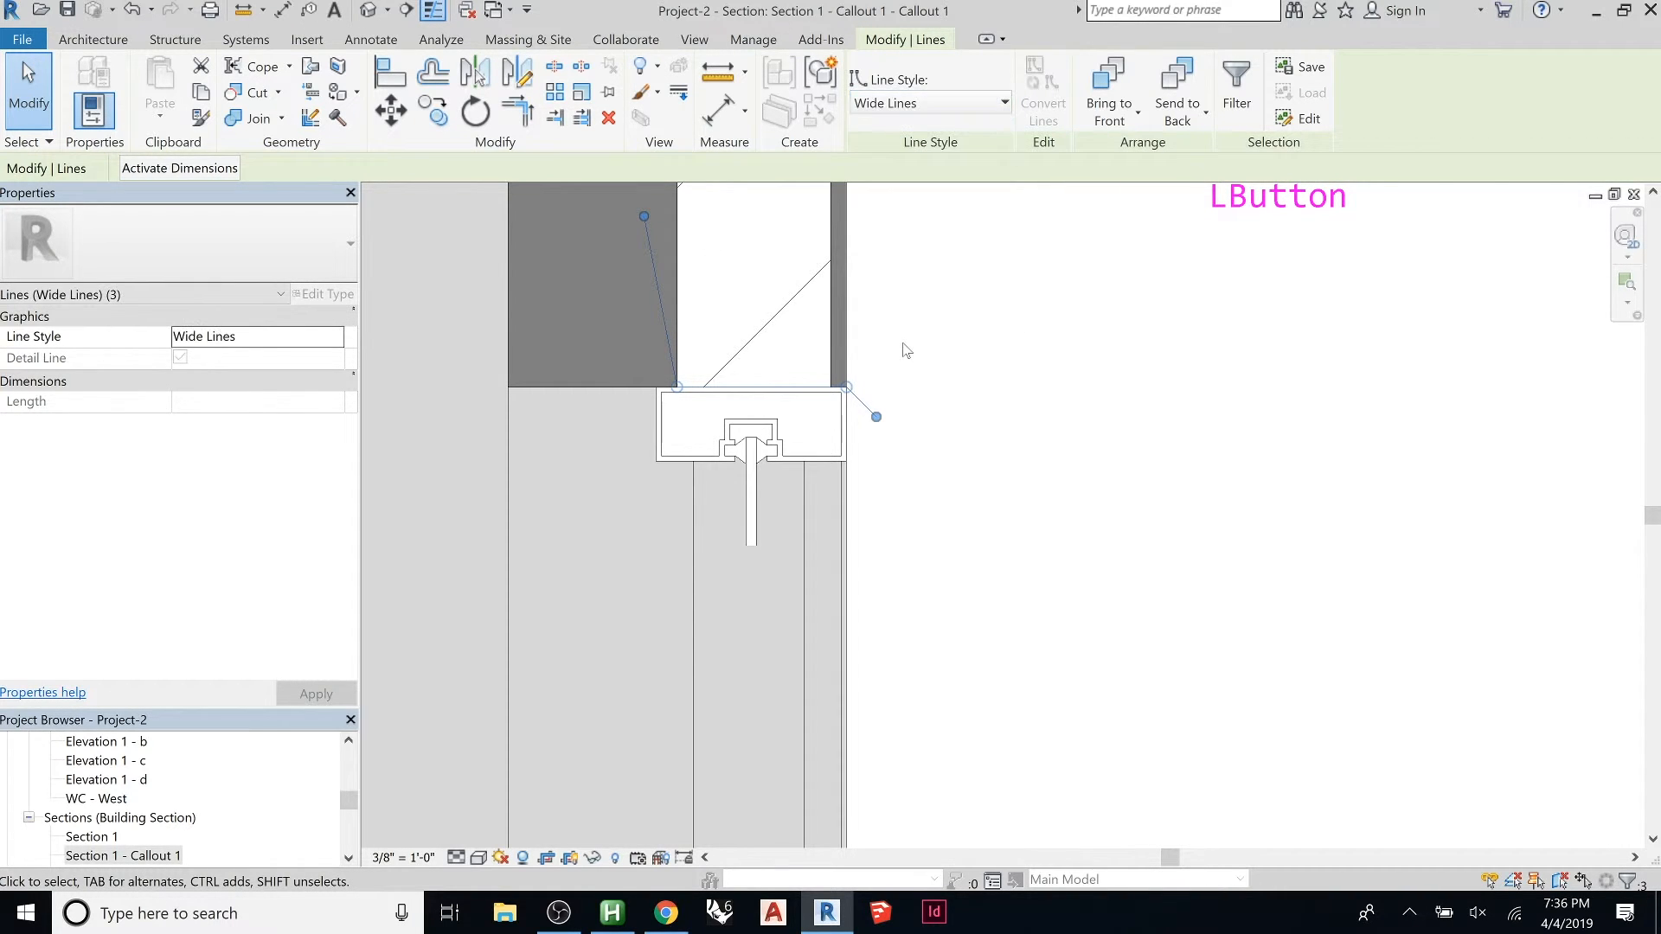
pyautogui.click(370, 40)
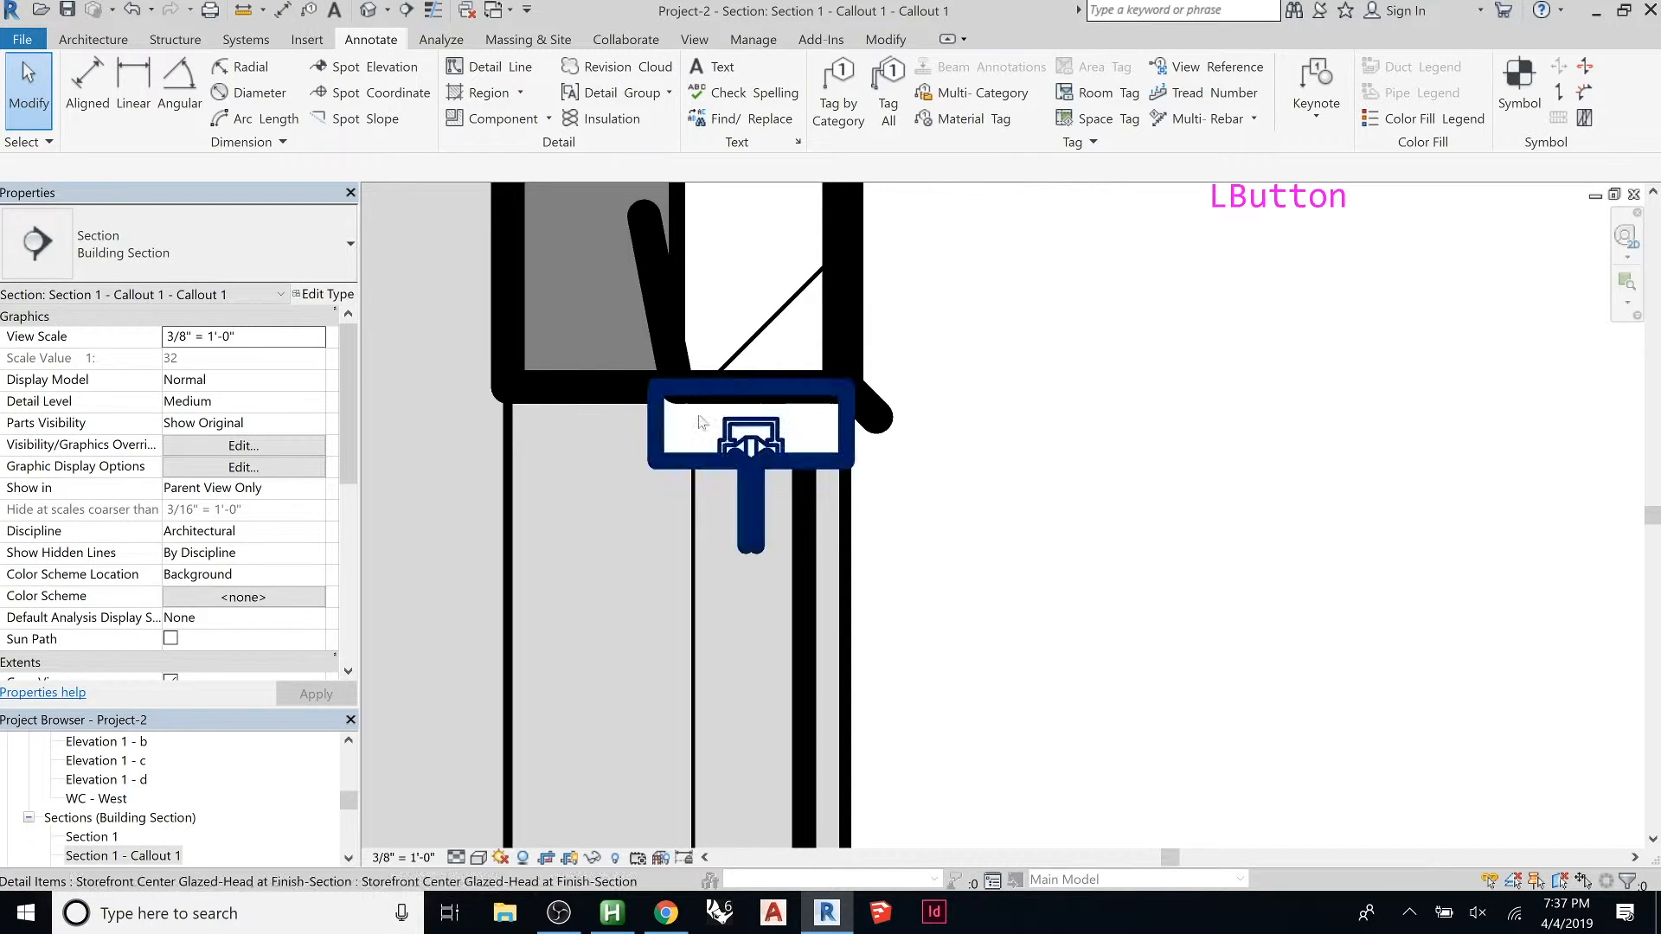
# Step: Zoom out and toggle Thin Lines on to show the finished callout at normal weights
pyautogui.scroll(-3)
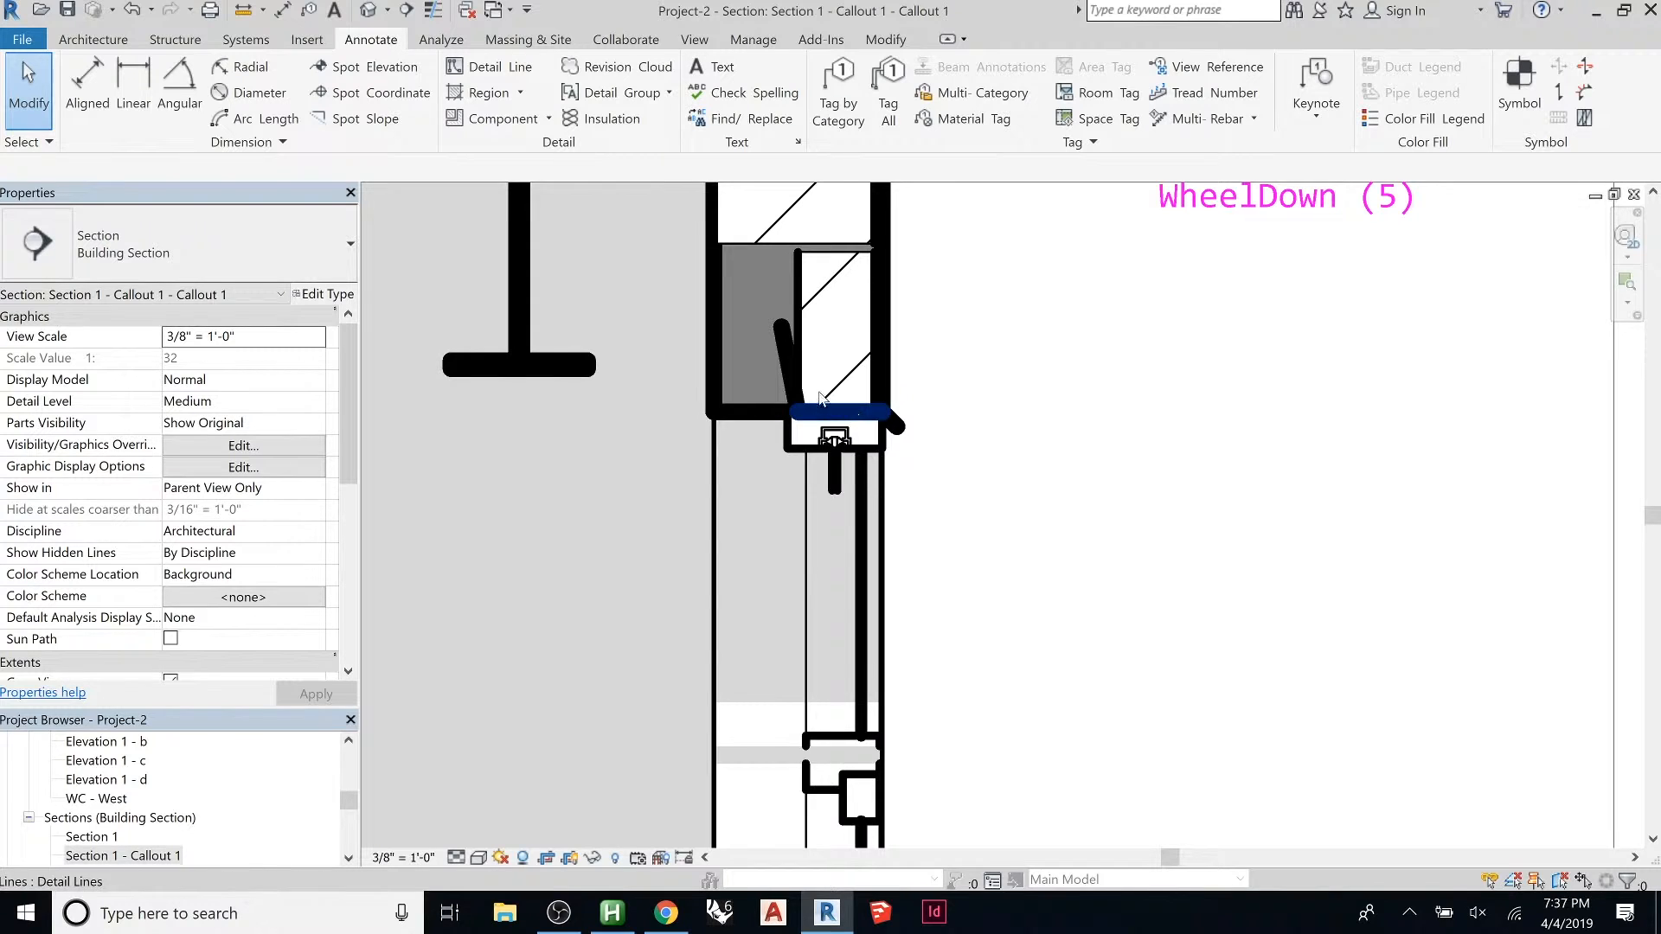
pyautogui.scroll(3)
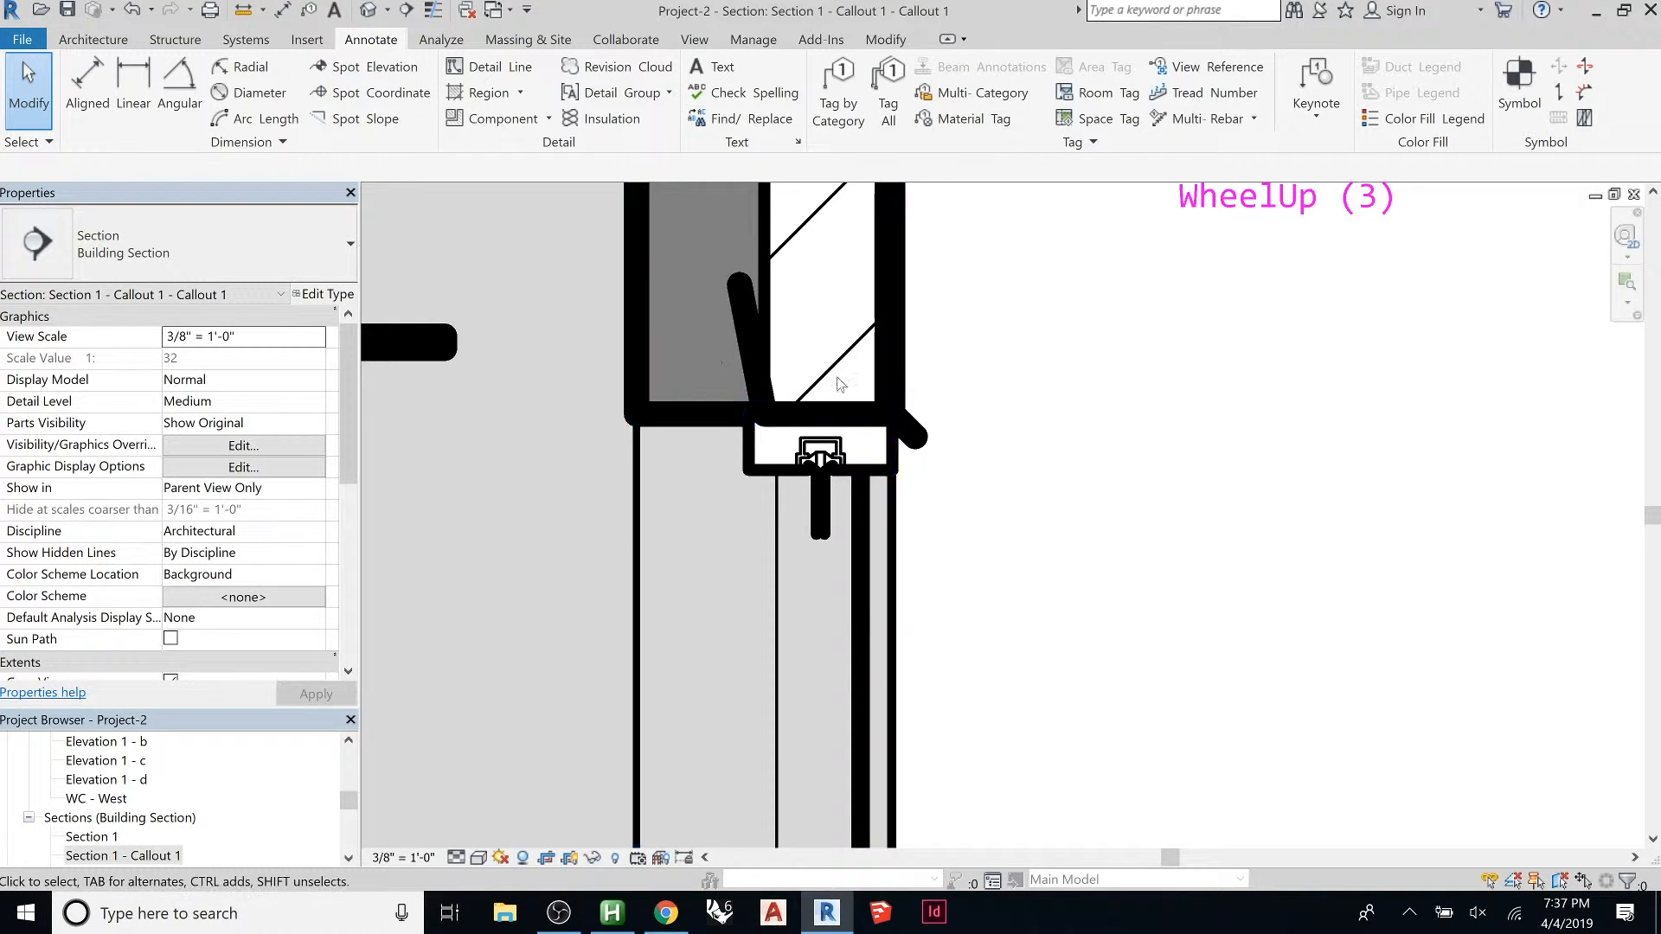
pyautogui.scroll(-3)
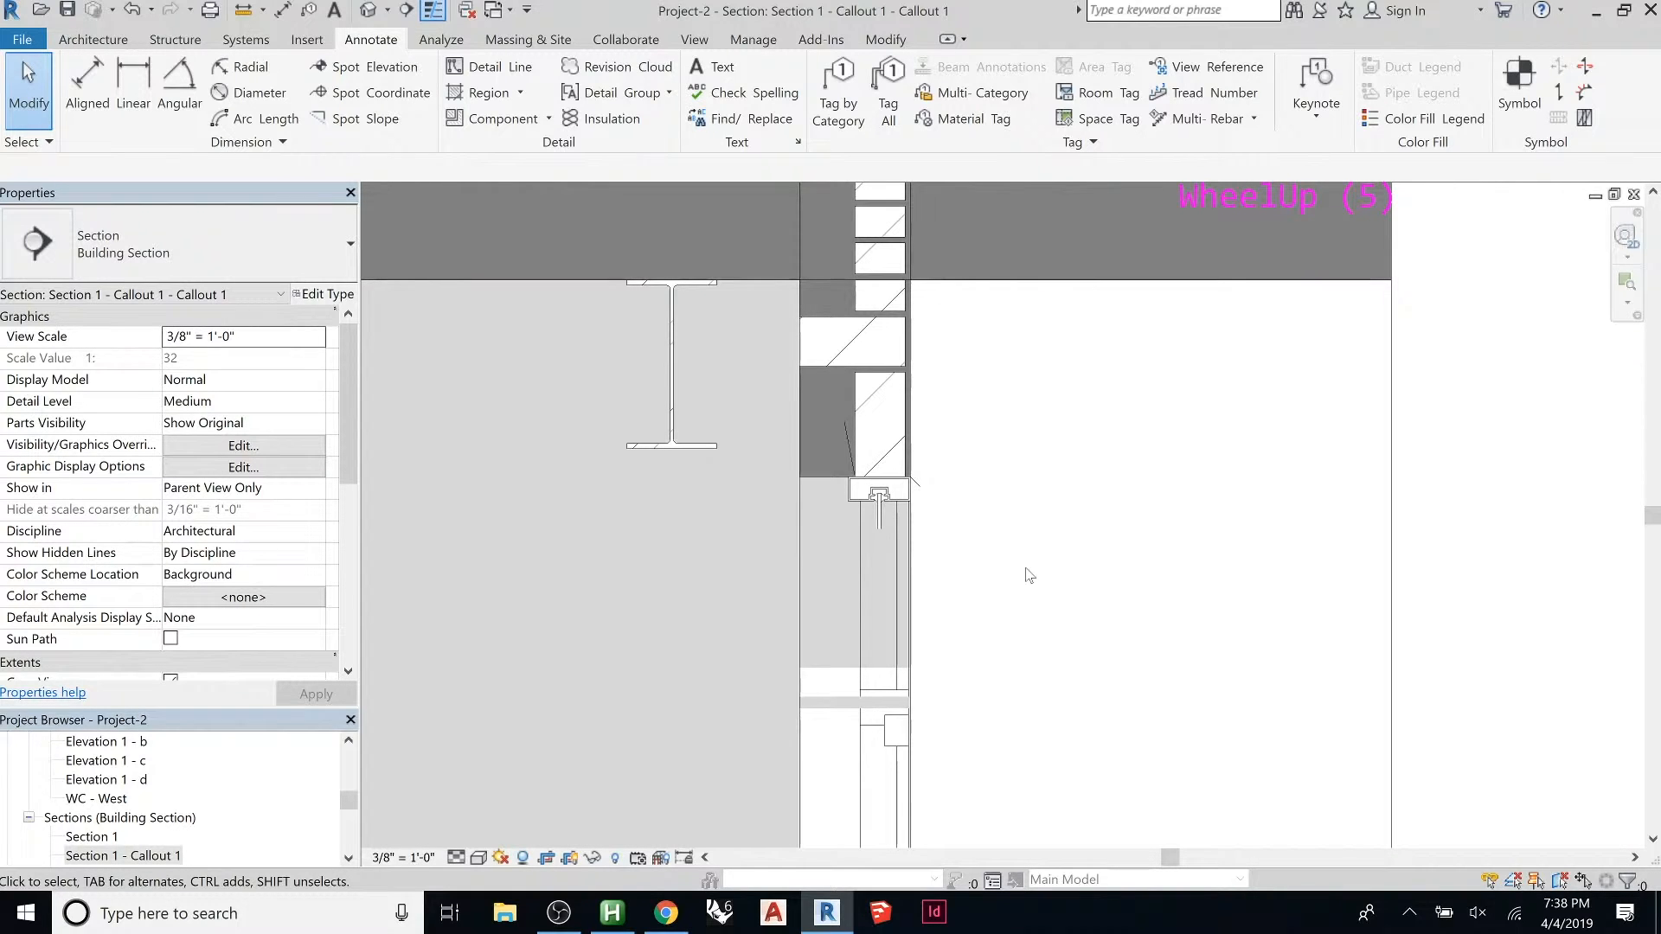
pyautogui.click(838, 86)
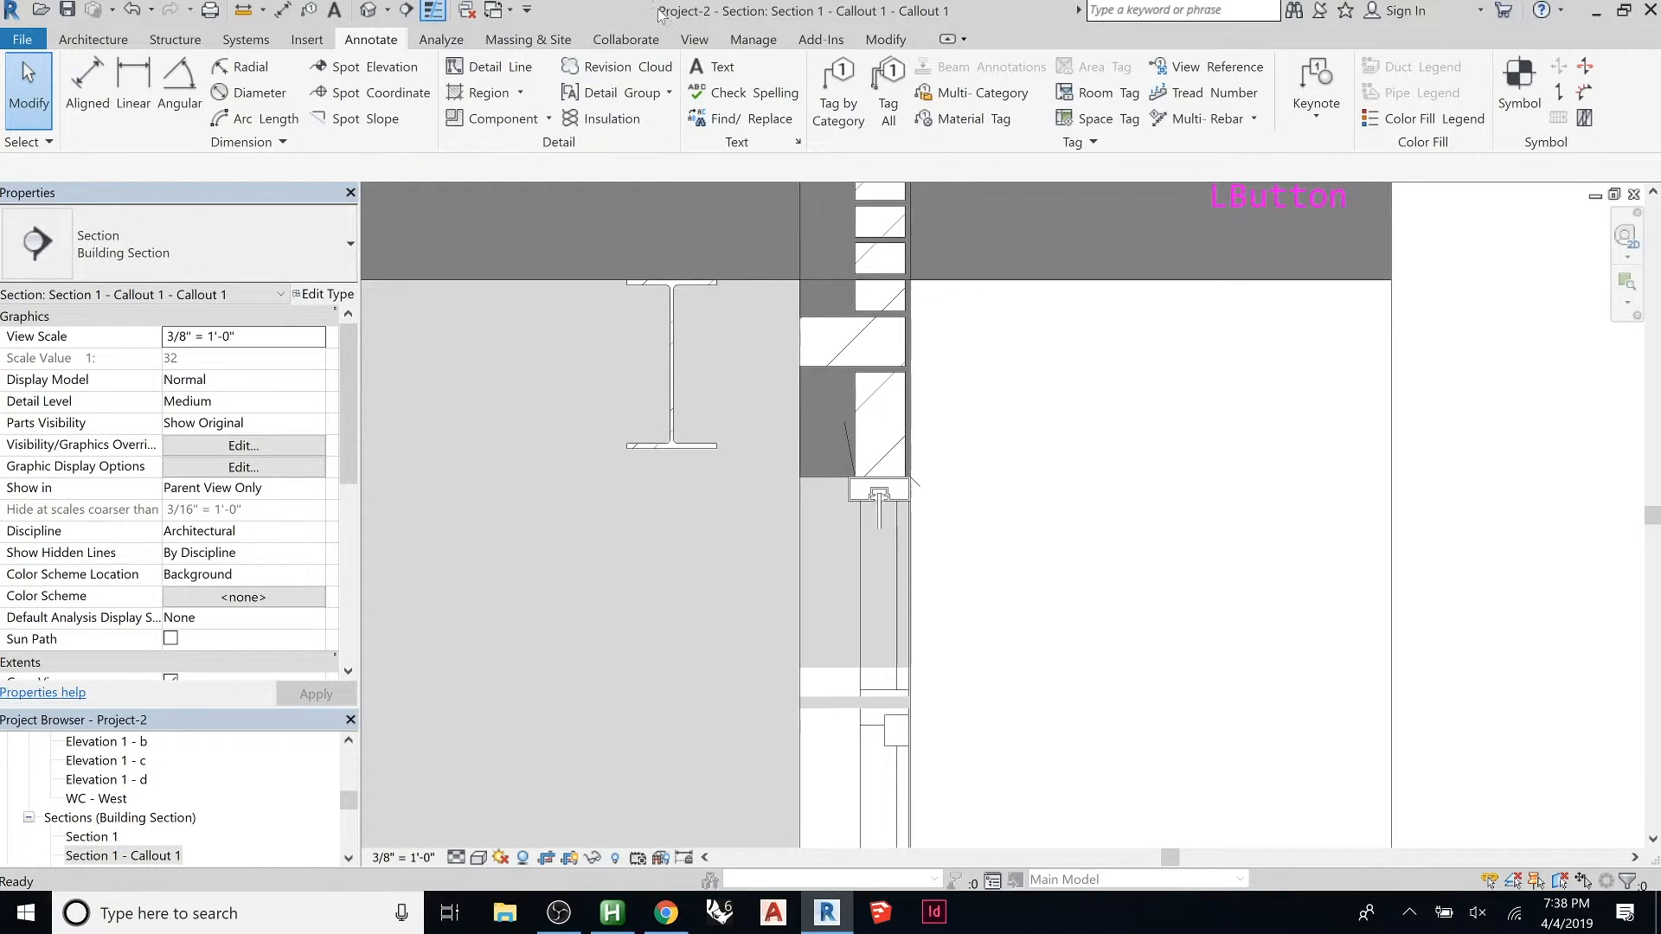
# Step: Create the Door Head Typ. drafting view, keeping the 1 1/2" = 1'-0" scale
pyautogui.click(696, 40)
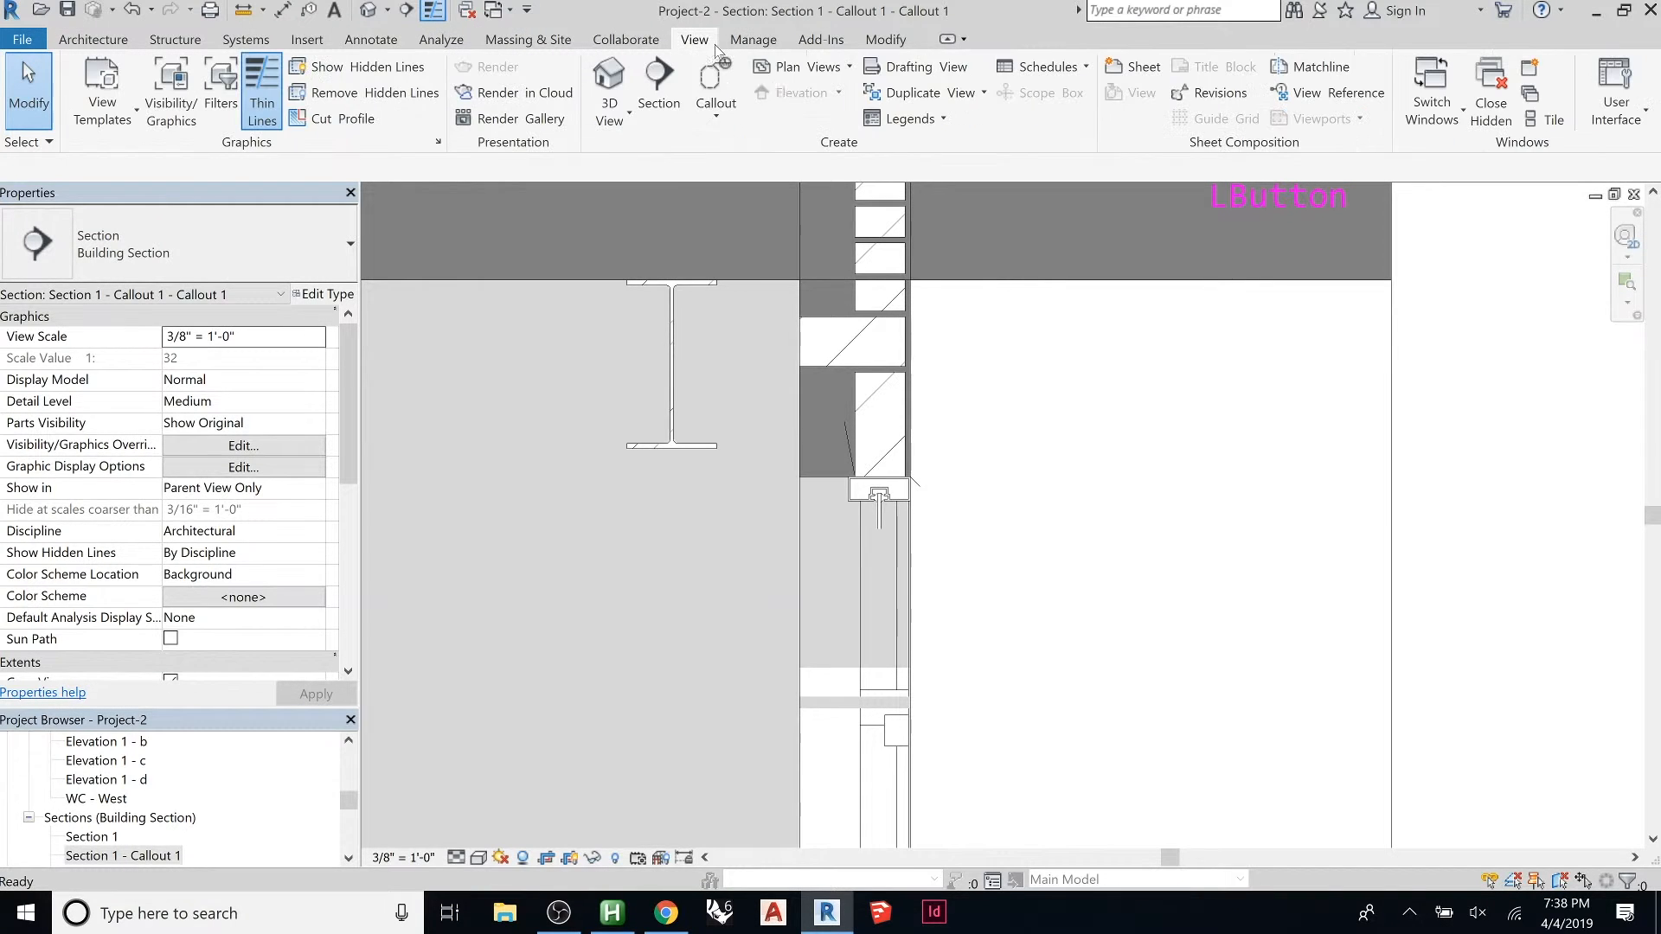
pyautogui.click(906, 65)
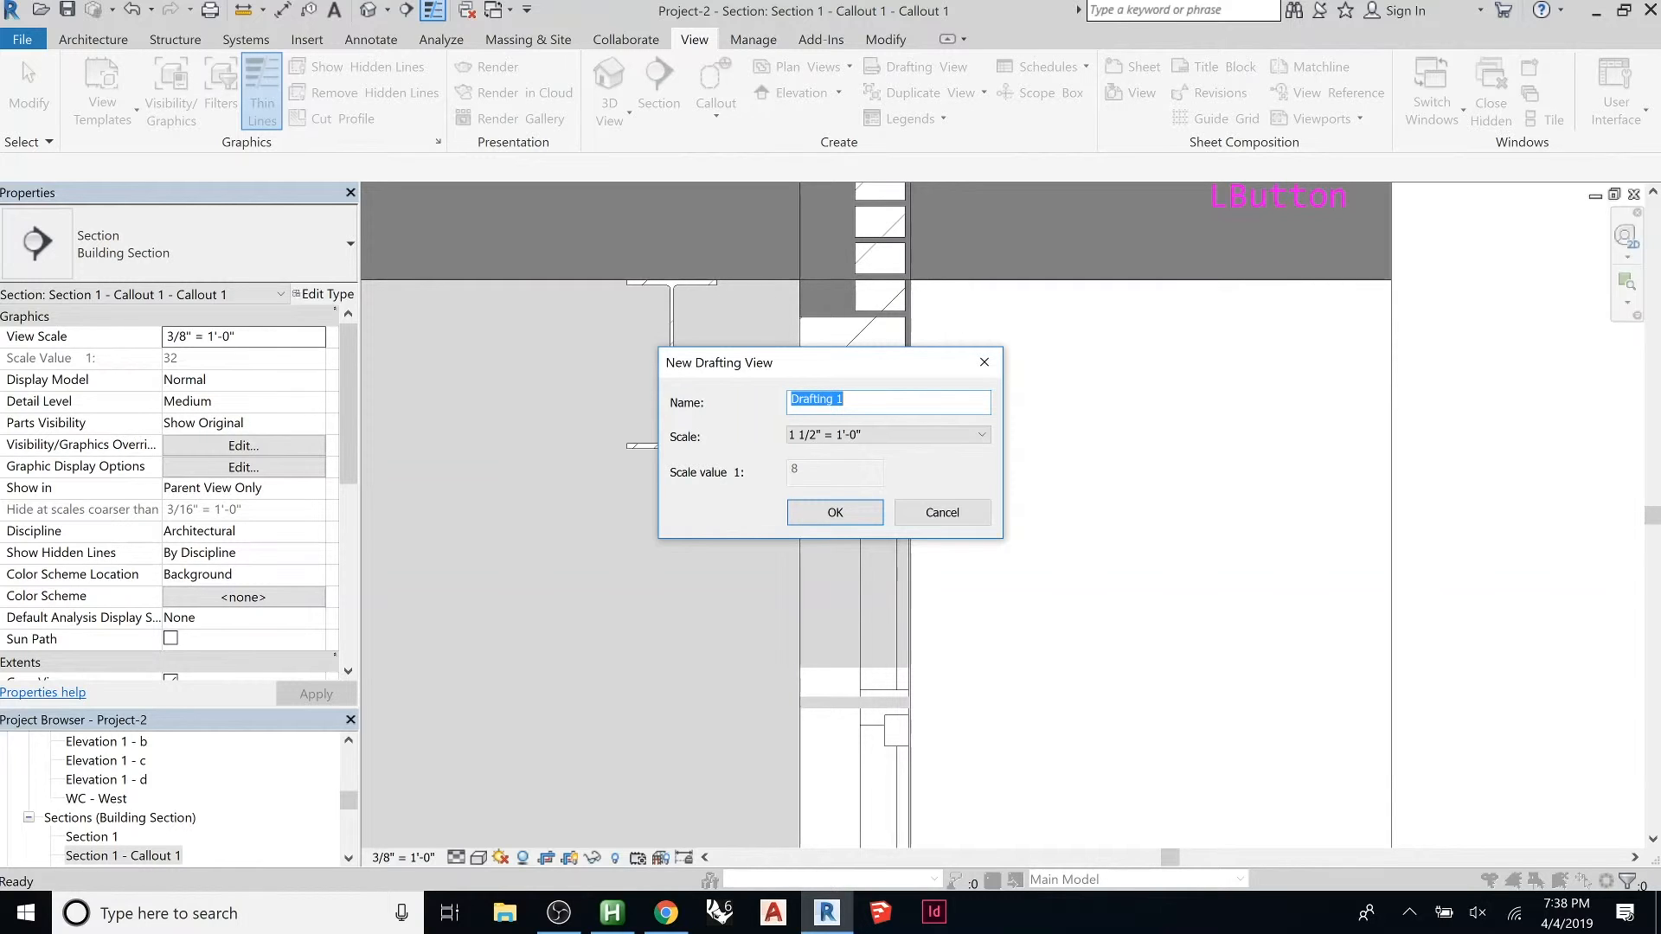
pyautogui.write('D')
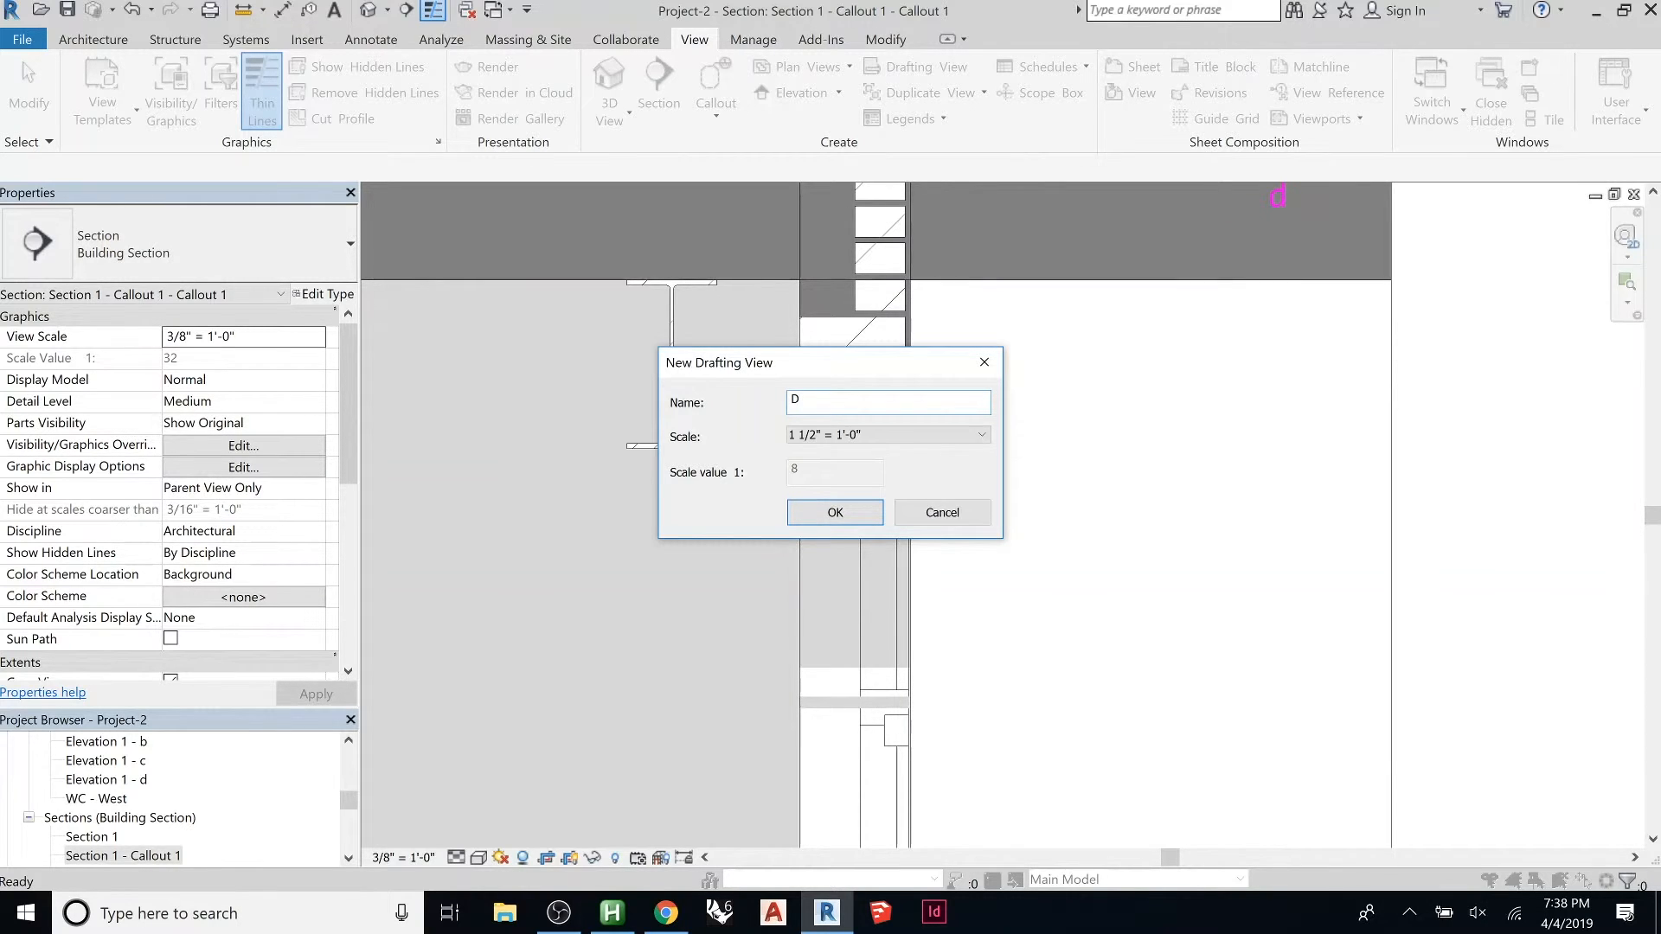
pyautogui.write('oor Head Typ.')
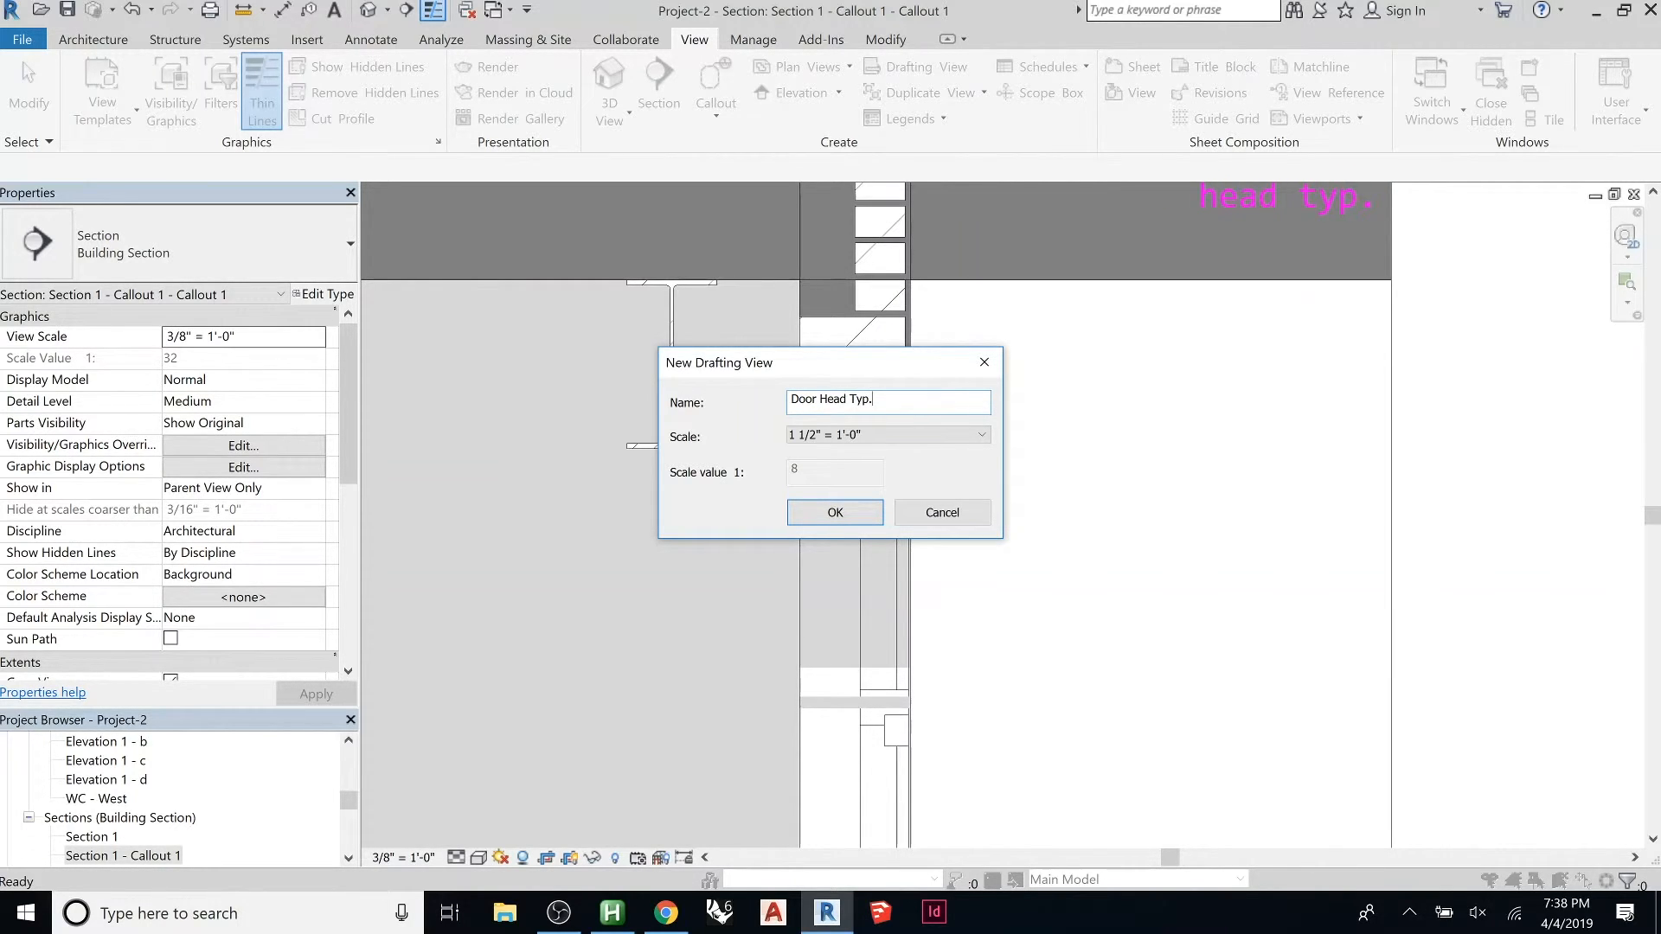
pyautogui.click(886, 434)
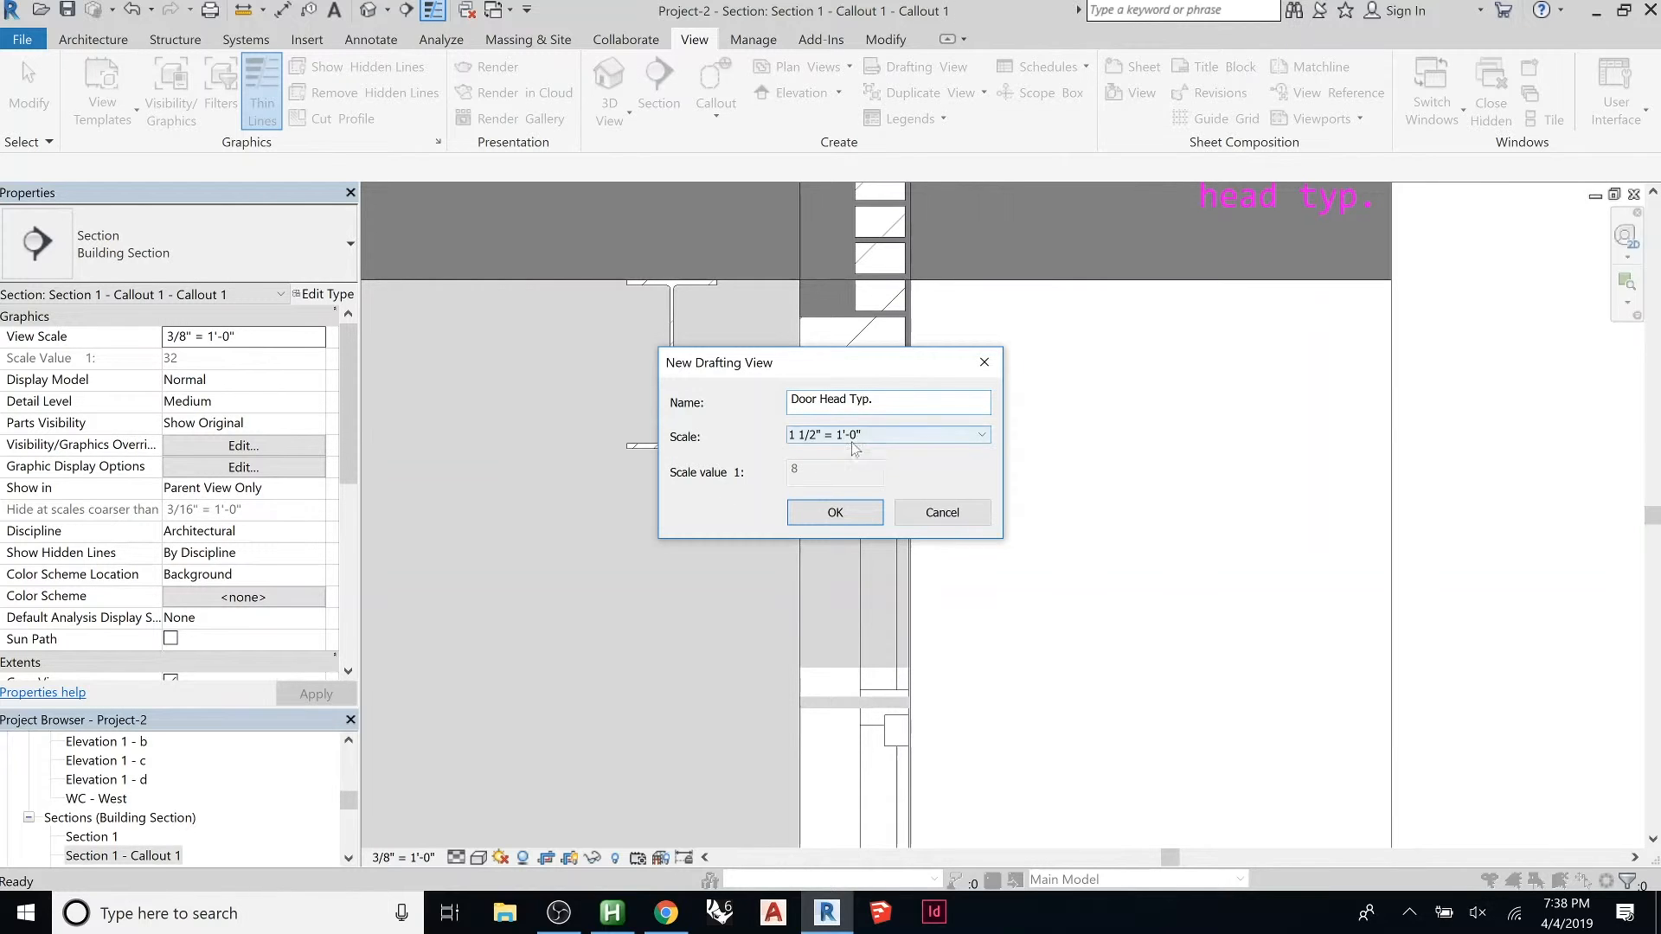
pyautogui.click(835, 512)
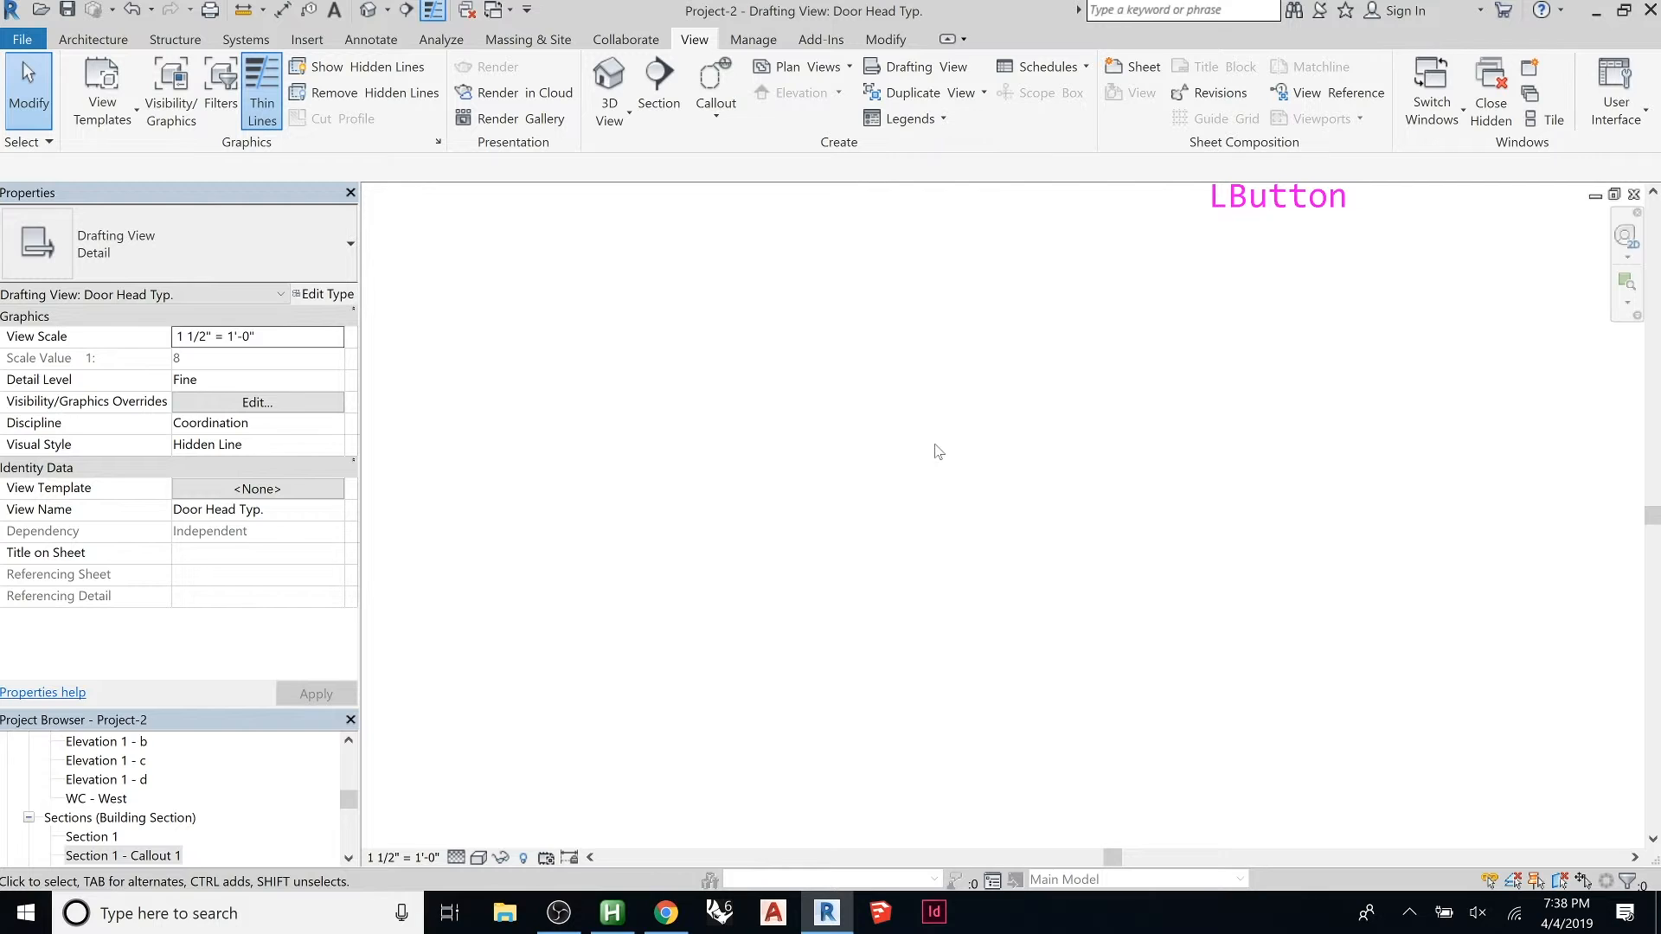
# Step: Sketch the stepped door head outline with thin Detail Lines and bring up Line Style
pyautogui.scroll(3)
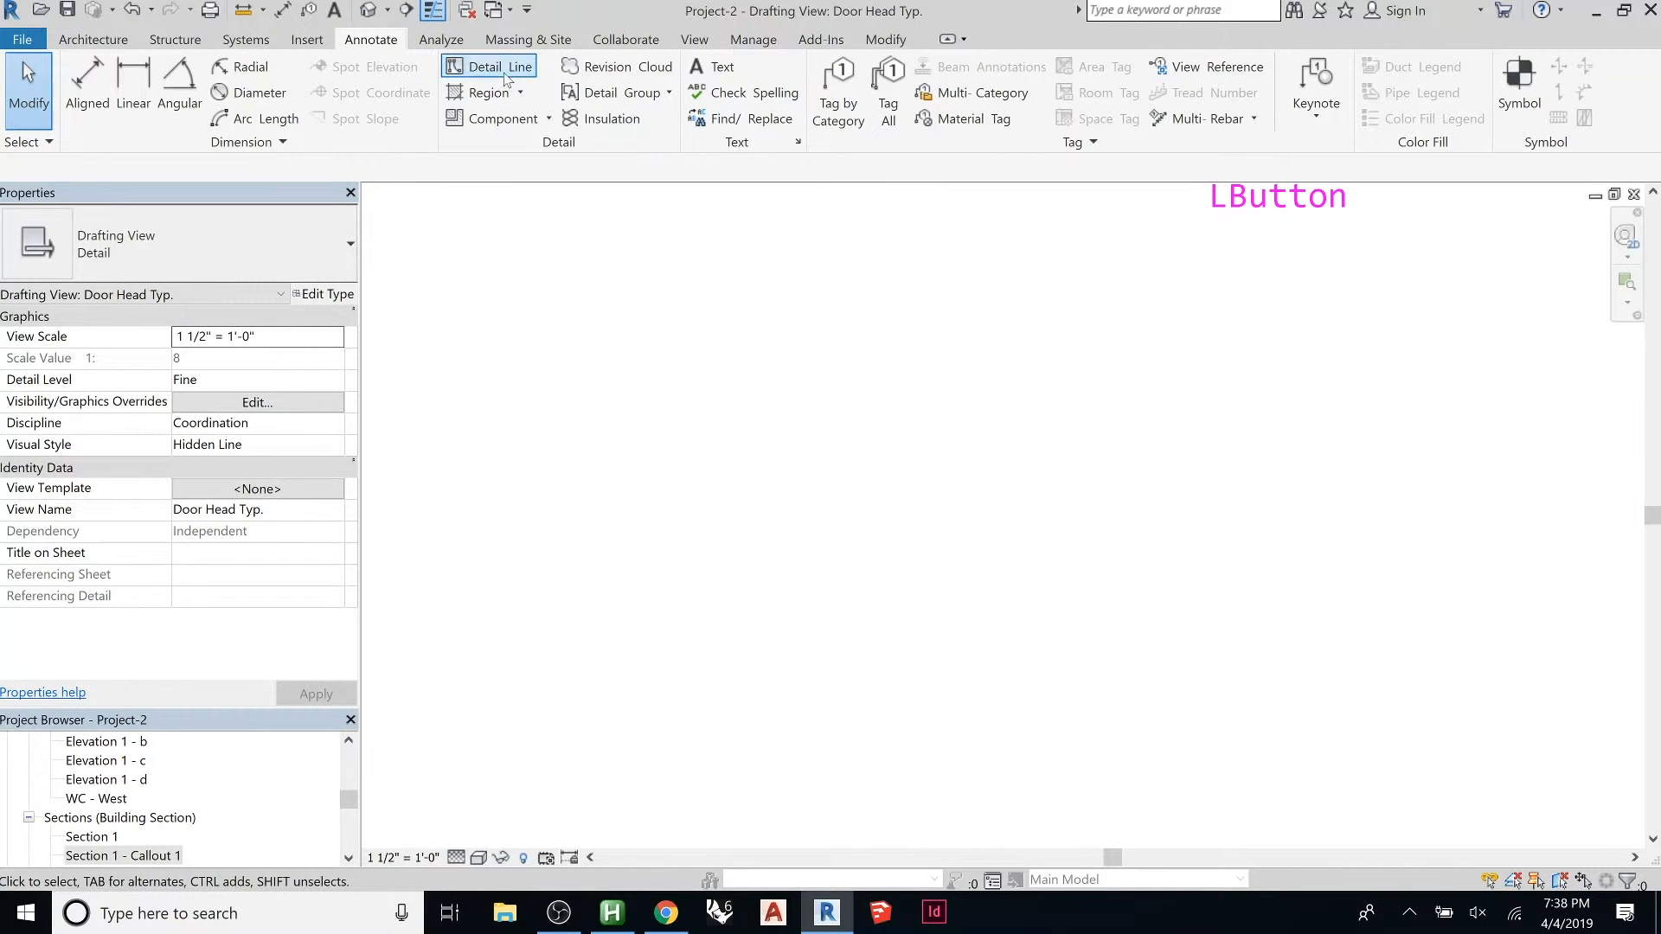
pyautogui.click(488, 66)
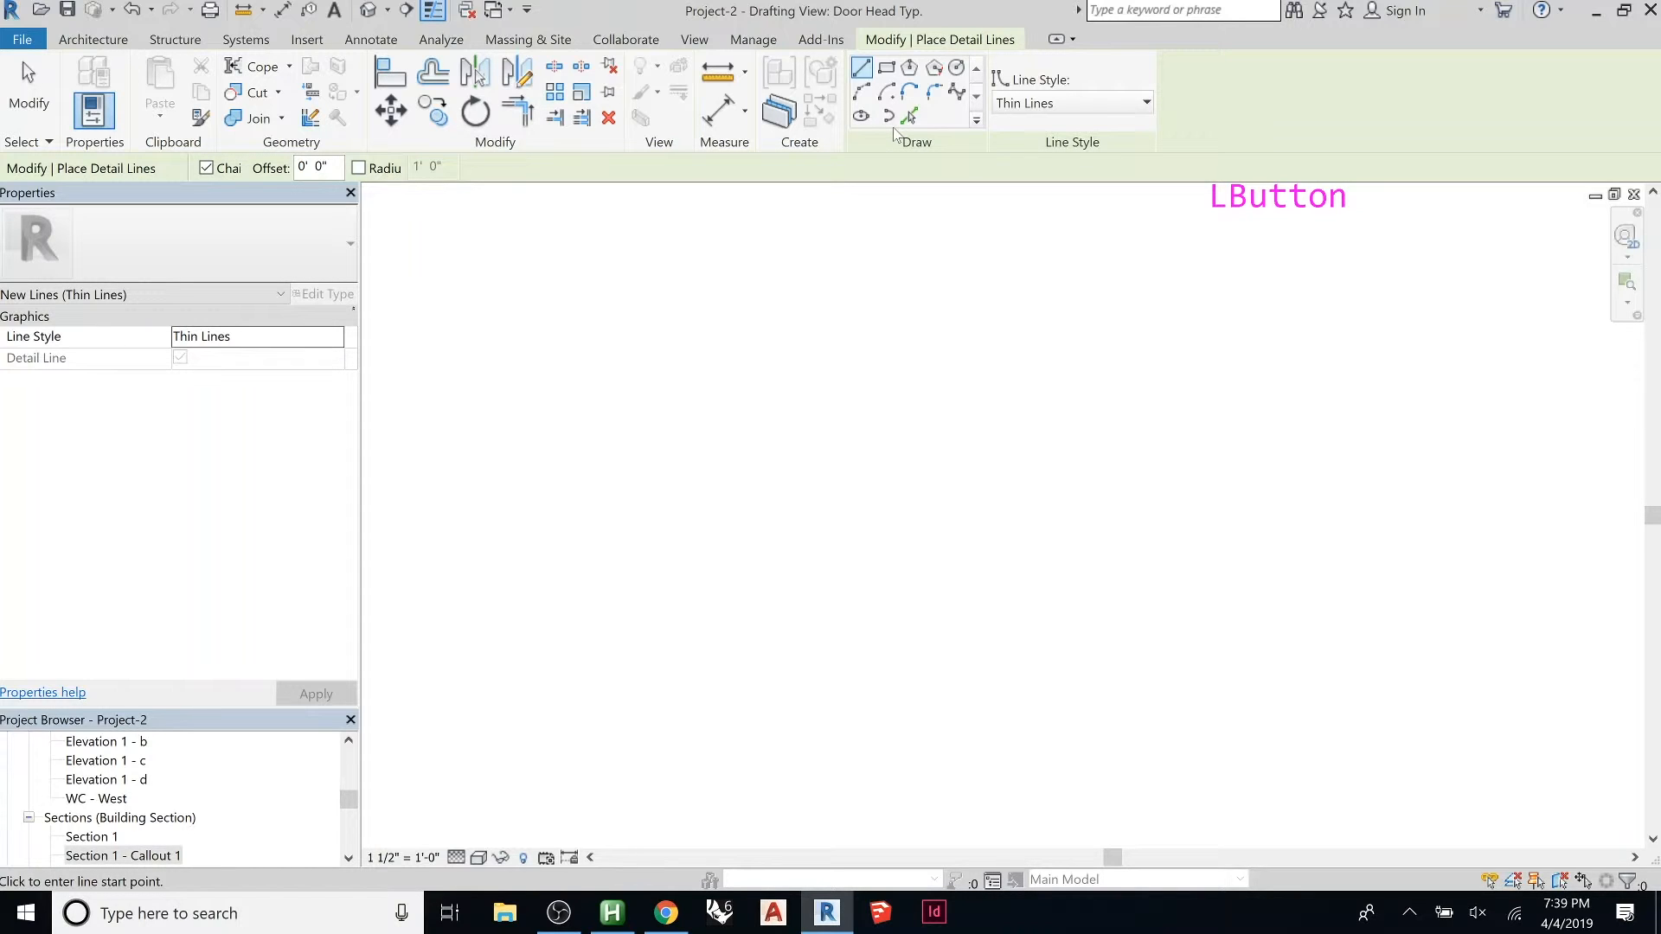
pyautogui.click(886, 68)
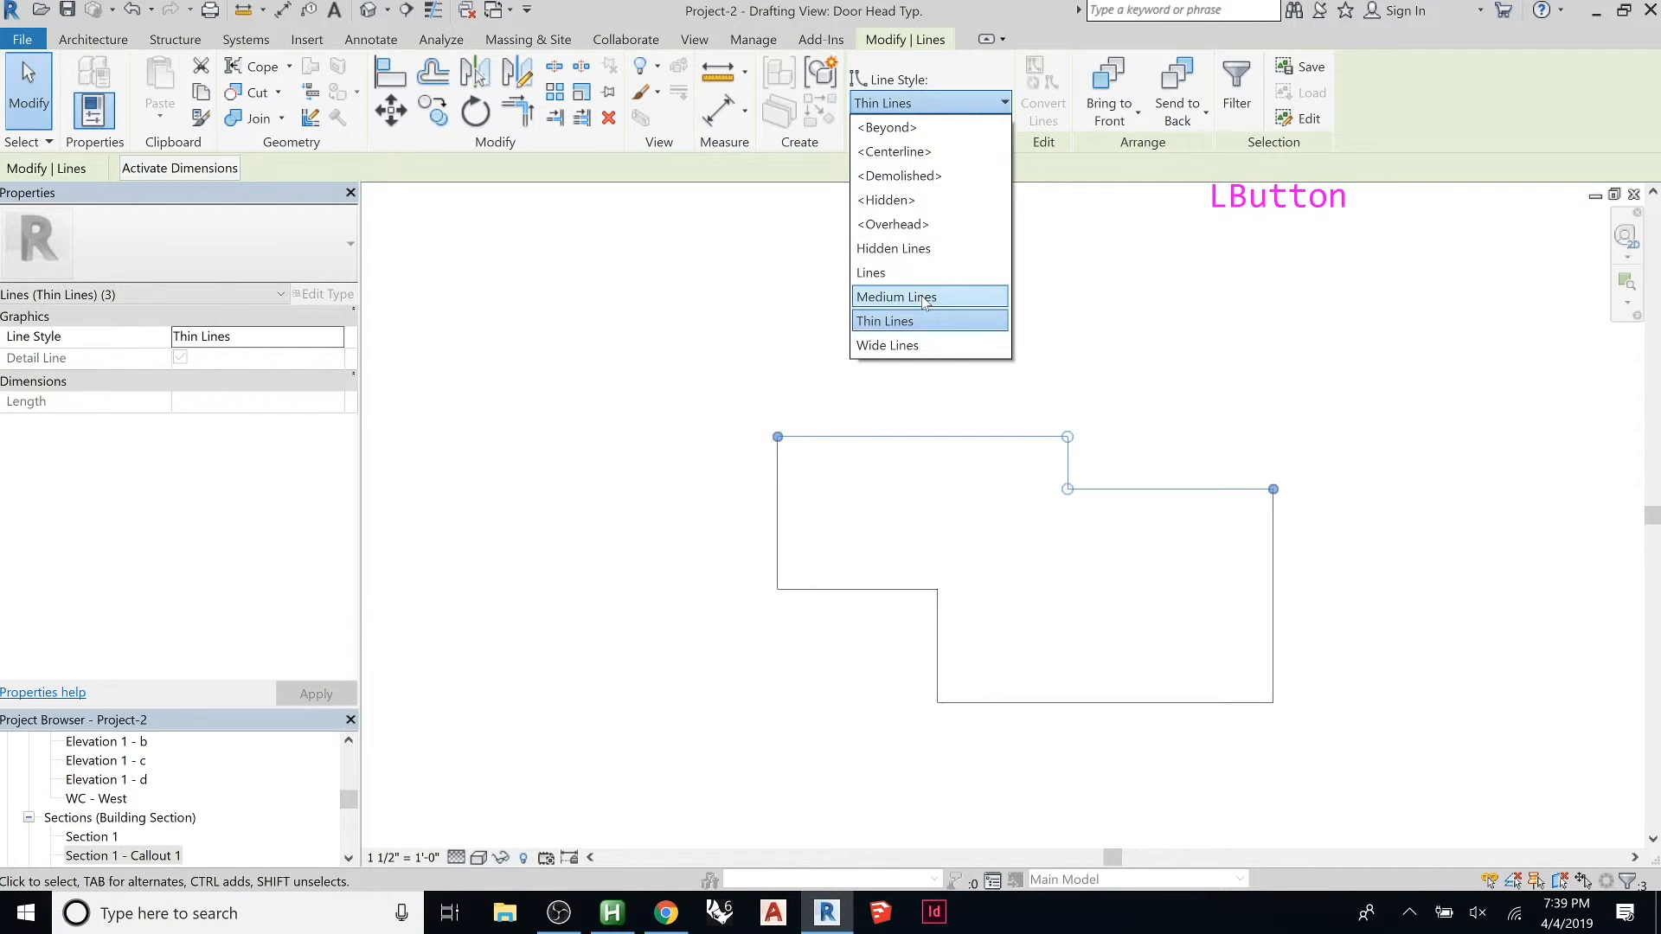
# Step: Restyle the two lower step lines as Wide Lines
pyautogui.click(894, 296)
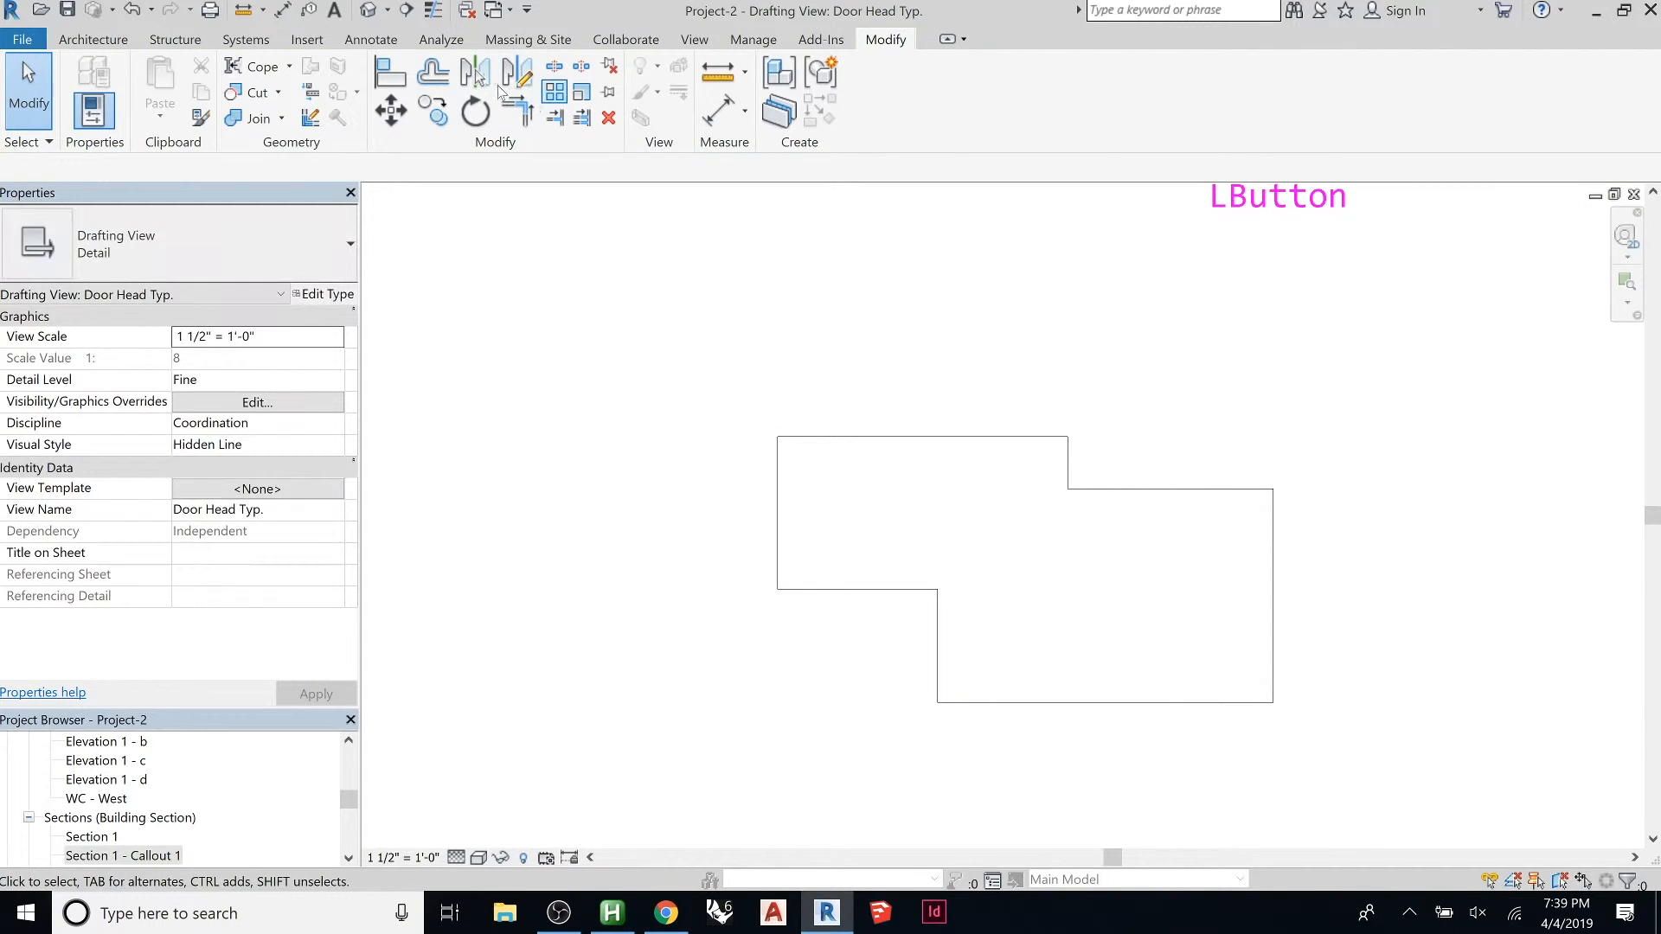
pyautogui.click(432, 10)
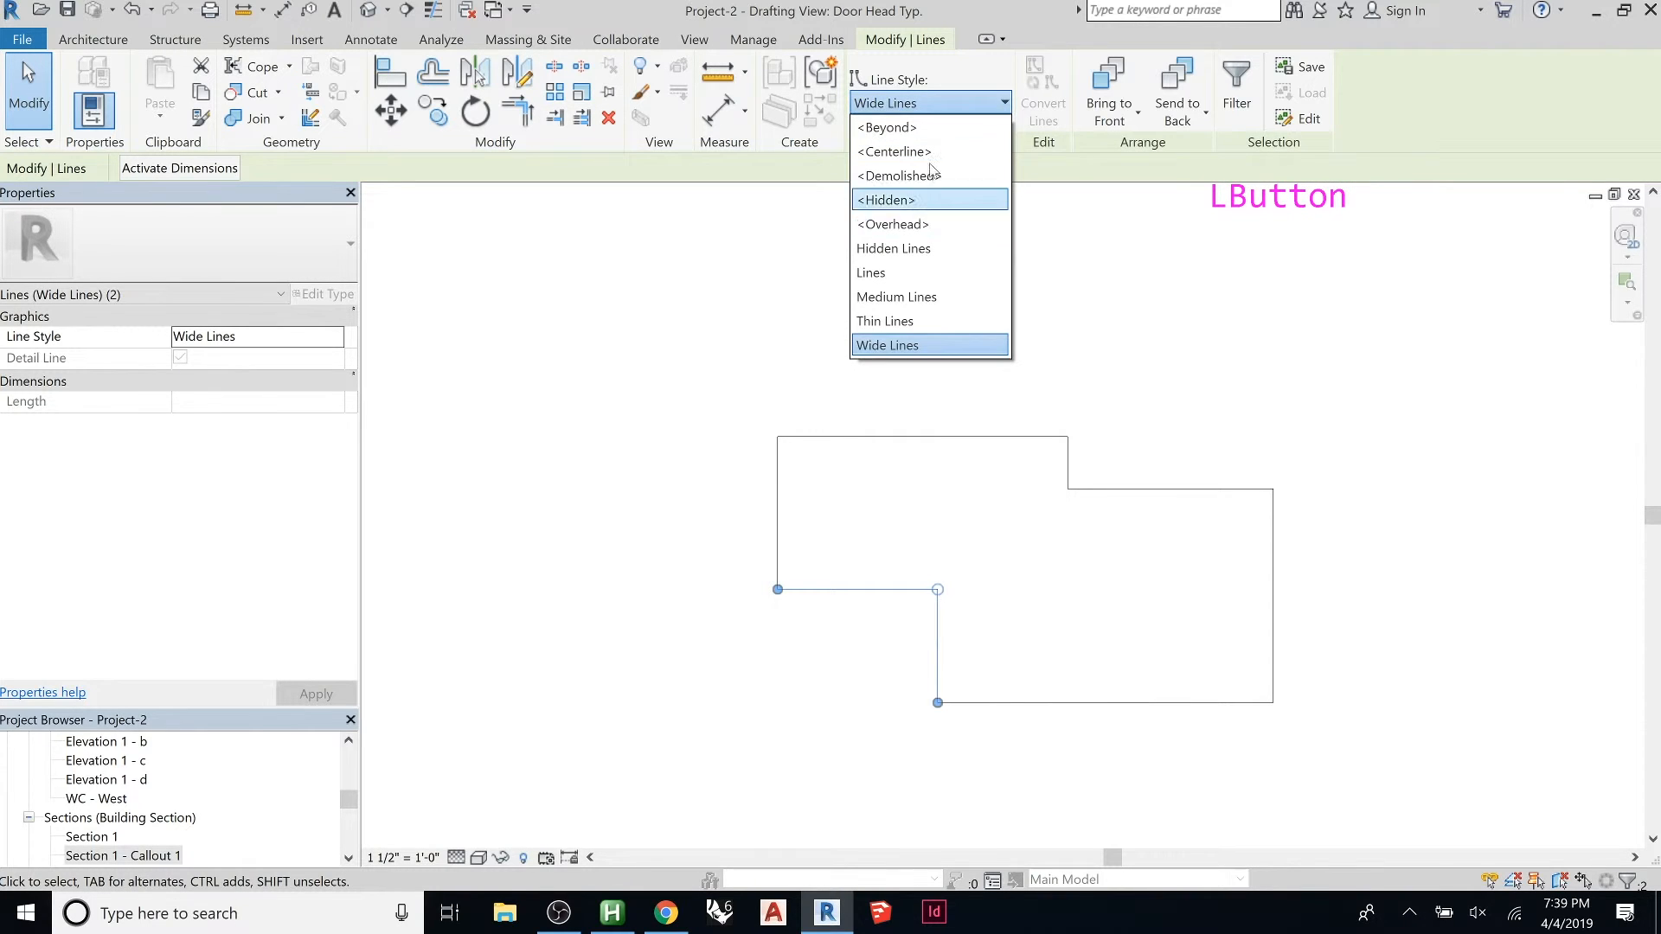
pyautogui.press('Escape')
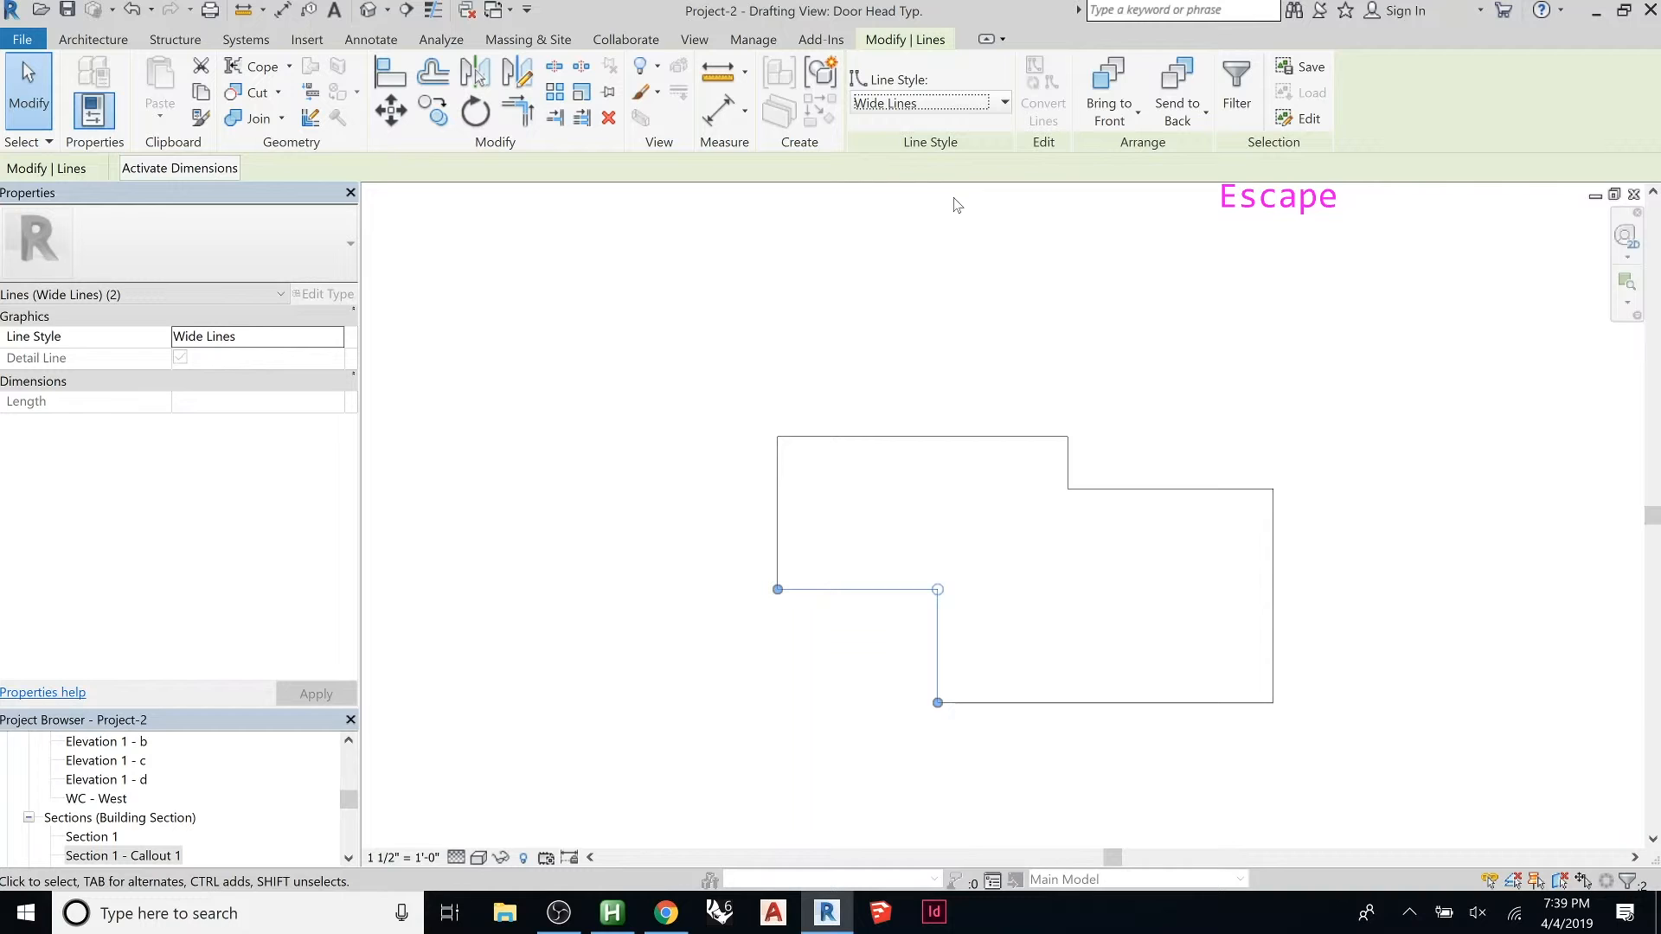
pyautogui.moveTo(324, 305)
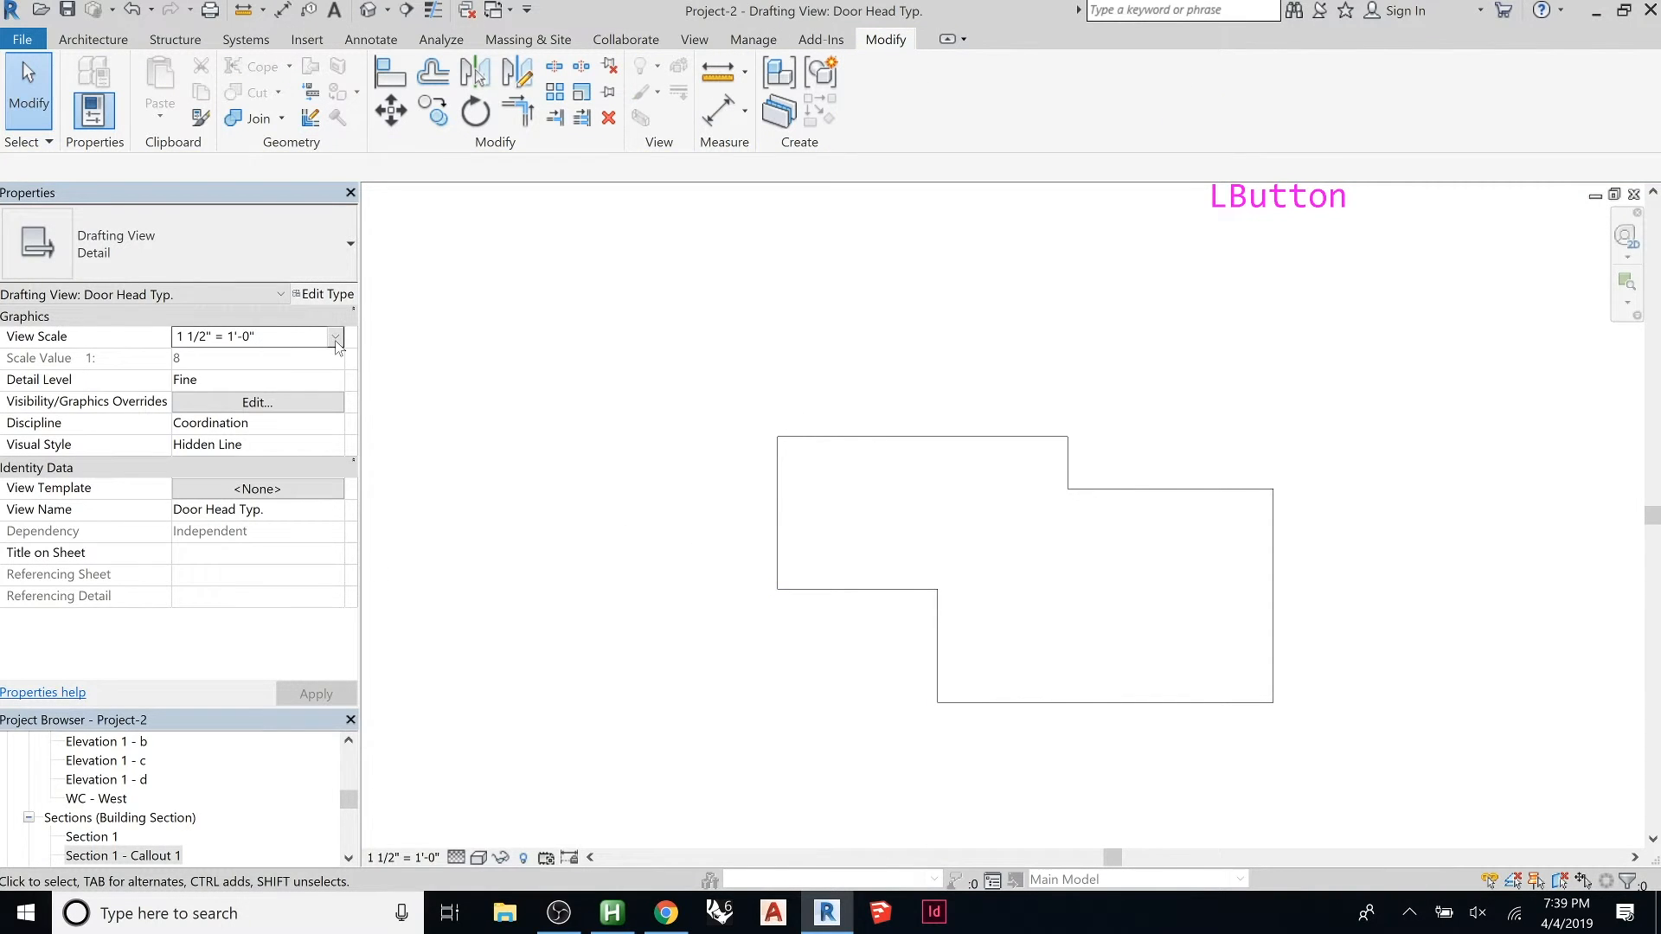
# Step: Set the view's Detail Level to Medium in Properties, leaving scale unchanged
pyautogui.press('Escape')
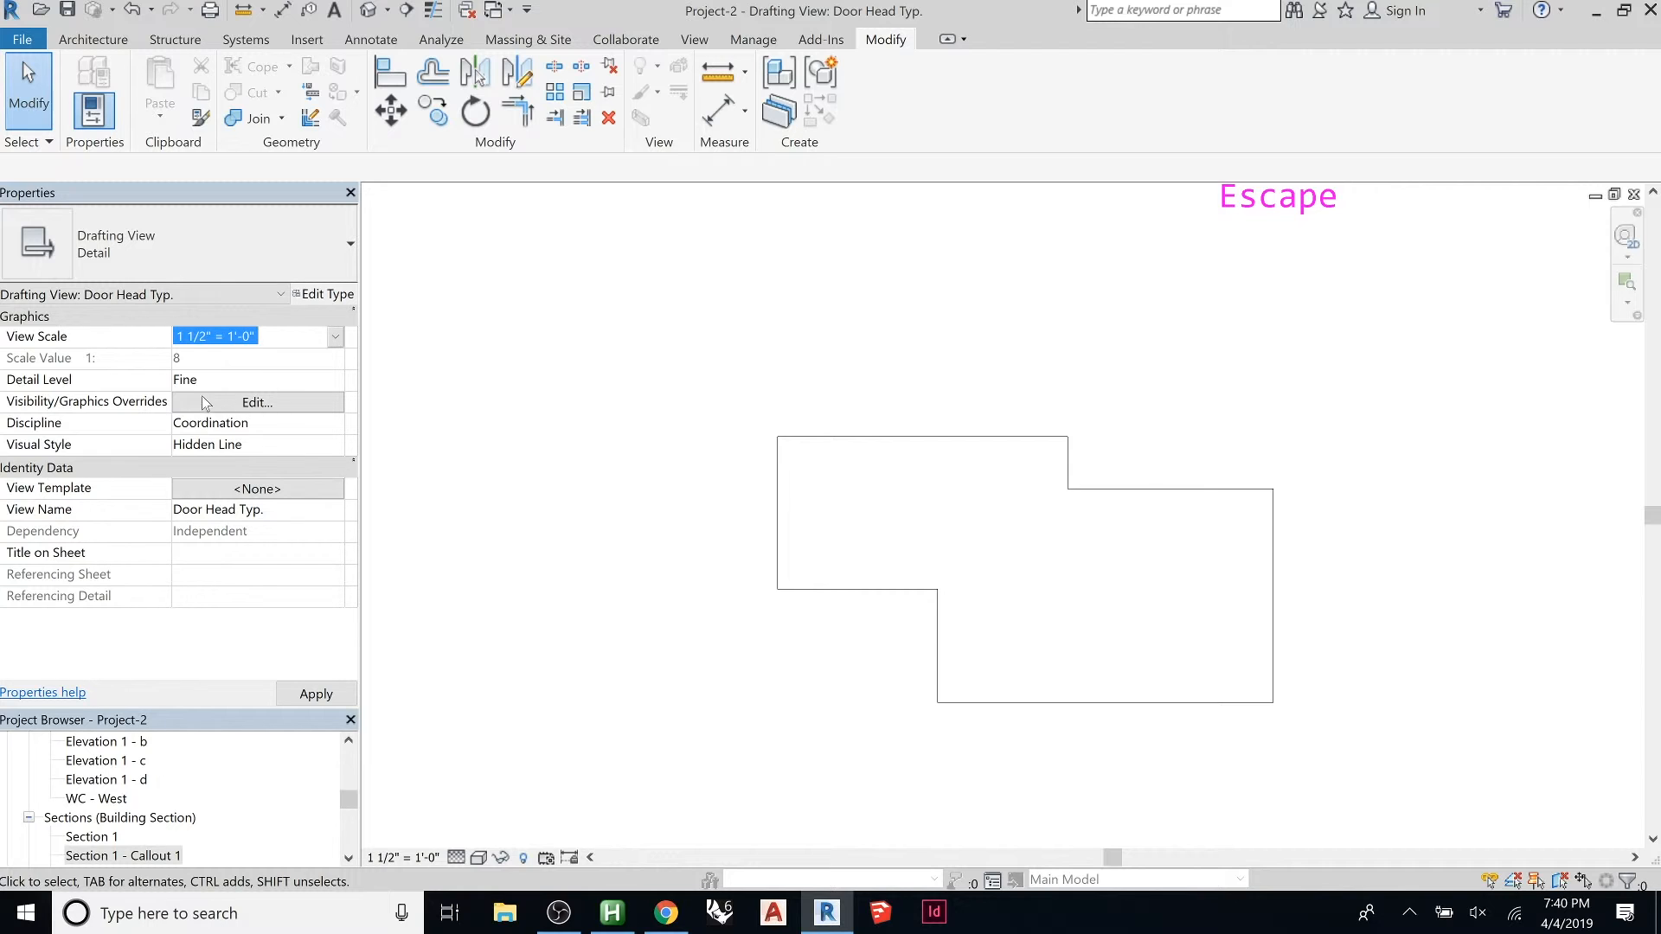
pyautogui.click(256, 379)
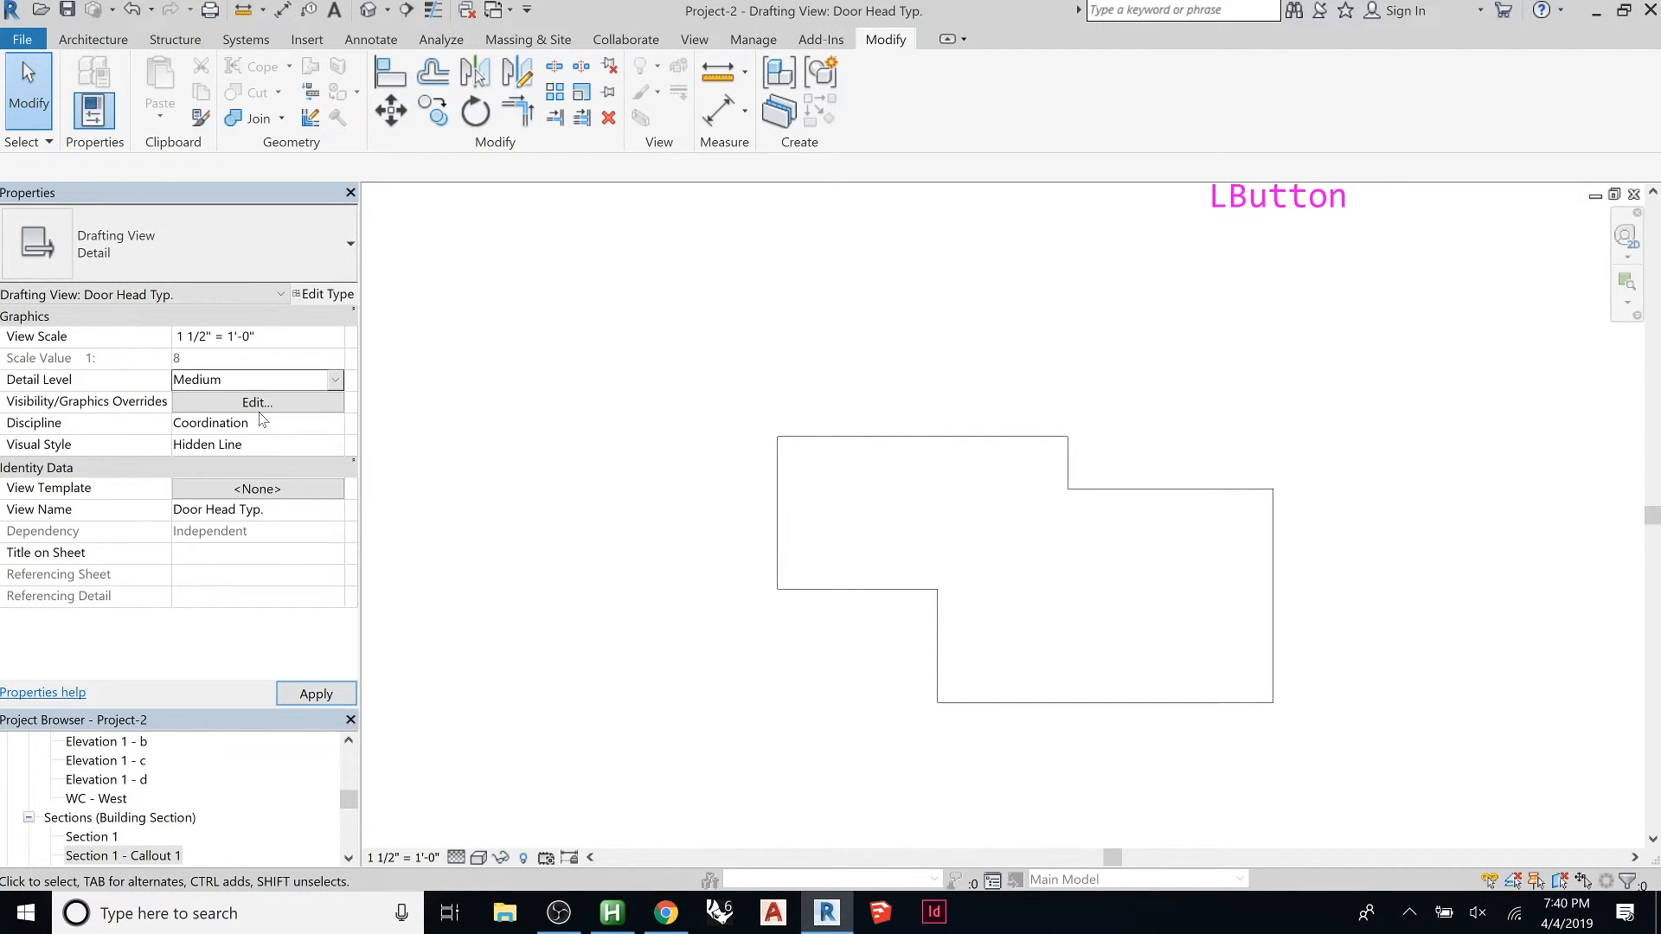
pyautogui.click(315, 693)
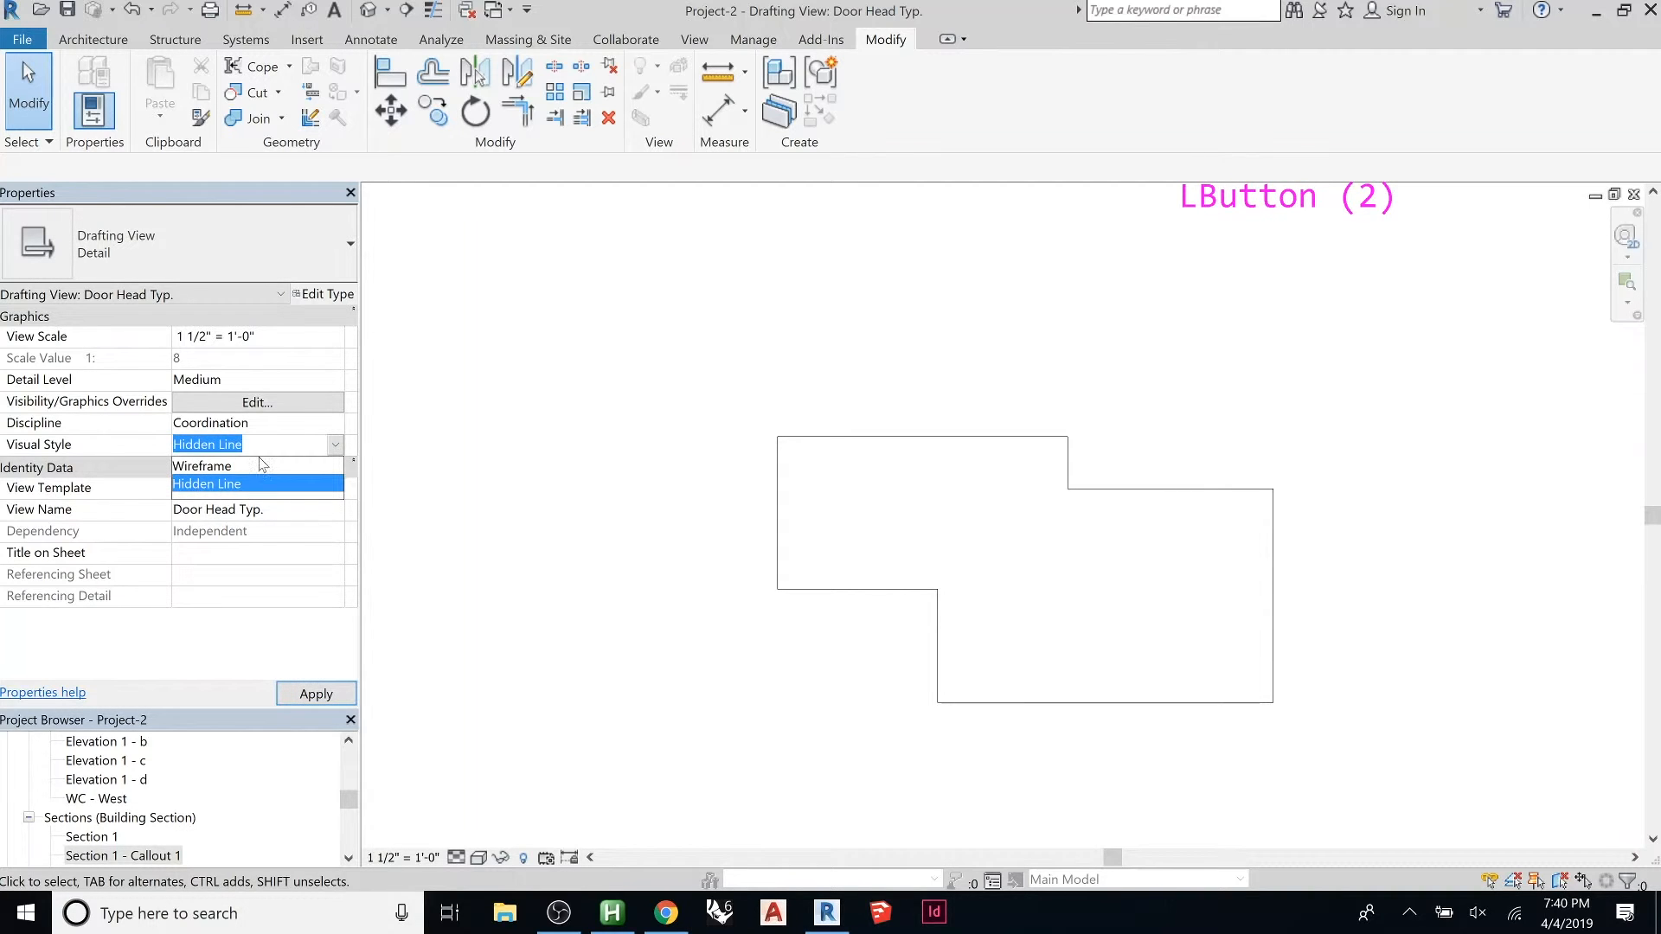
pyautogui.press('escape')
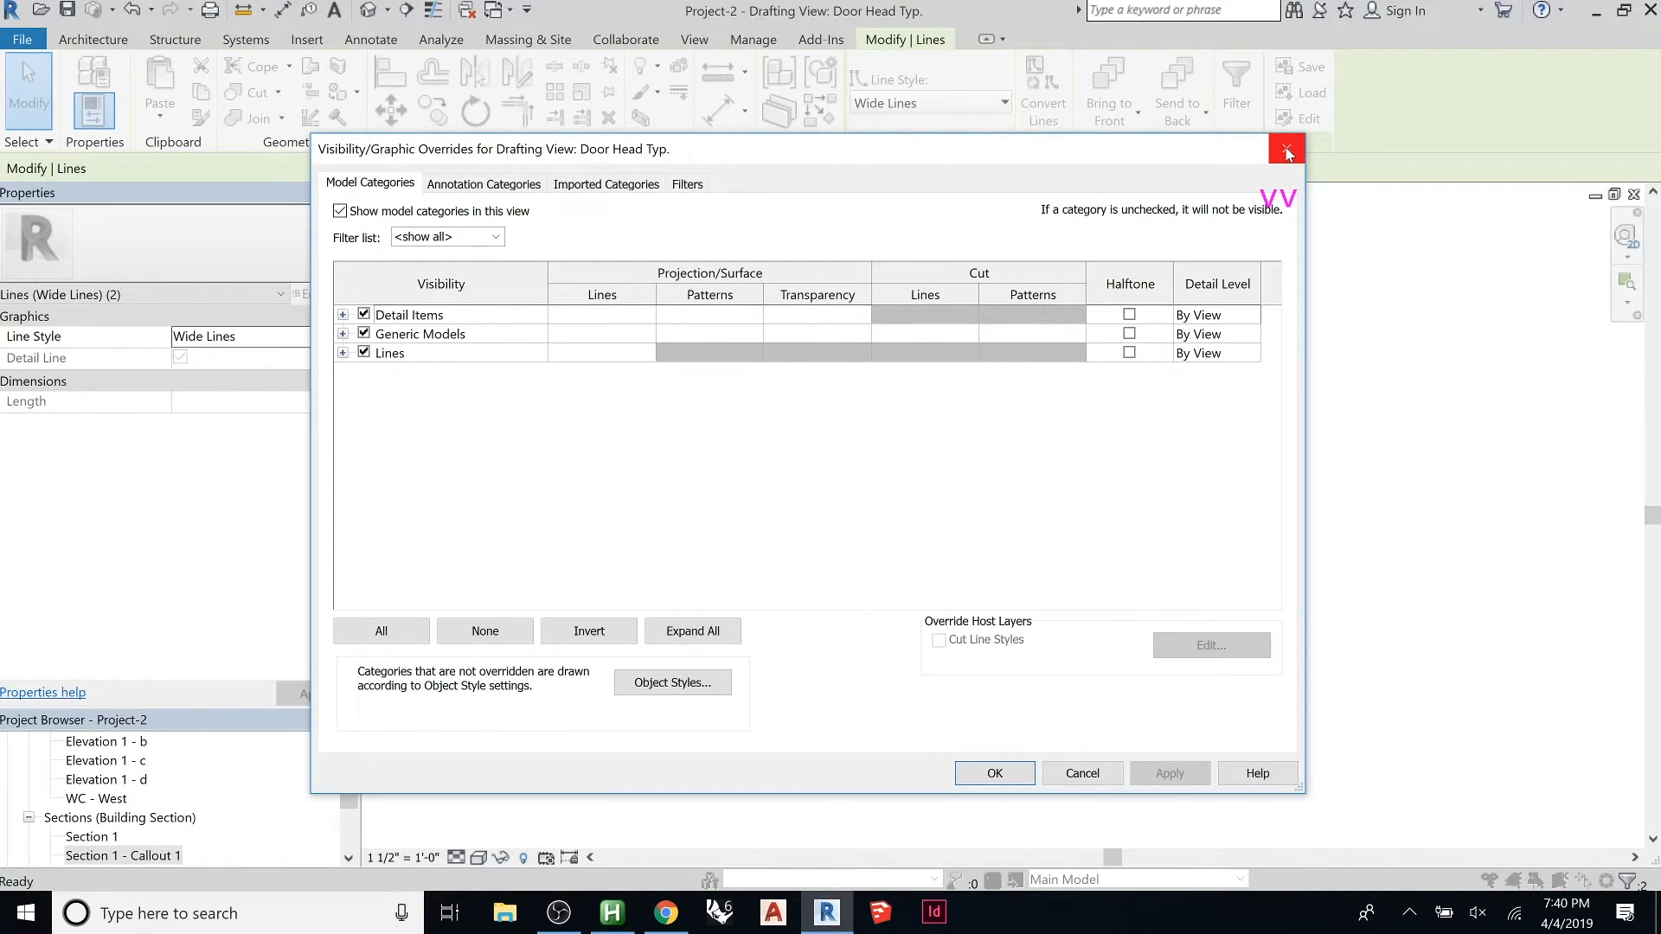
pyautogui.click(483, 183)
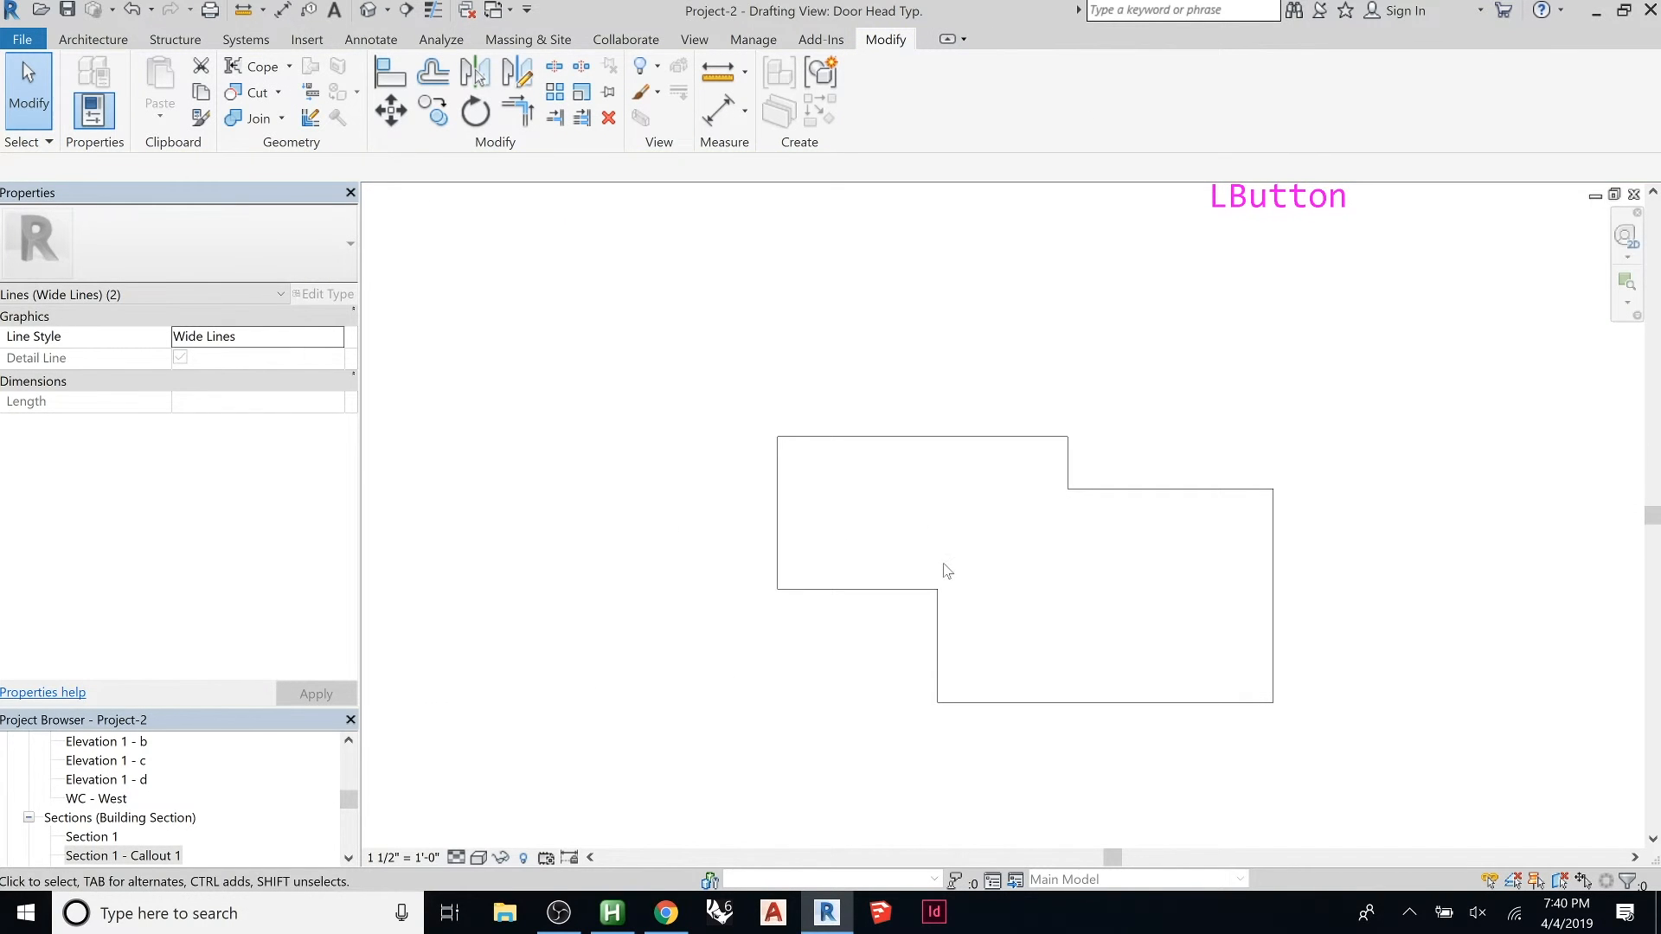
# Step: Override the selected lines by element to Weight 9 with a Dash dot pattern
pyautogui.rightClick(946, 572)
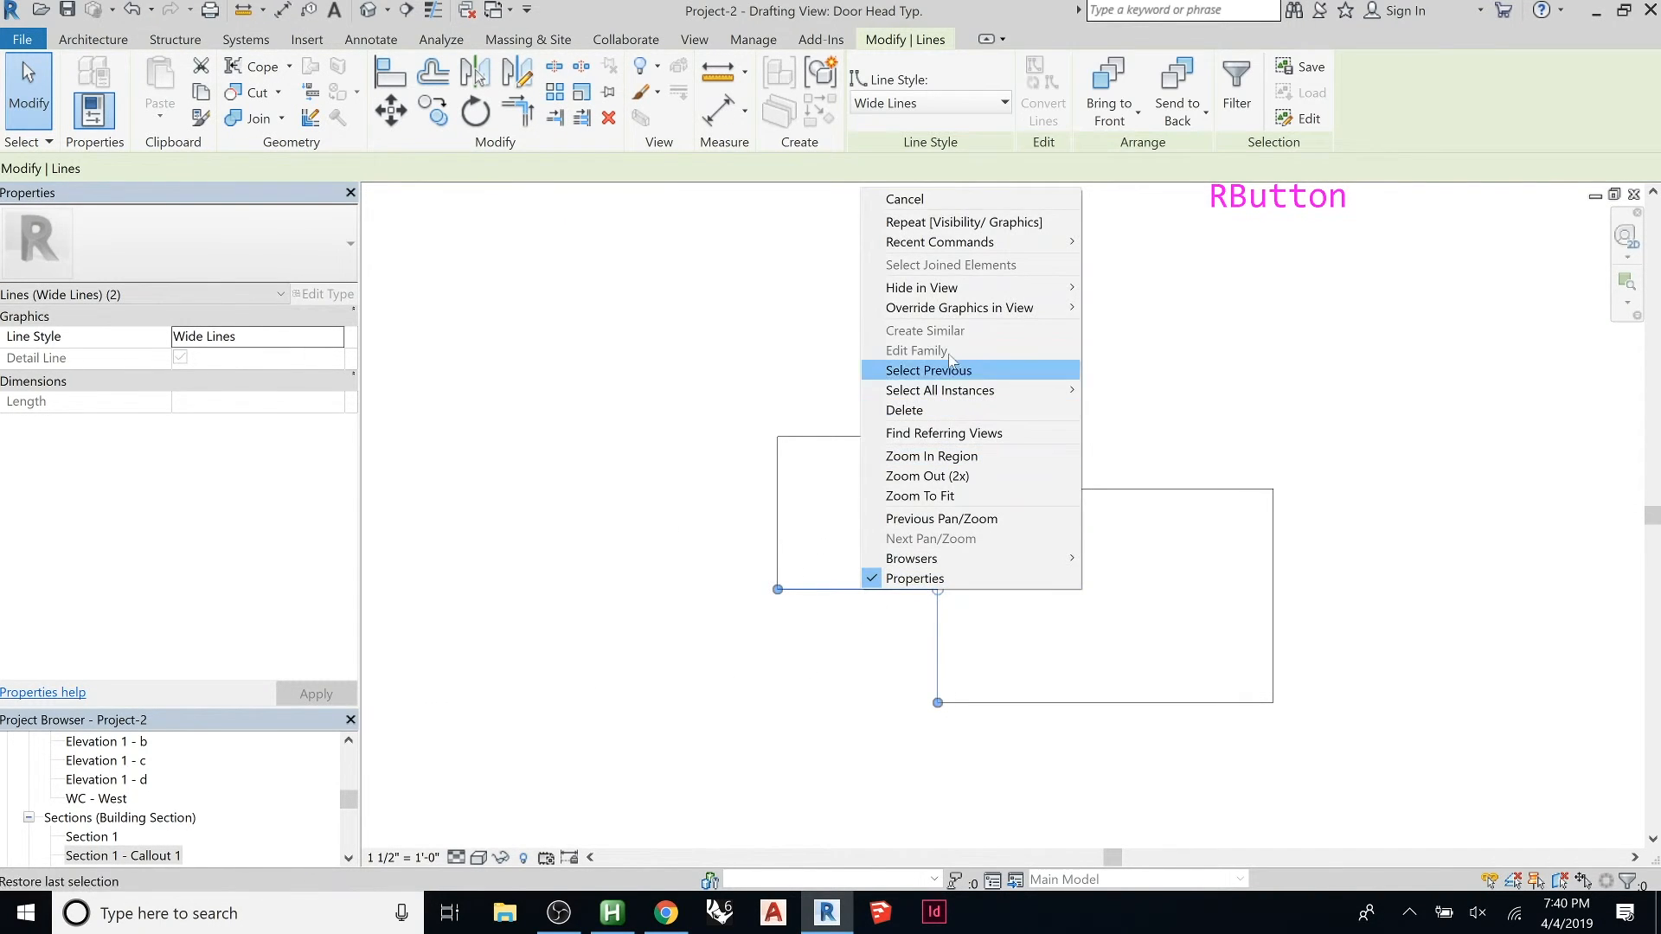
pyautogui.moveTo(959, 308)
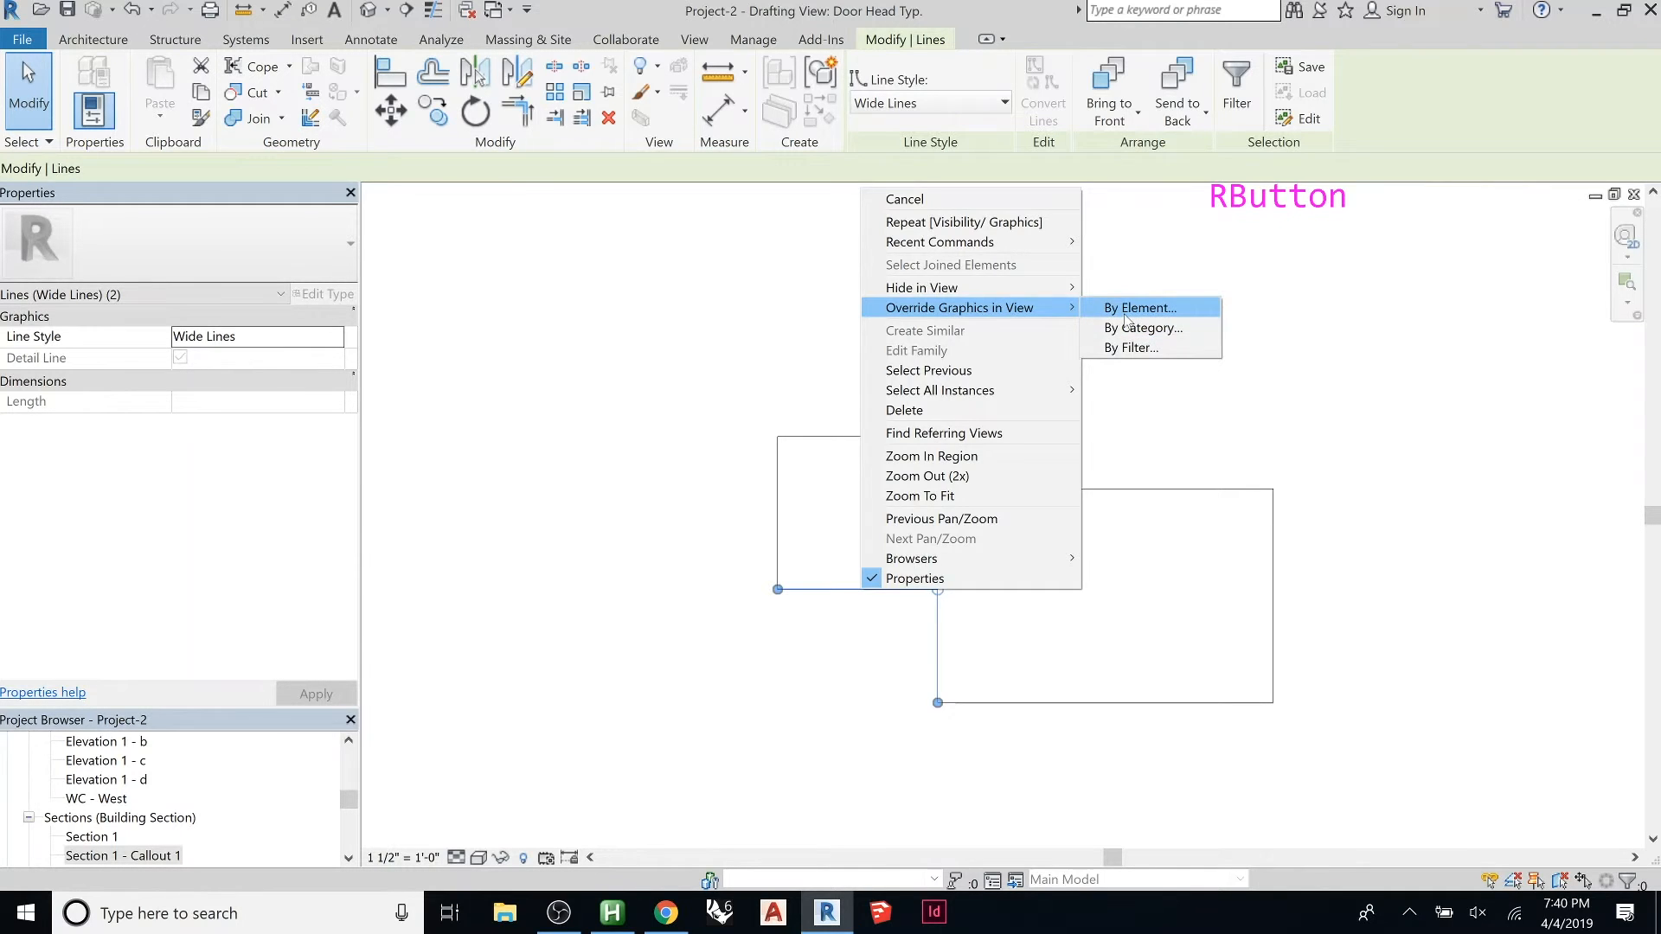
pyautogui.click(1141, 308)
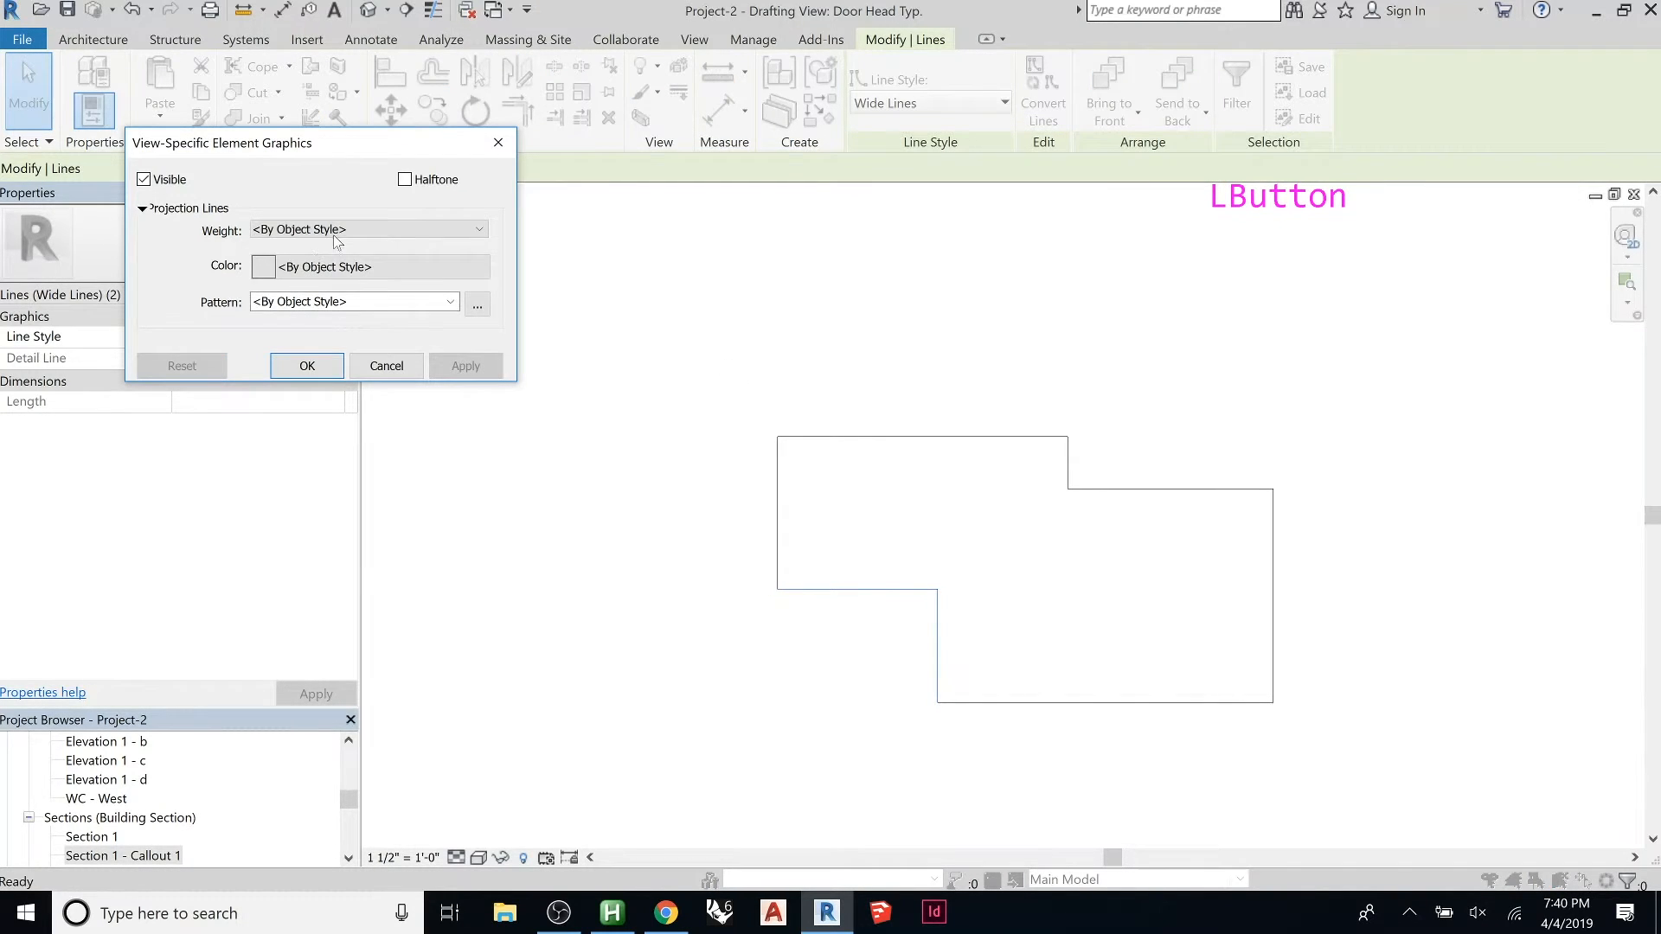
pyautogui.click(365, 230)
pyautogui.write('9')
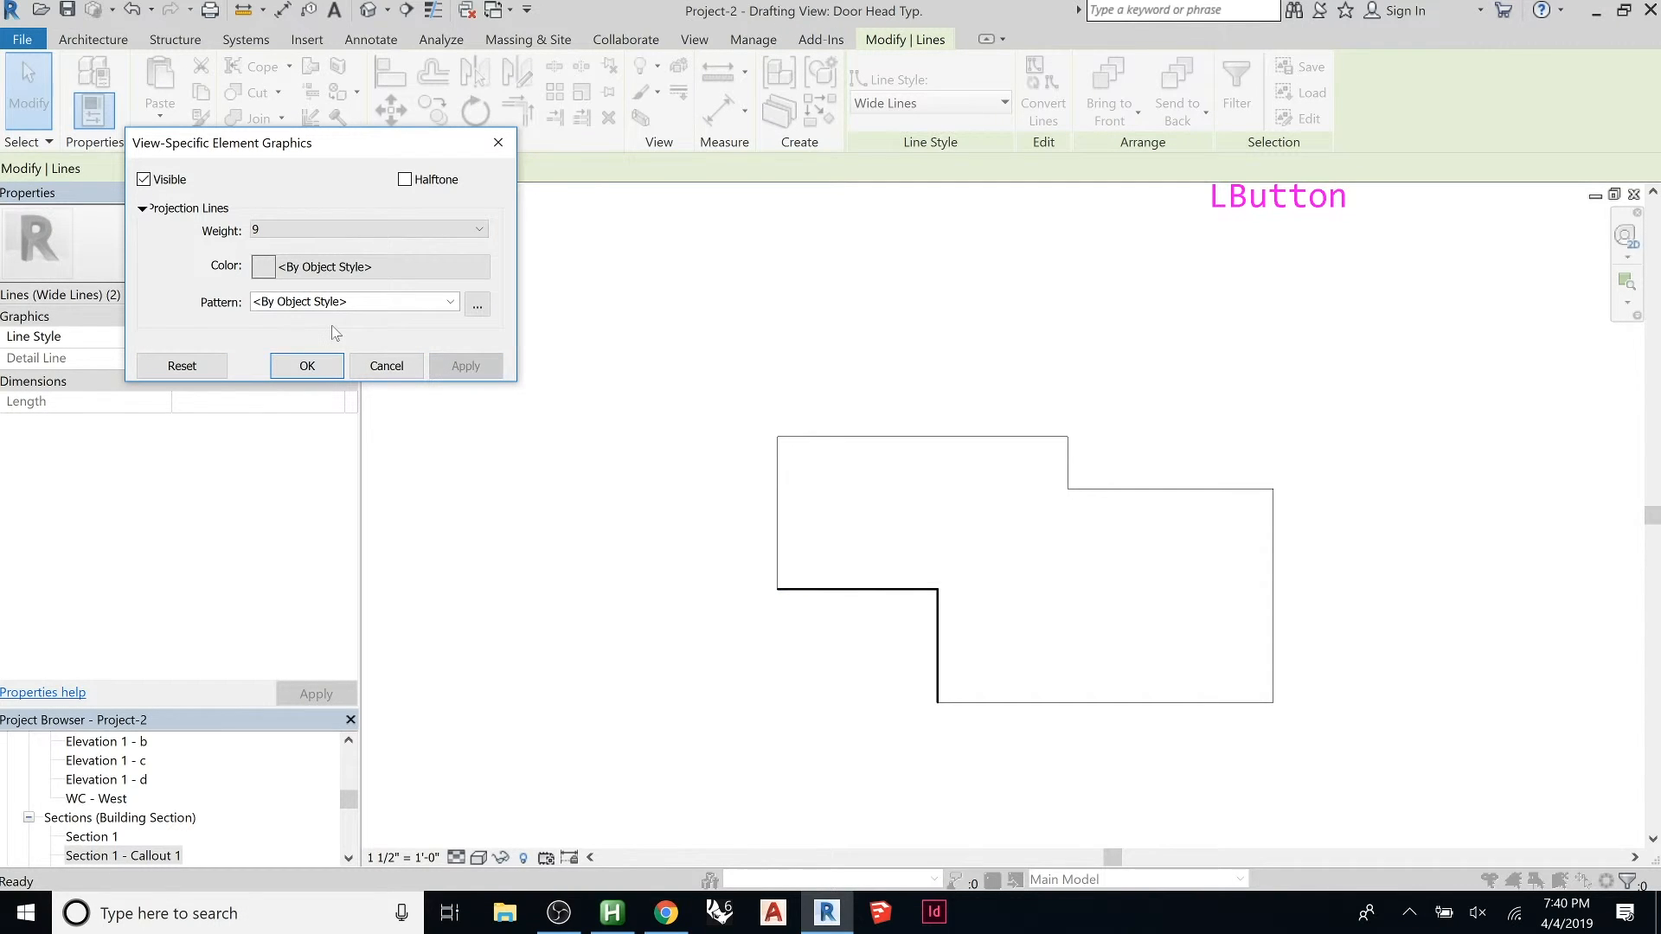
pyautogui.moveTo(578, 453)
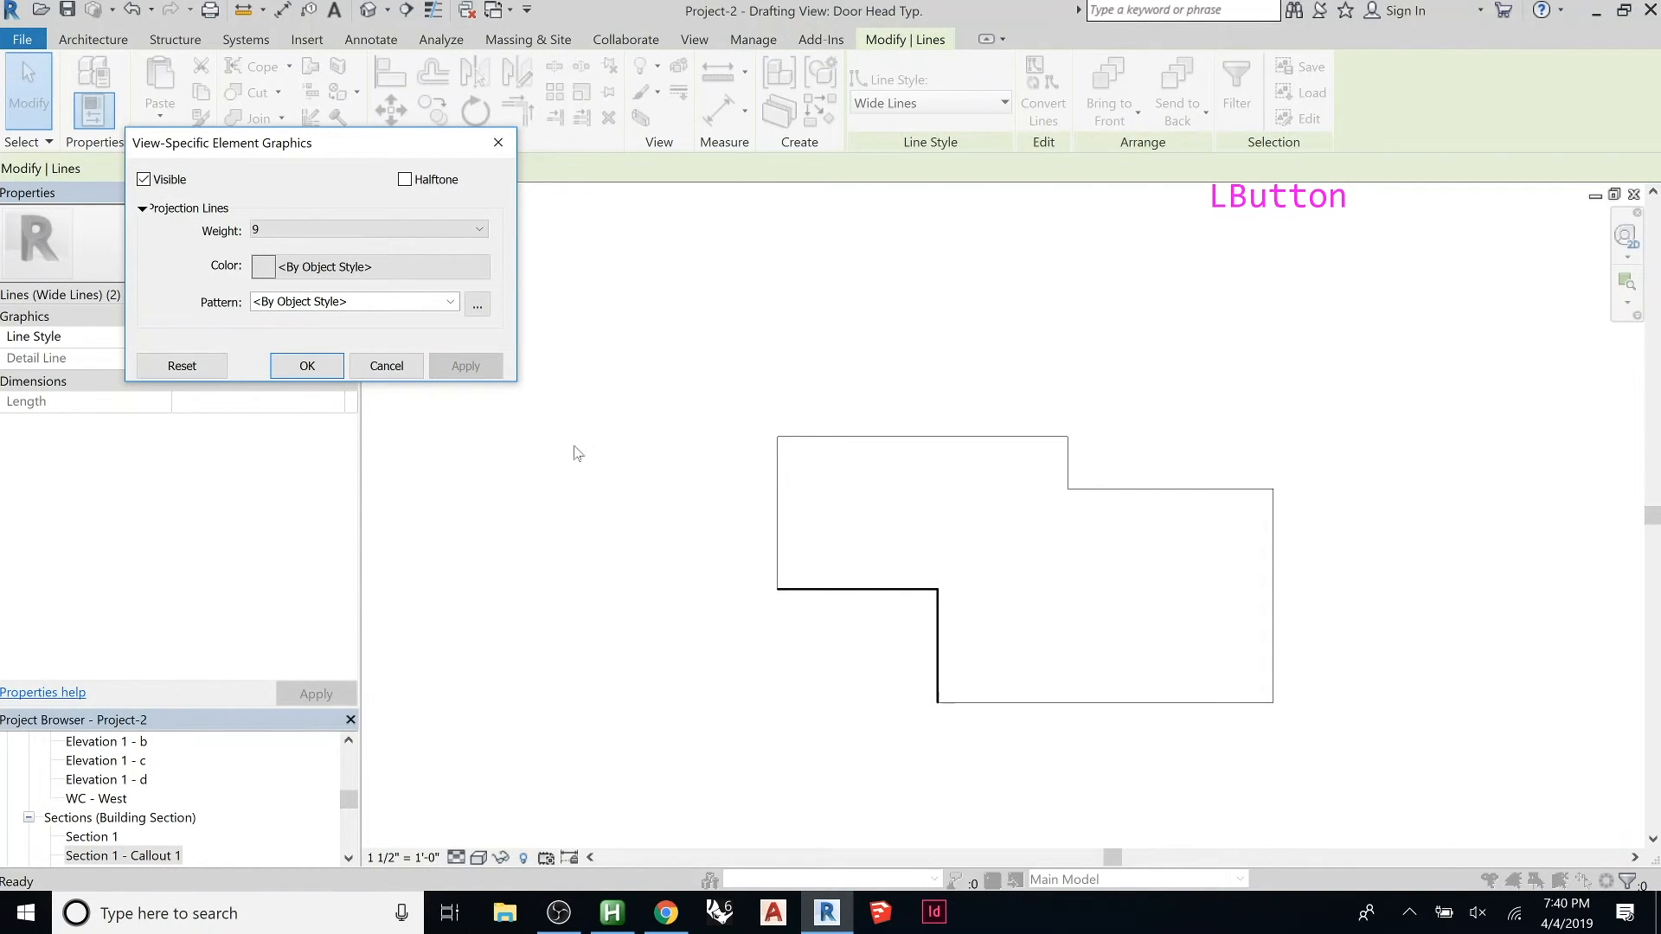
pyautogui.moveTo(789, 338)
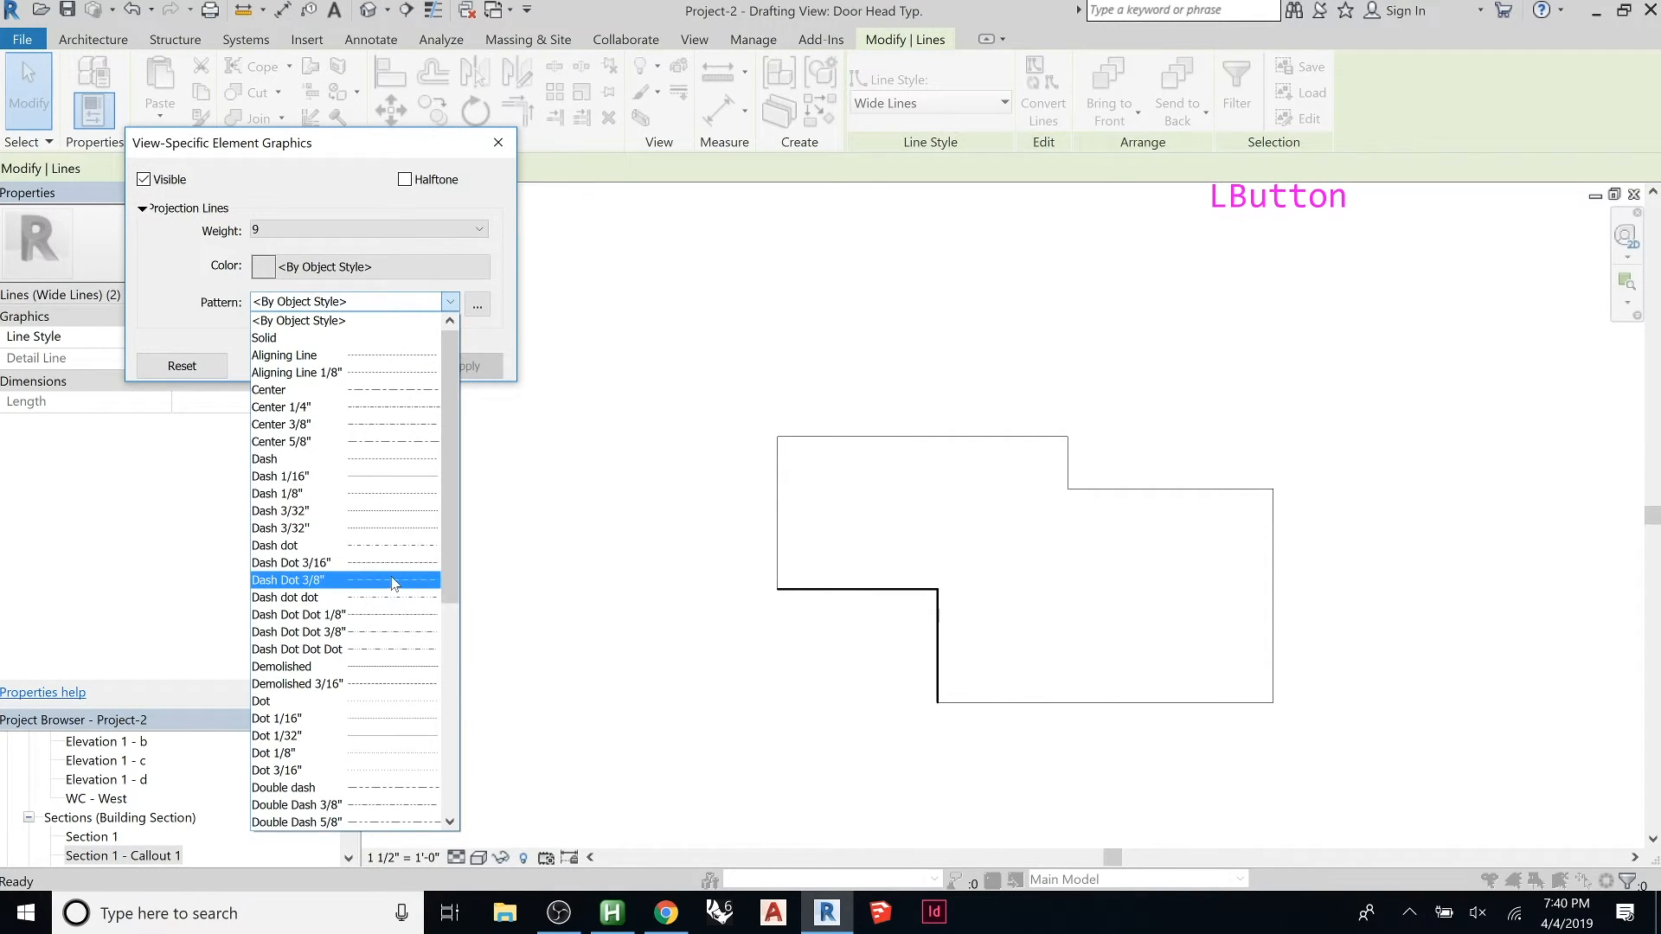
pyautogui.click(274, 545)
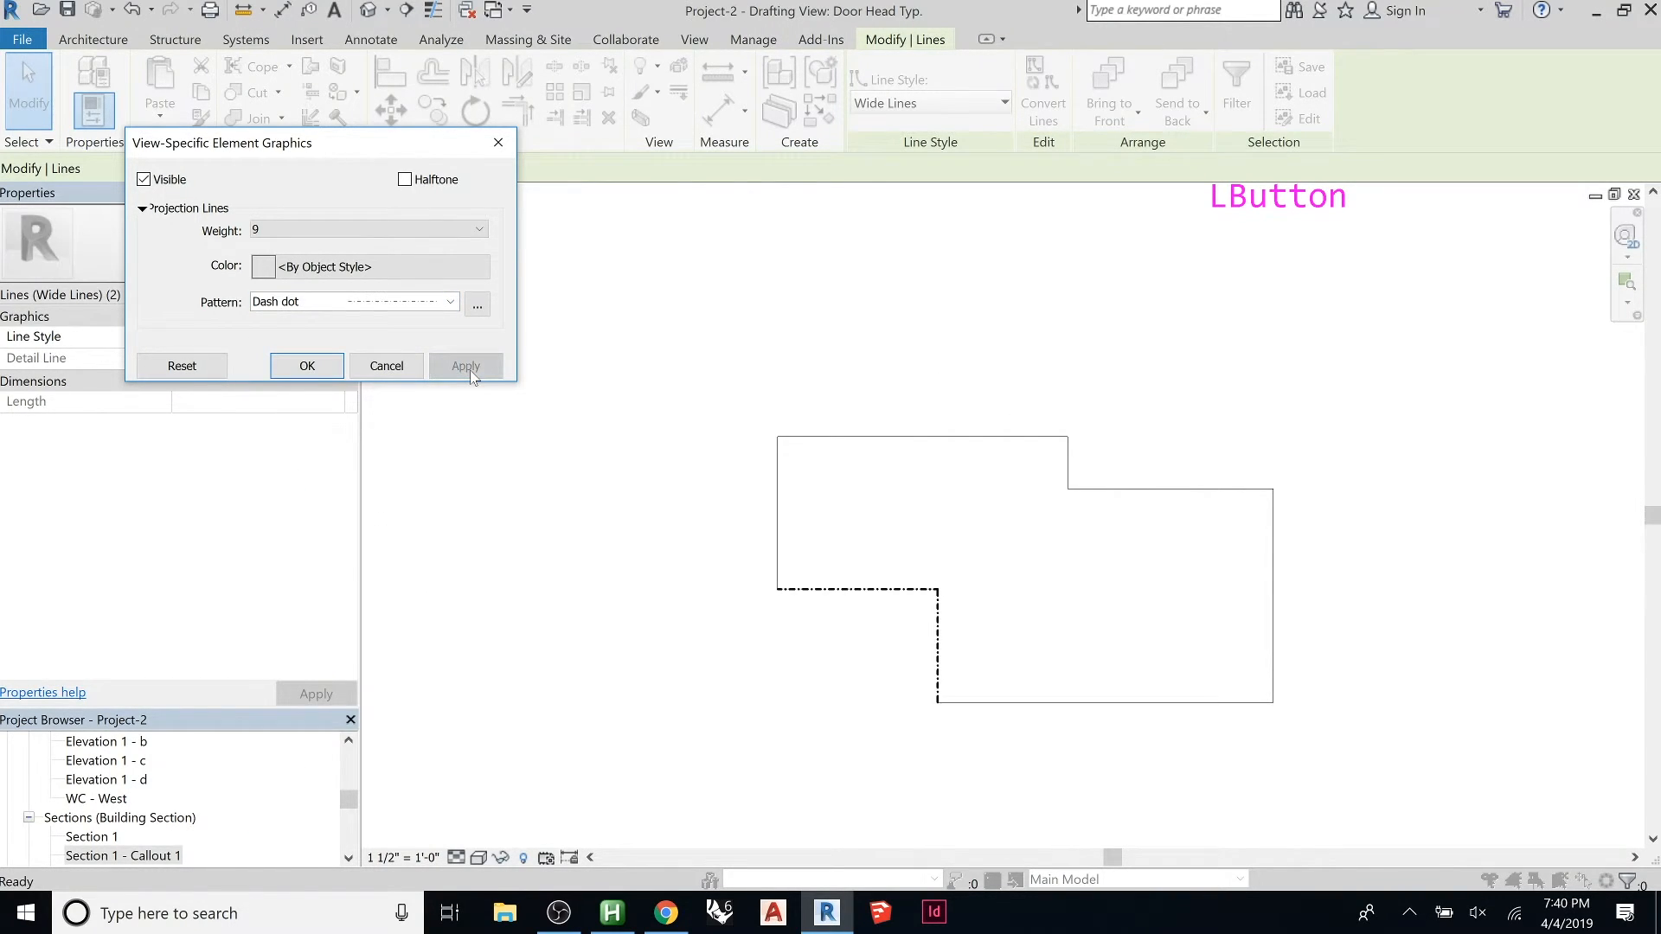
pyautogui.click(307, 365)
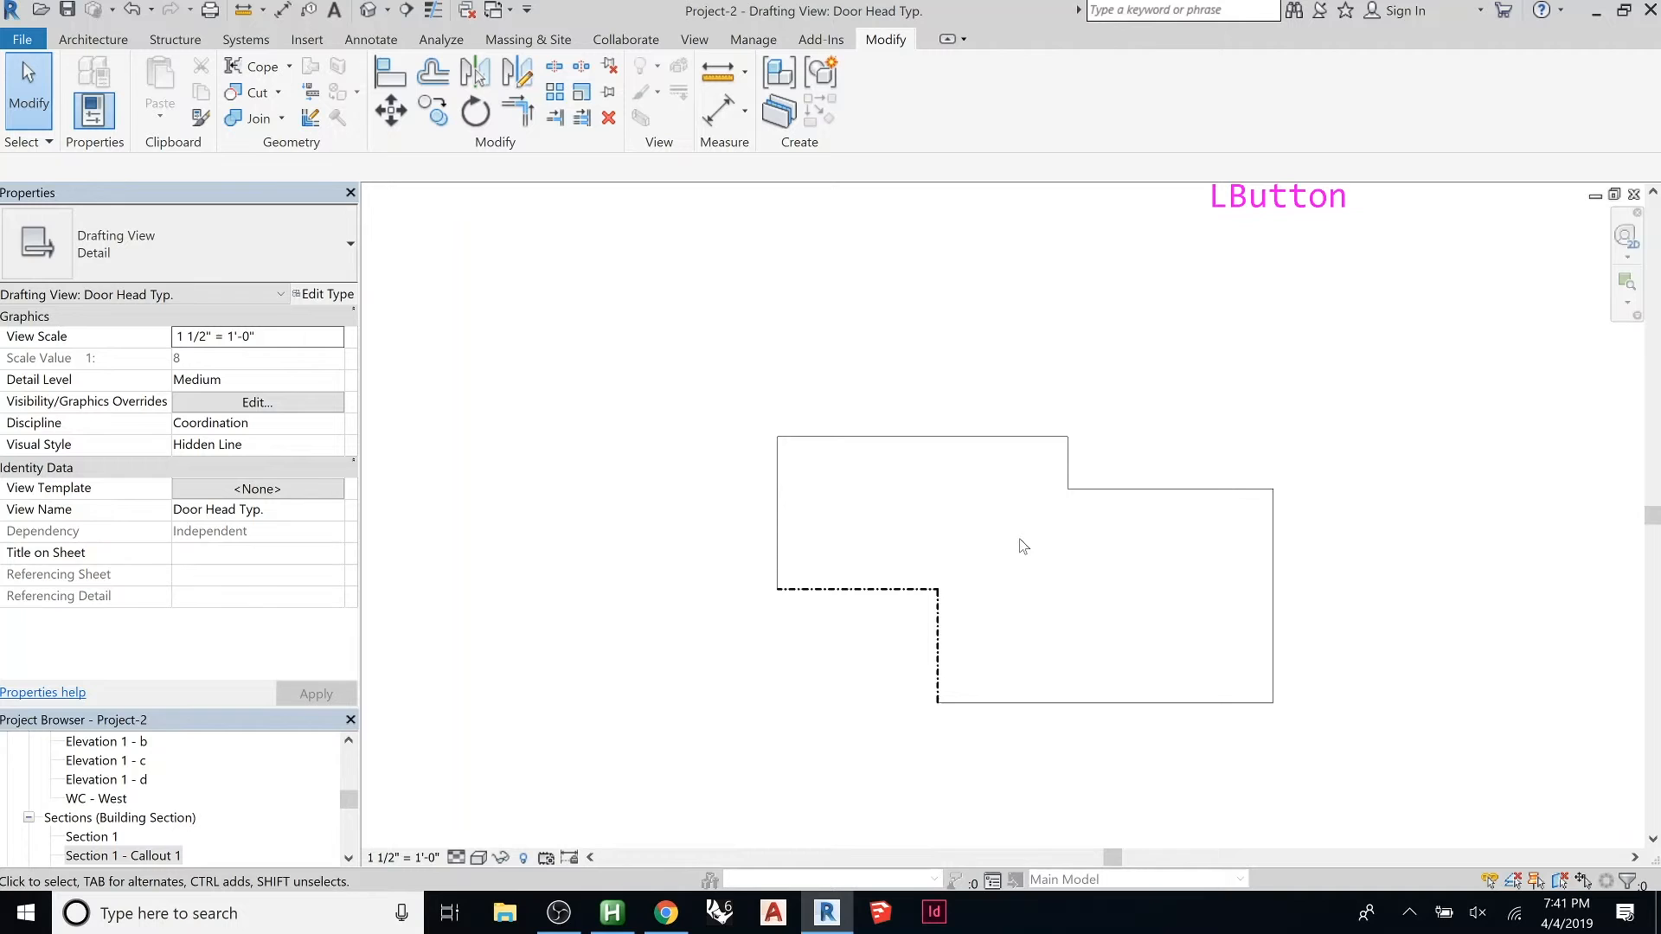
pyautogui.moveTo(903, 516)
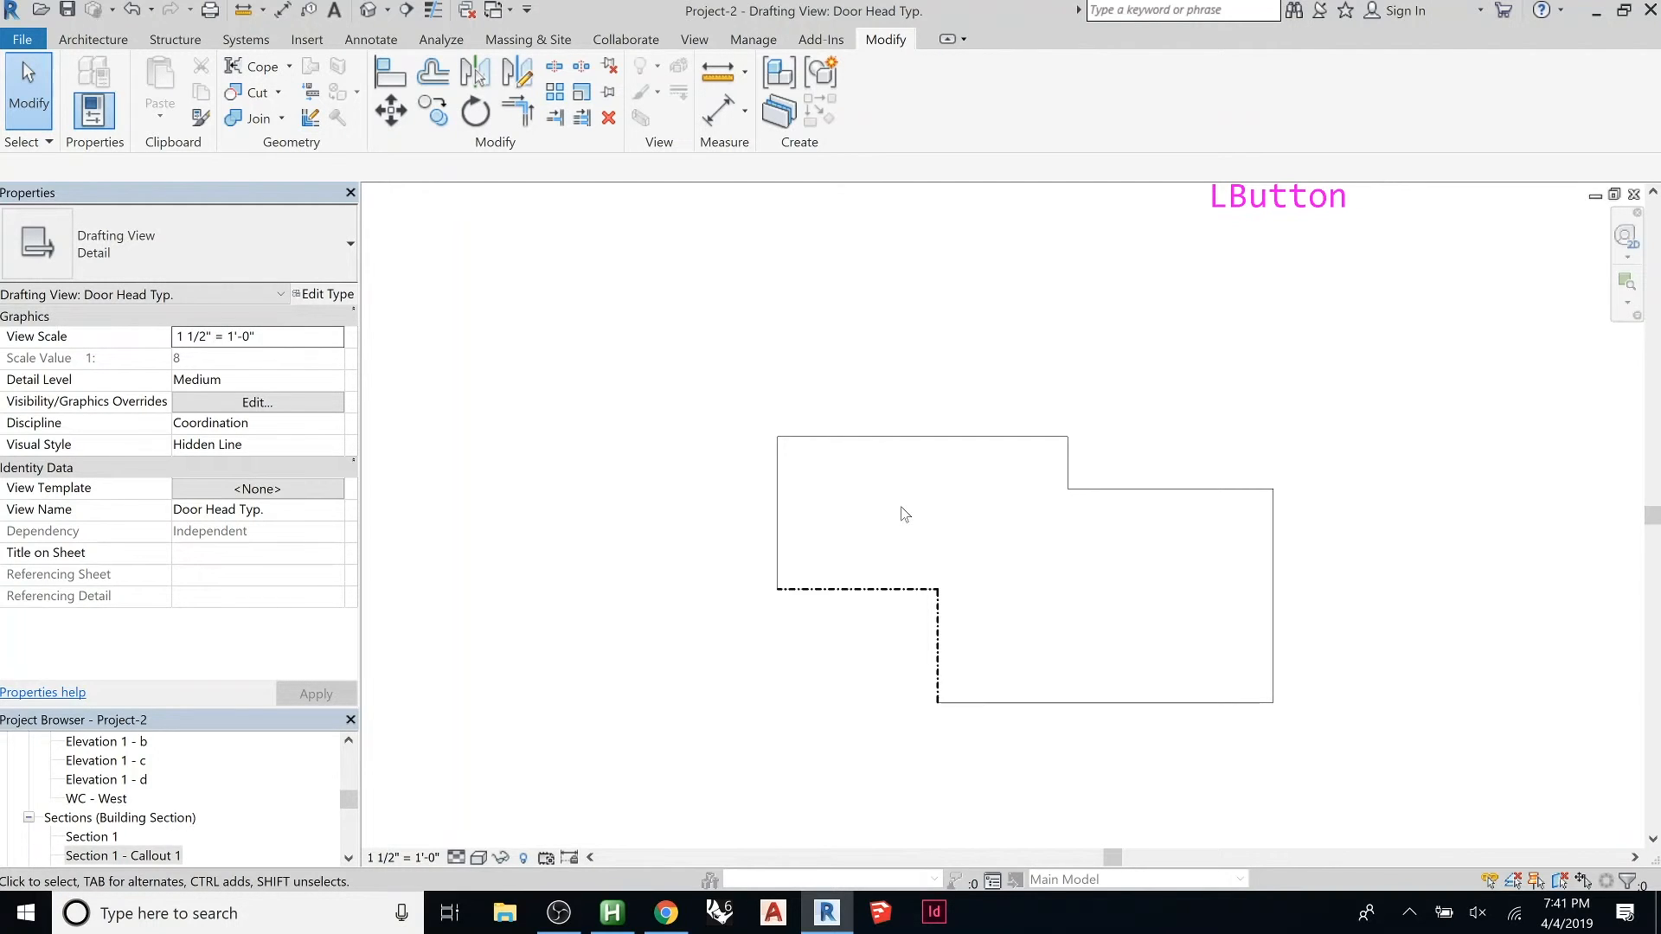
pyautogui.moveTo(427, 149)
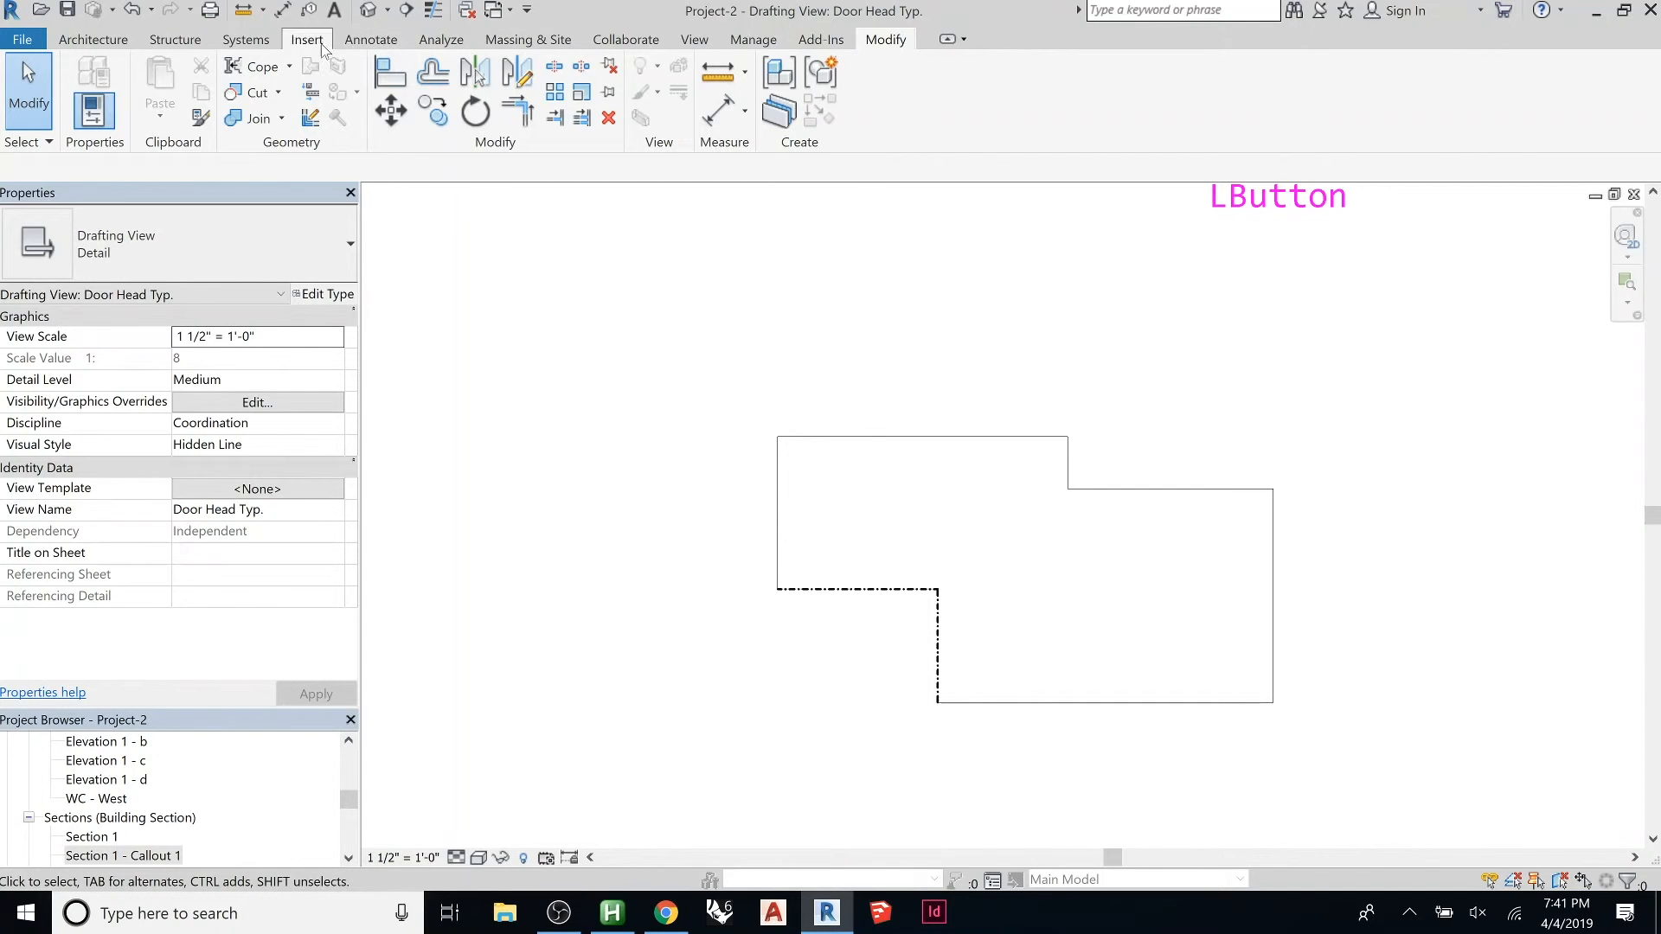
# Step: Start Detail Component placement from Annotate and bring up Load Family on the imperial library
pyautogui.click(696, 40)
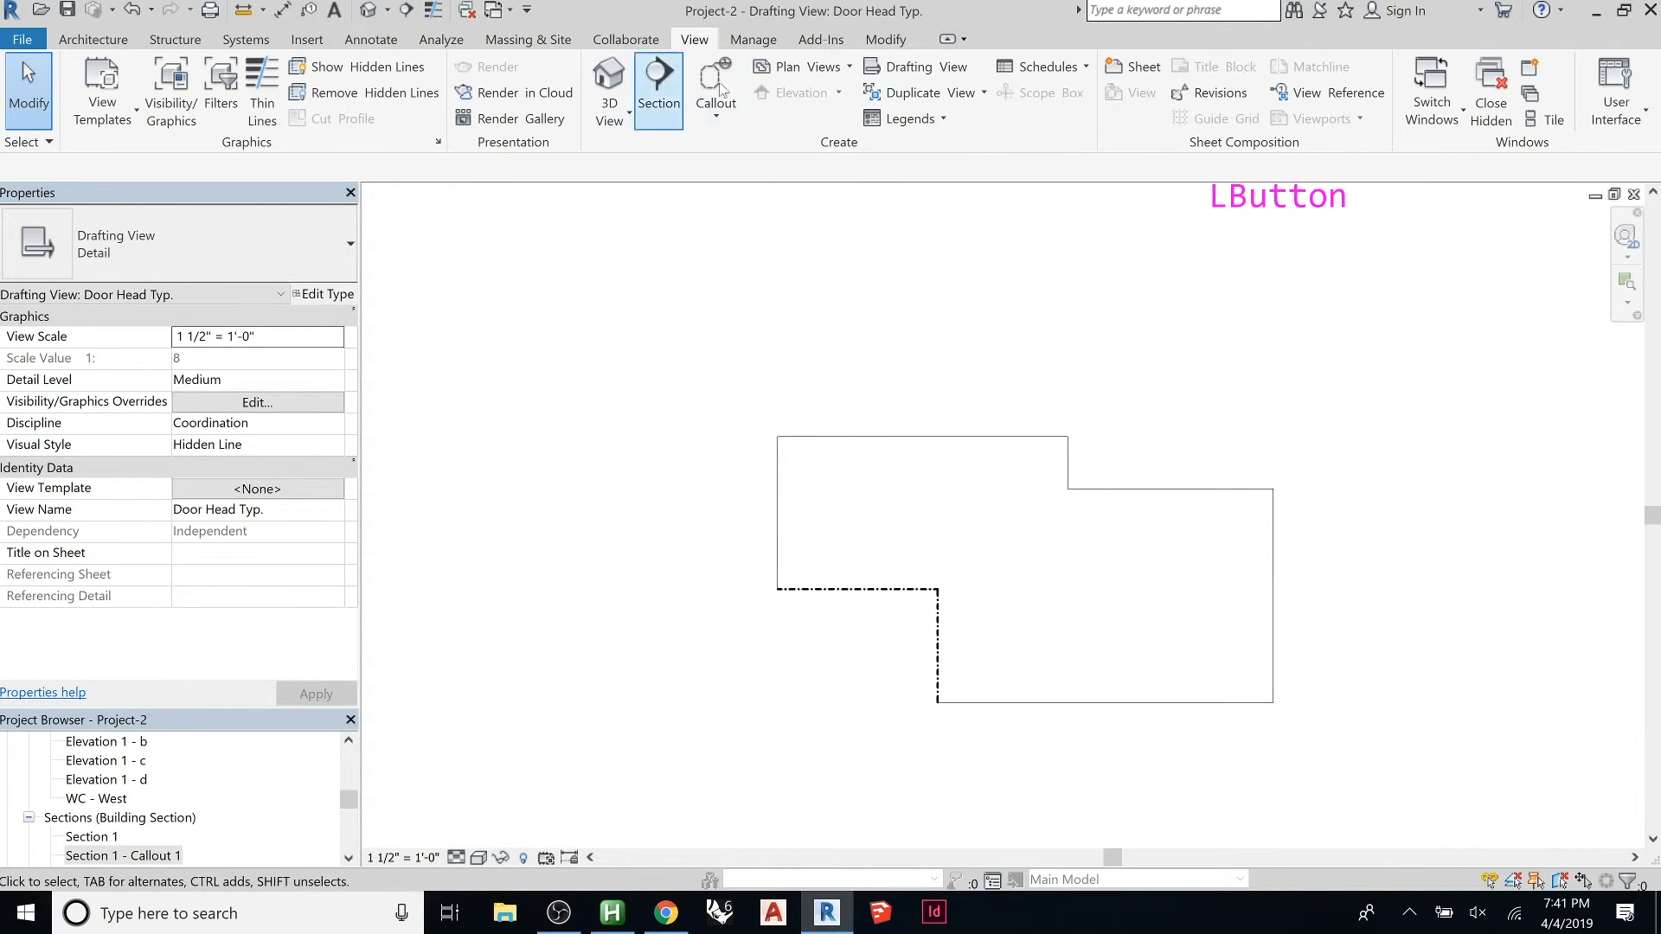
pyautogui.click(371, 40)
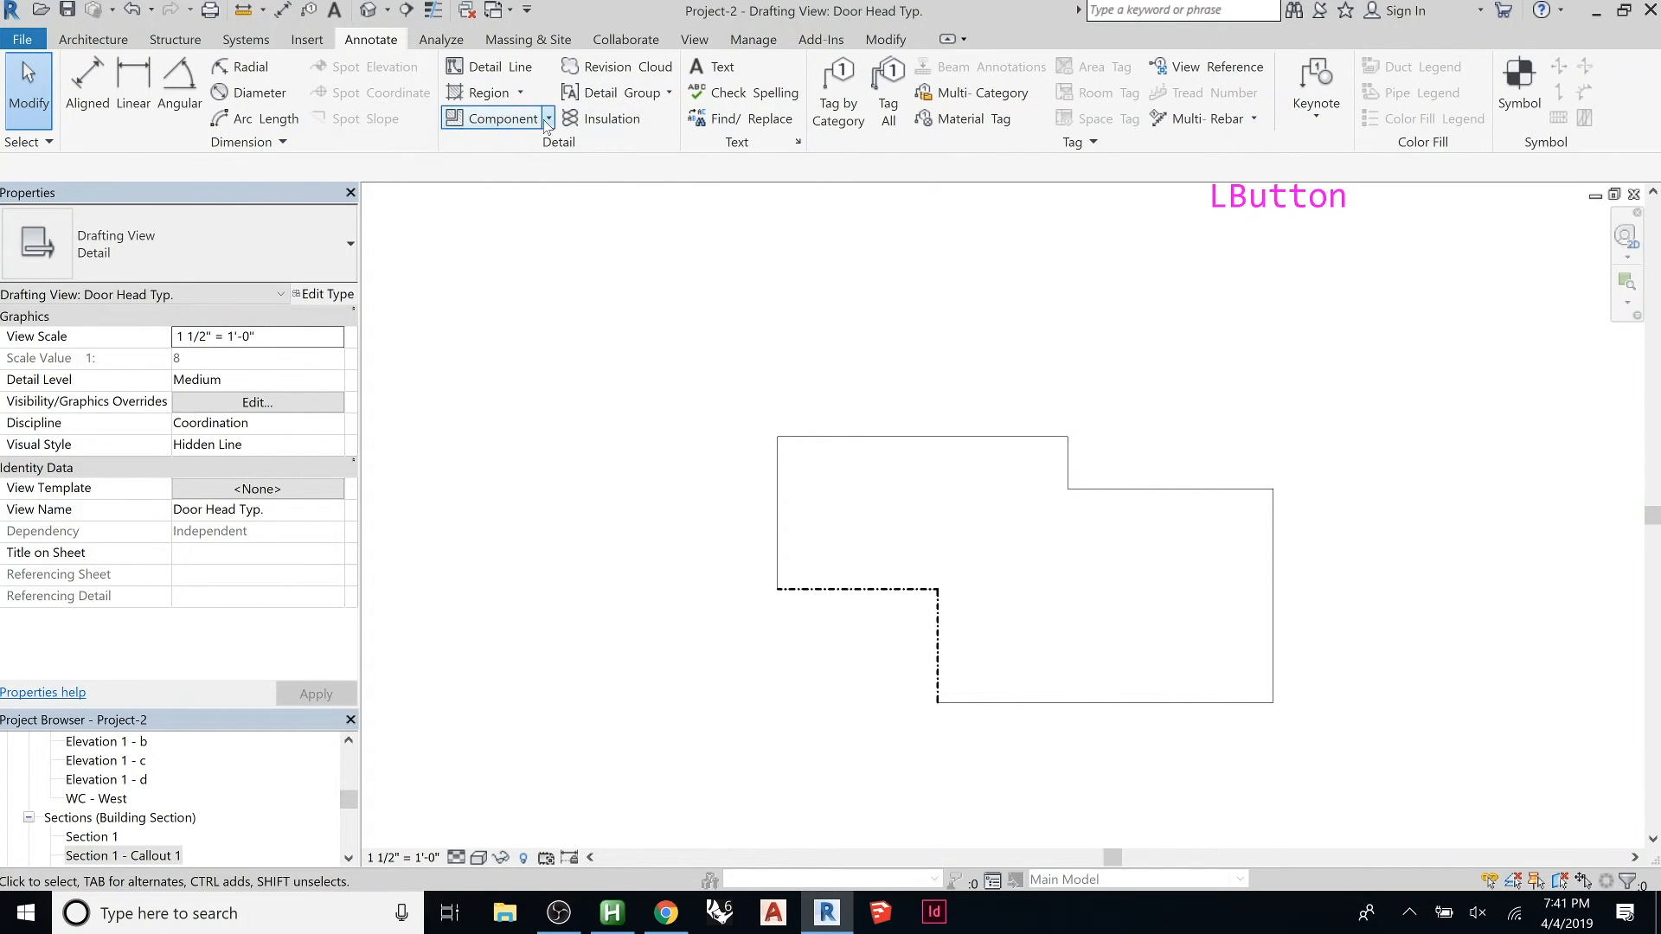
pyautogui.moveTo(498, 117)
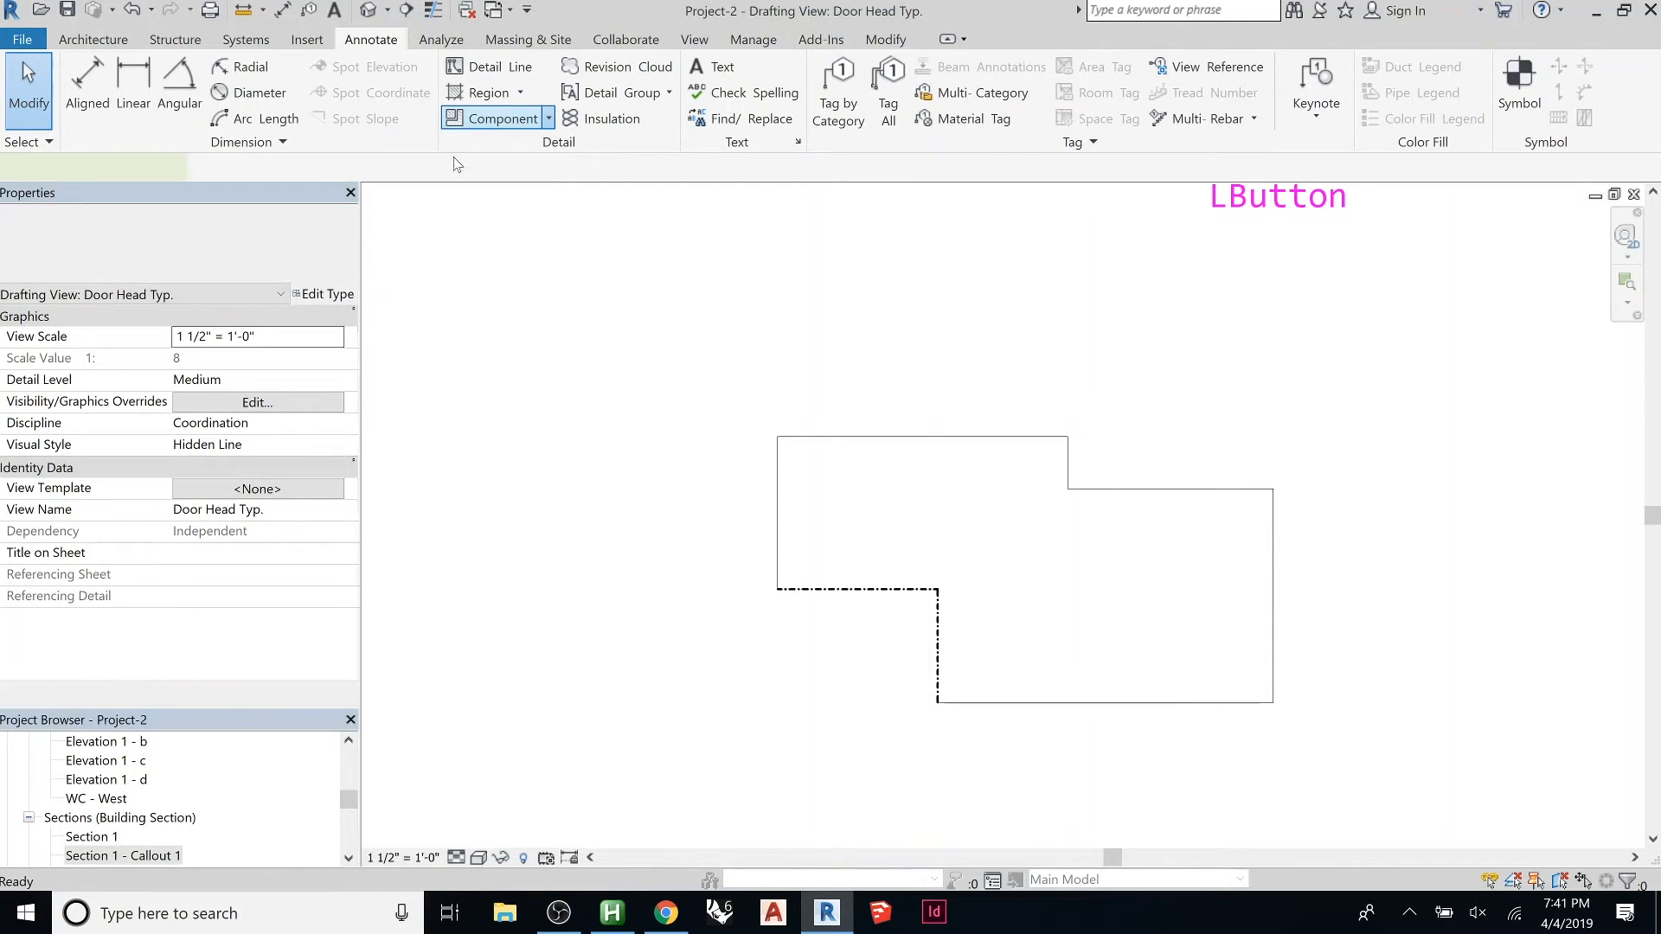
pyautogui.click(496, 118)
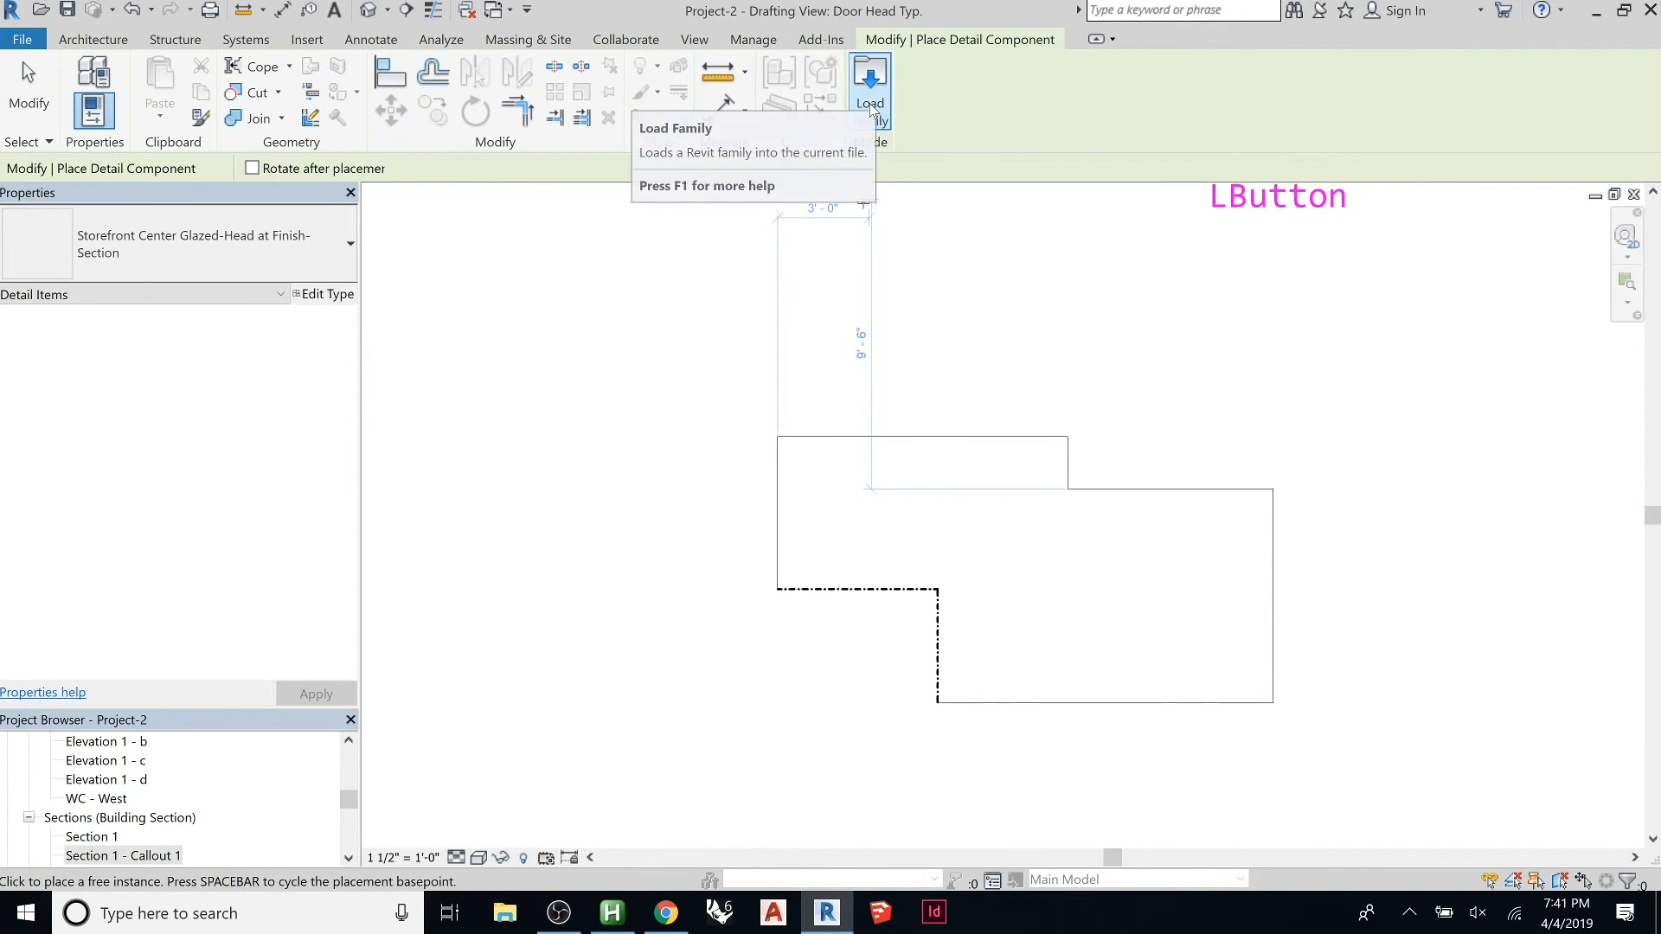
pyautogui.click(871, 80)
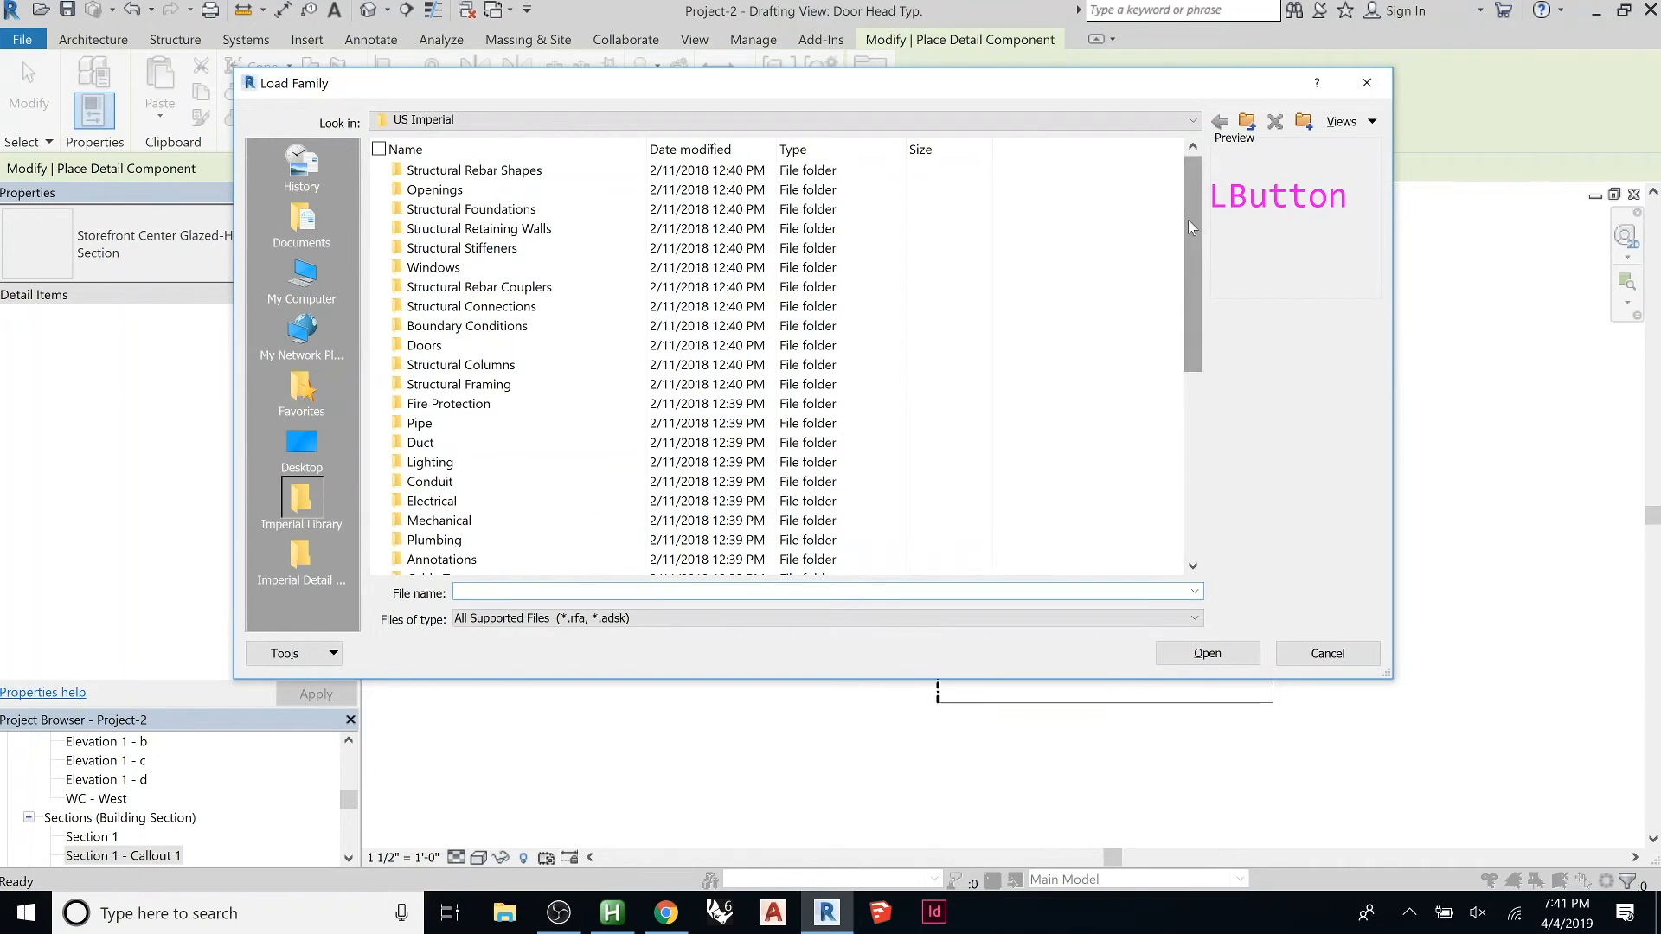
# Step: Browse Detail Items into the Div 09-Finishes gypsum board folder, sorting by name
pyautogui.scroll(-3)
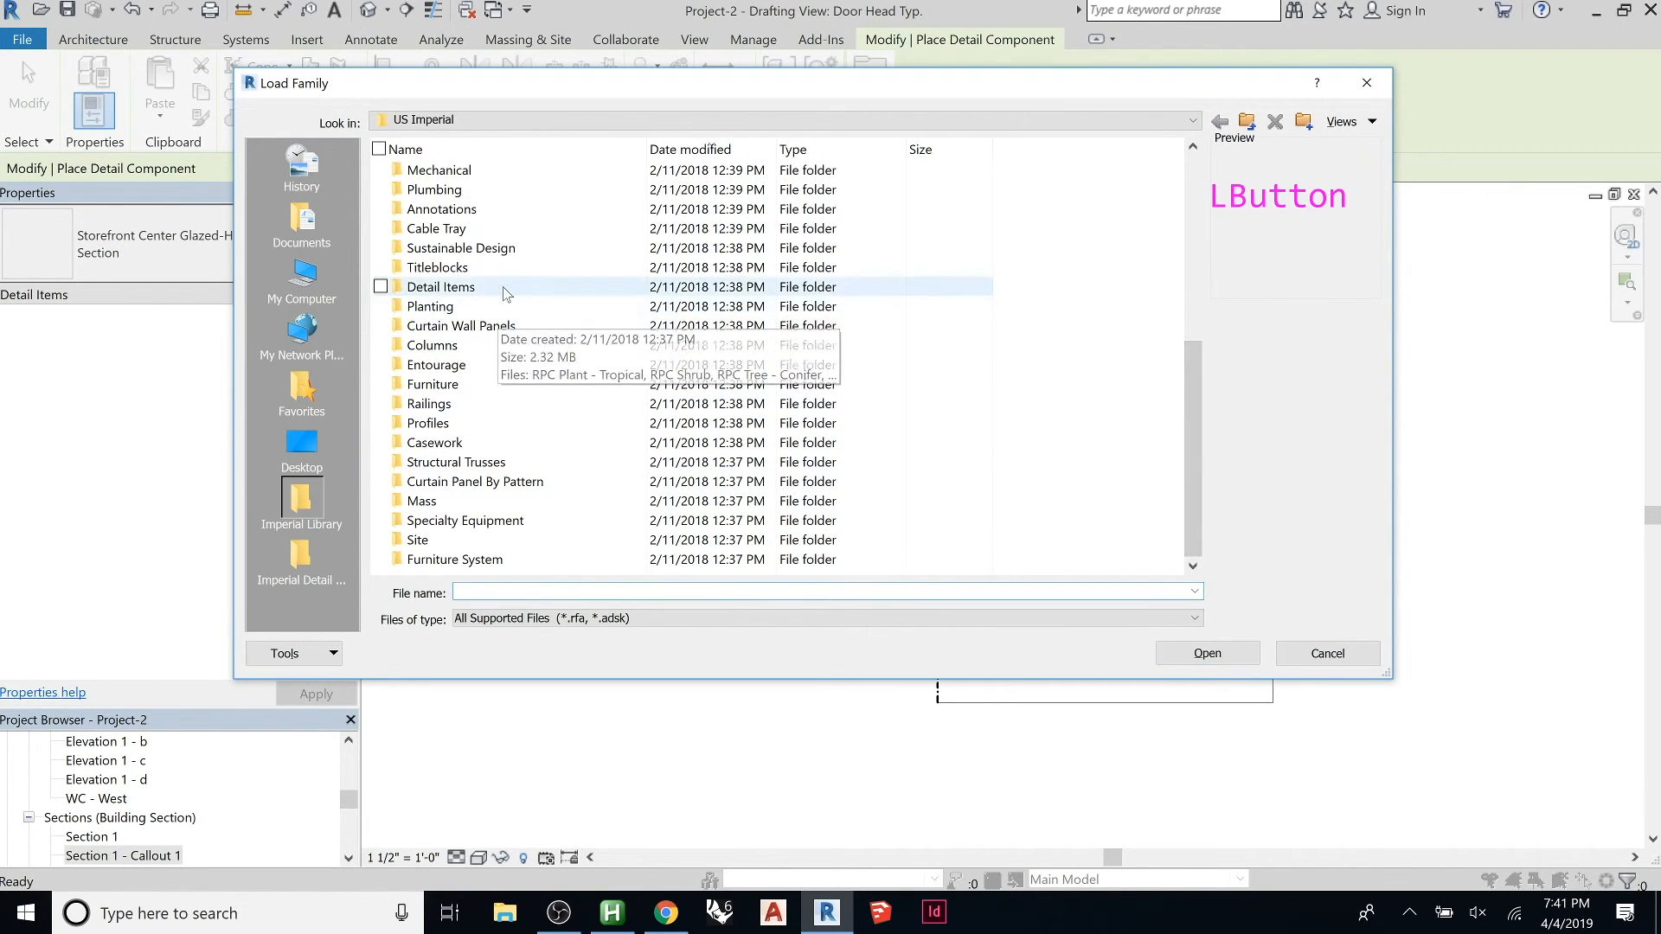
pyautogui.doubleClick(439, 285)
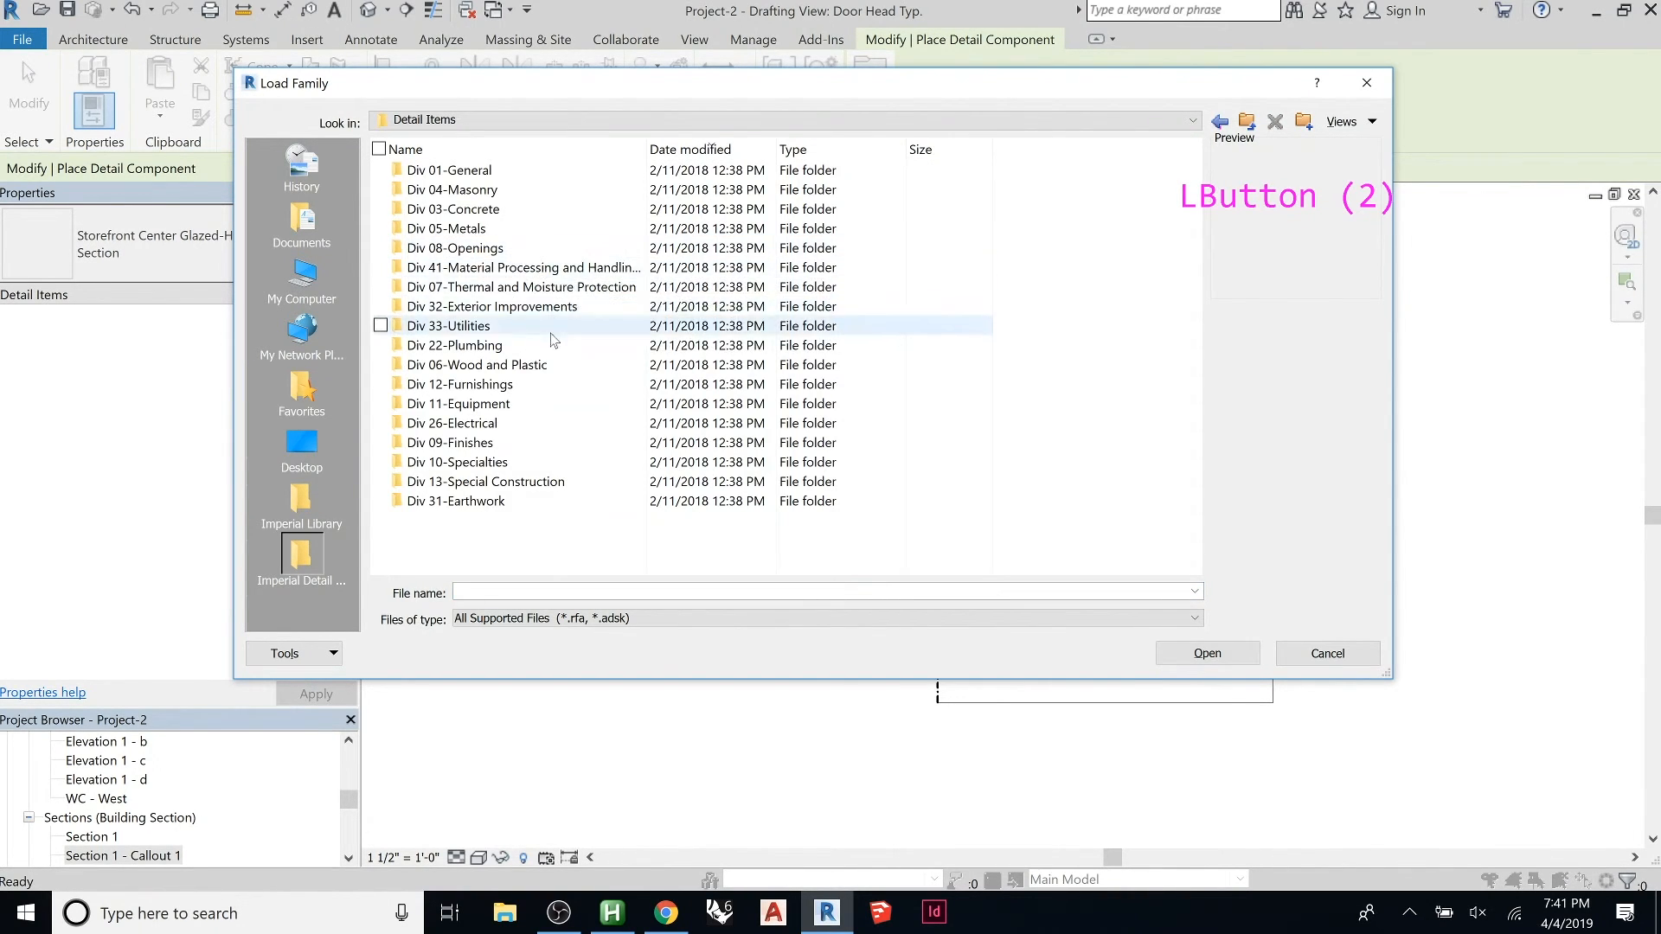
pyautogui.click(520, 287)
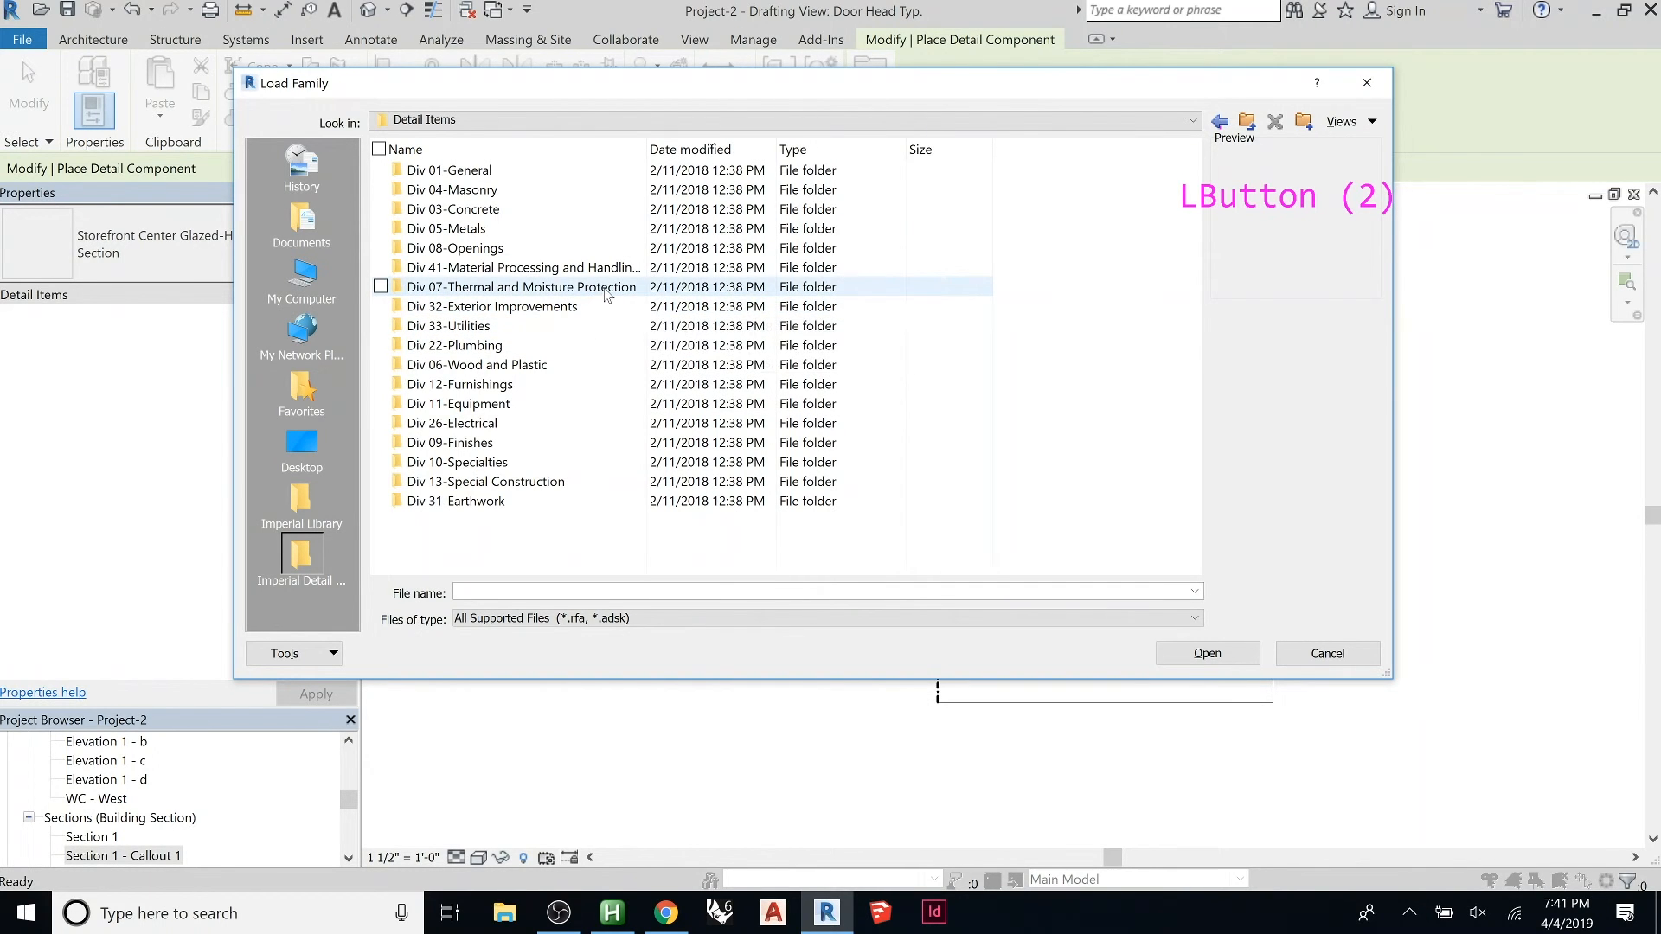
pyautogui.click(459, 384)
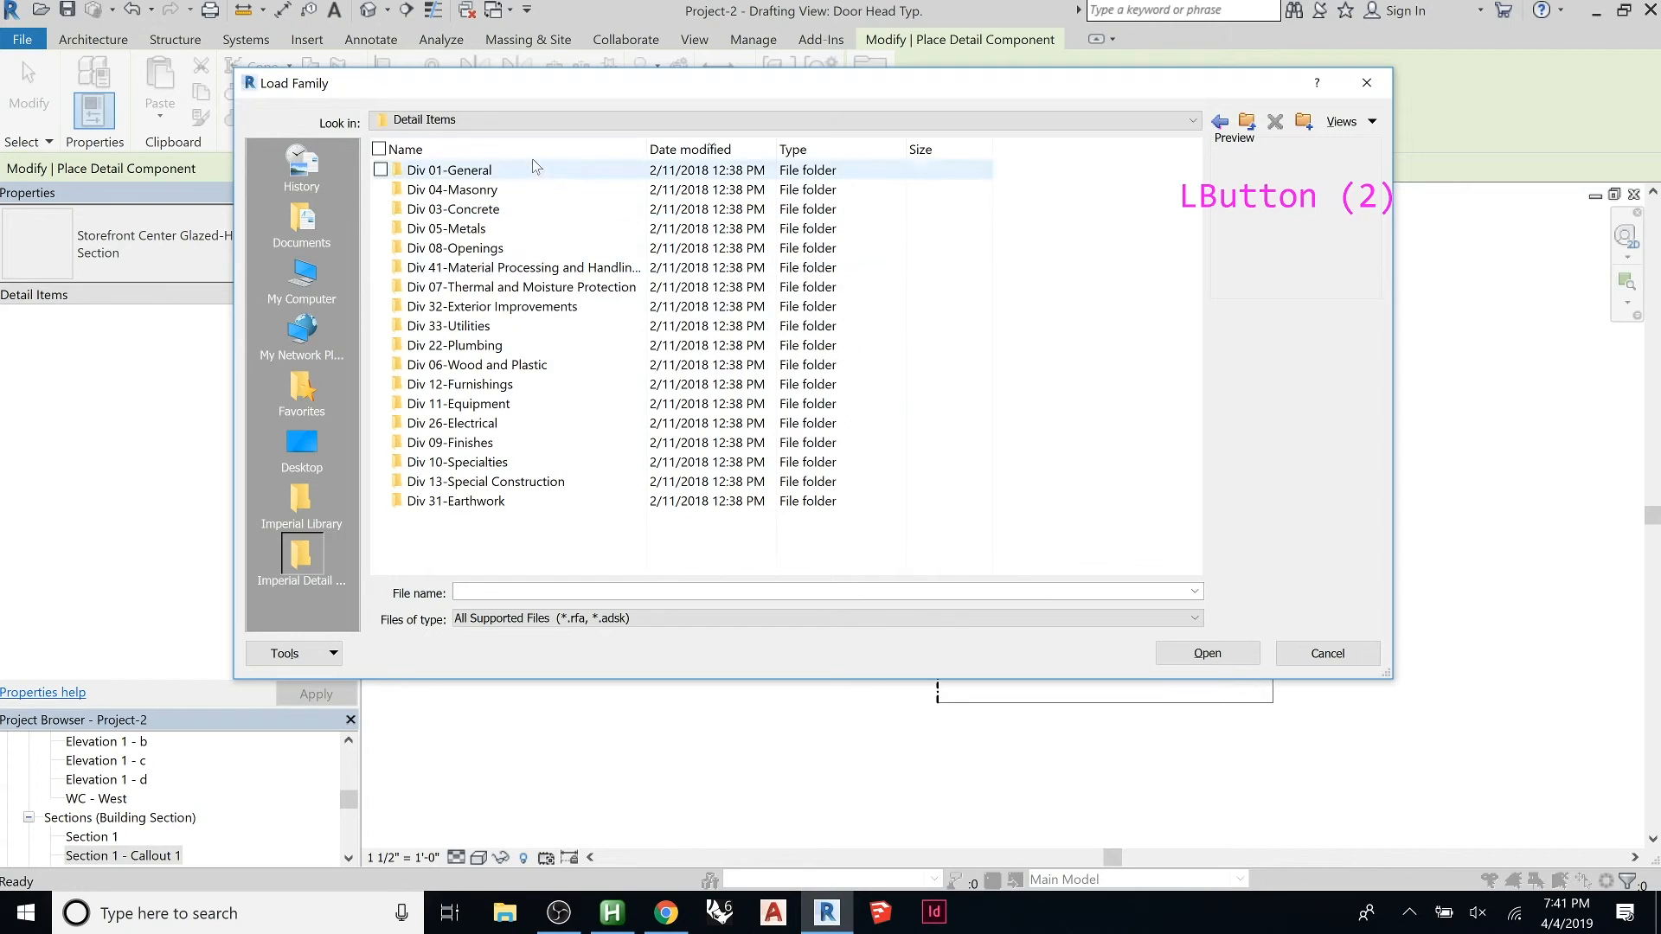
pyautogui.click(412, 149)
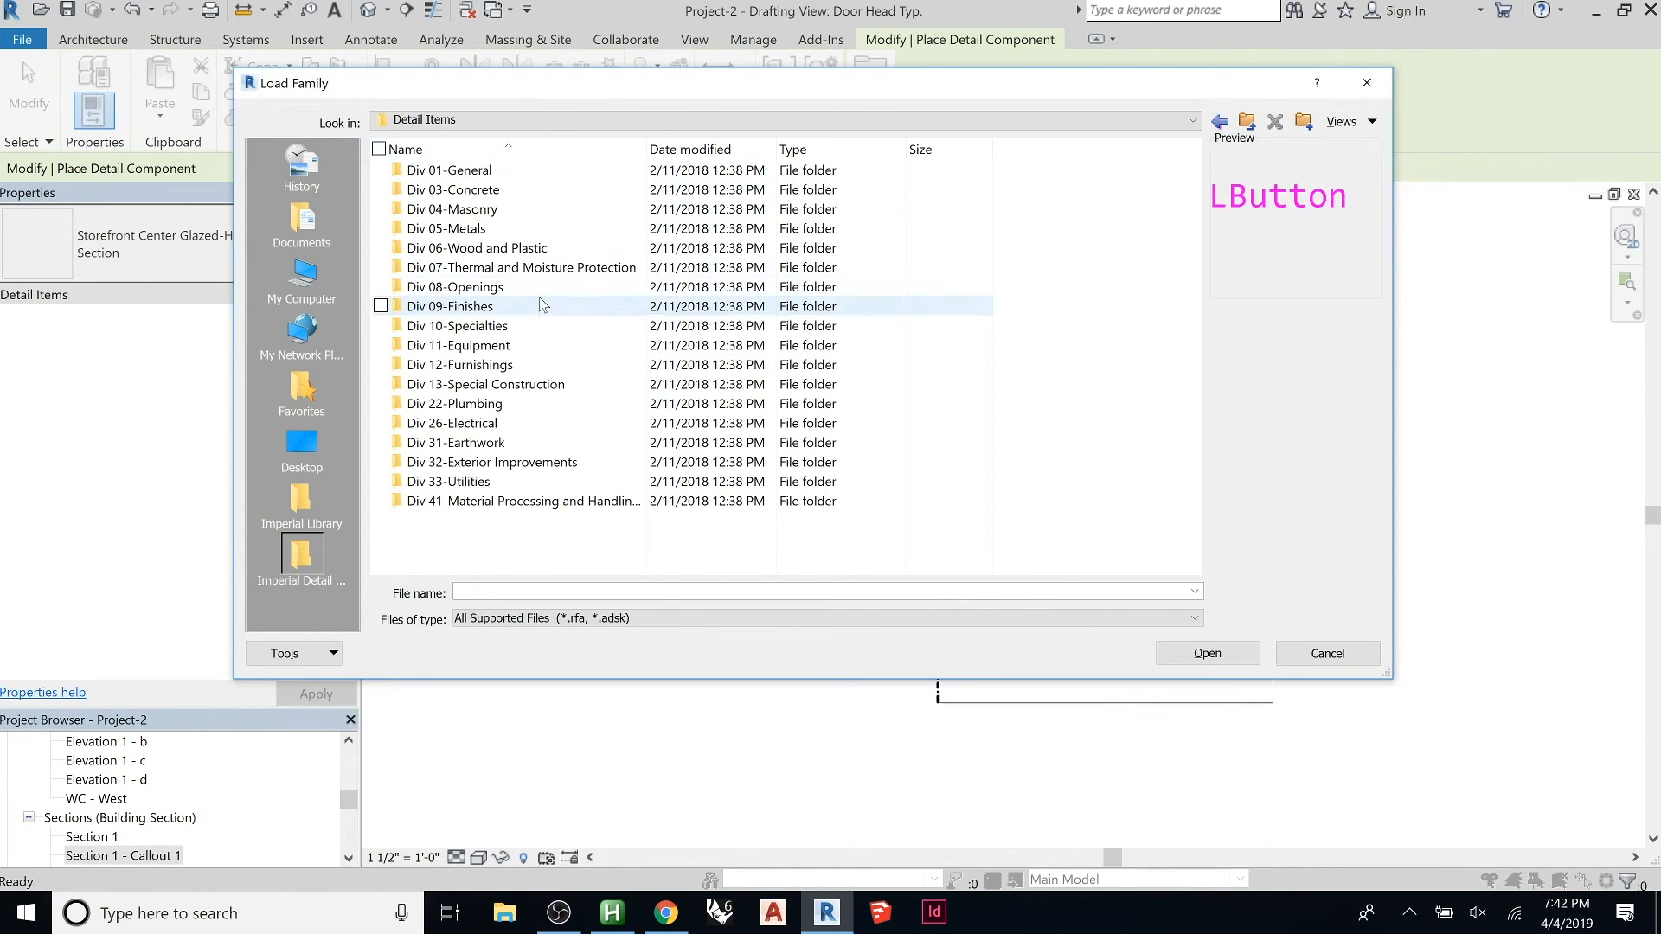
pyautogui.doubleClick(450, 307)
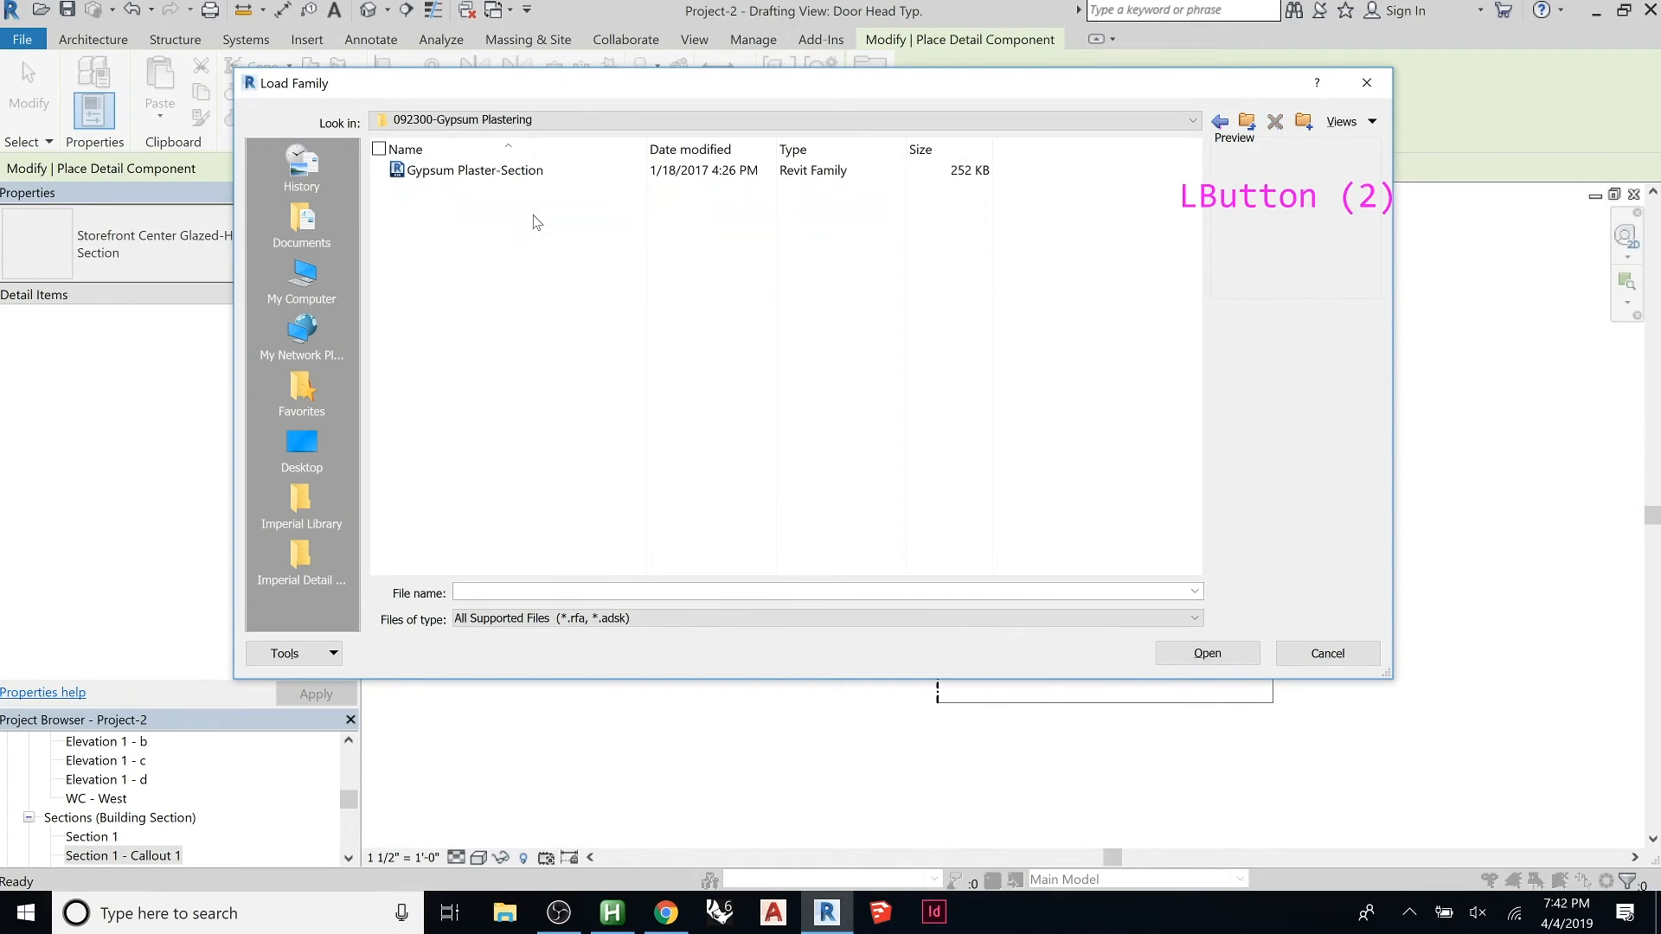
# Step: Preview plaster, trim and bead families, then load Gypsum Wallboard-Section.rfa
pyautogui.click(471, 172)
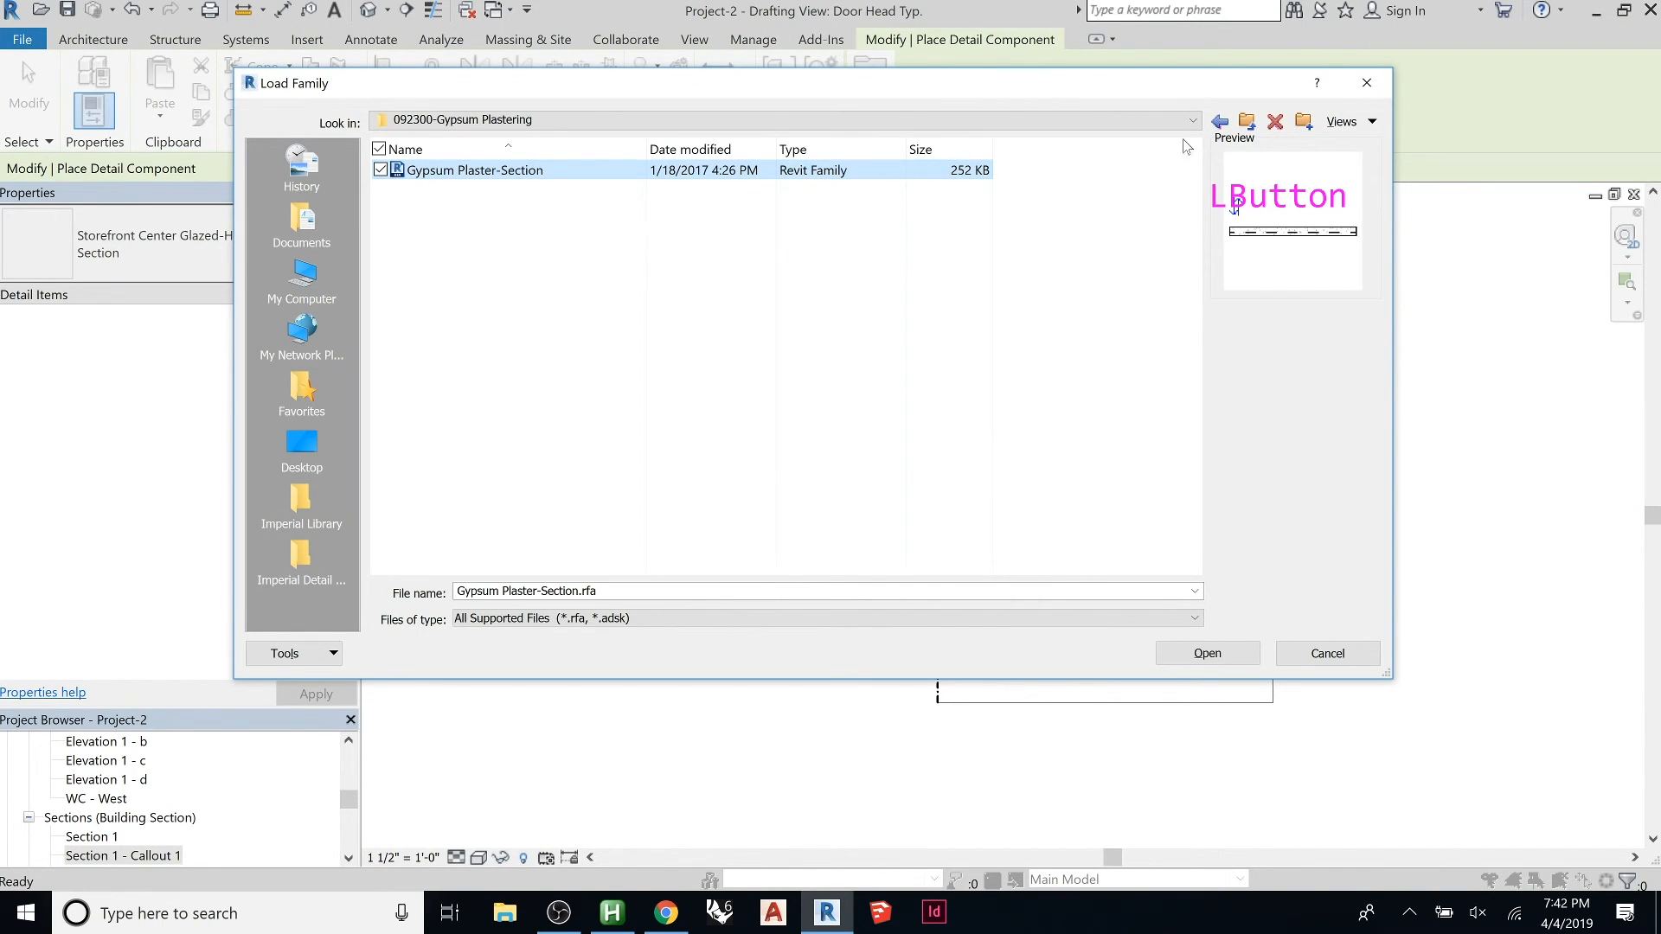
pyautogui.click(1220, 121)
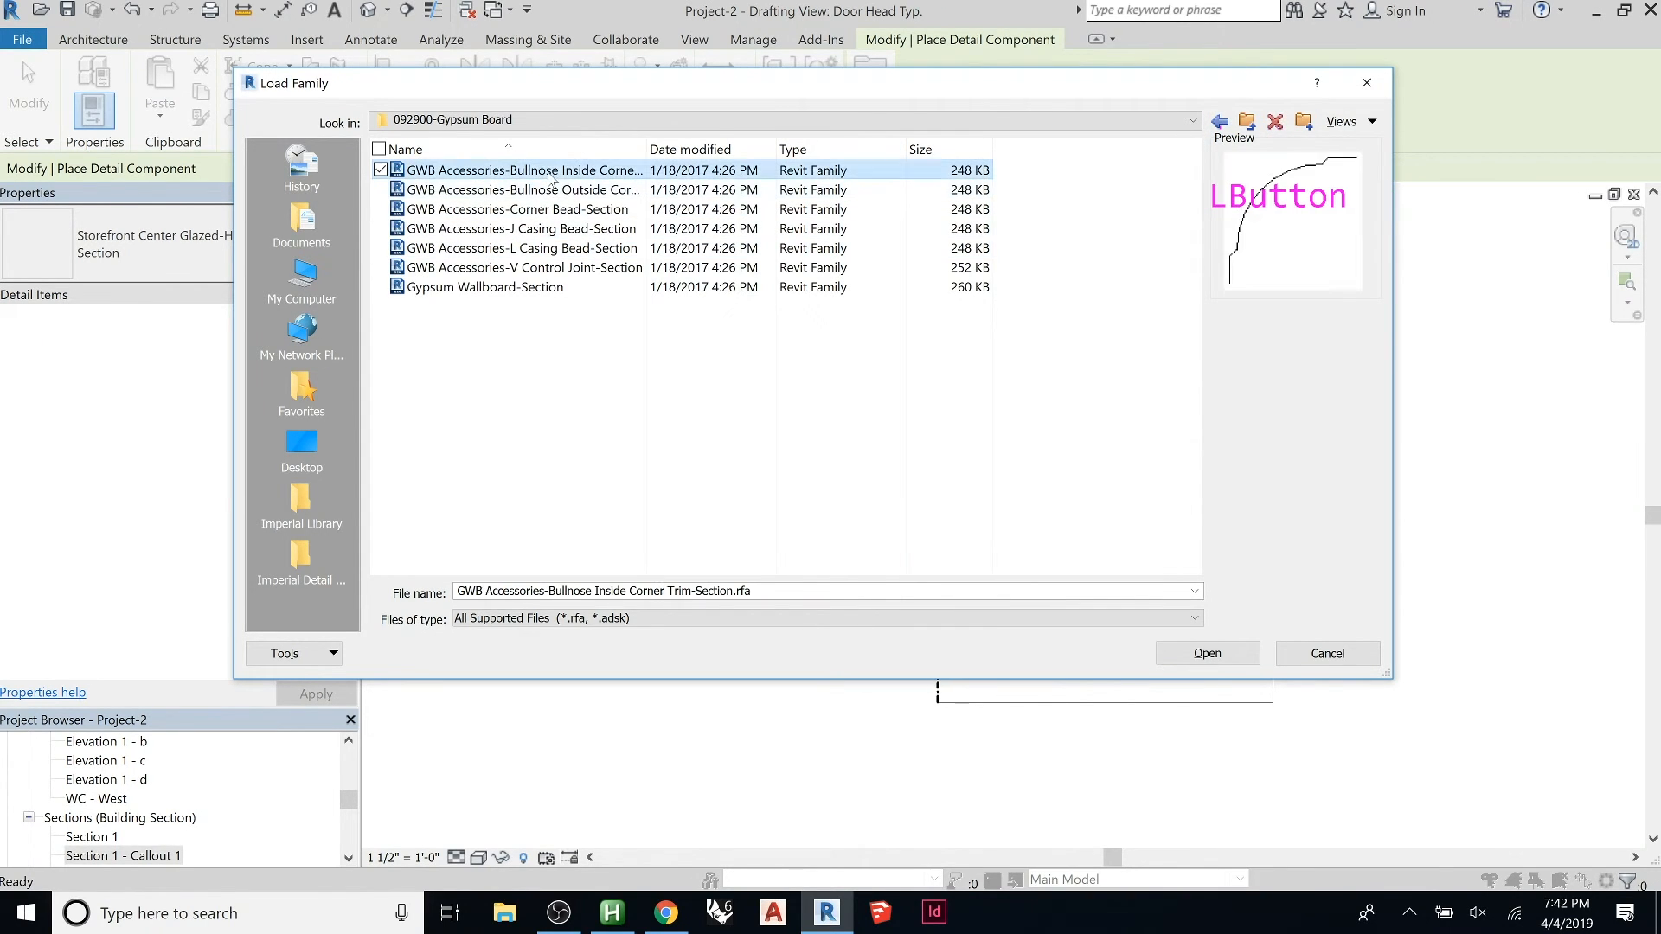
pyautogui.click(517, 209)
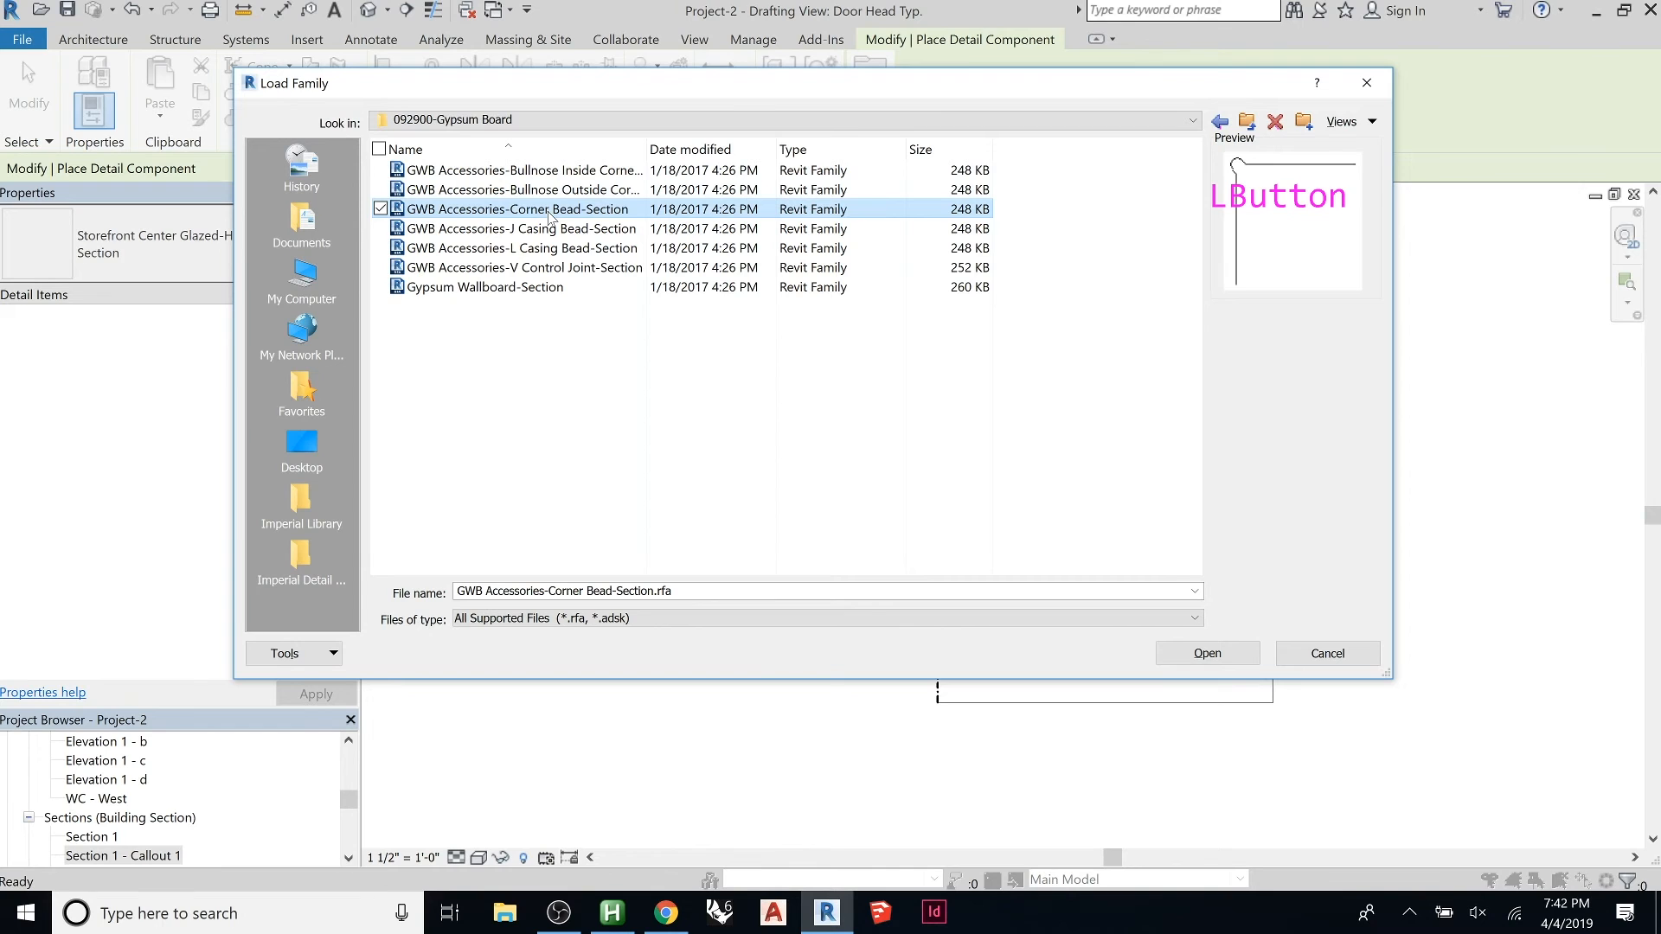
pyautogui.click(519, 229)
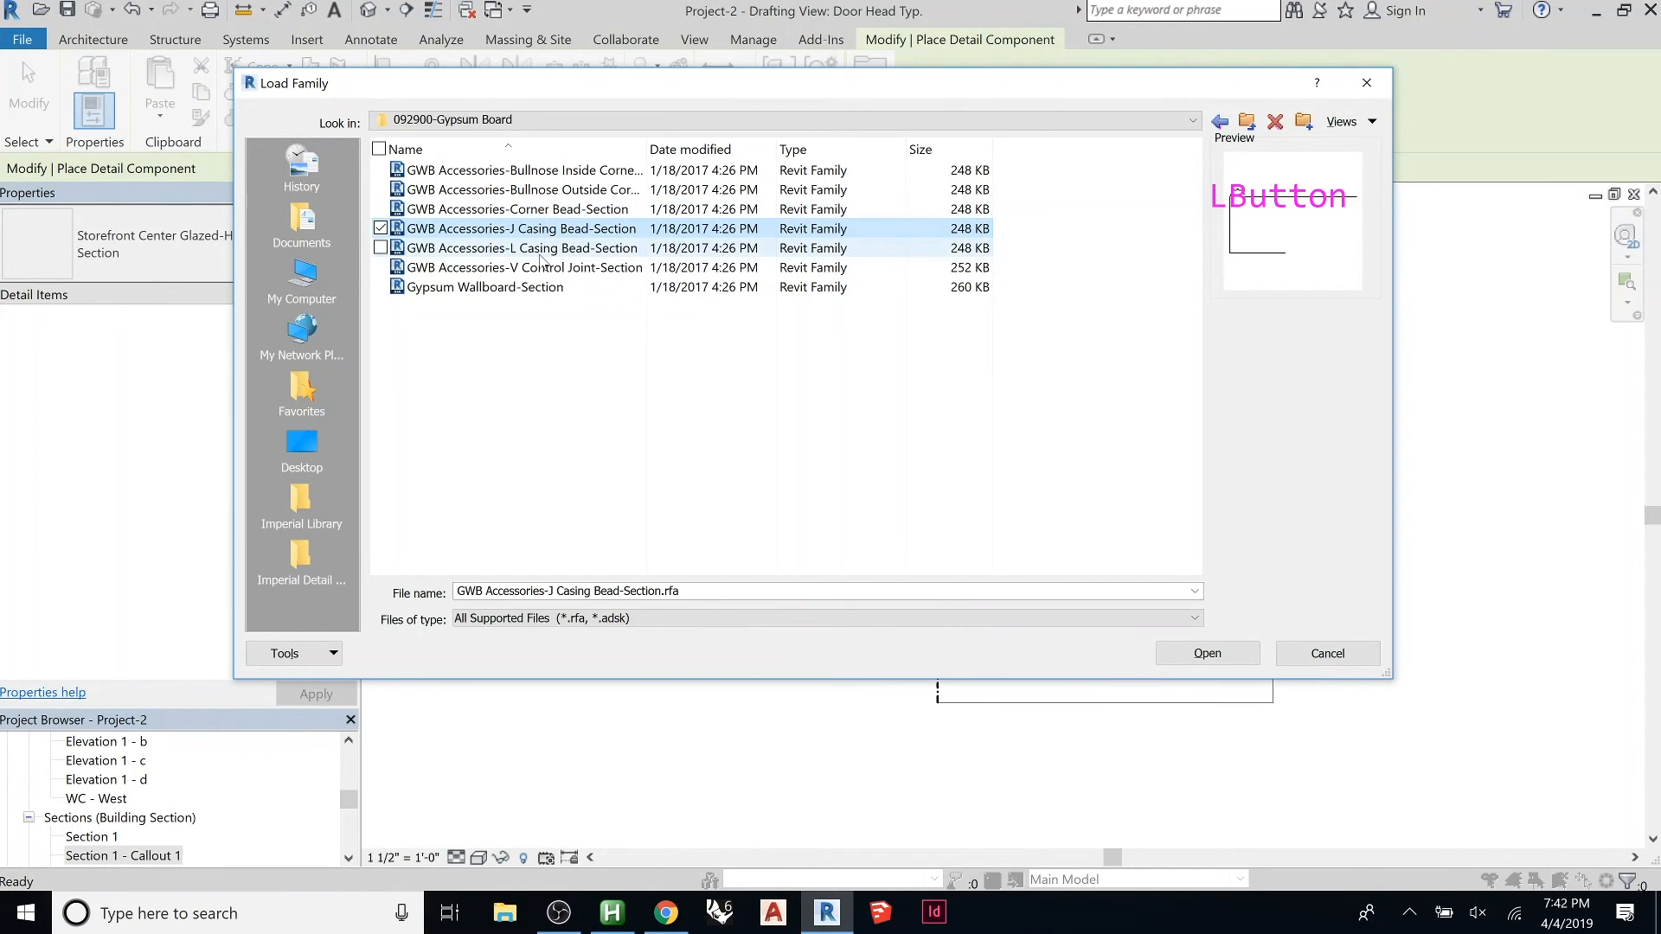
pyautogui.click(484, 287)
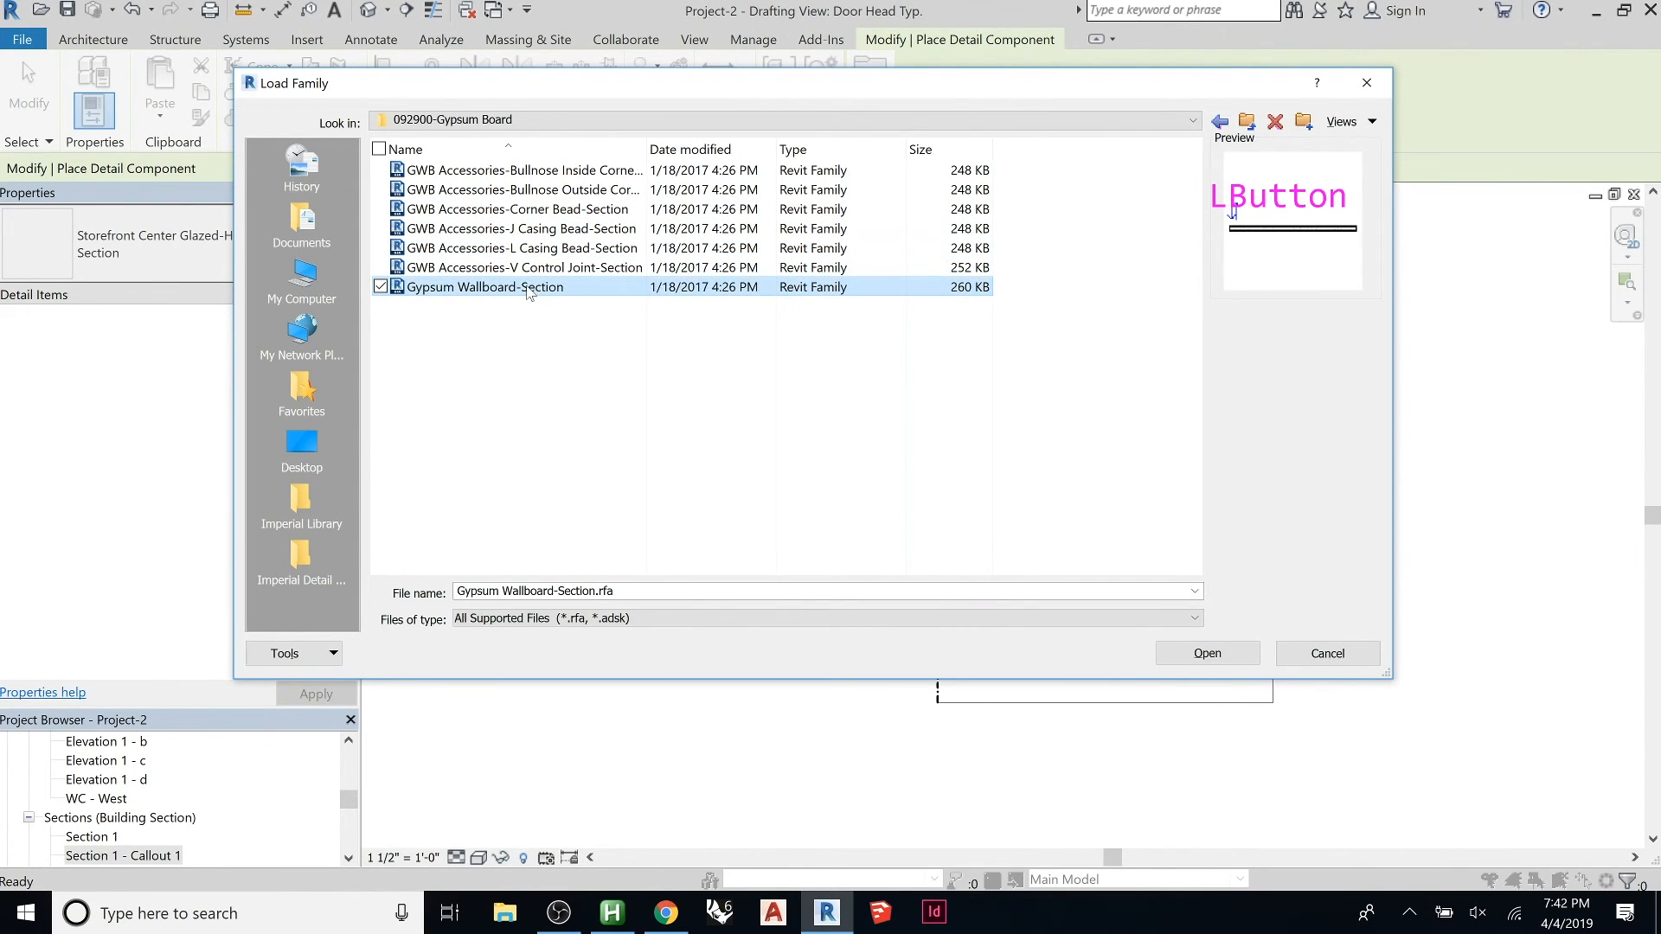
pyautogui.click(521, 267)
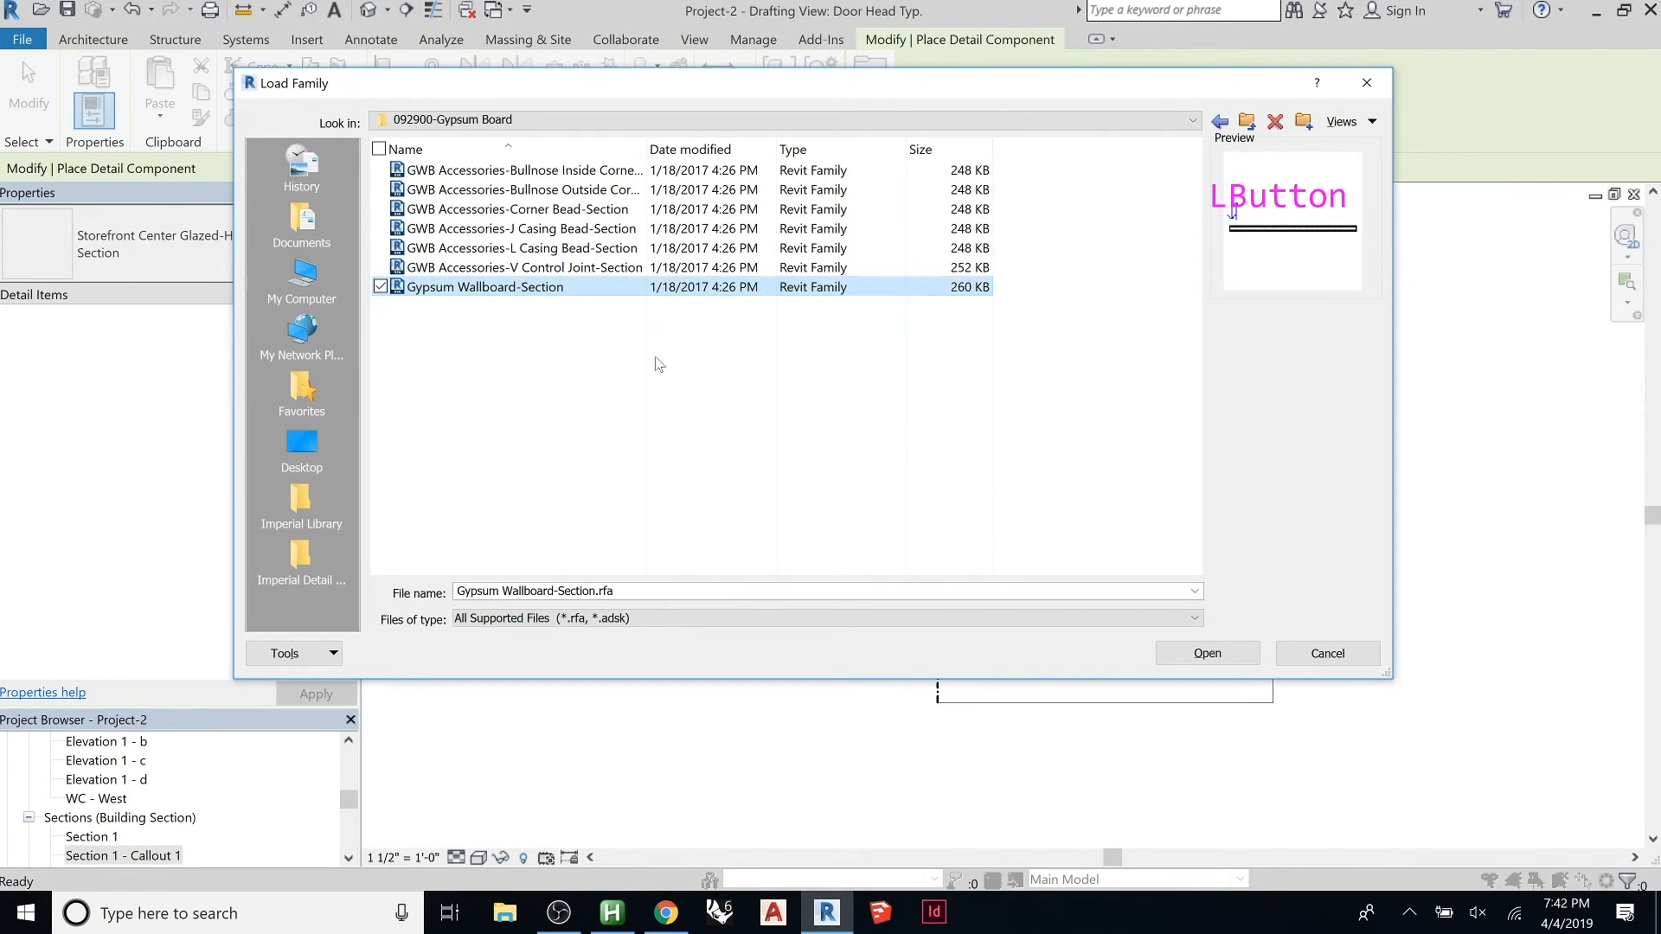
pyautogui.click(1206, 653)
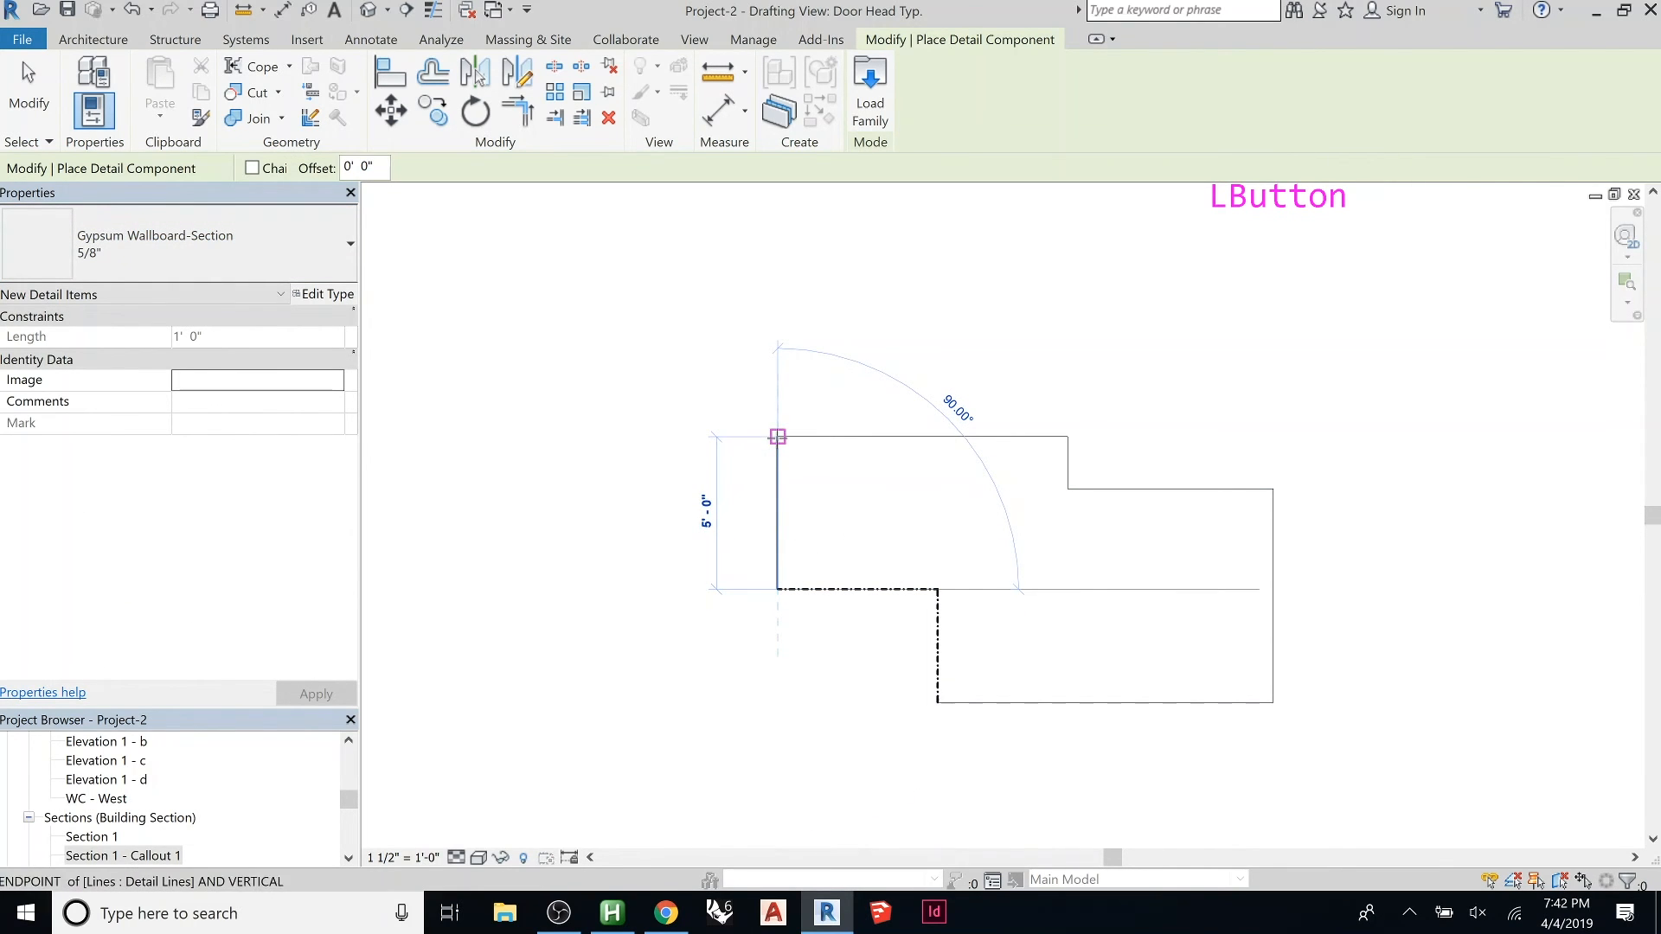
# Step: Finish the 5/8" wallboard along the left edge and exit component placement
pyautogui.press('Escape')
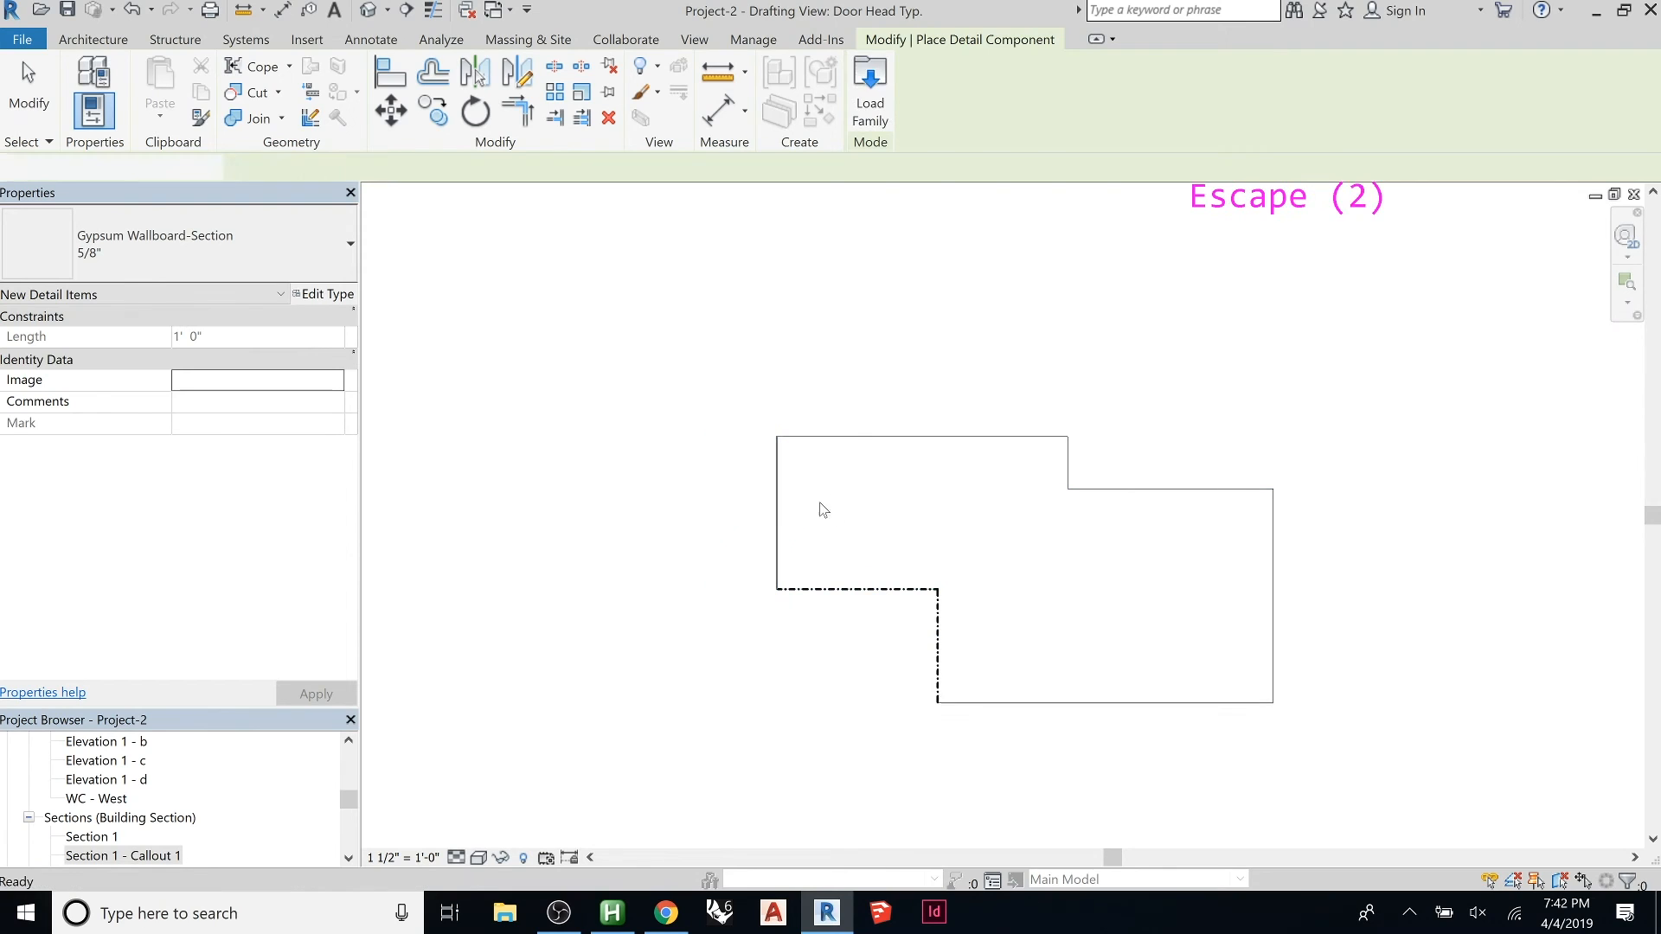
pyautogui.press('Escape')
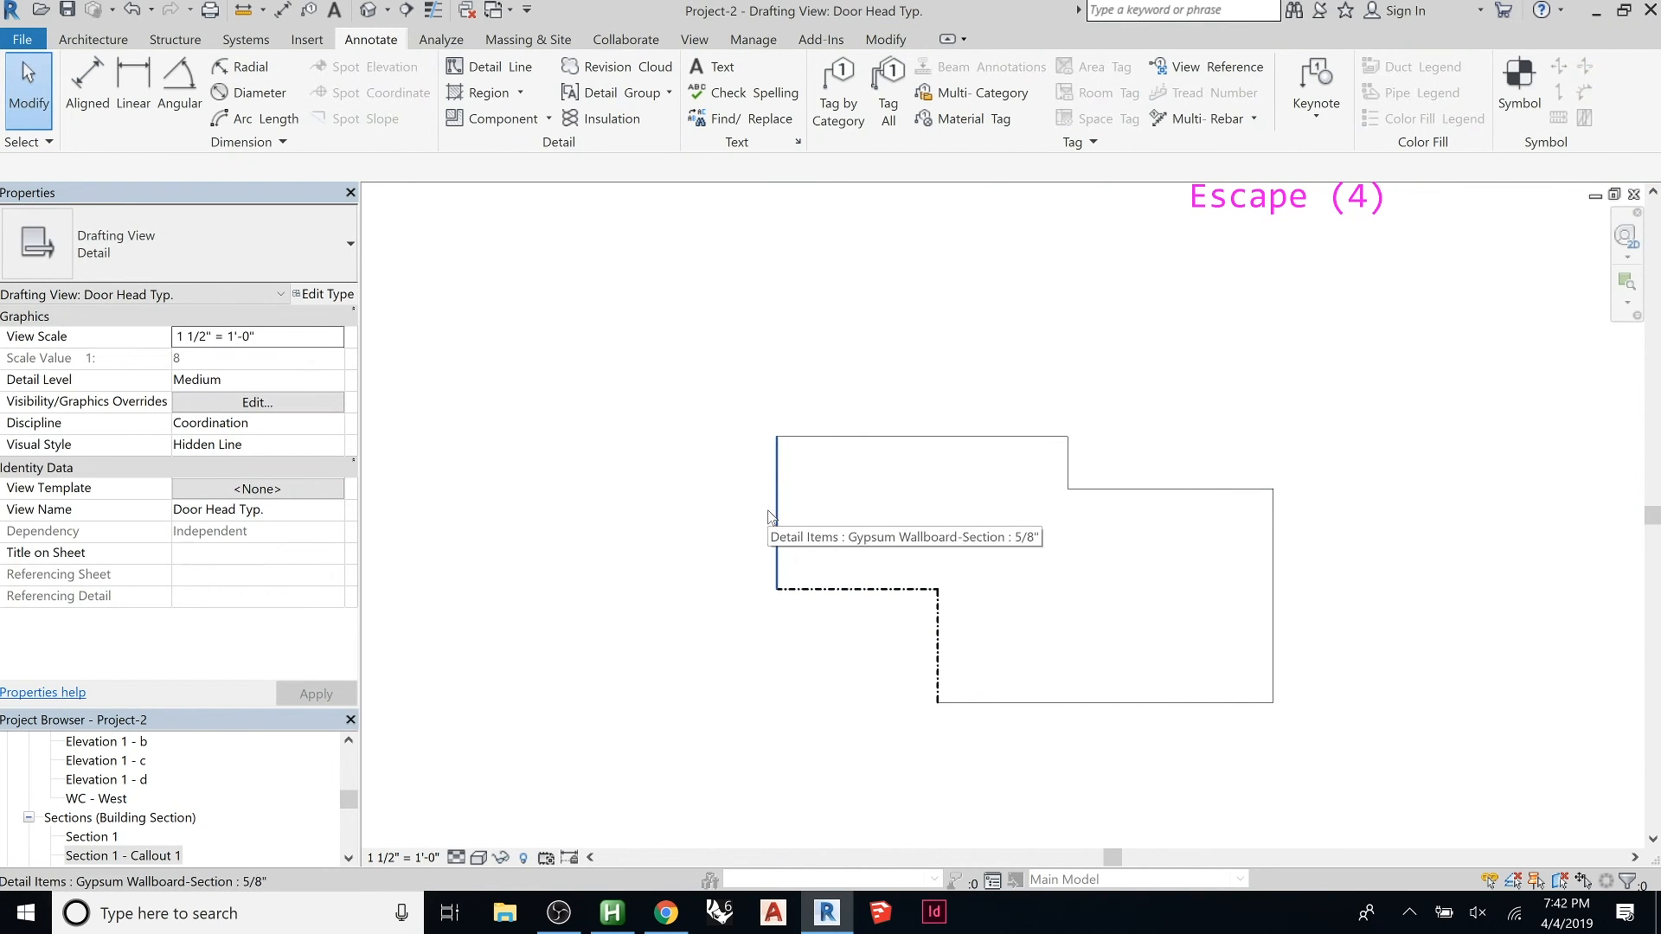
pyautogui.moveTo(1124, 663)
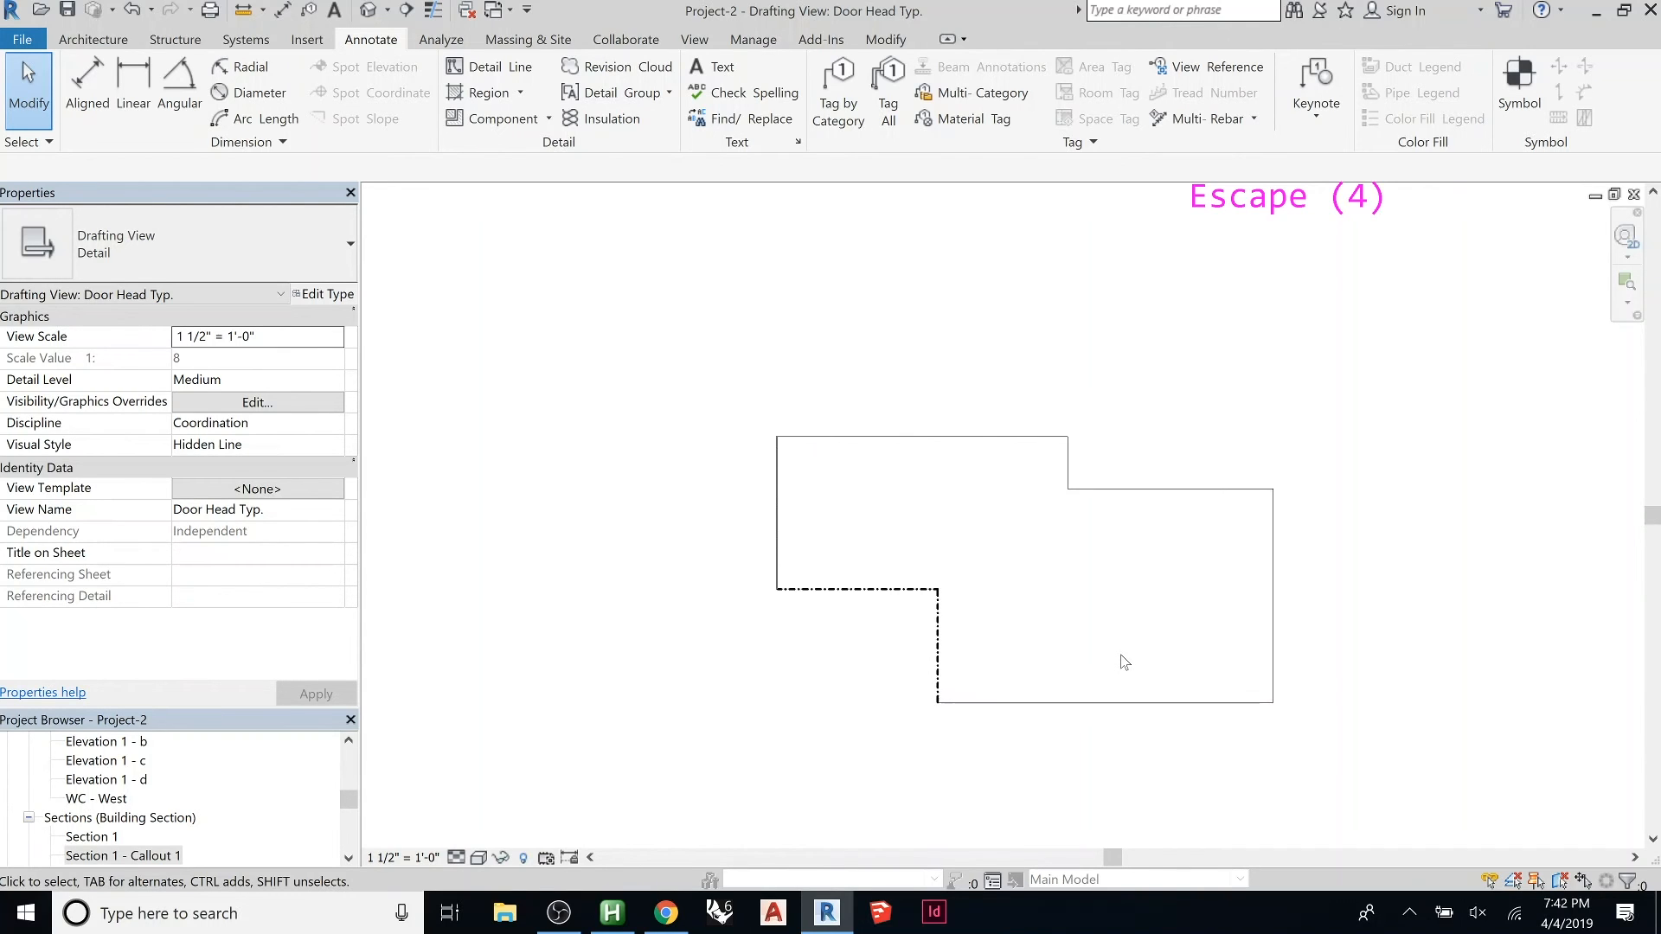
pyautogui.moveTo(976, 657)
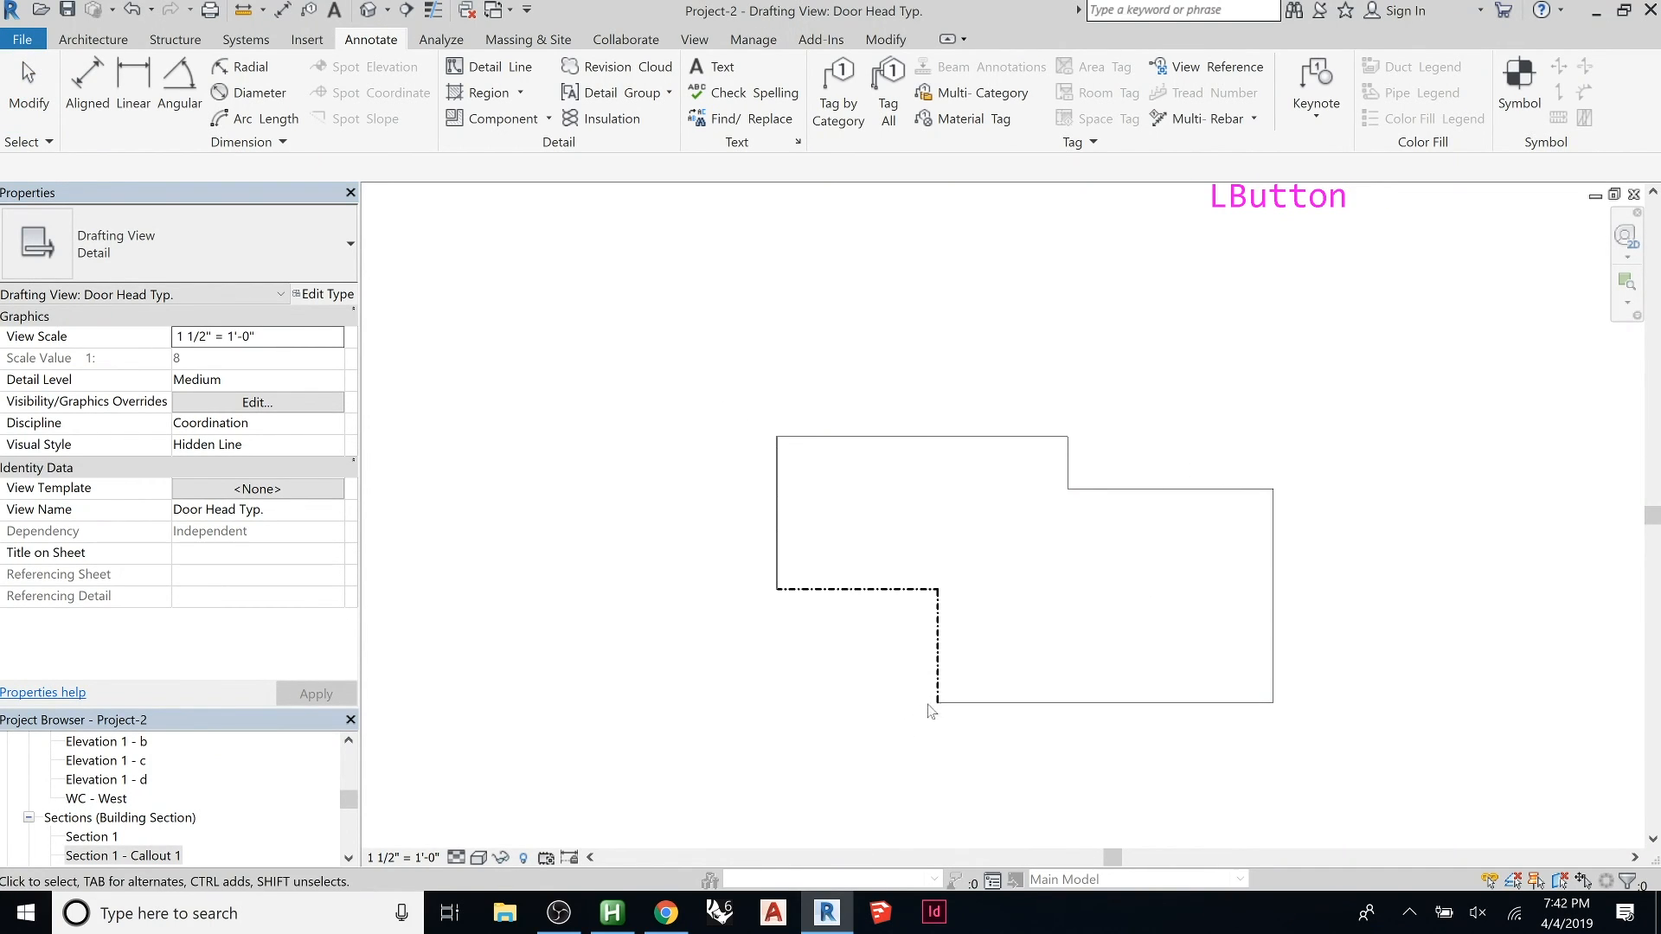
pyautogui.scroll(3)
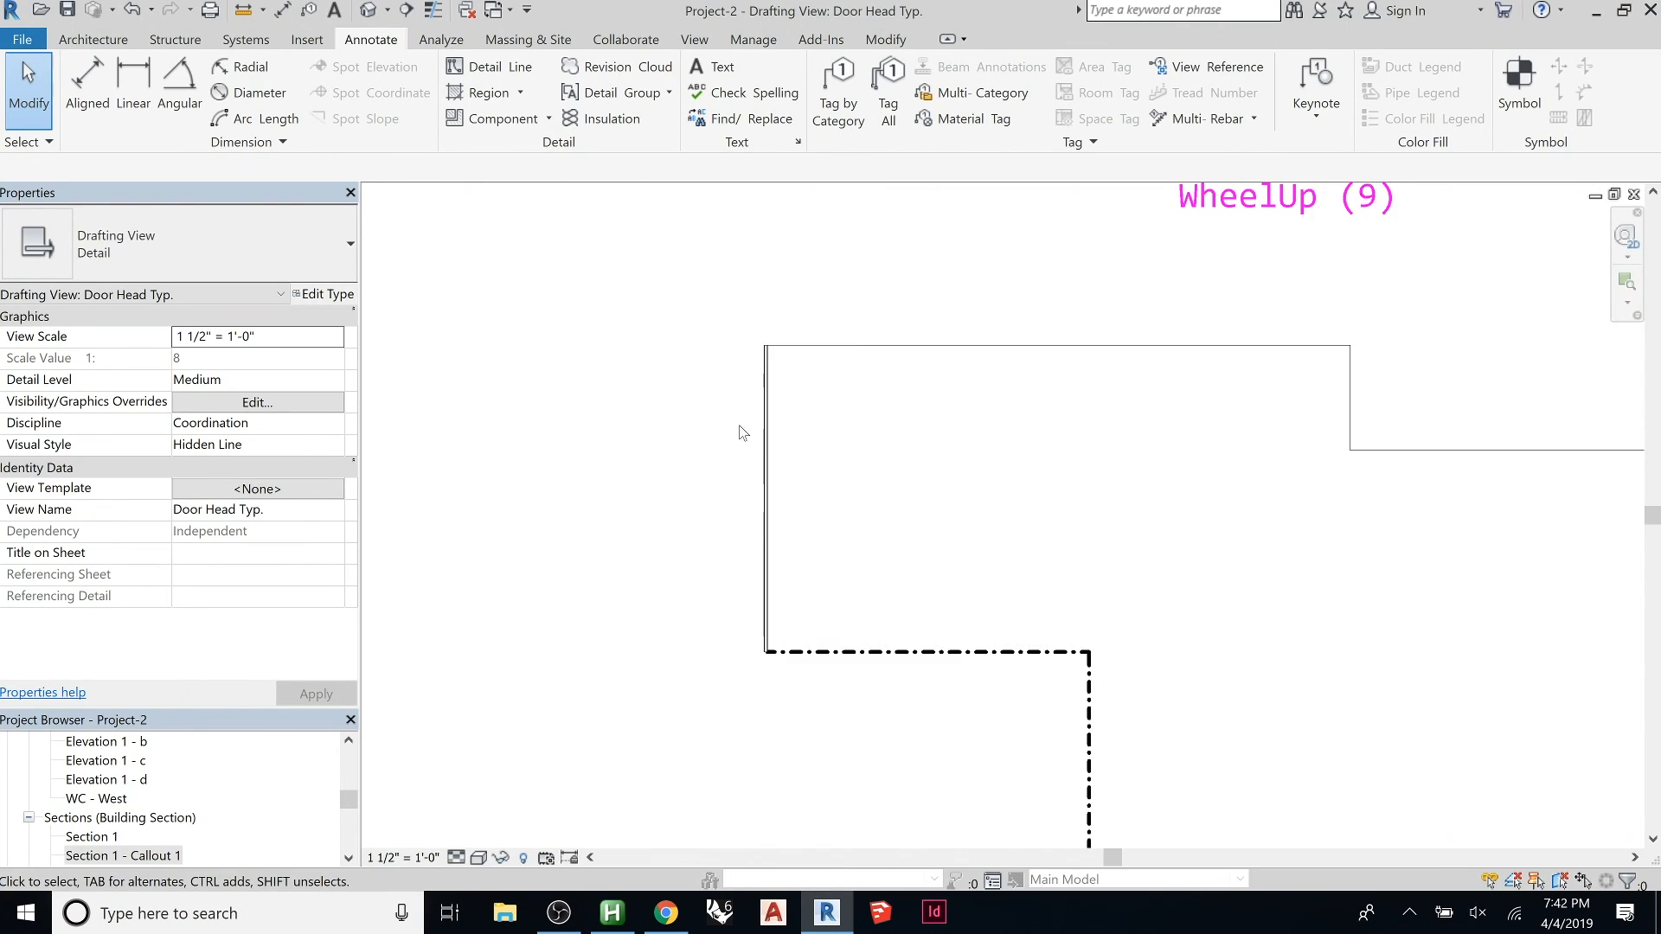
pyautogui.scroll(3)
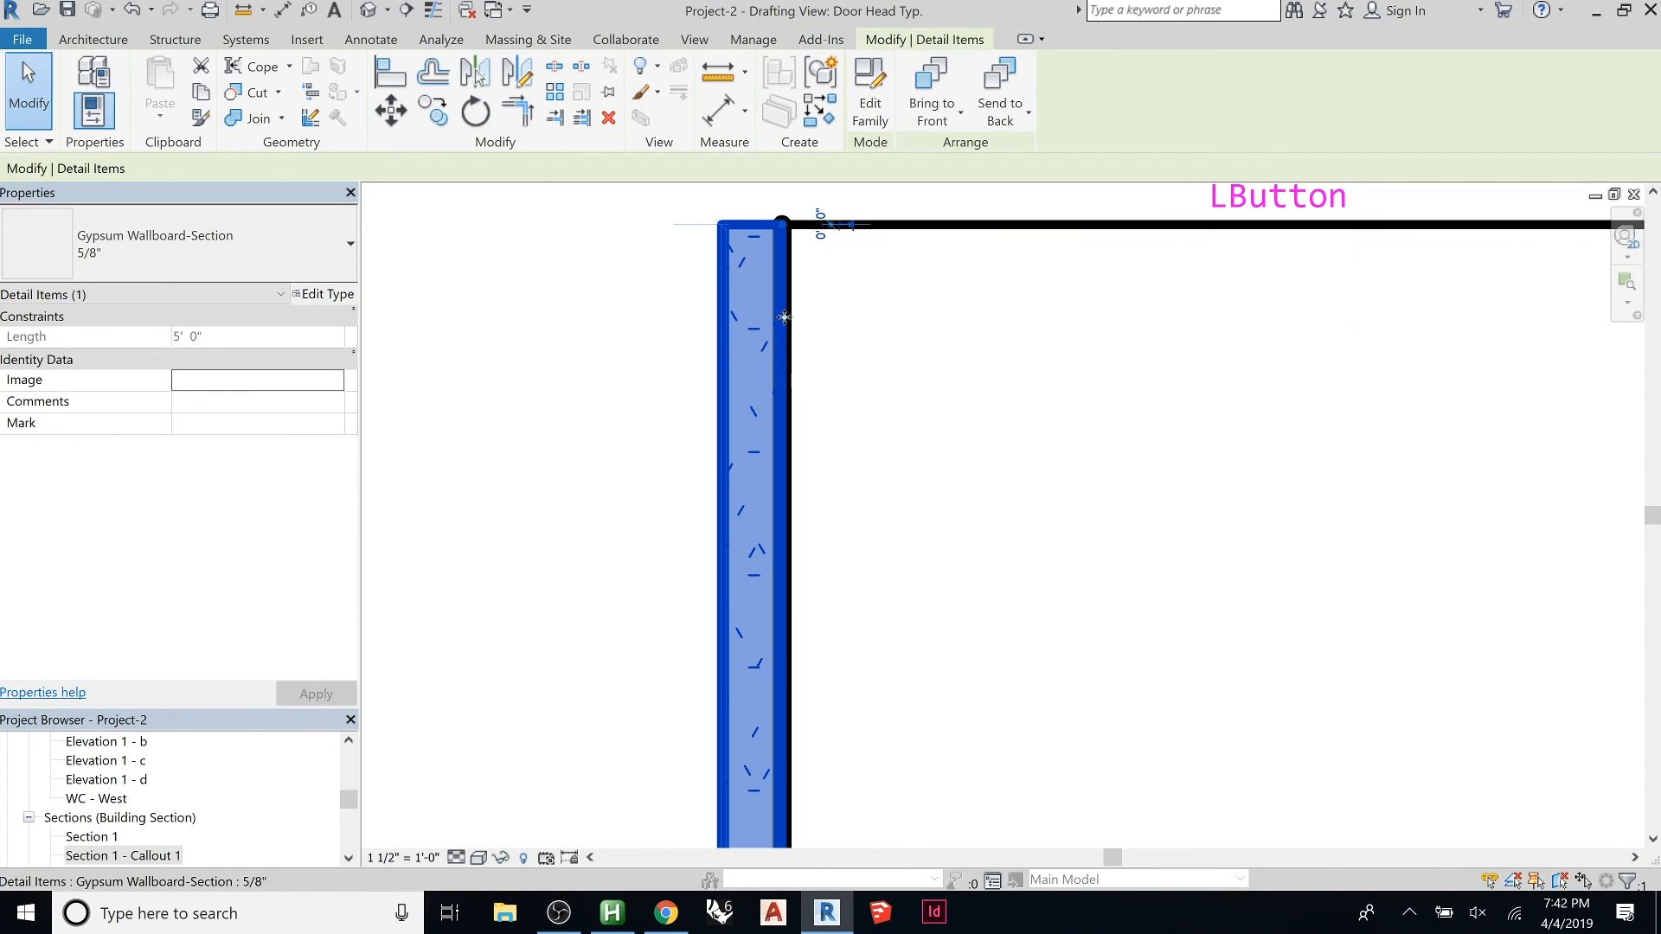
pyautogui.scroll(-3)
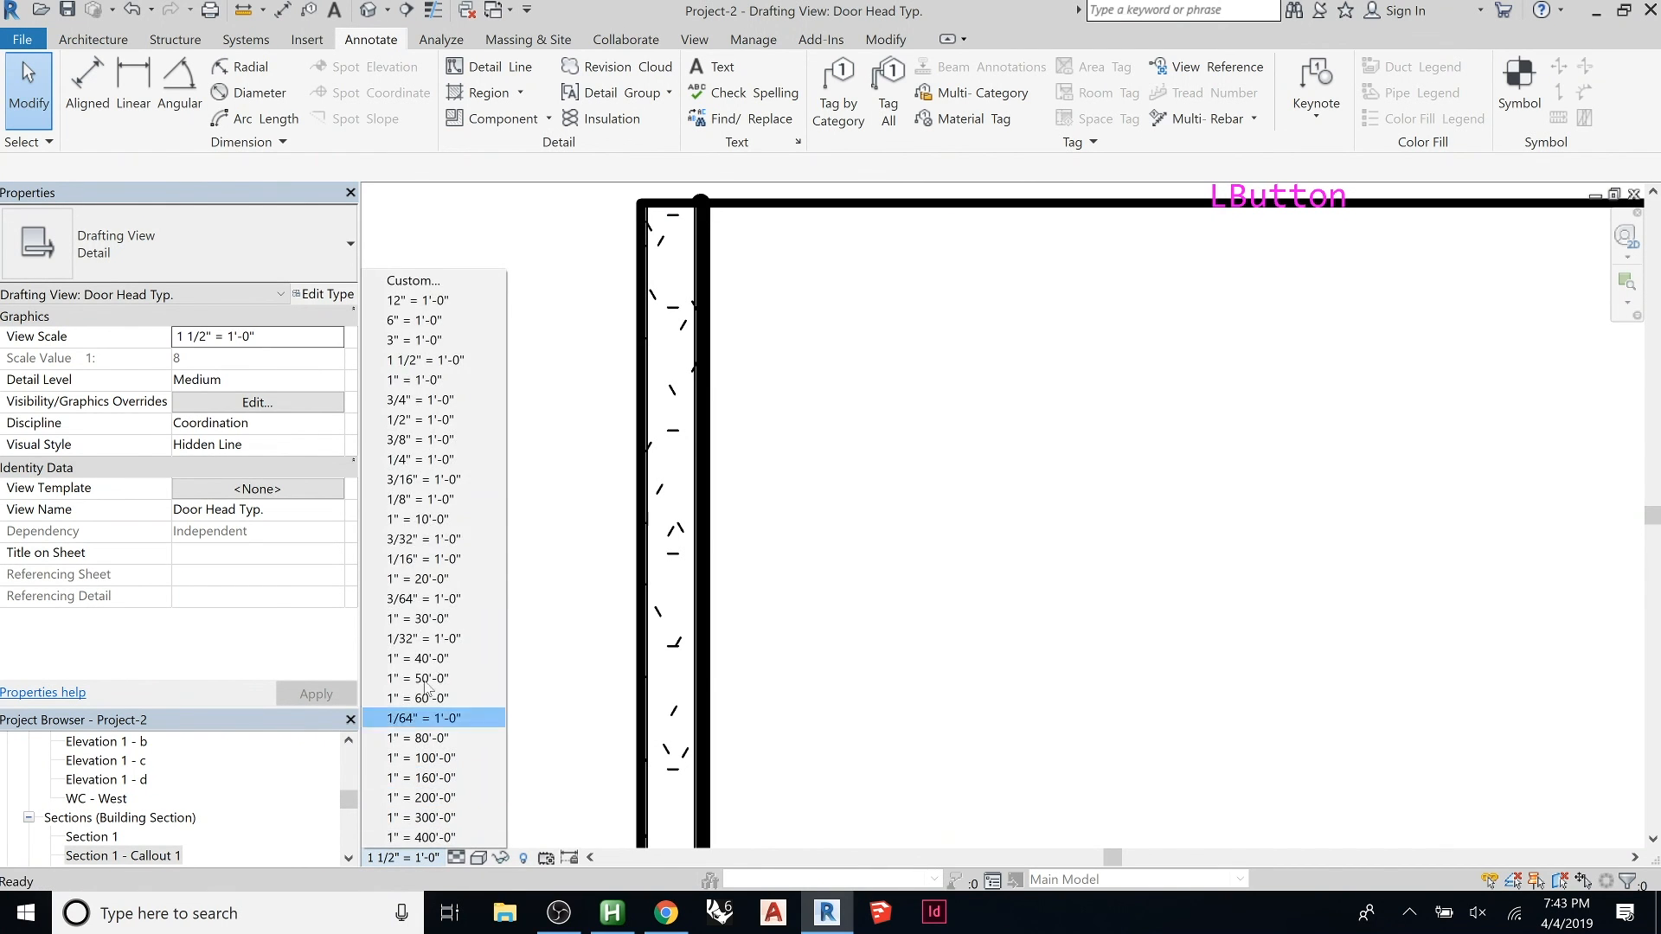
pyautogui.click(417, 520)
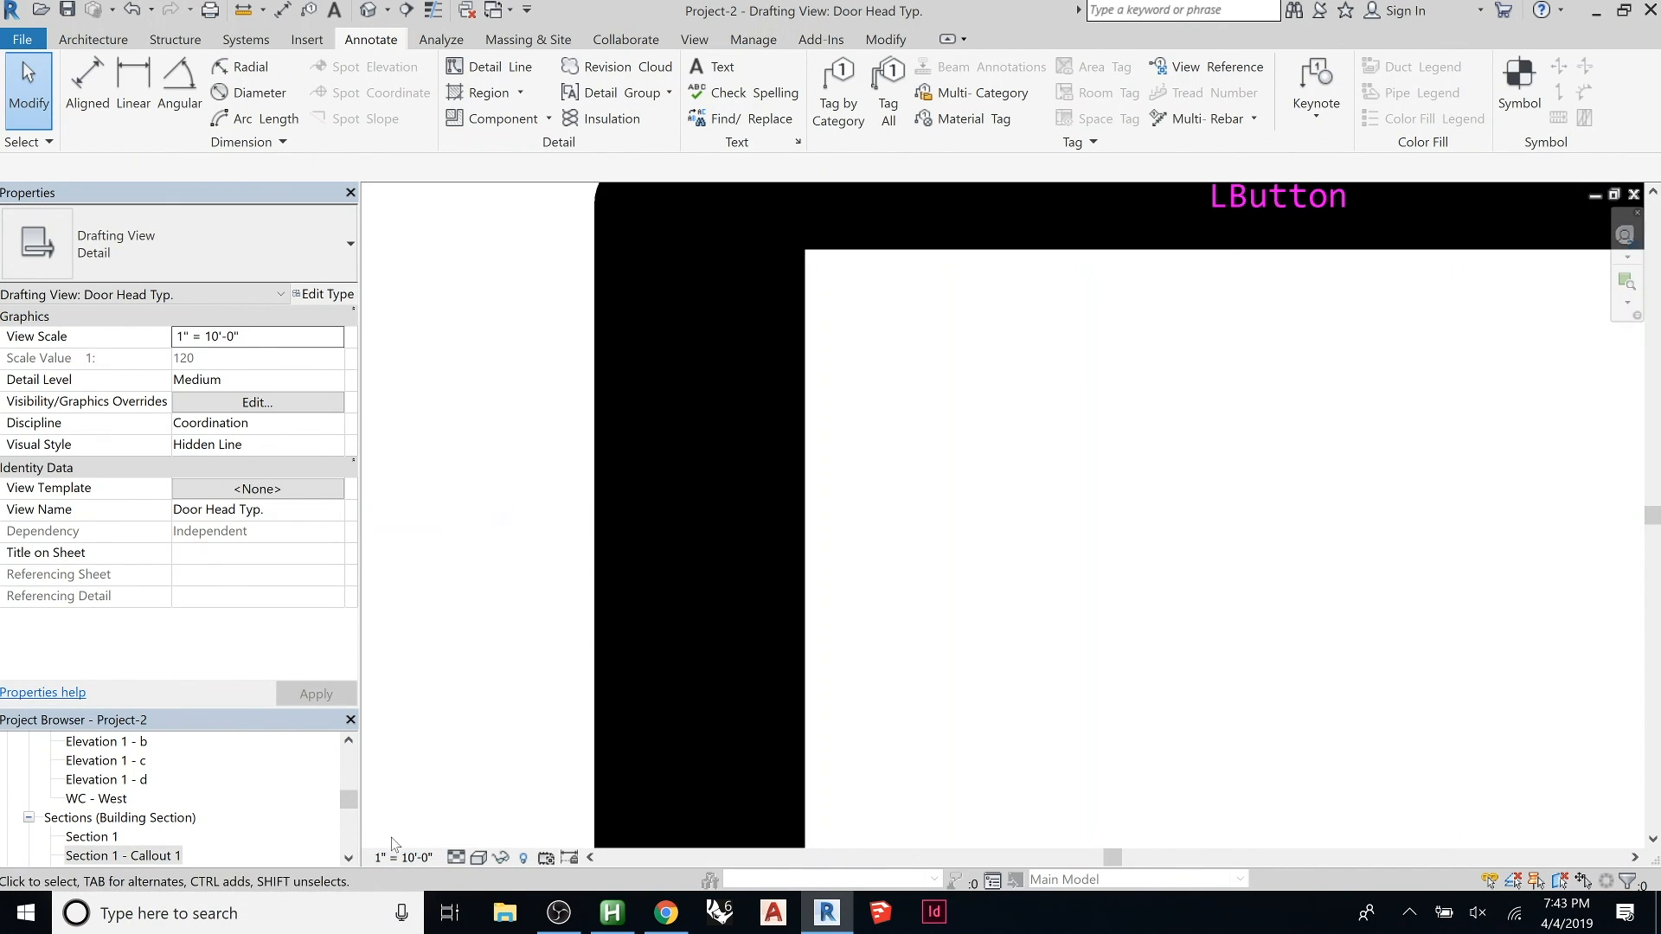
pyautogui.click(256, 336)
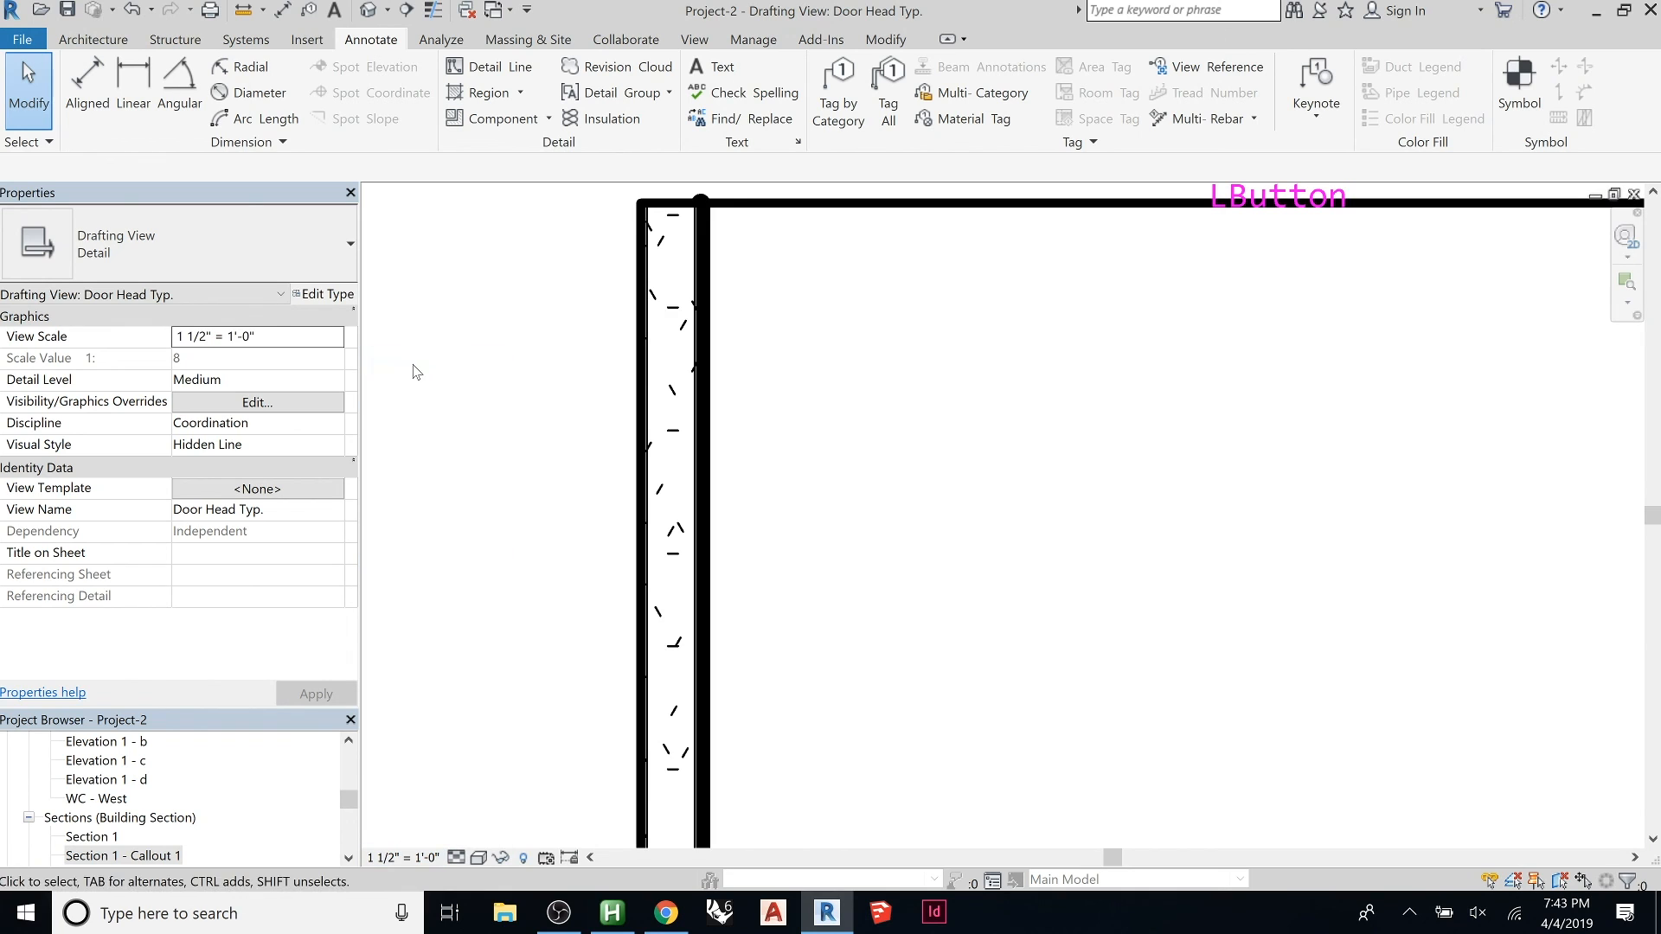
pyautogui.scroll(-3)
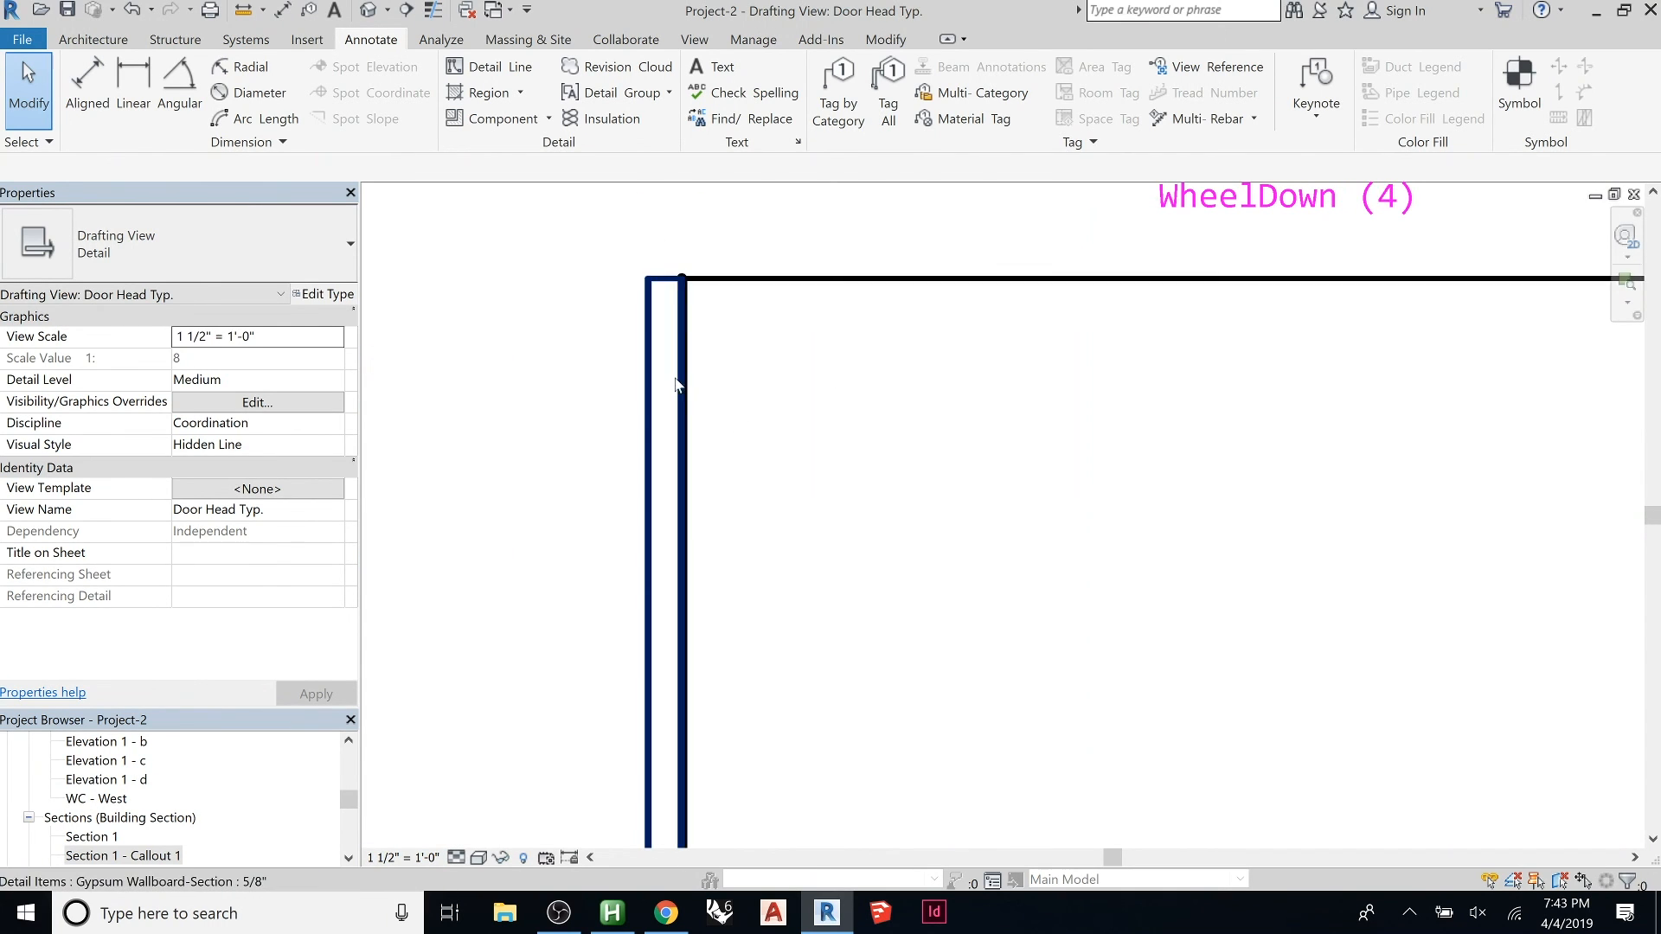
pyautogui.scroll(-3)
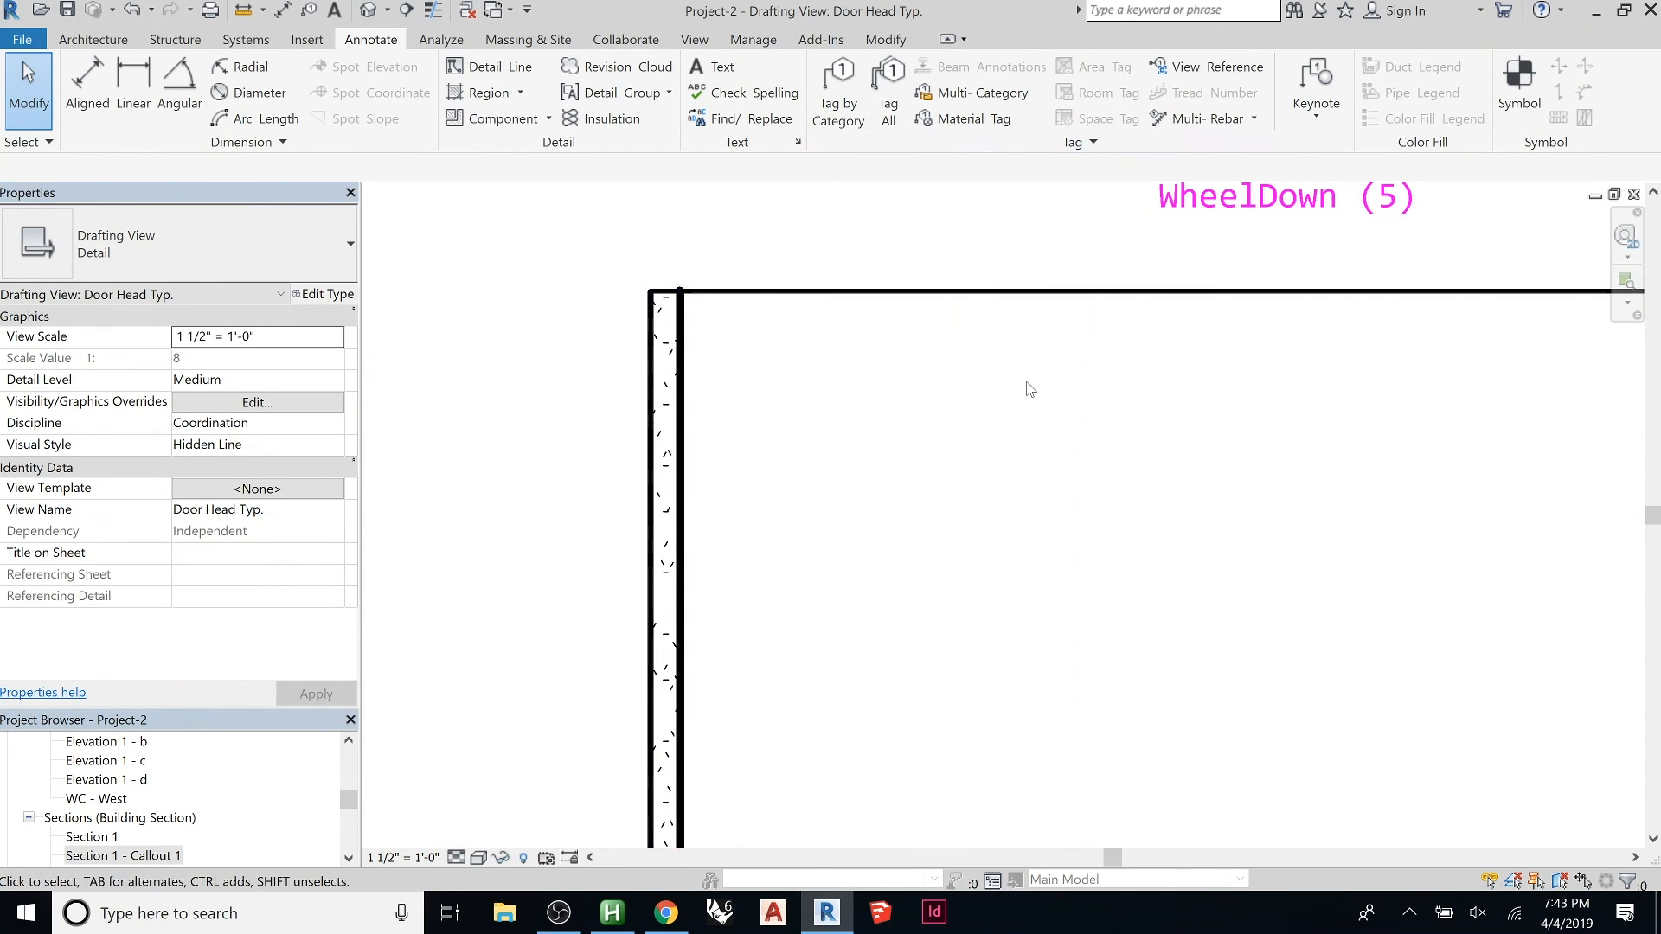
pyautogui.scroll(-3)
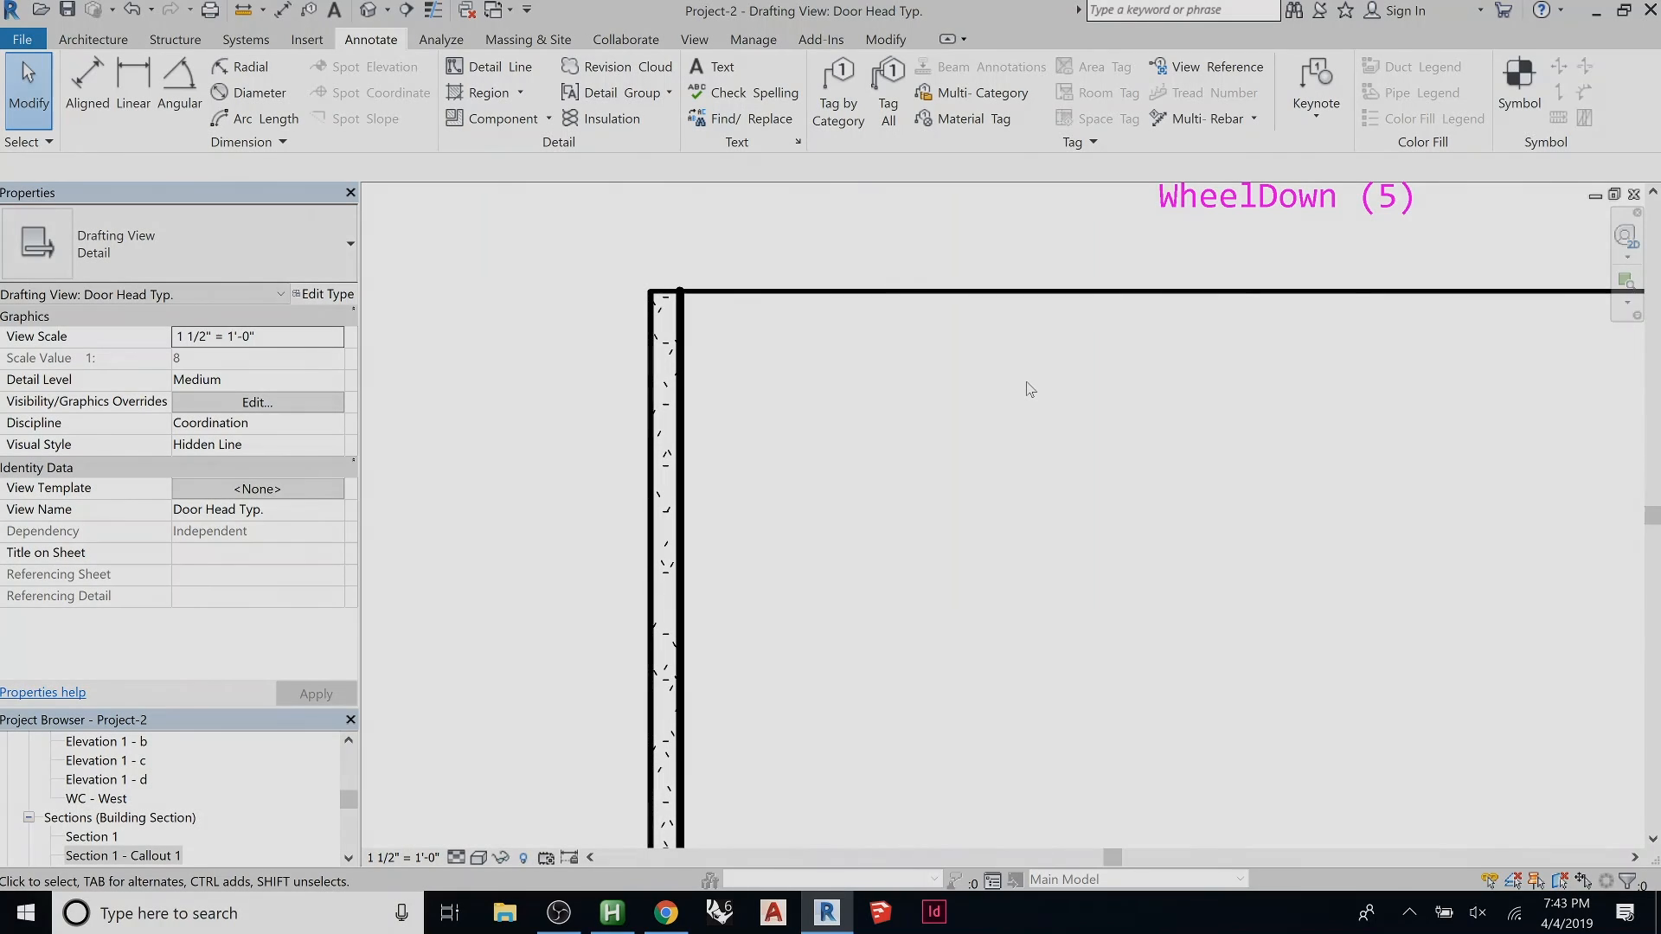